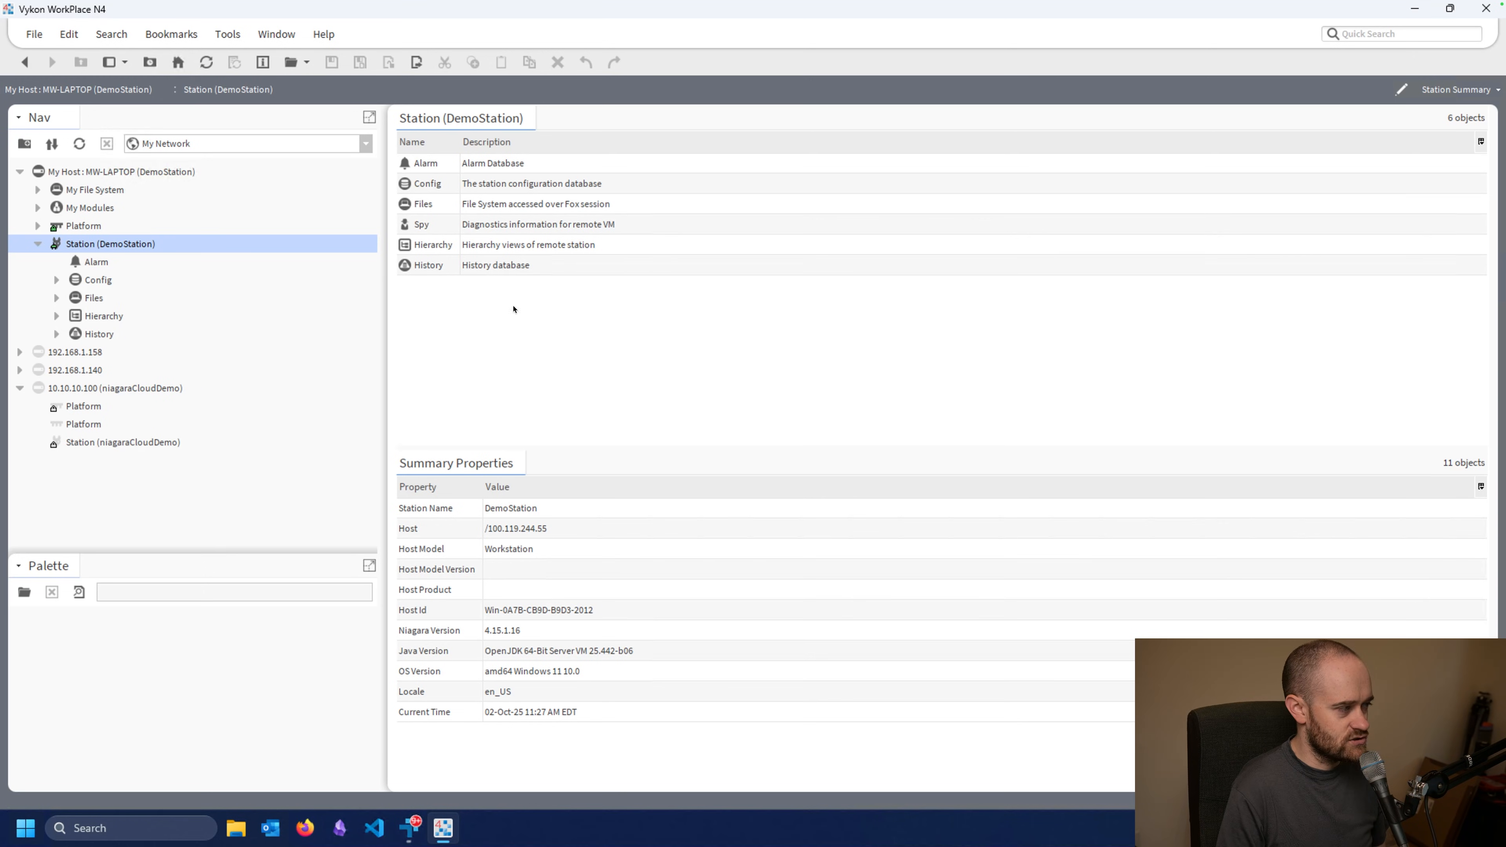
mouse_move(558, 347)
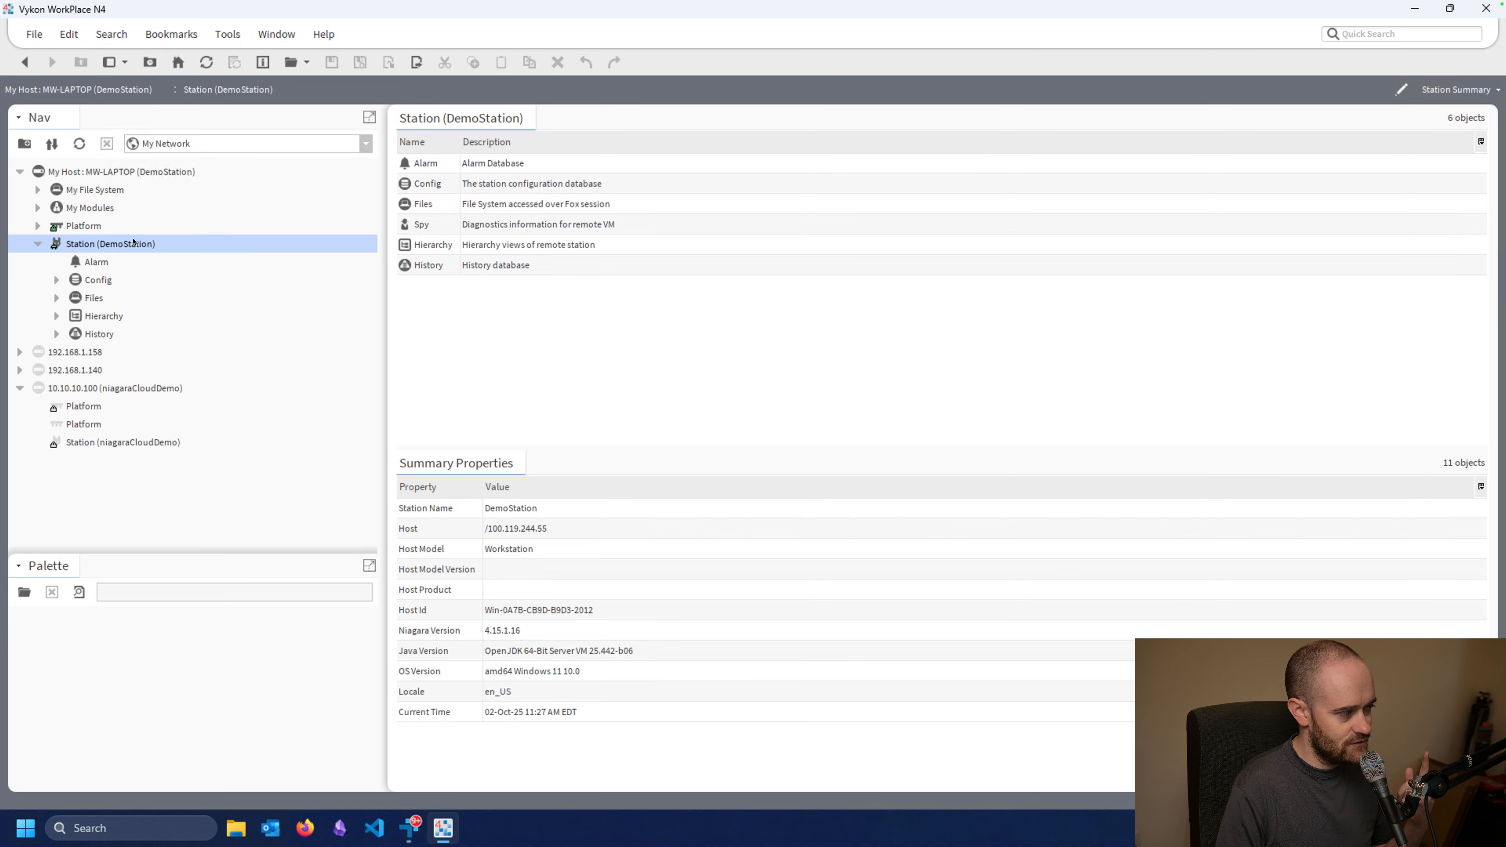
- Inspect the right-click options on the station and Config entries without creating anything
right_click(110, 244)
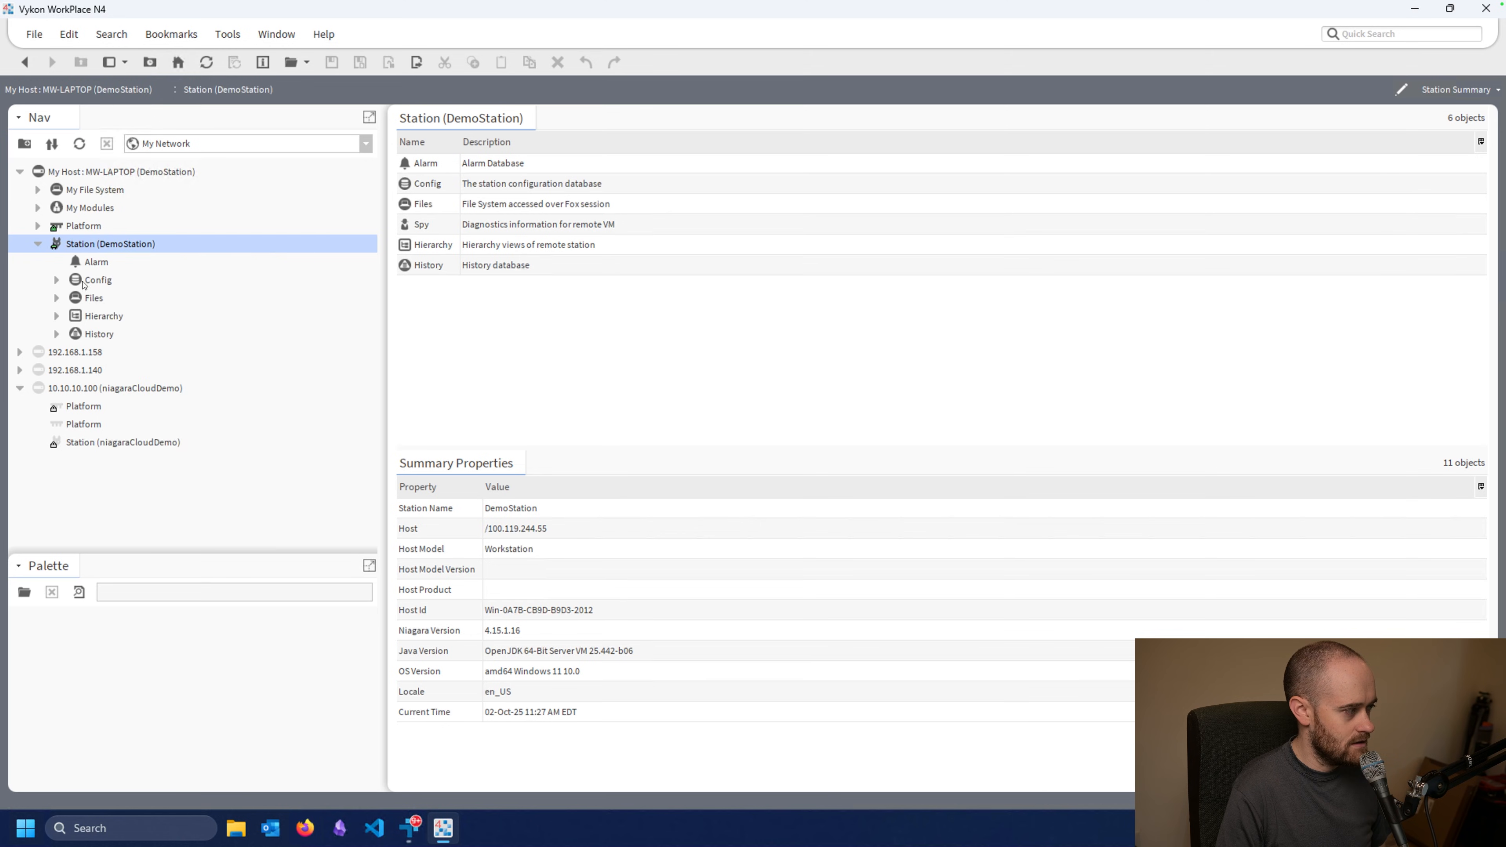
right_click(97, 280)
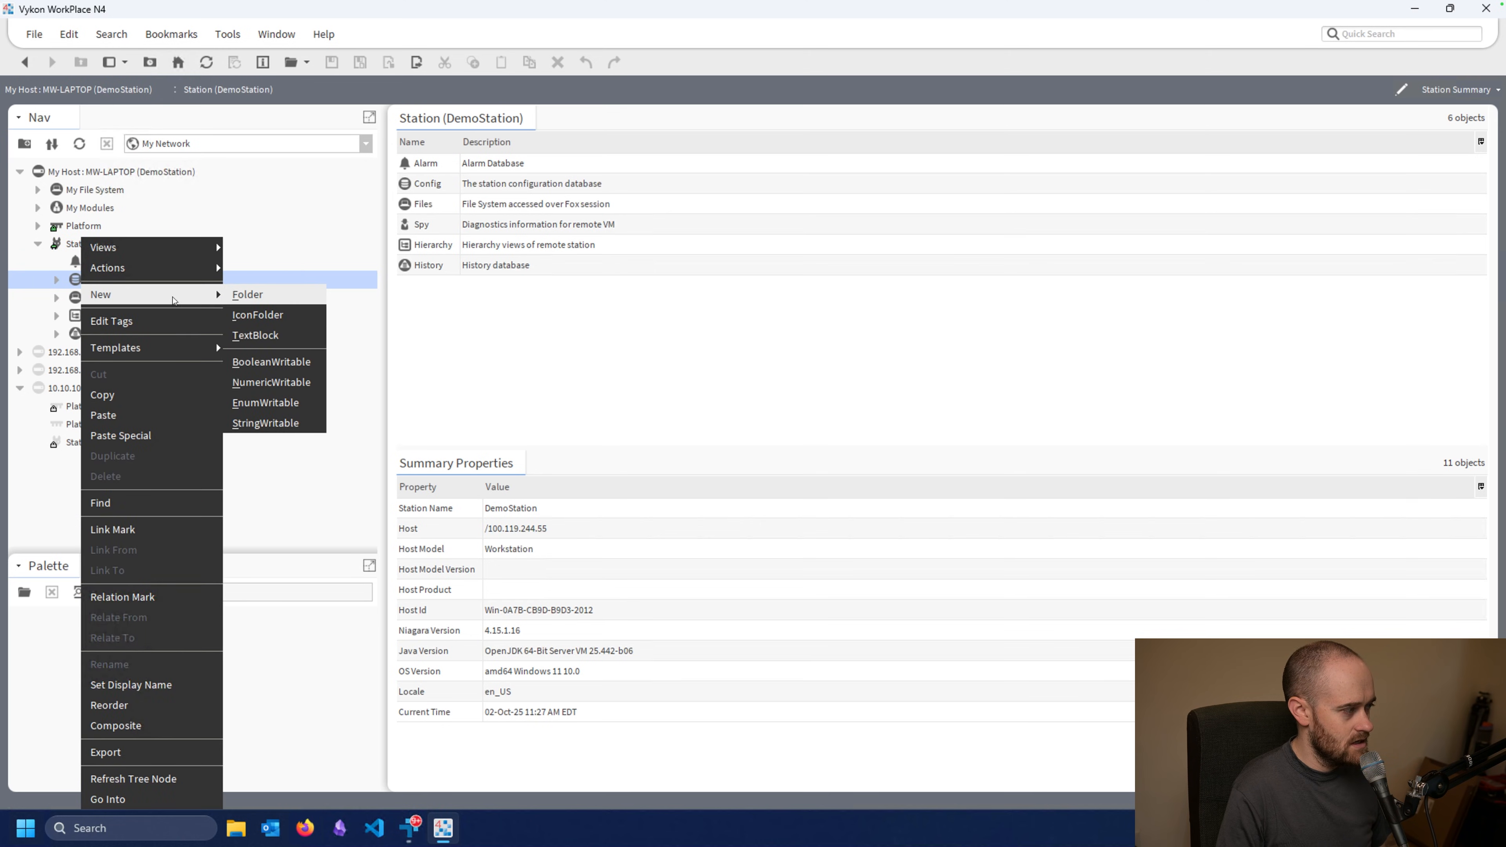
left_click(246, 295)
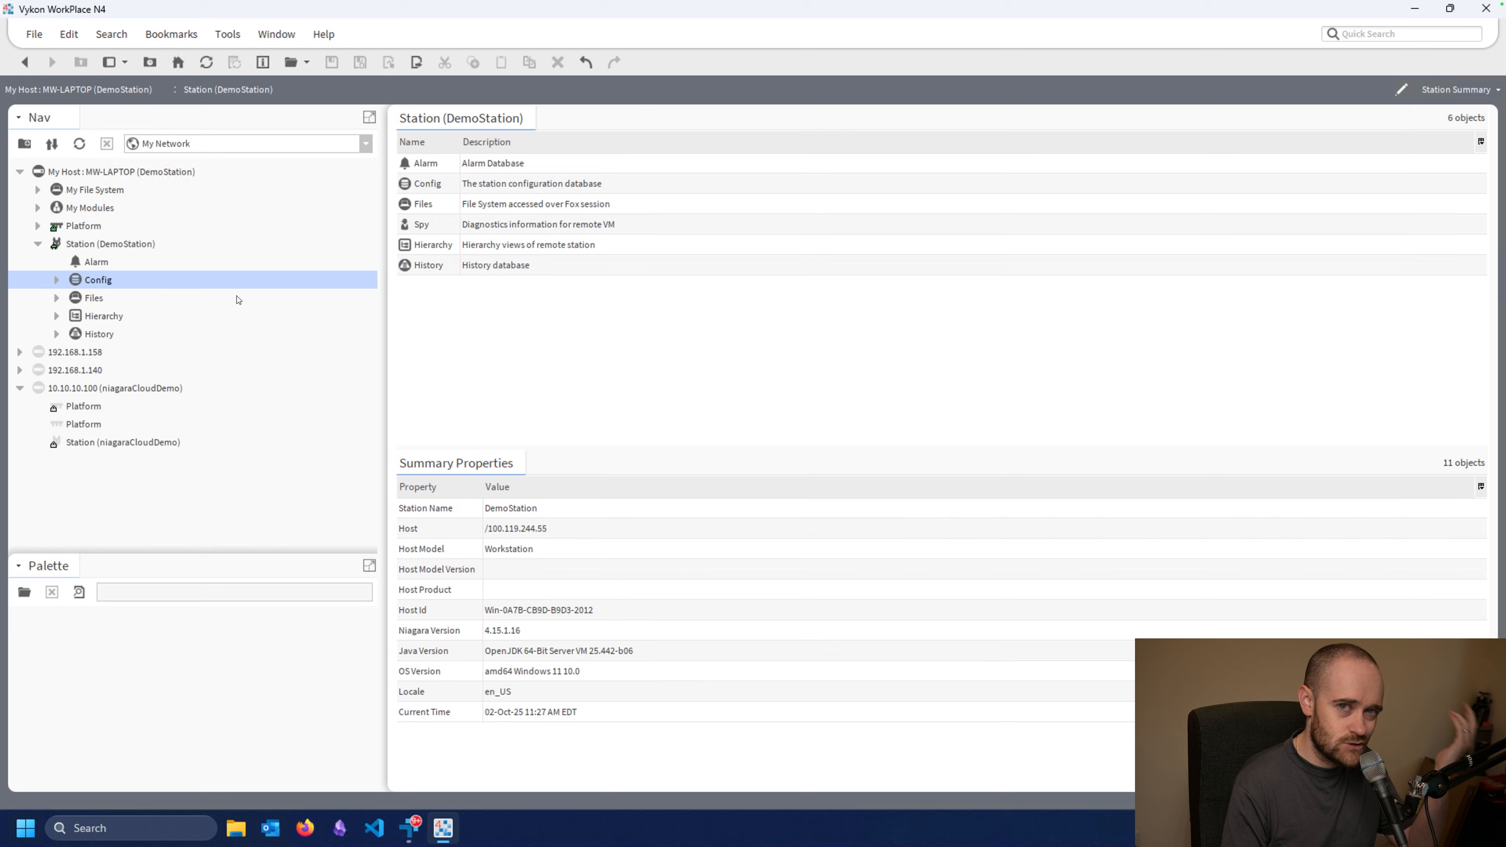
- Expand Config in the Nav tree and bring up the Playground wire sheet
left_click(57, 280)
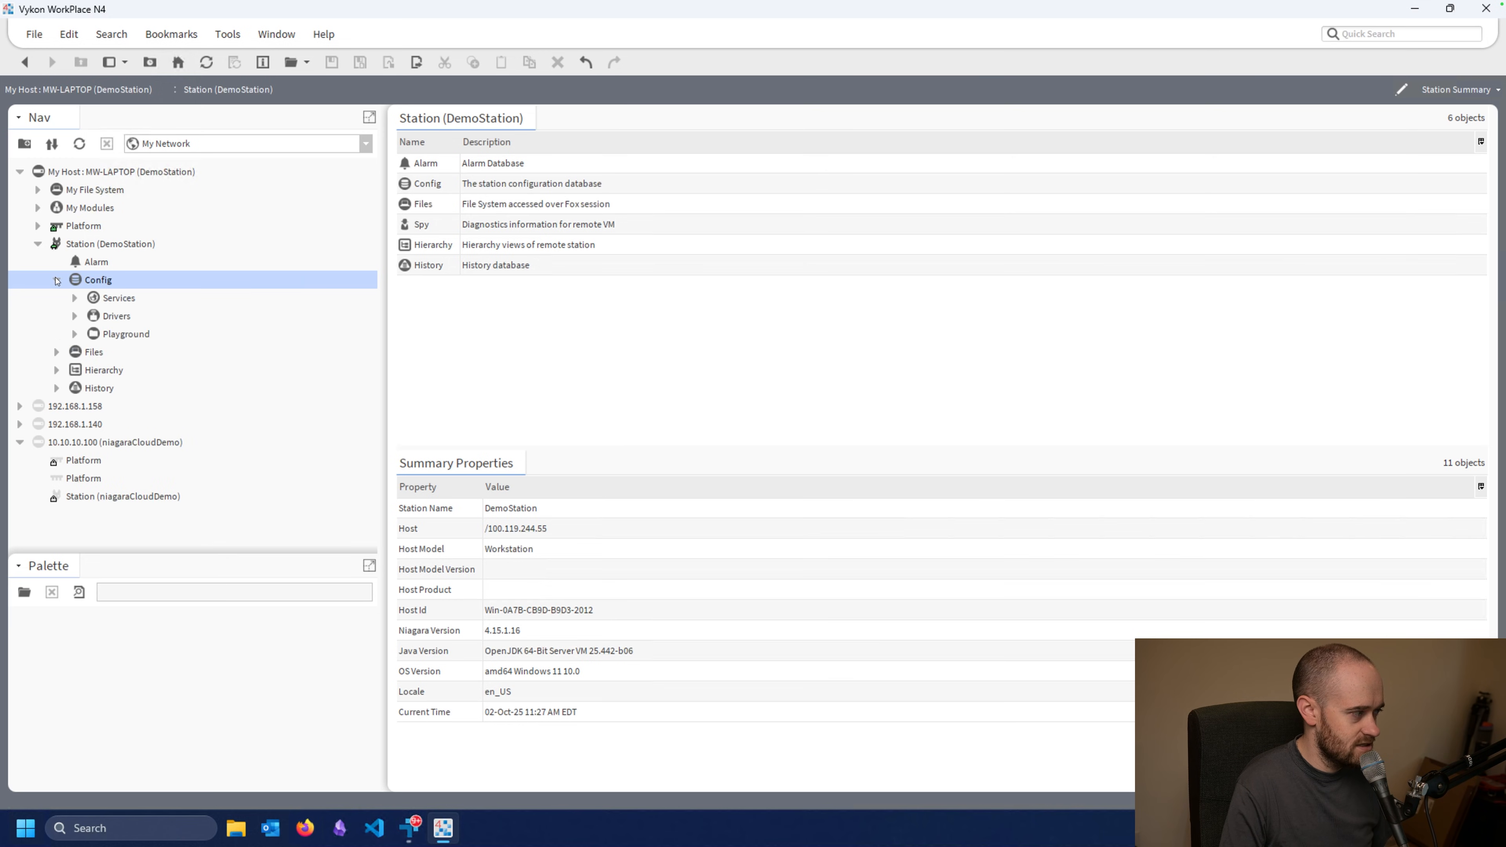
double_click(126, 335)
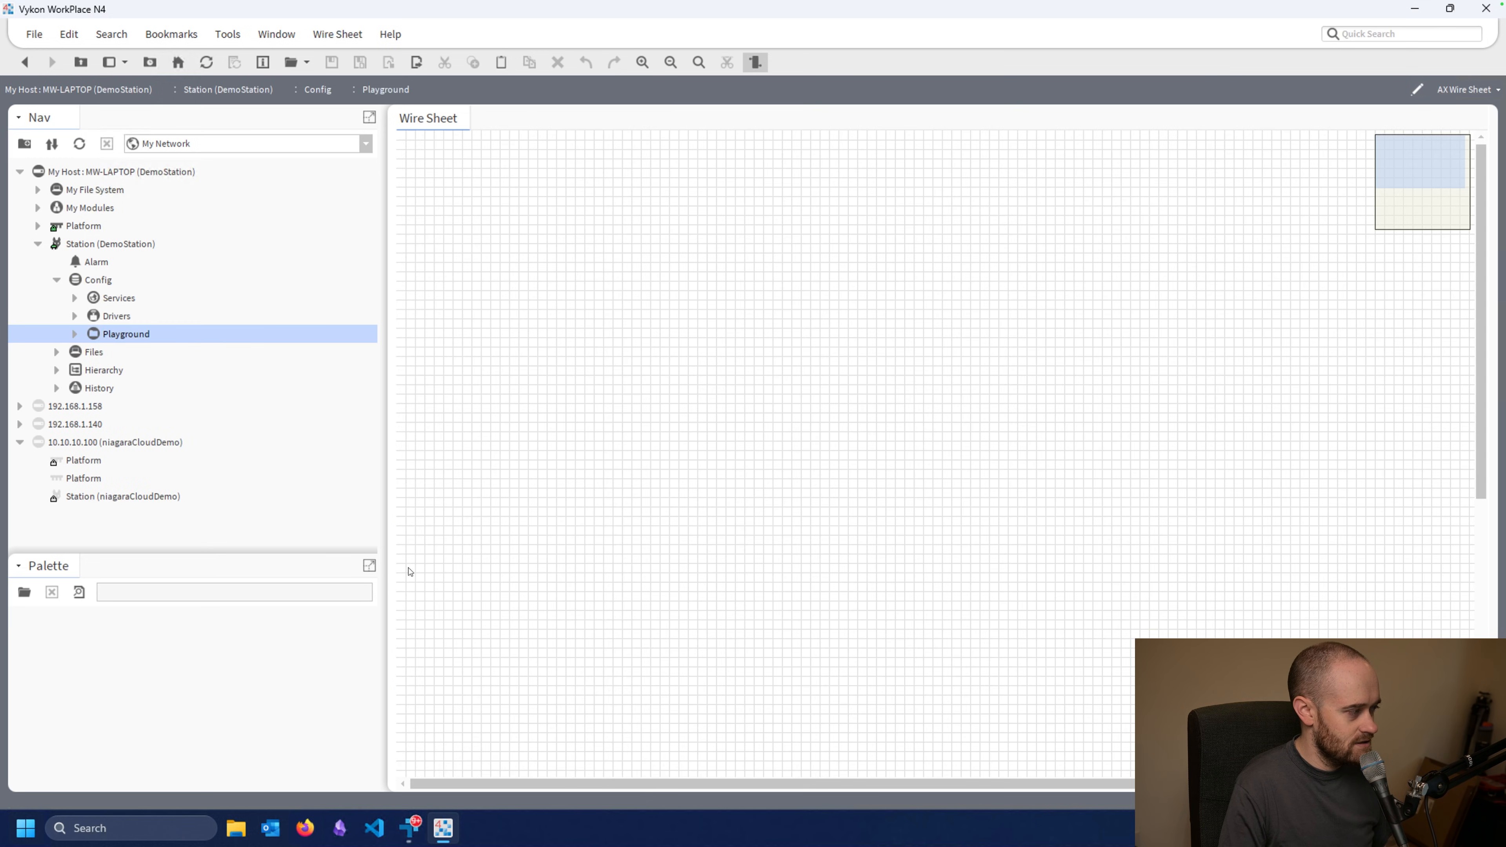
mouse_move(801, 207)
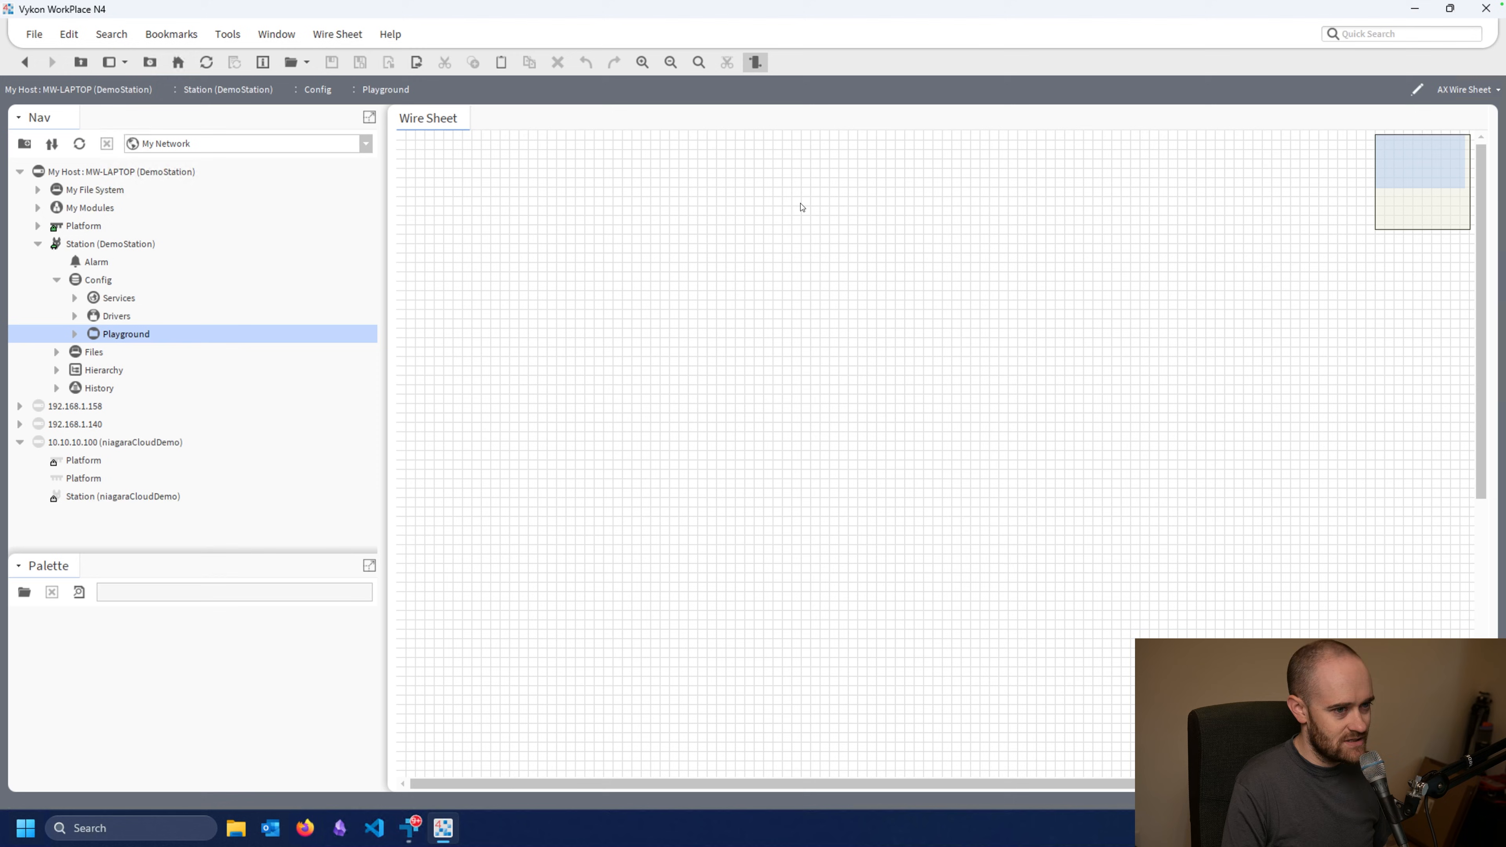
mouse_move(720, 516)
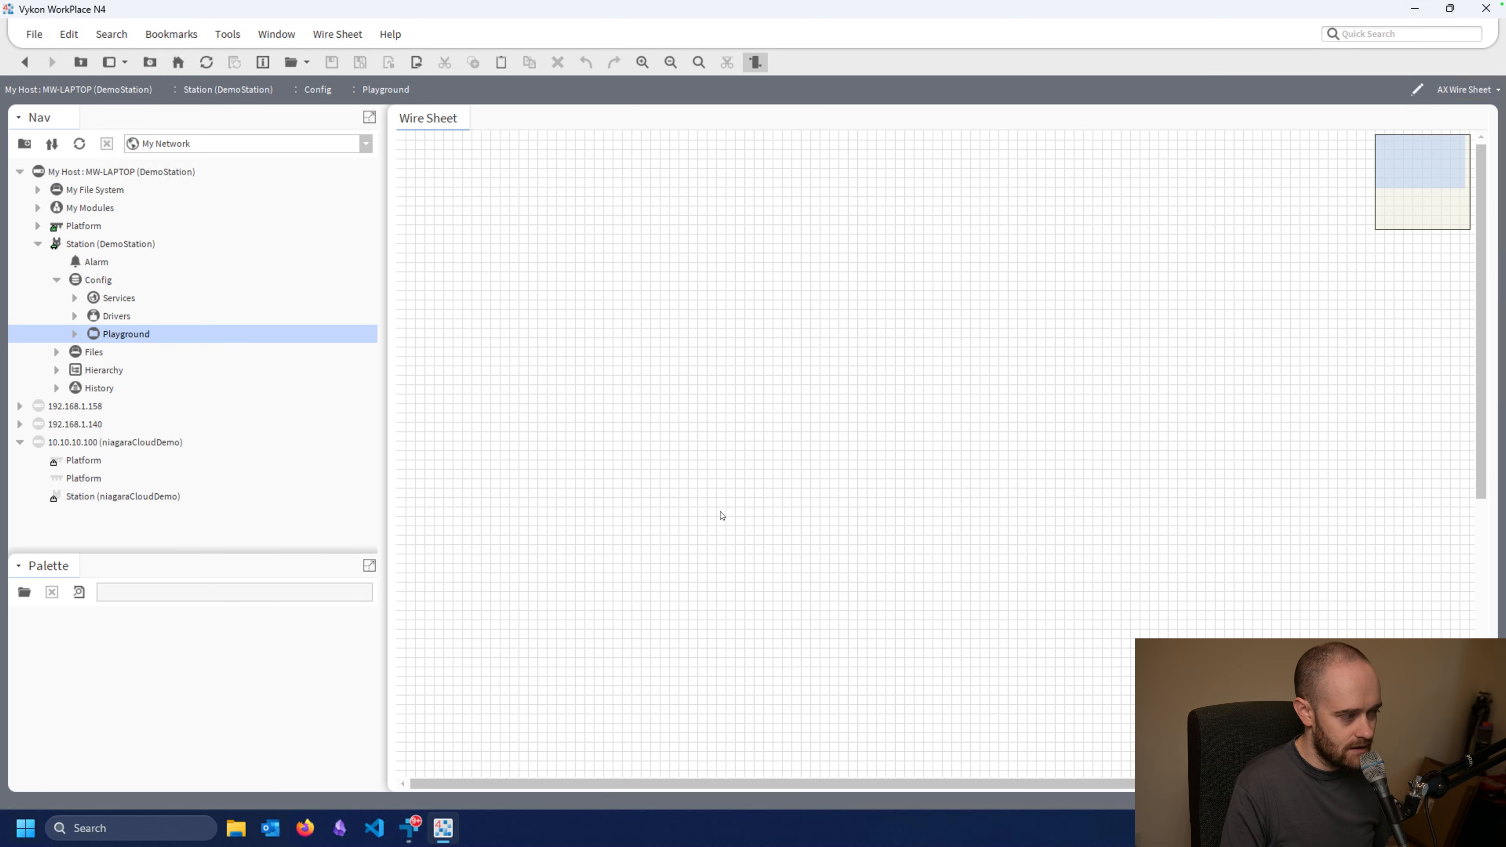
mouse_move(669, 495)
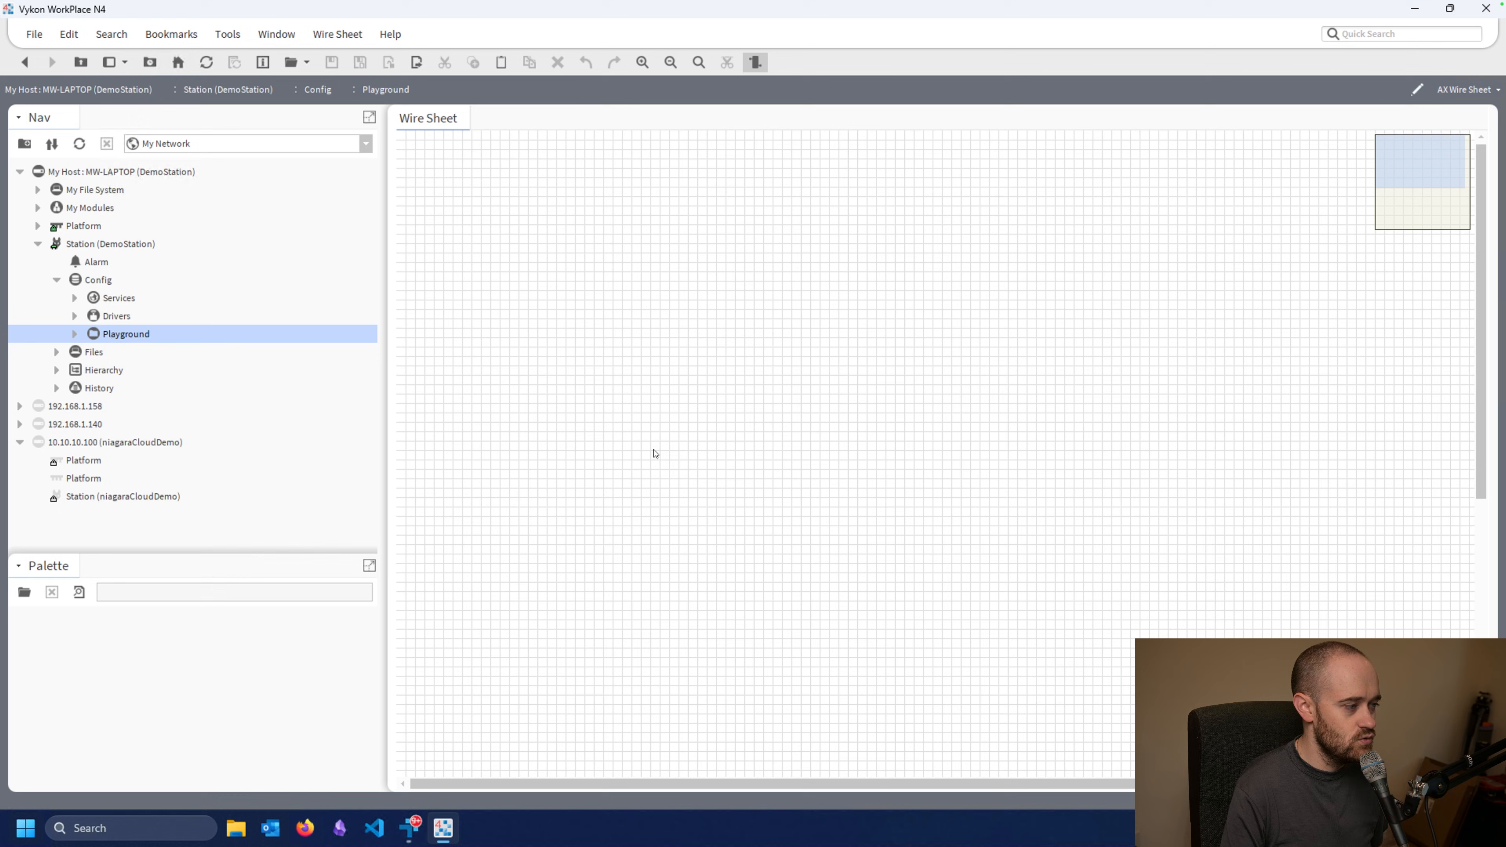
mouse_move(524, 230)
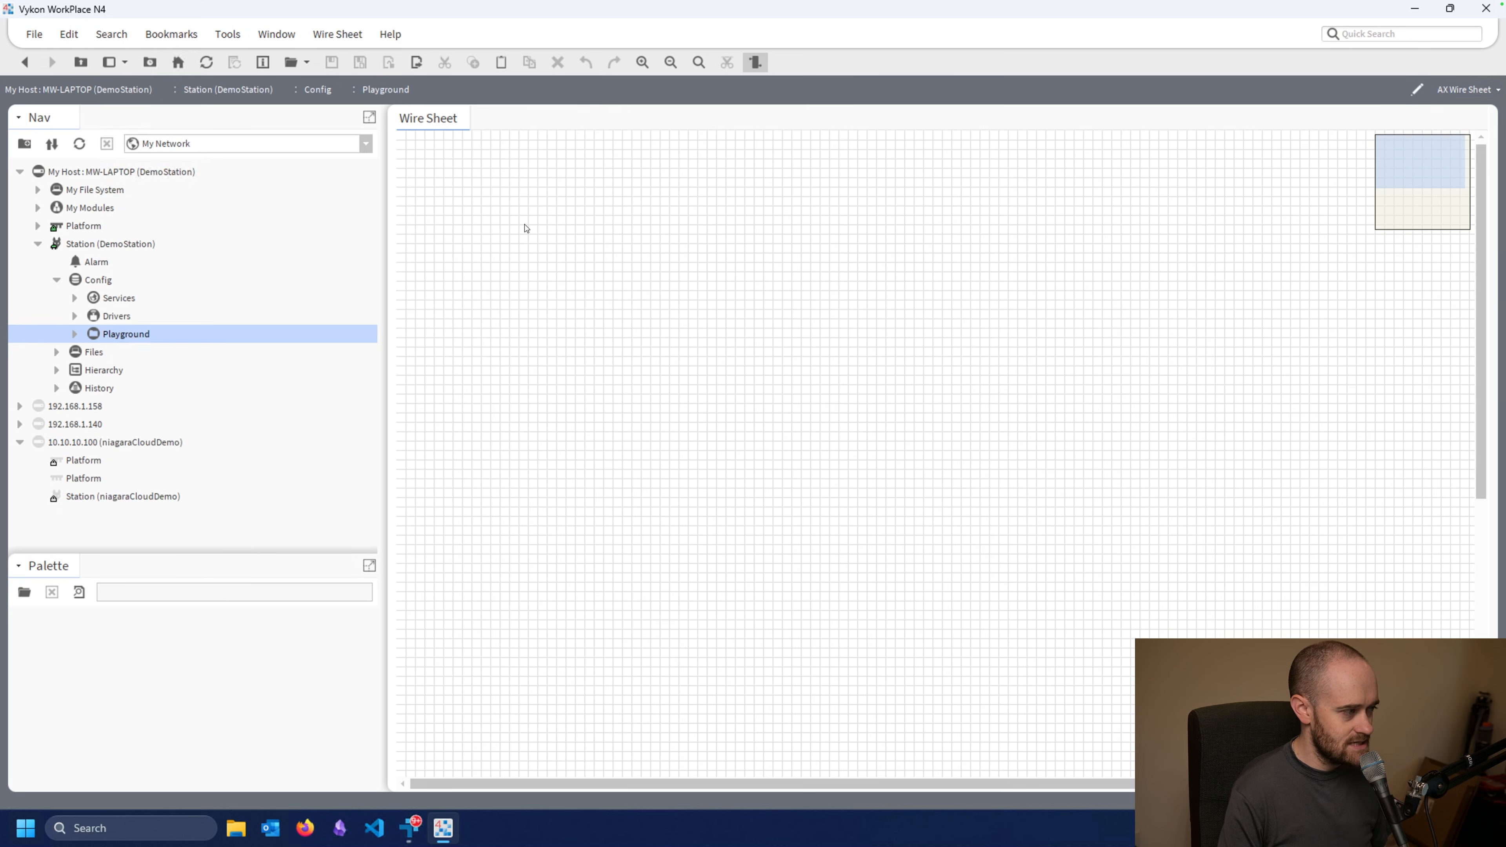
- Show the New component choices on the empty Playground wire sheet
right_click(488, 193)
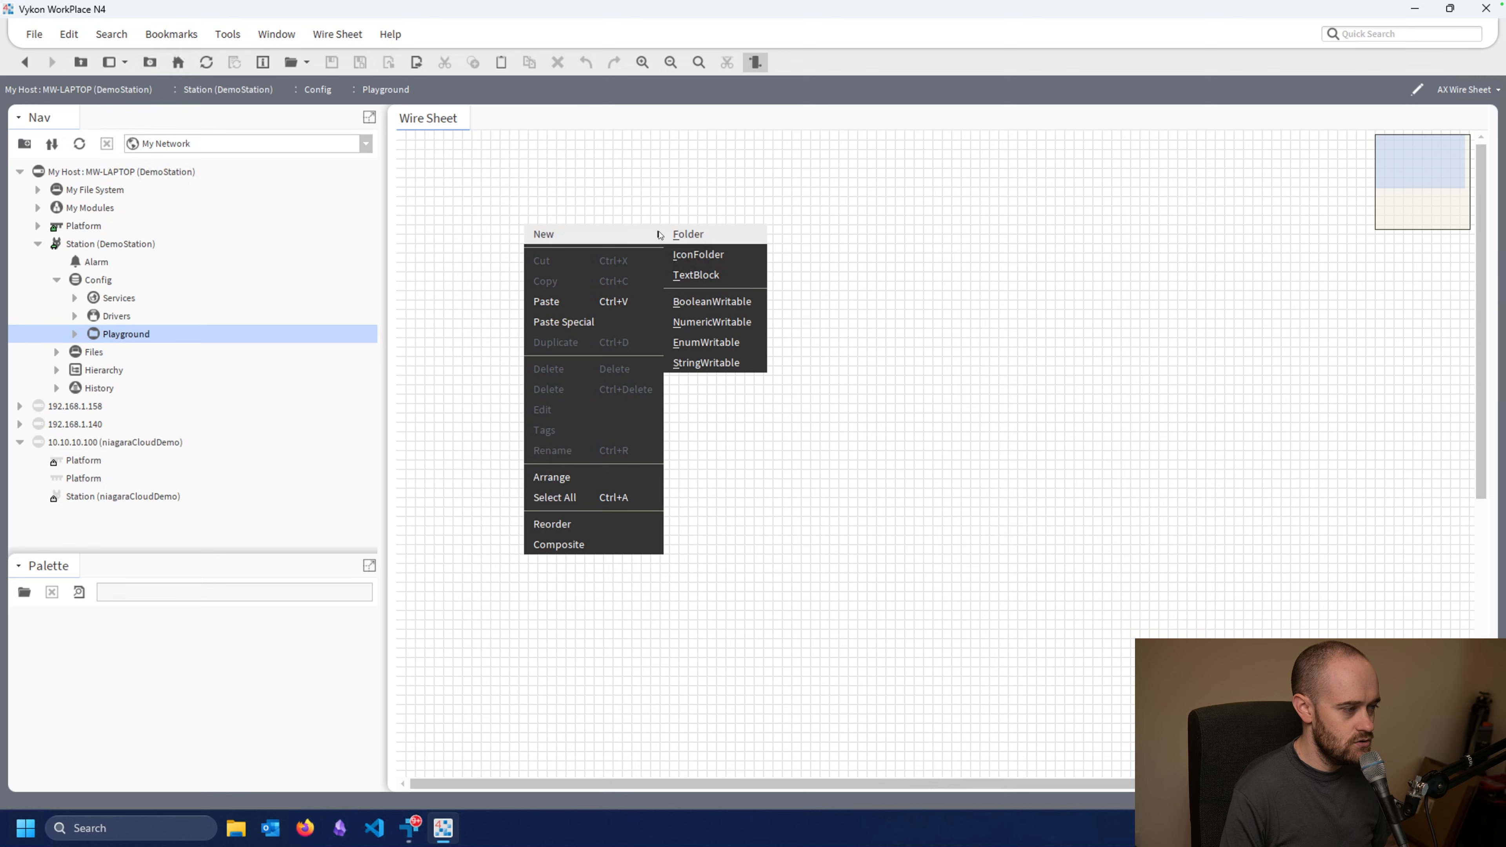
mouse_move(721, 362)
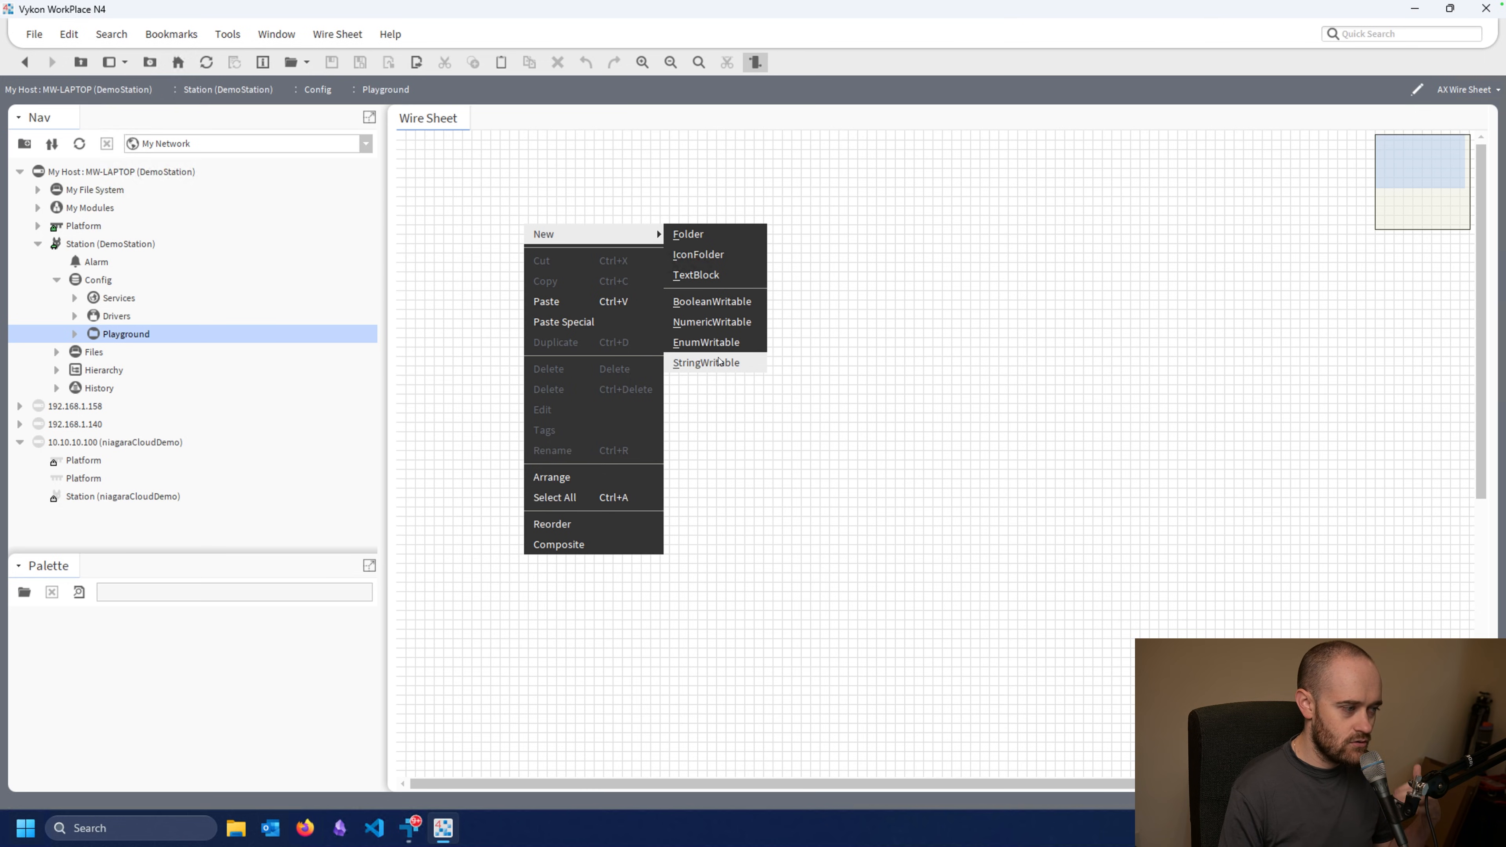
mouse_move(730, 365)
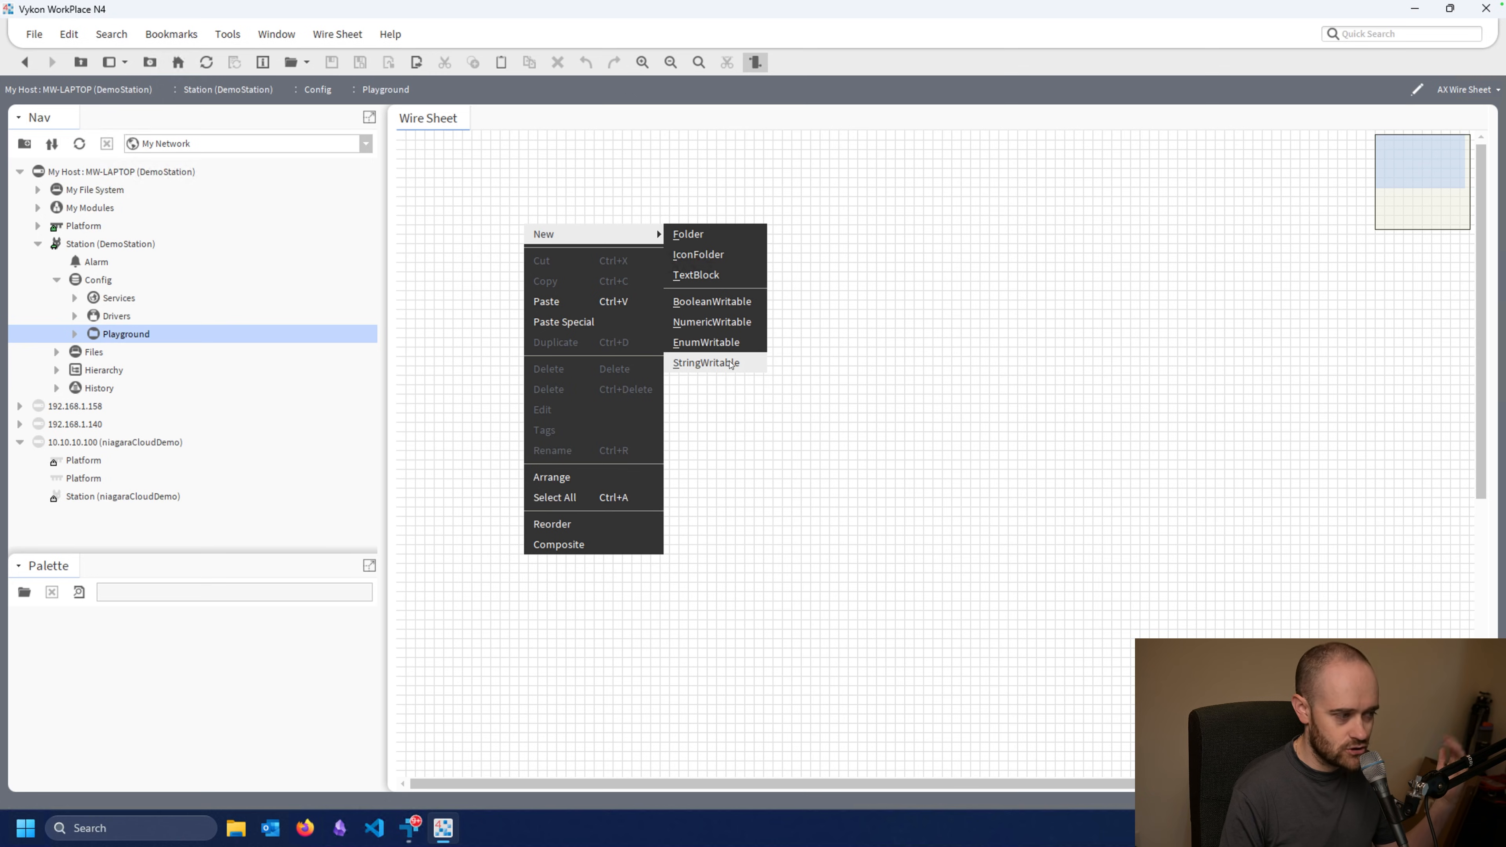
mouse_move(716, 347)
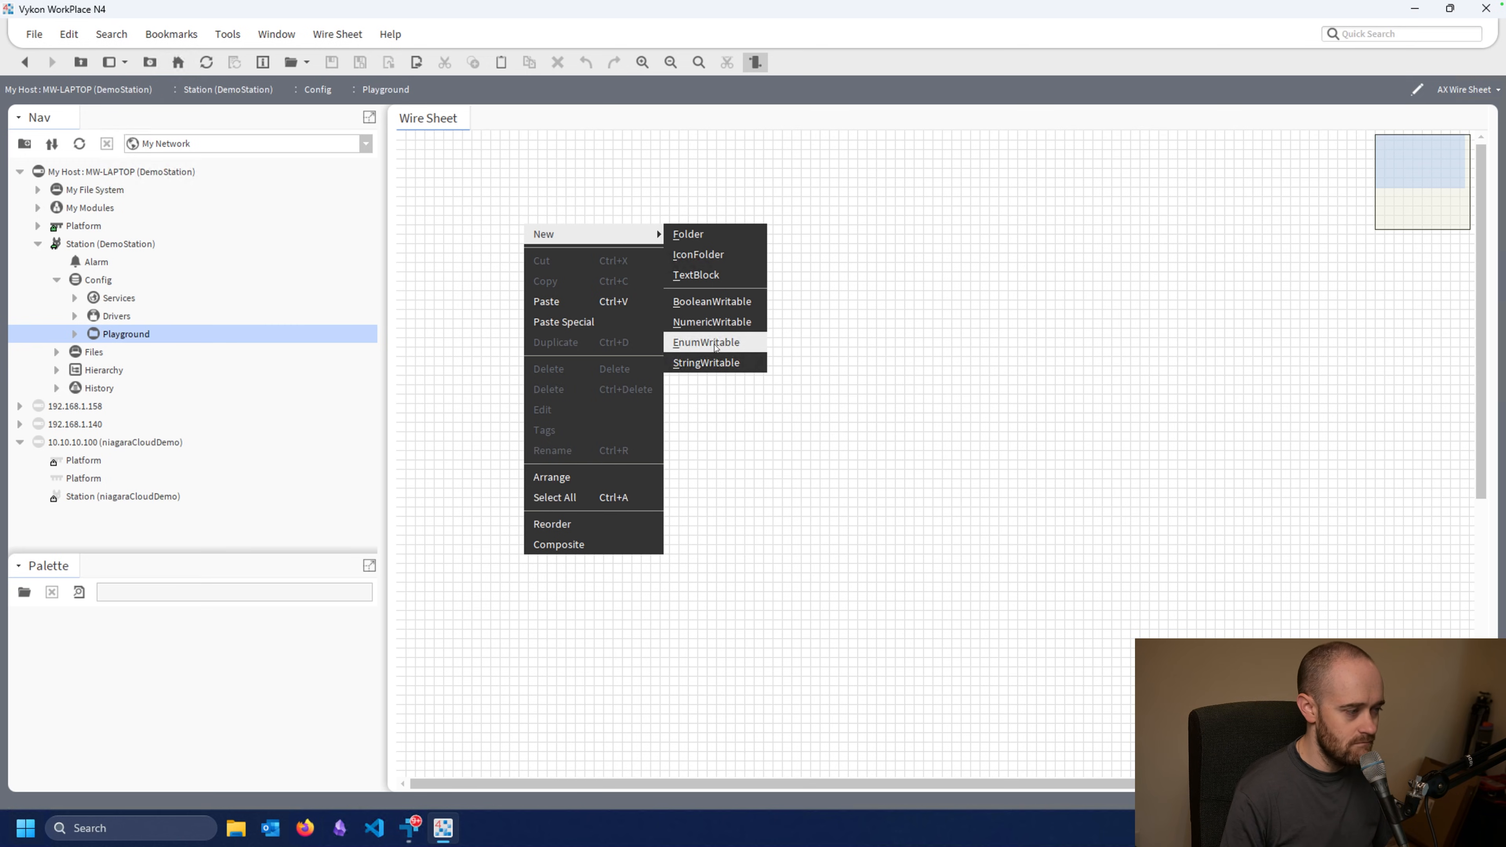
mouse_move(710, 370)
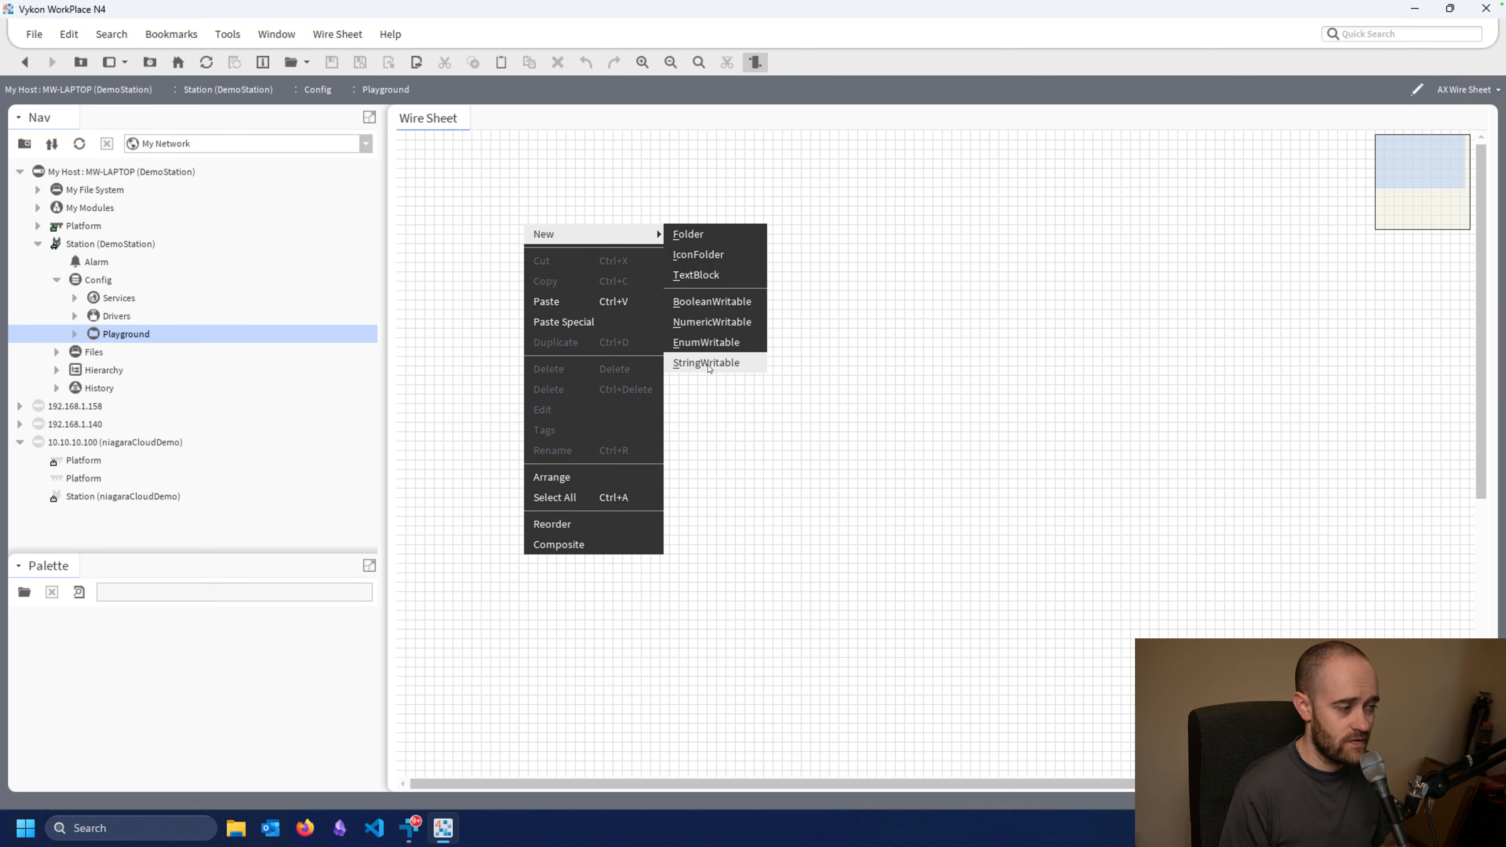
mouse_move(704, 360)
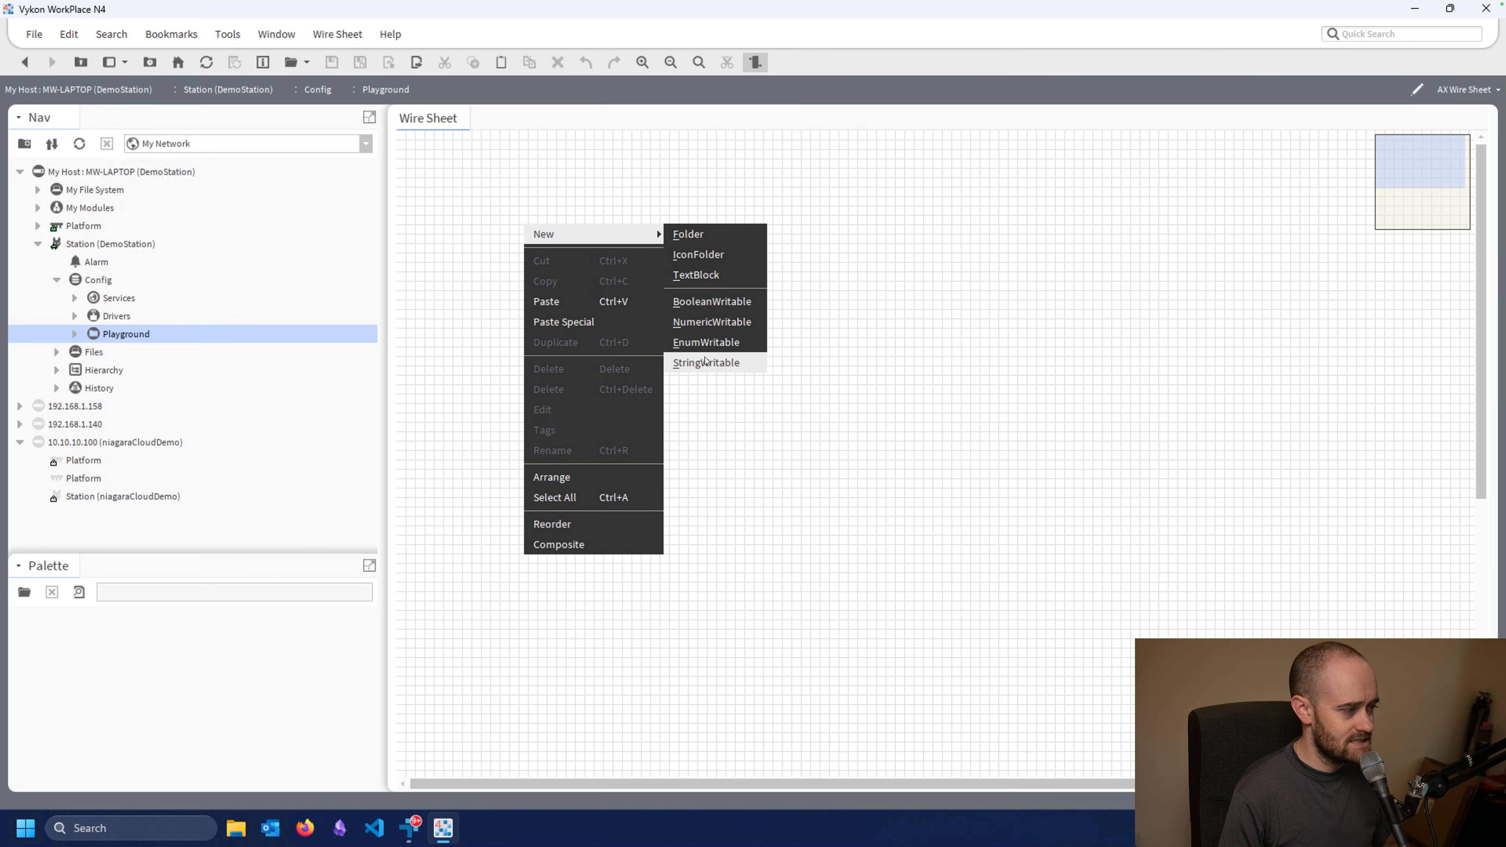
- Create a BooleanWritable point on the wire sheet, keeping its default name
left_click(711, 302)
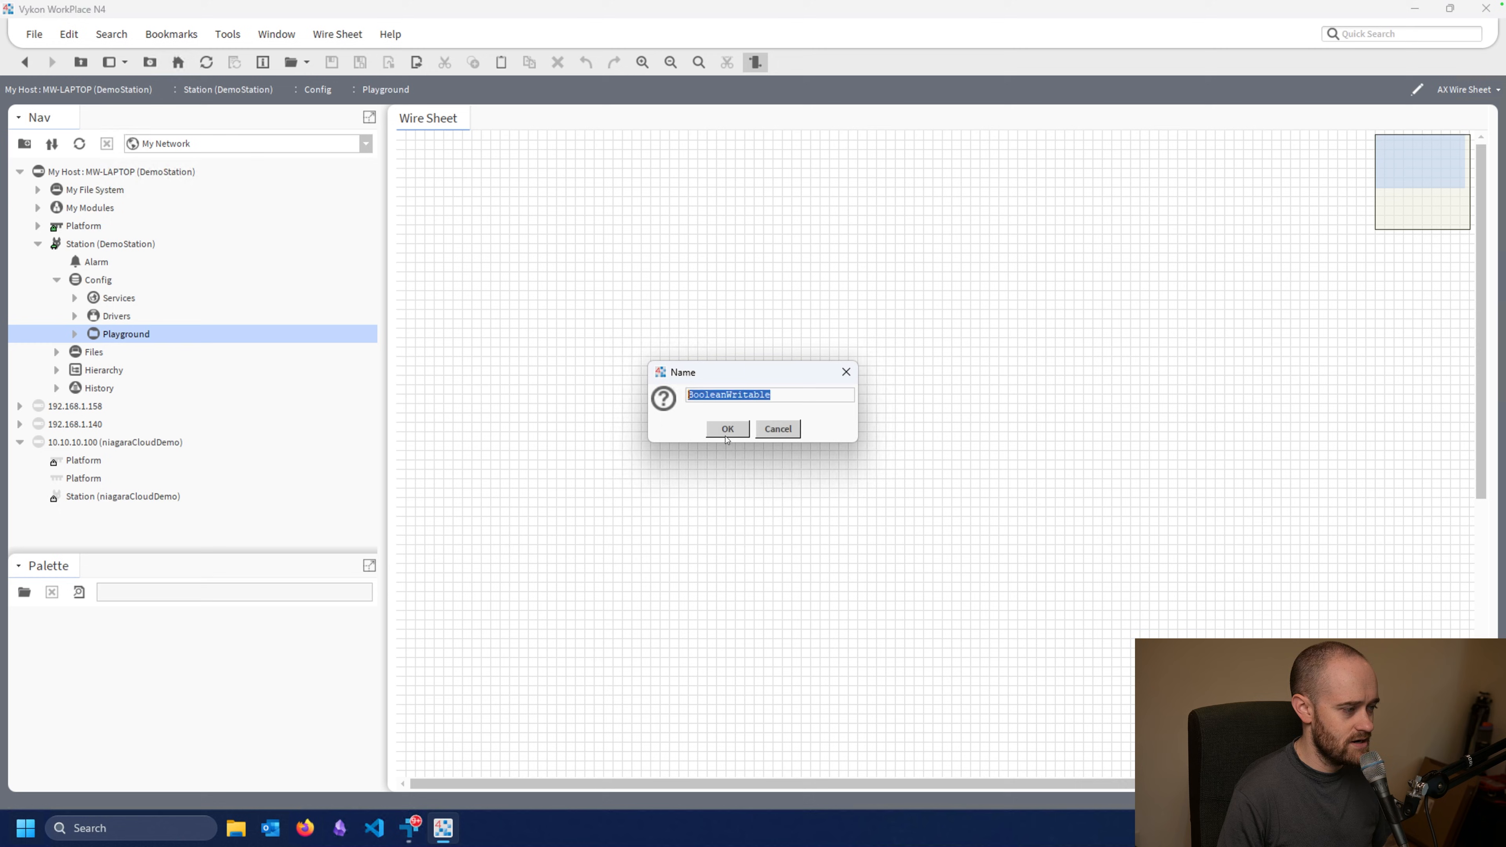
left_click(728, 428)
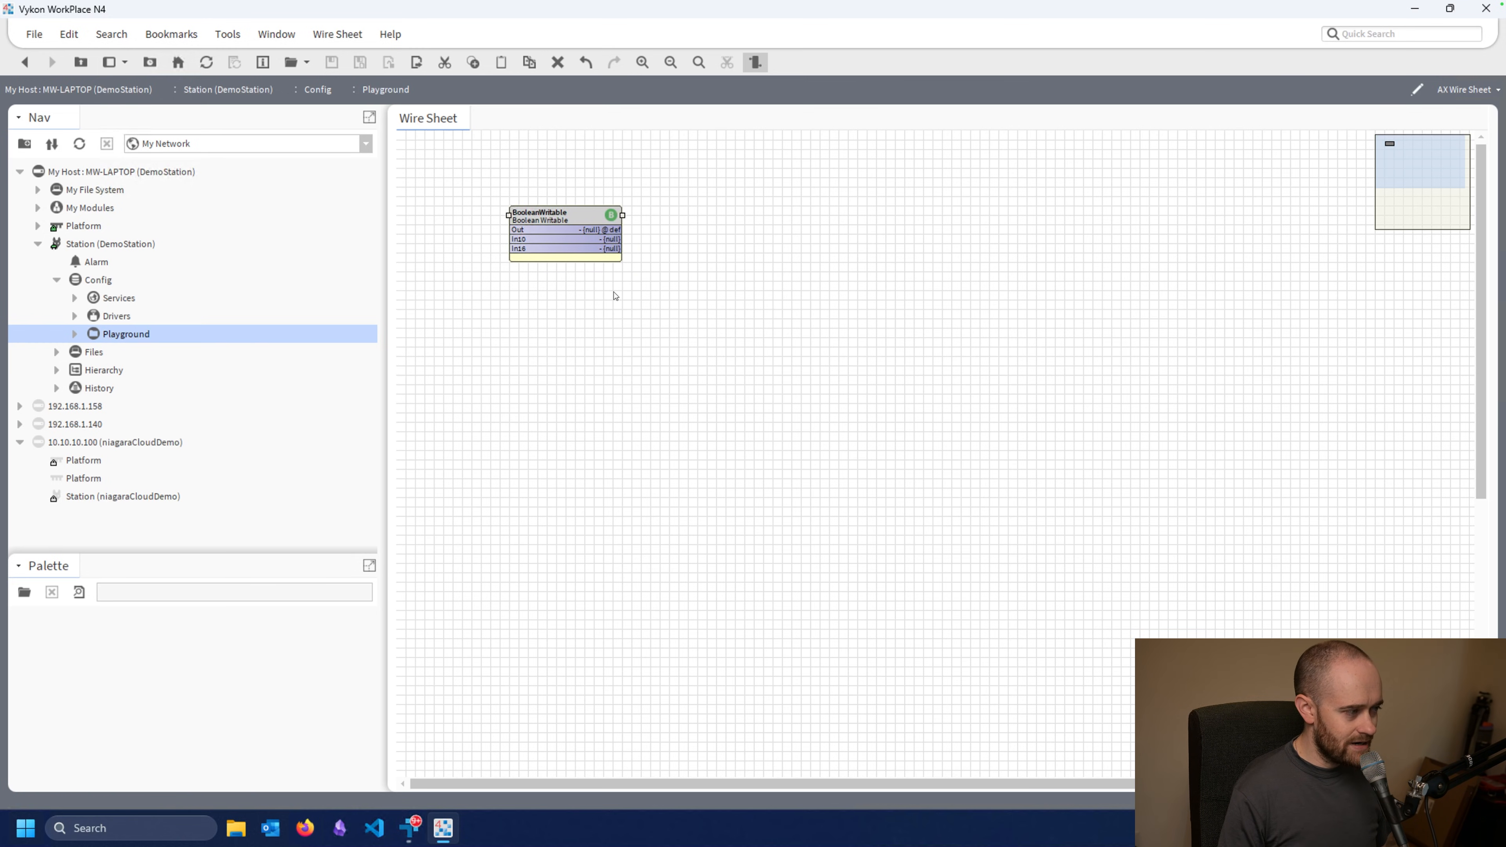
mouse_move(609, 301)
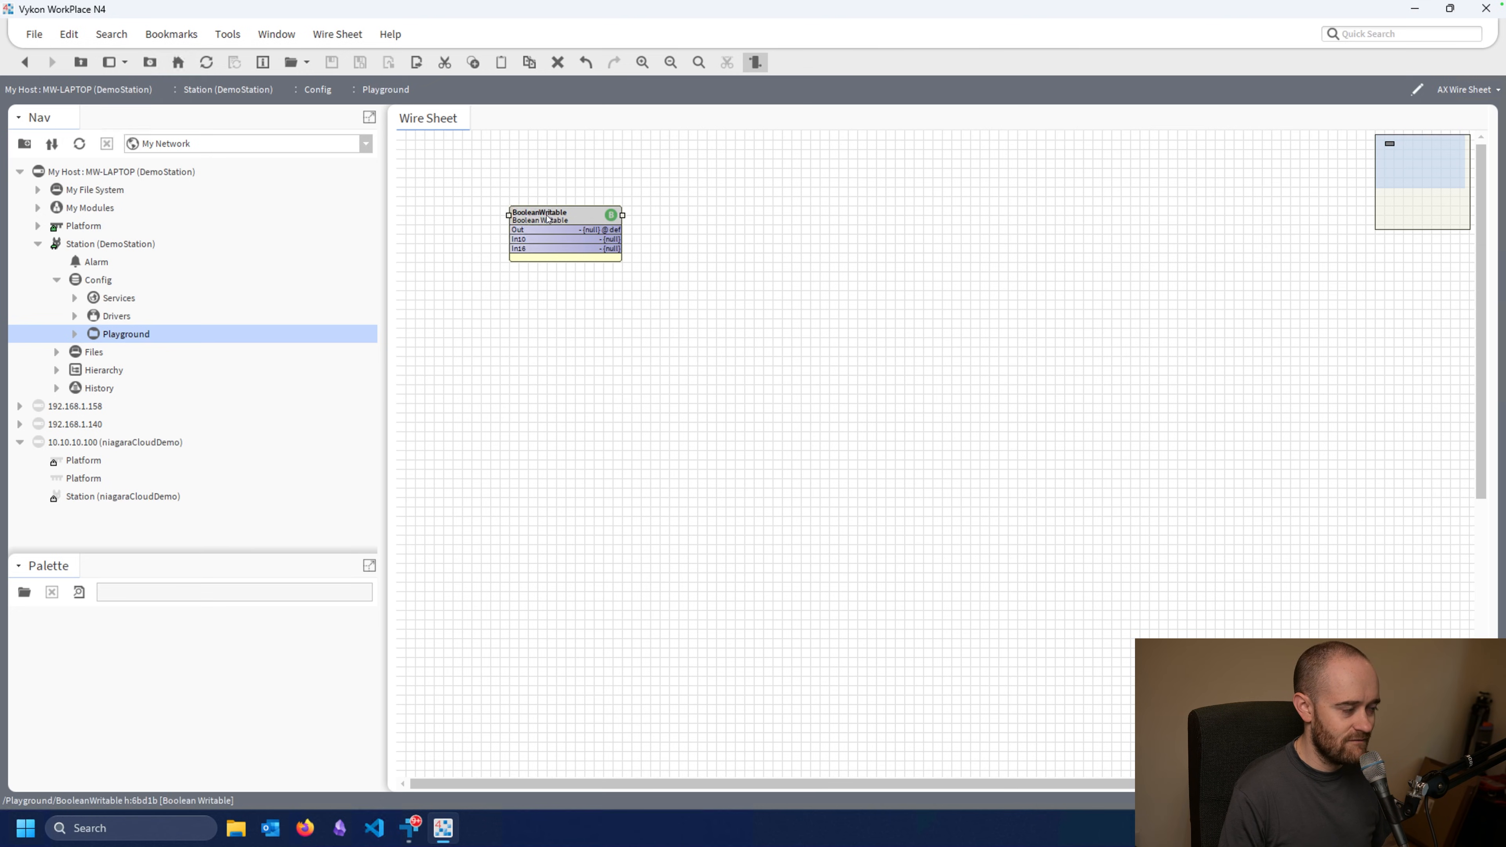
- Show BooleanWritable's property sheet with Out, In1–In16 and Fallback, and browse its actions
double_click(541, 213)
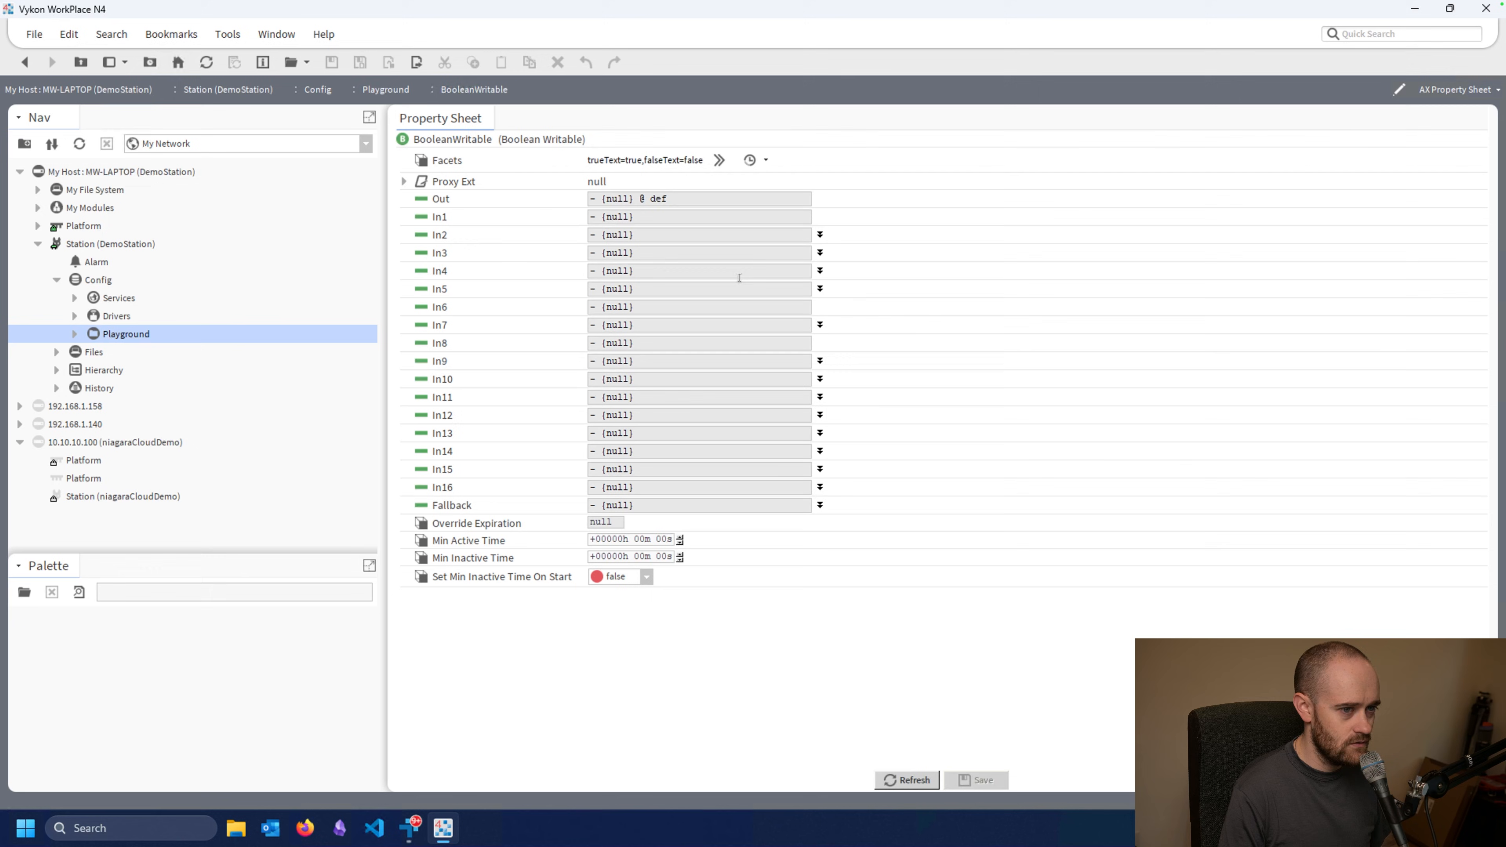
mouse_move(563, 411)
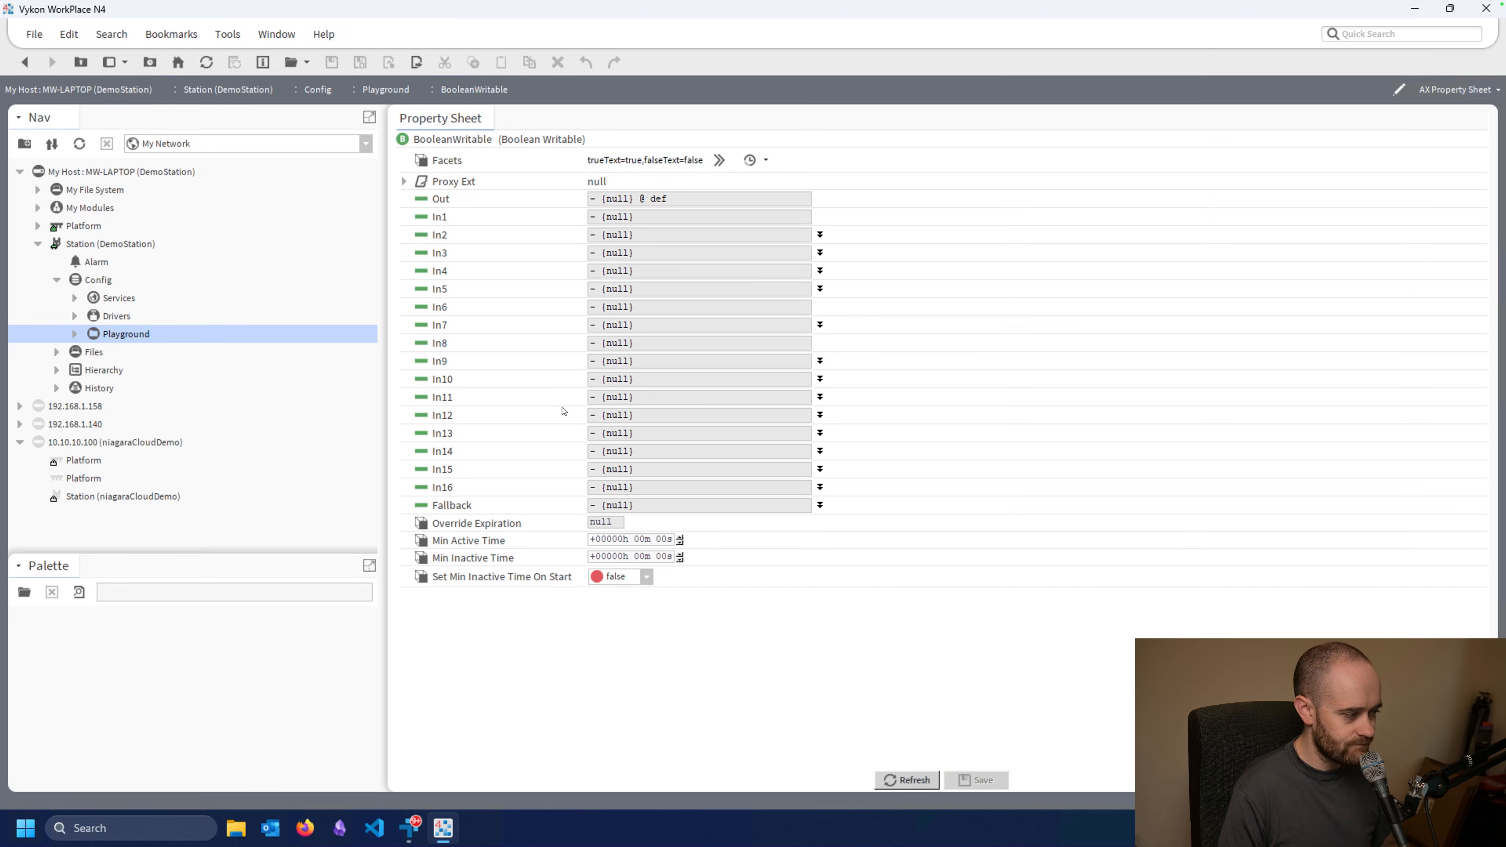
mouse_move(518, 475)
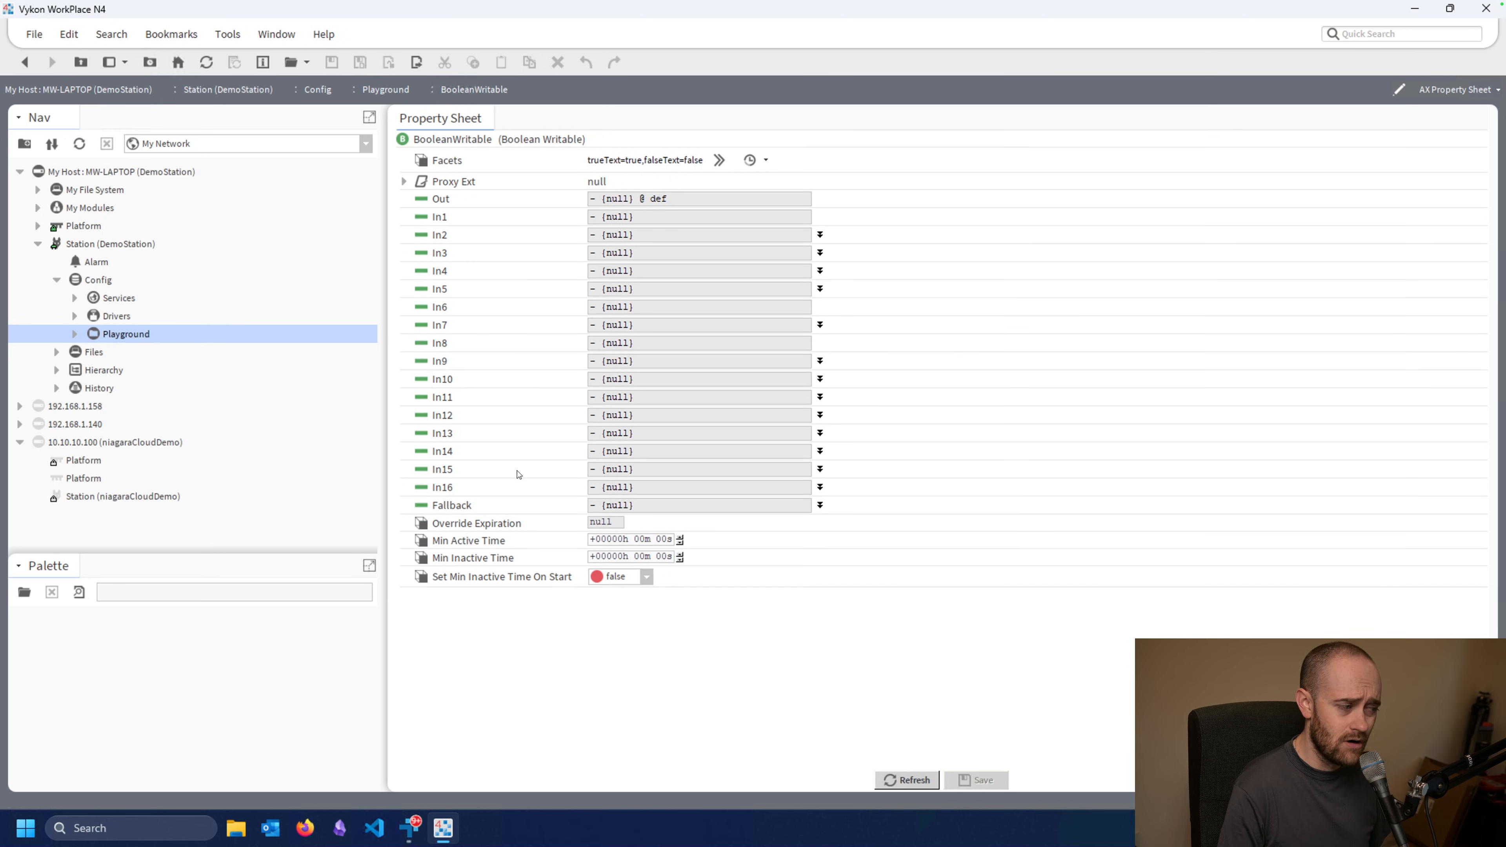
mouse_move(443, 203)
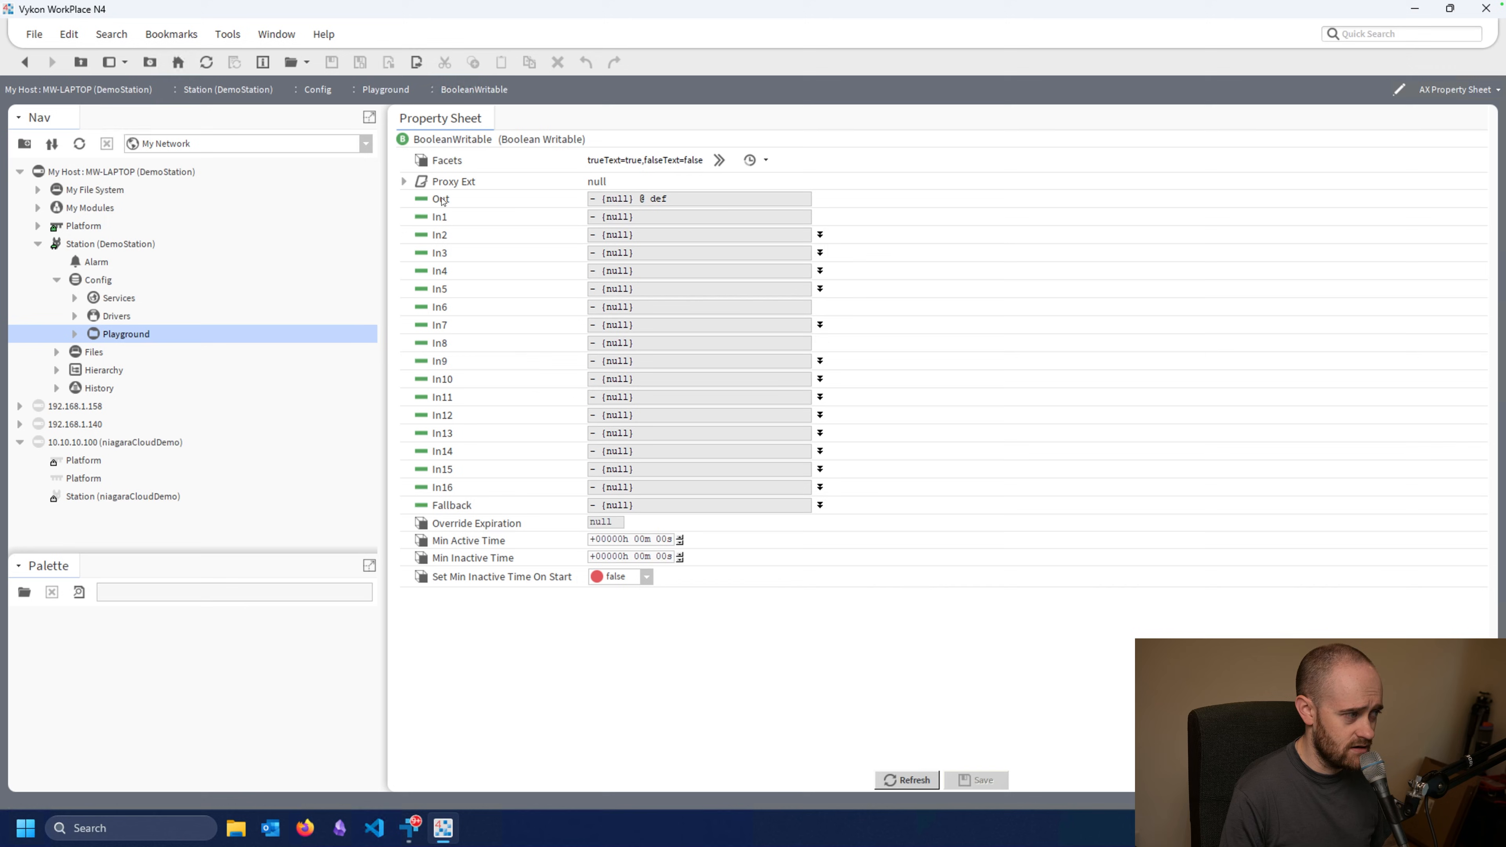
mouse_move(491, 490)
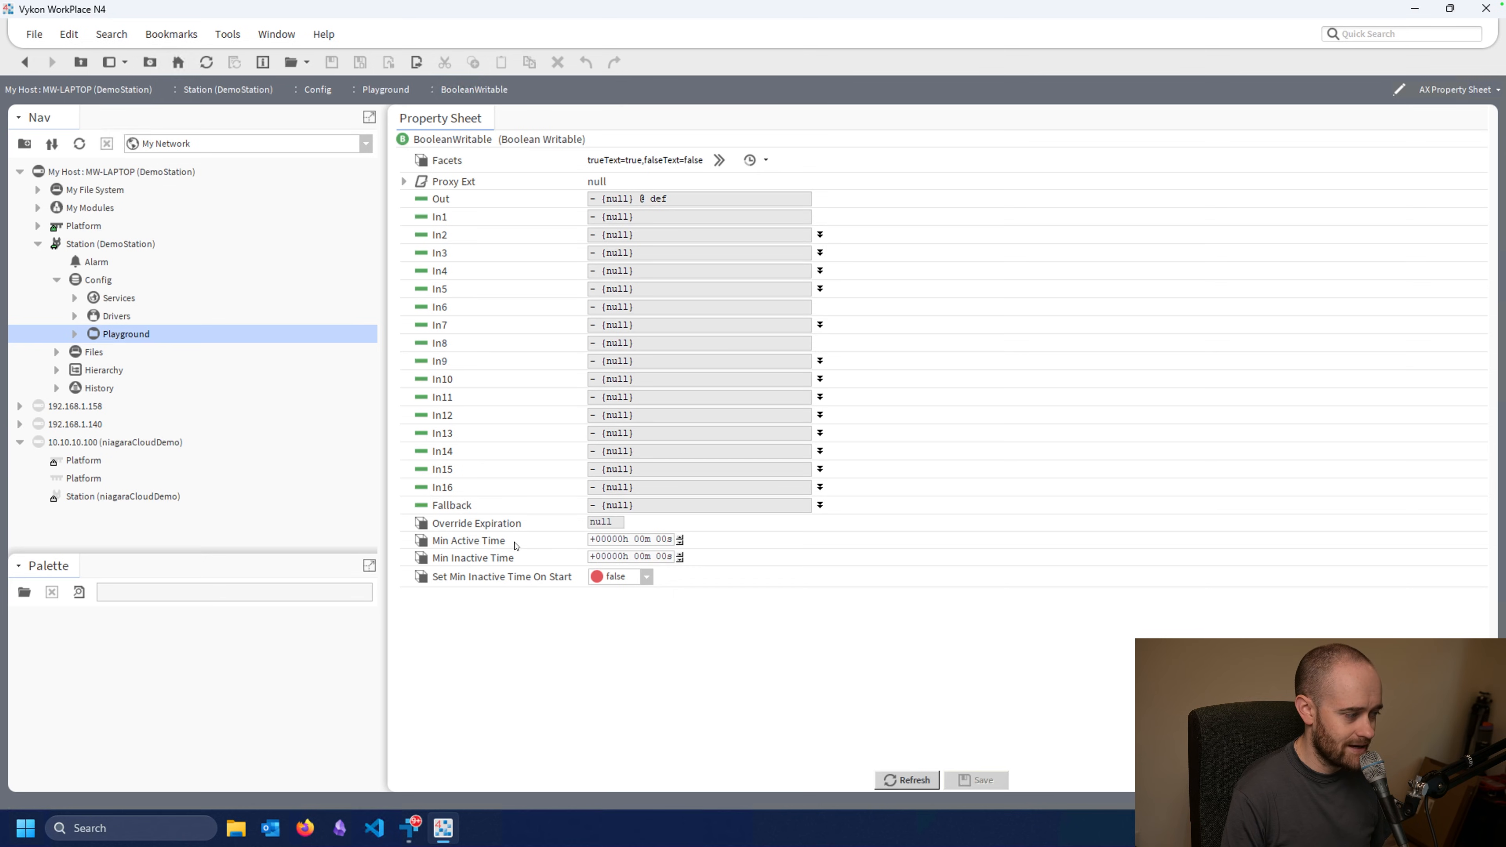
mouse_move(519, 557)
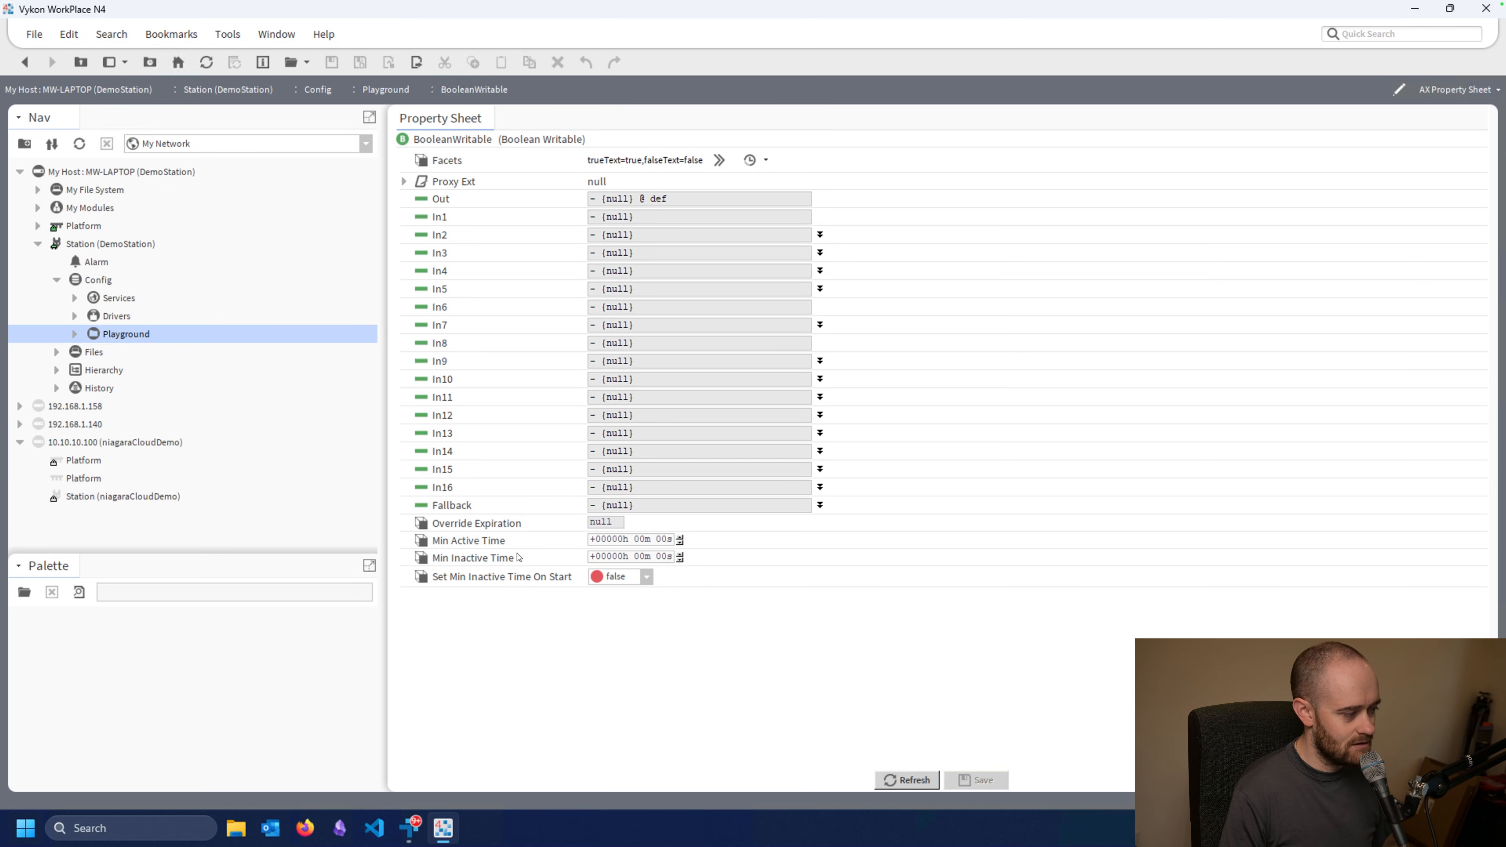
mouse_move(546, 558)
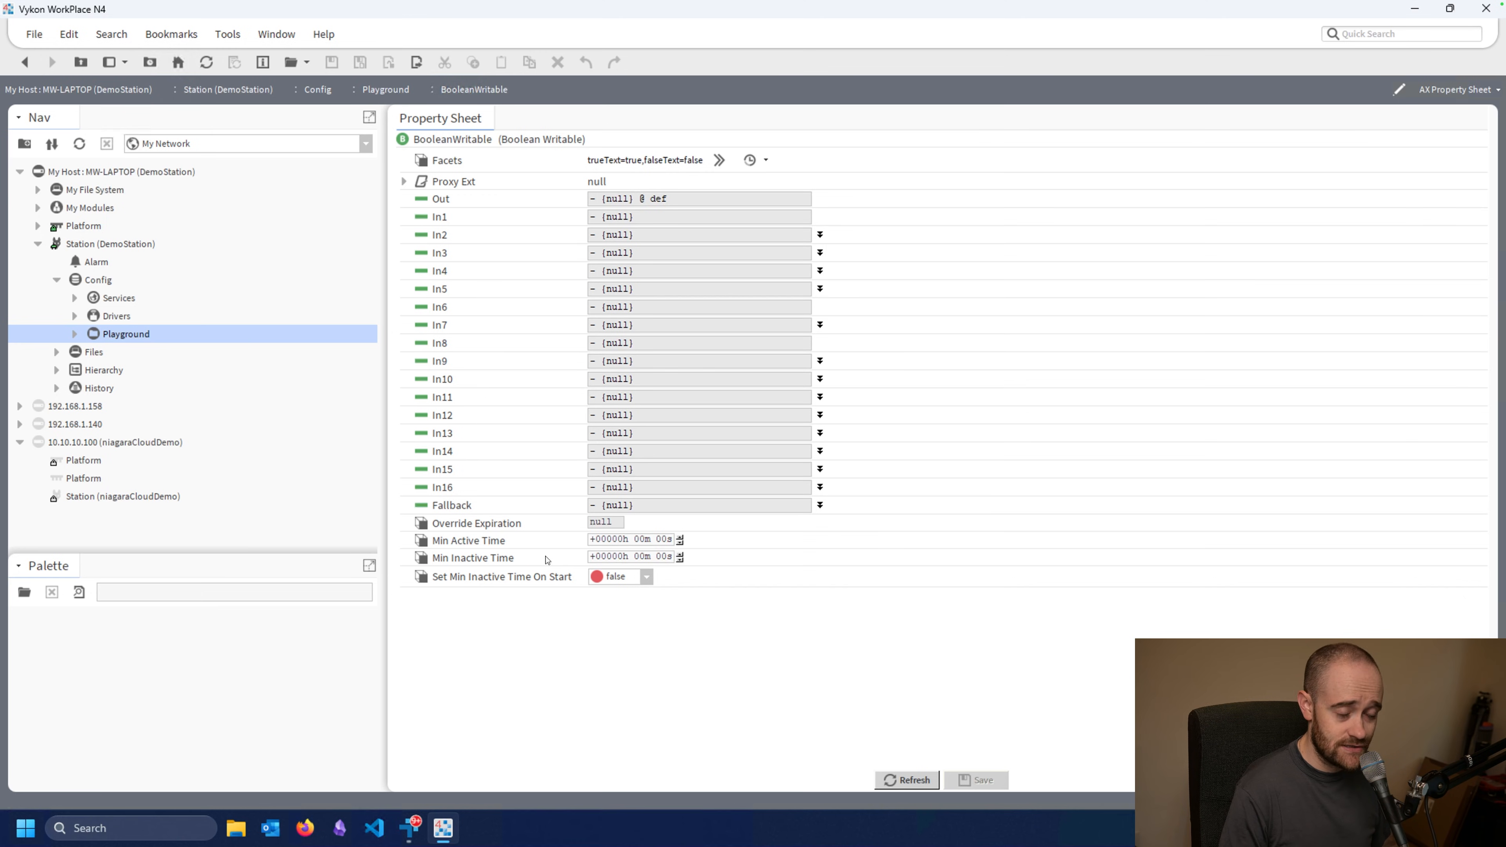
right_click(423, 143)
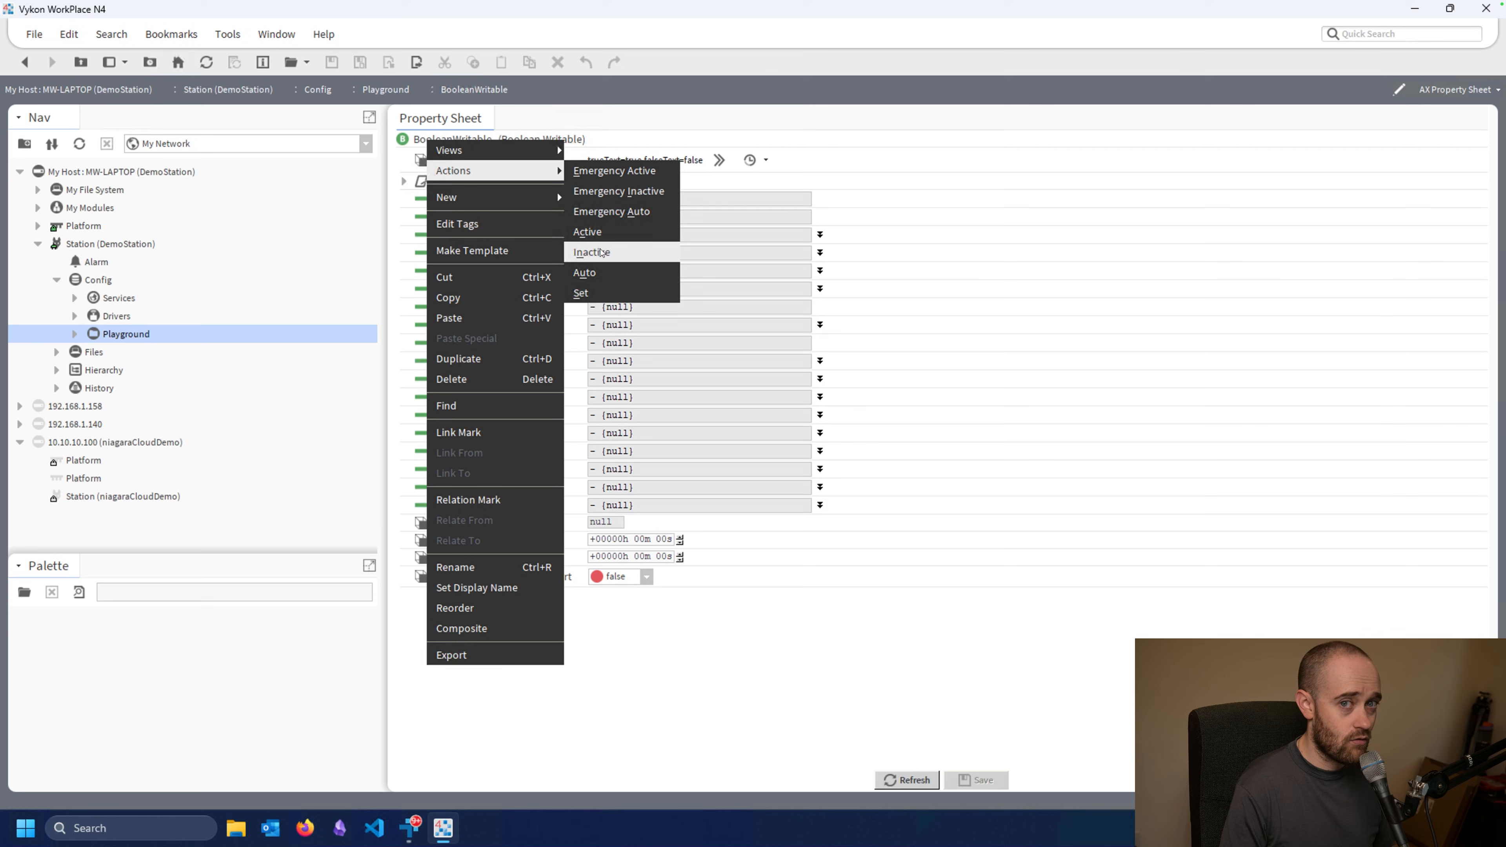
mouse_move(618, 253)
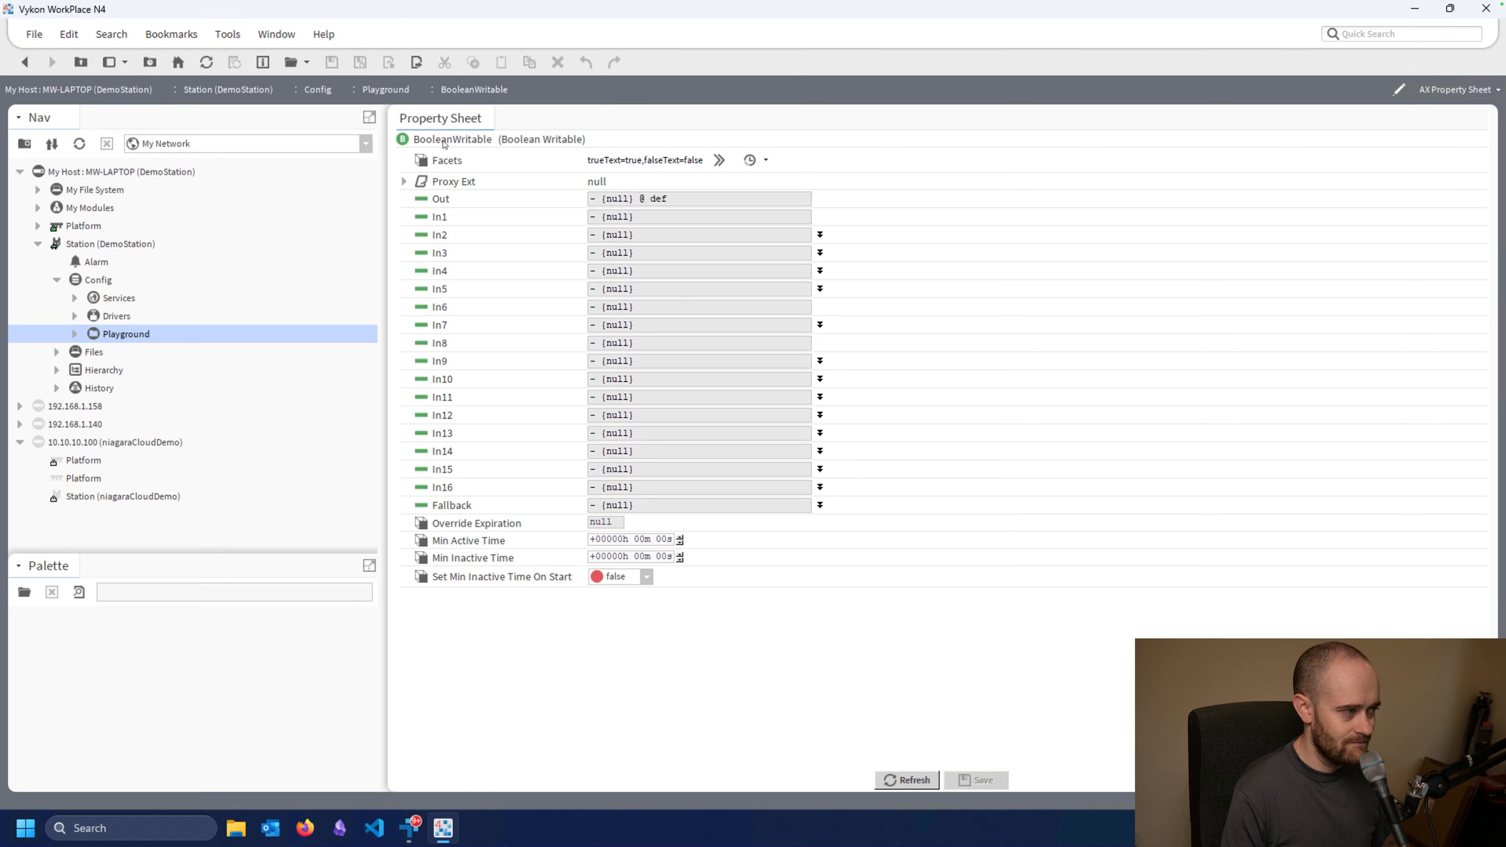
- Apply a permanent Active override so BooleanWritable's Out reads true (overridden) via In8
right_click(445, 142)
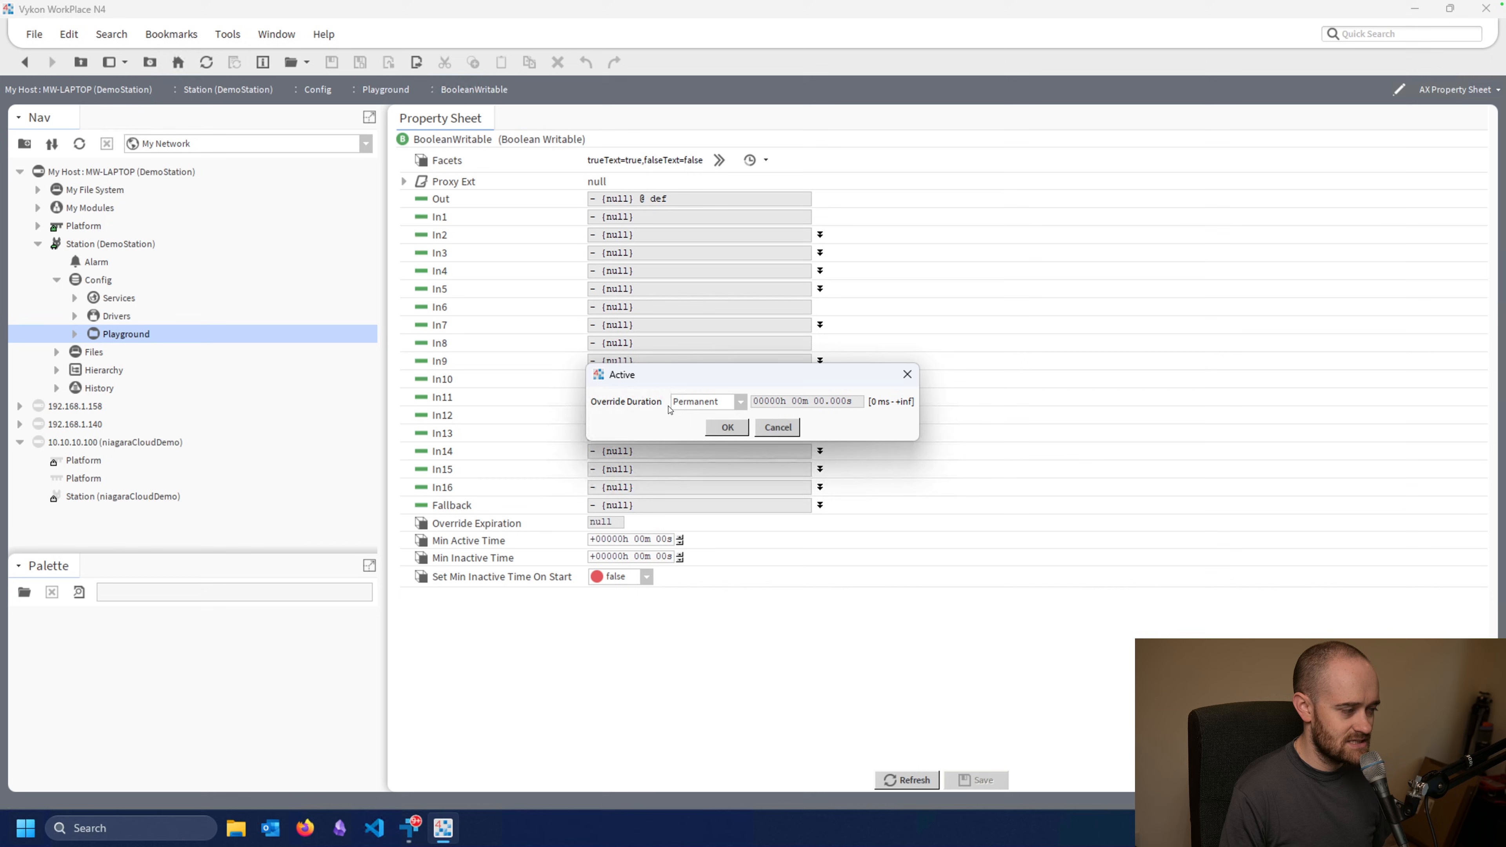
mouse_move(704, 417)
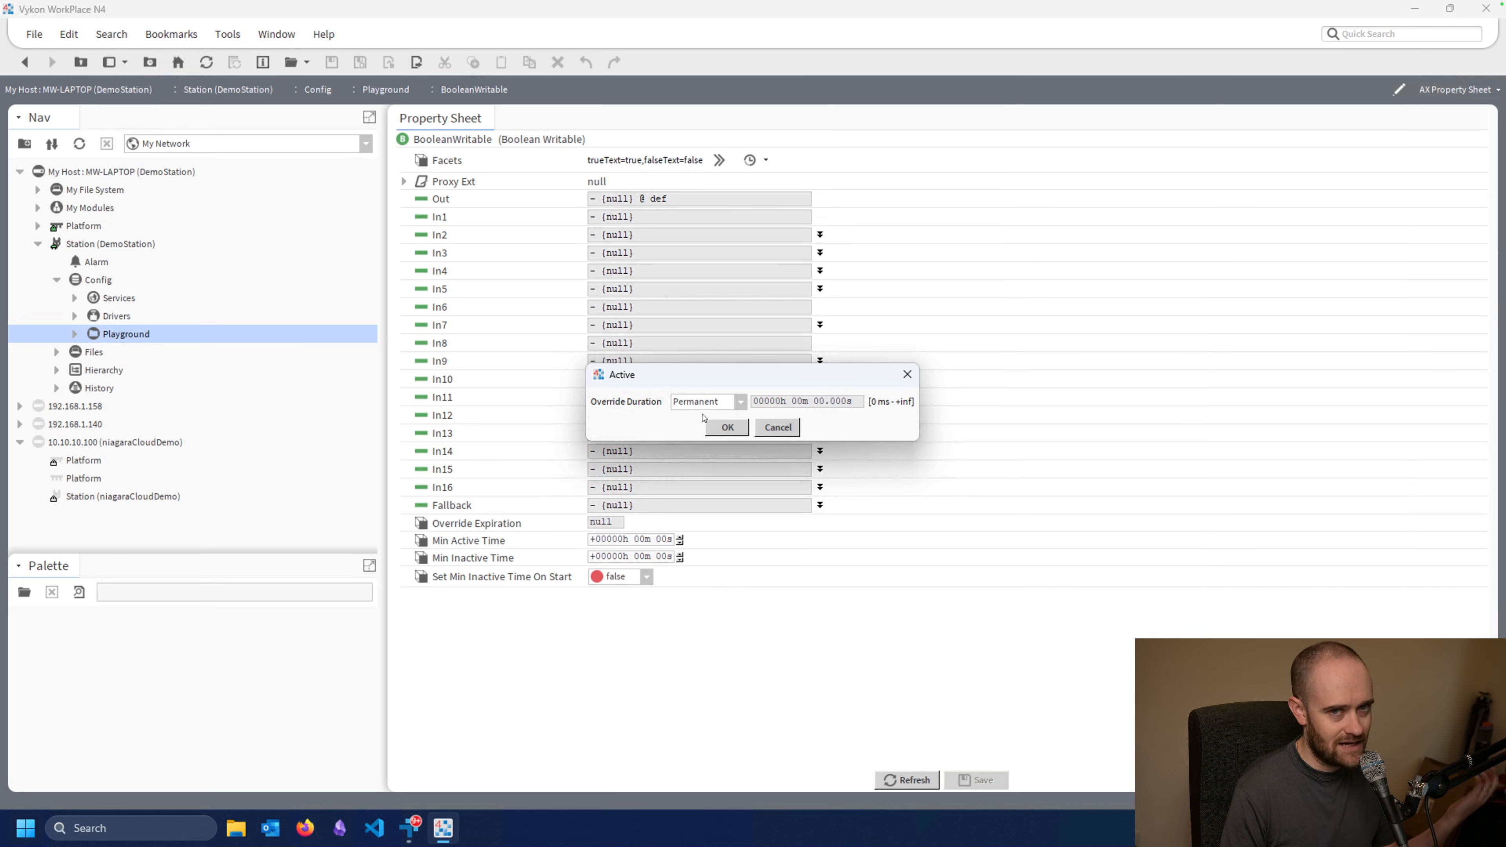
left_click(727, 428)
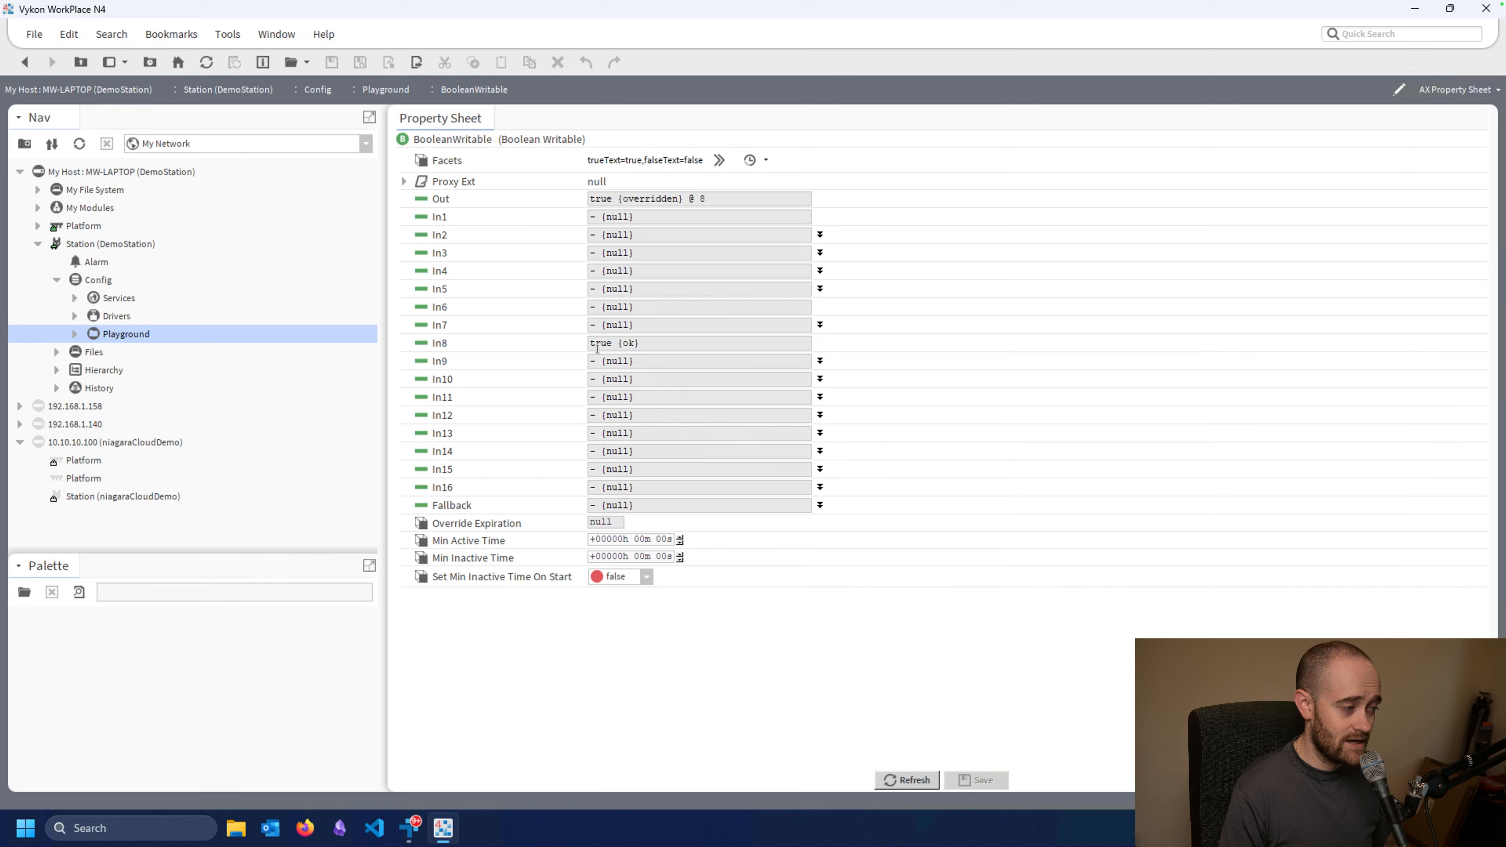
double_click(601, 343)
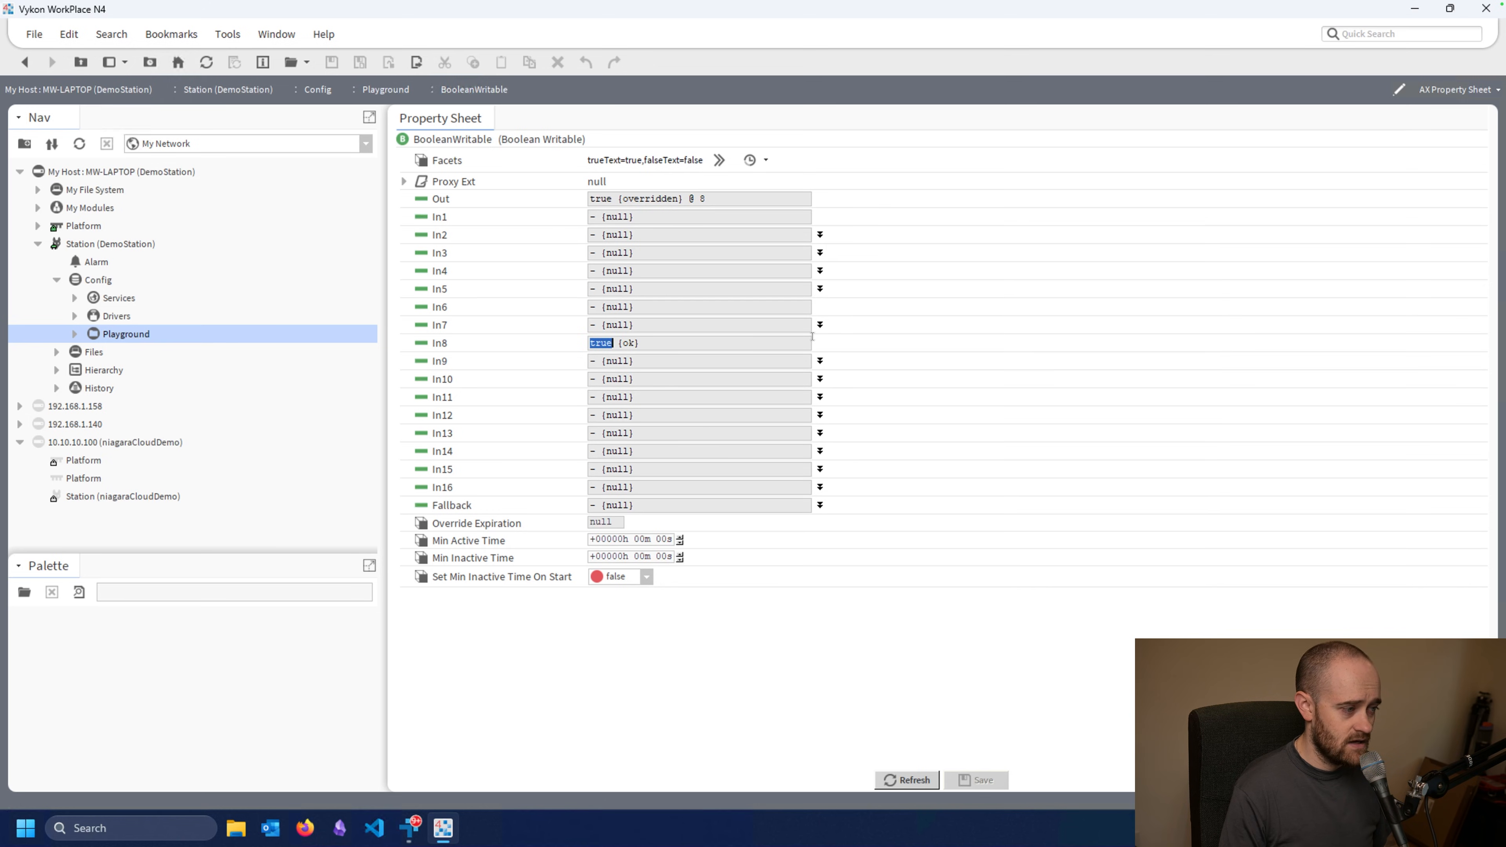
mouse_move(816, 346)
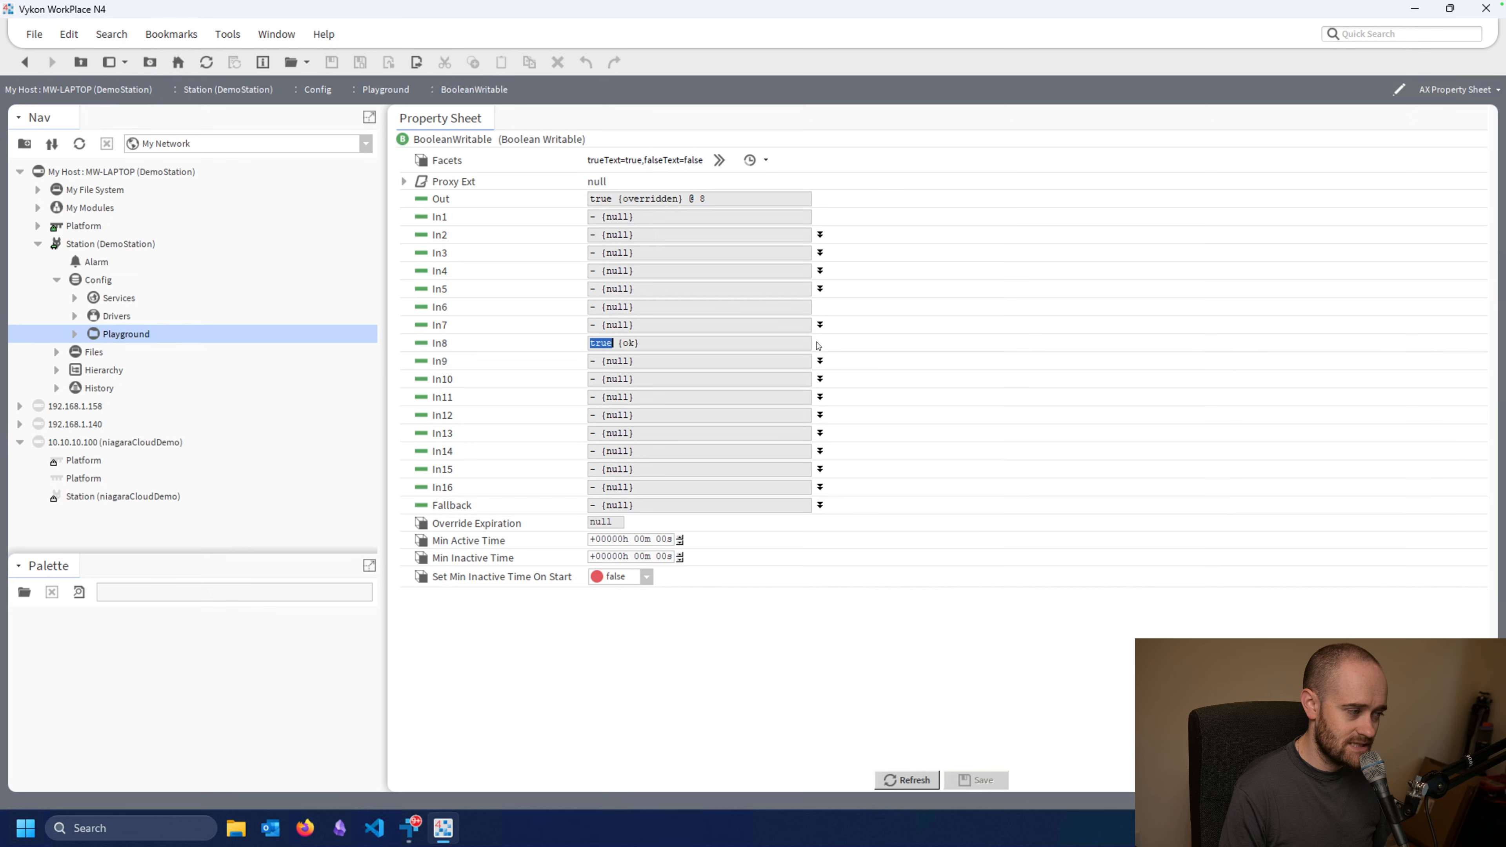
mouse_move(494, 179)
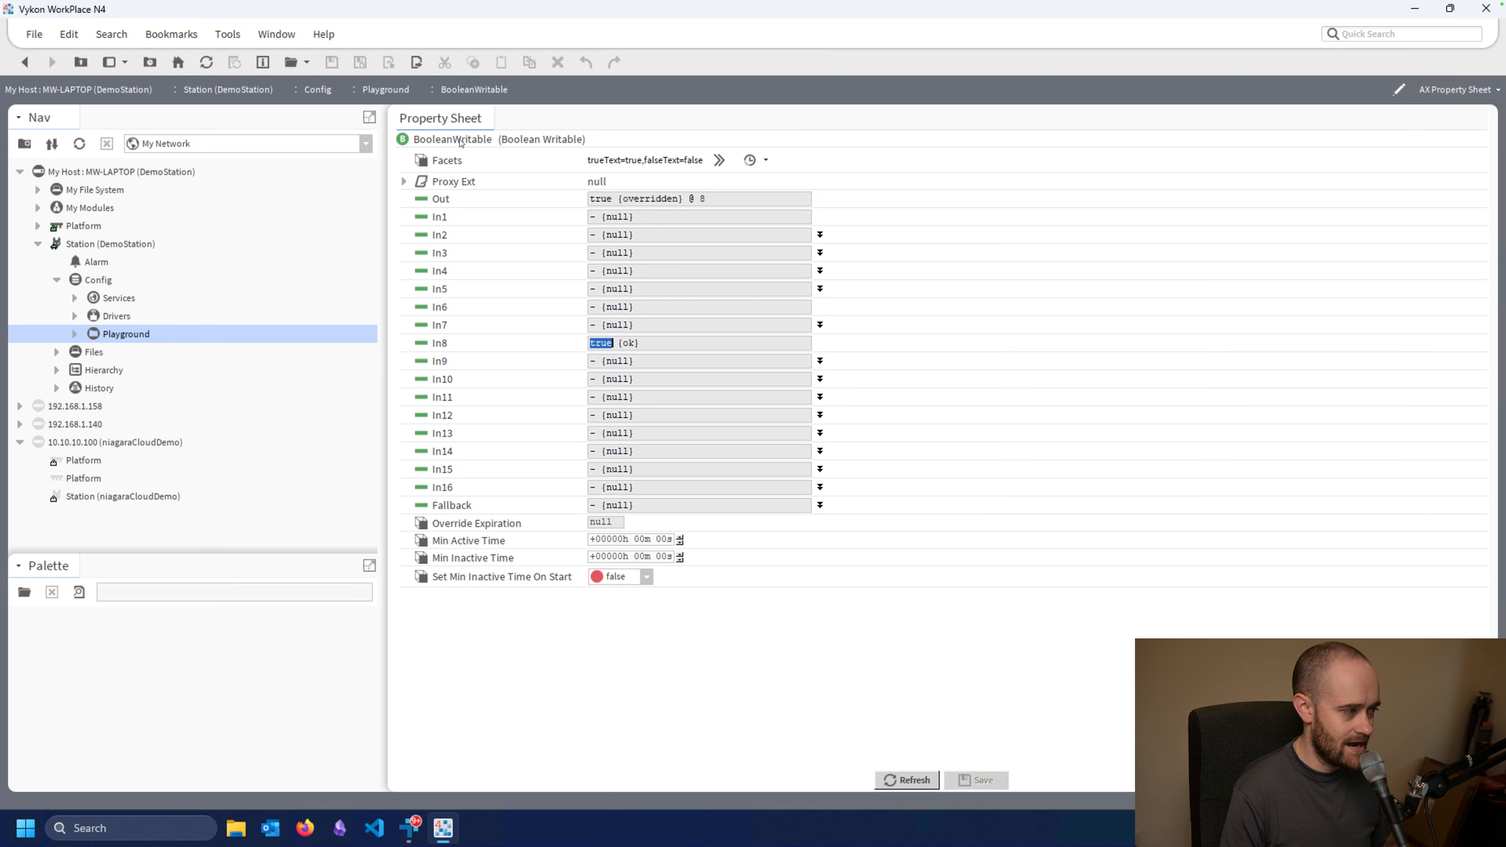
right_click(461, 139)
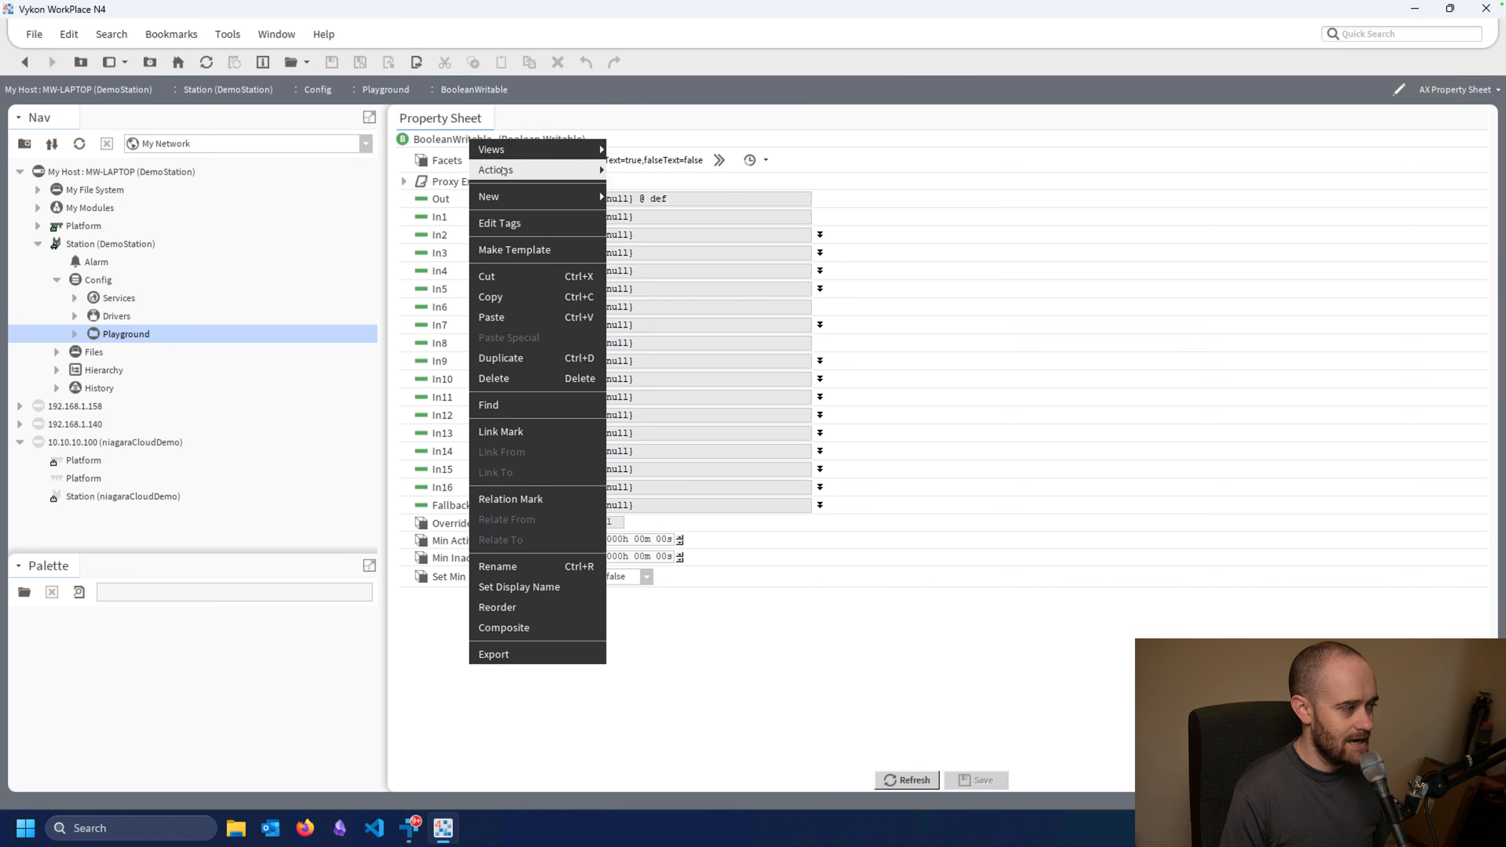
mouse_move(501, 171)
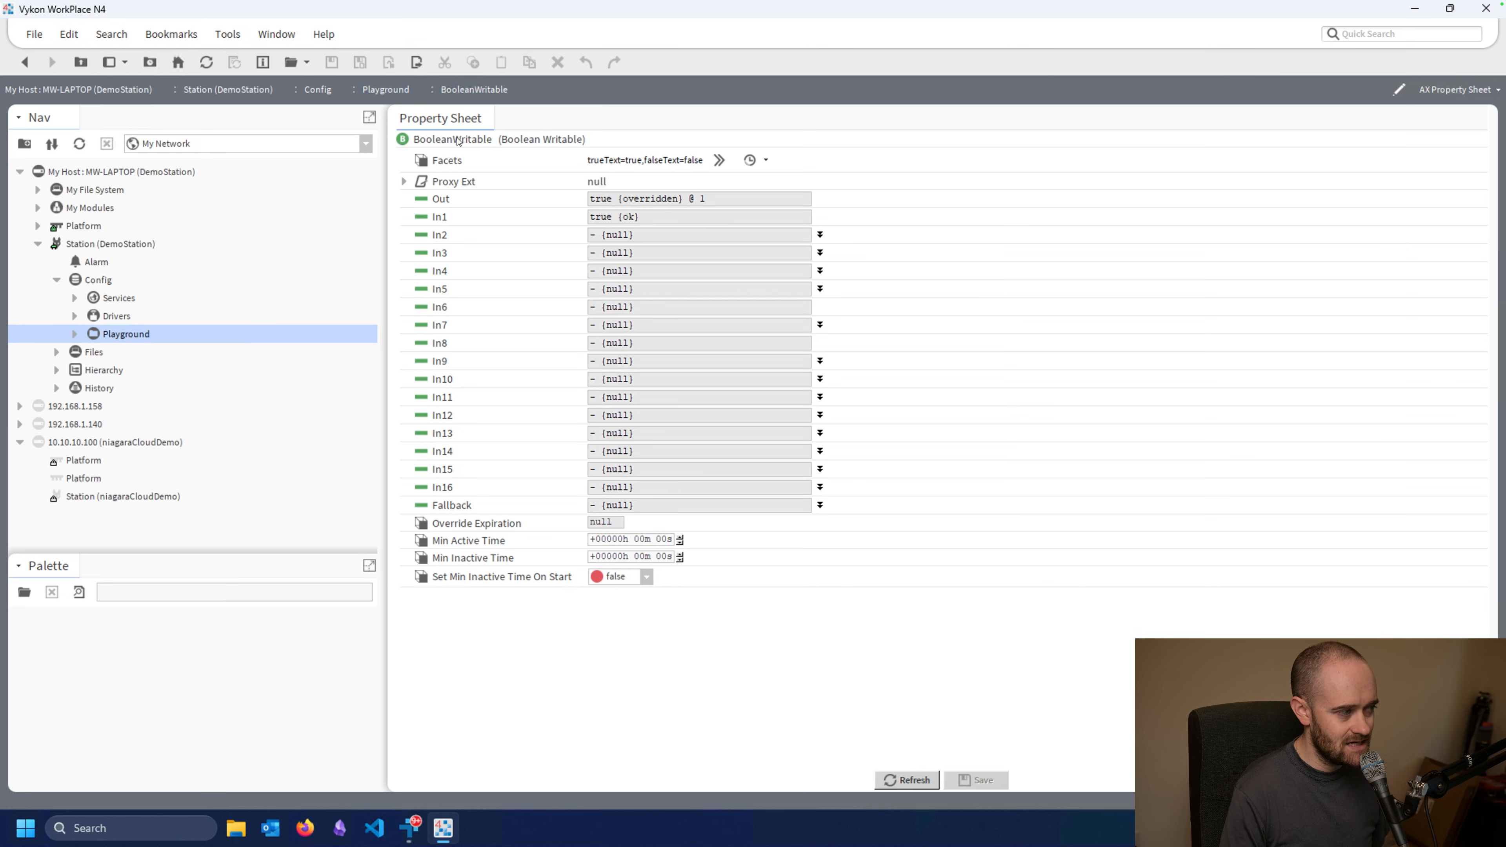
- Run the emergency and auto actions so Out returns to {null} @ def
right_click(458, 141)
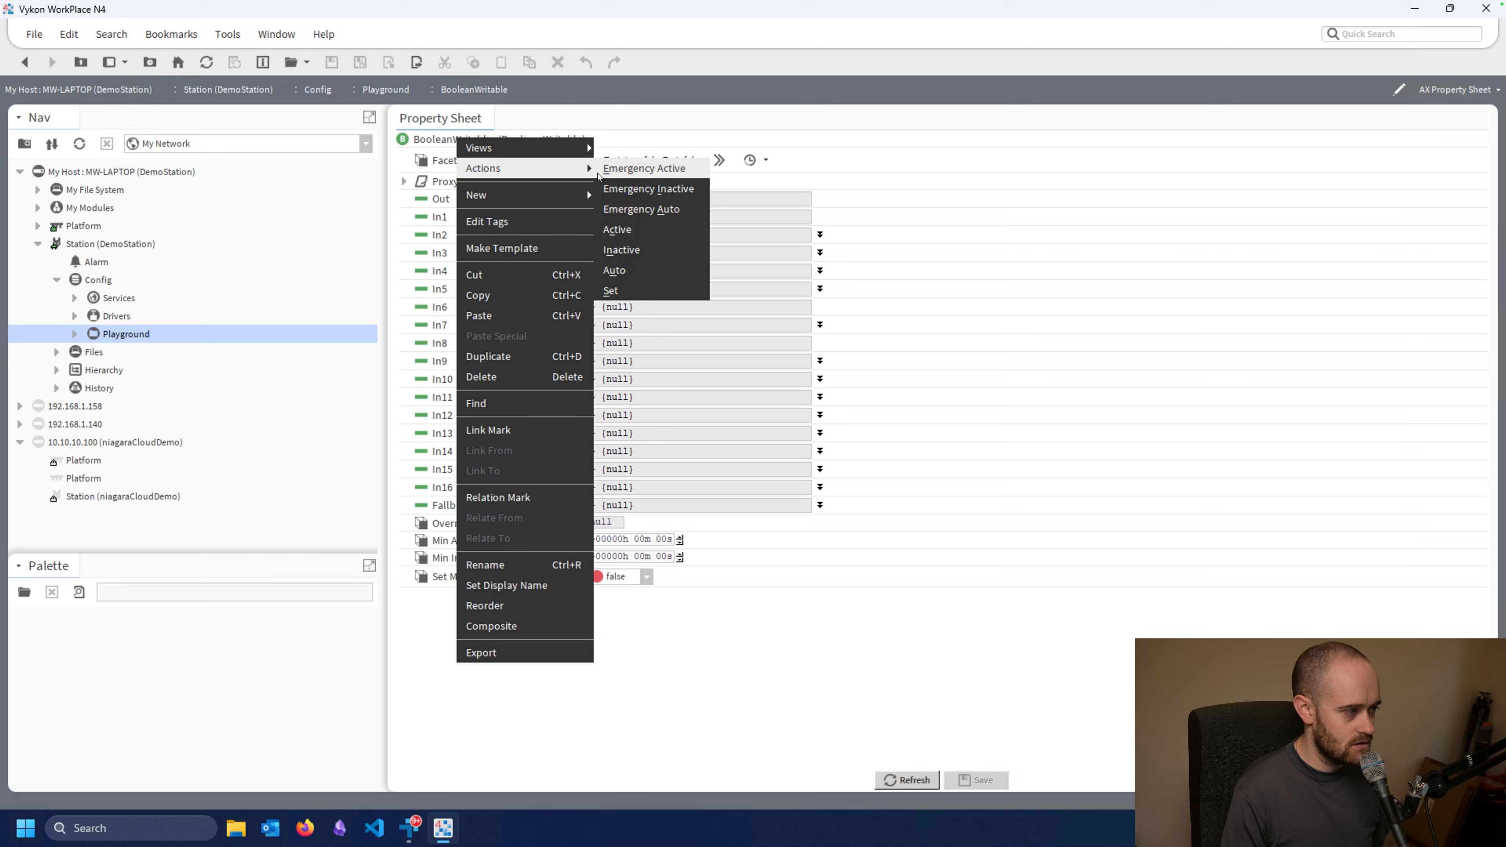
mouse_move(656, 276)
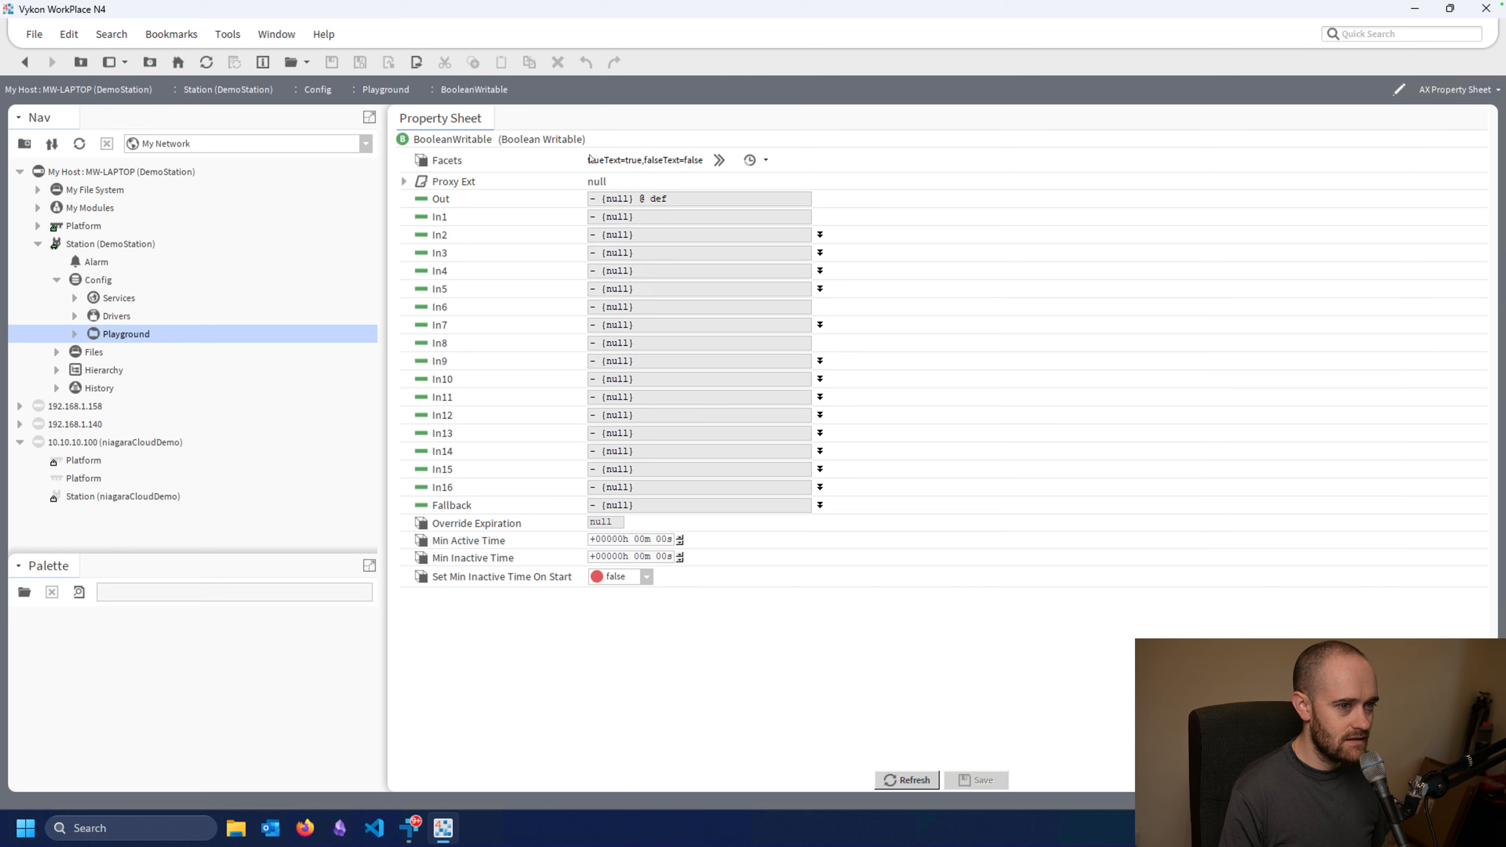
right_click(453, 140)
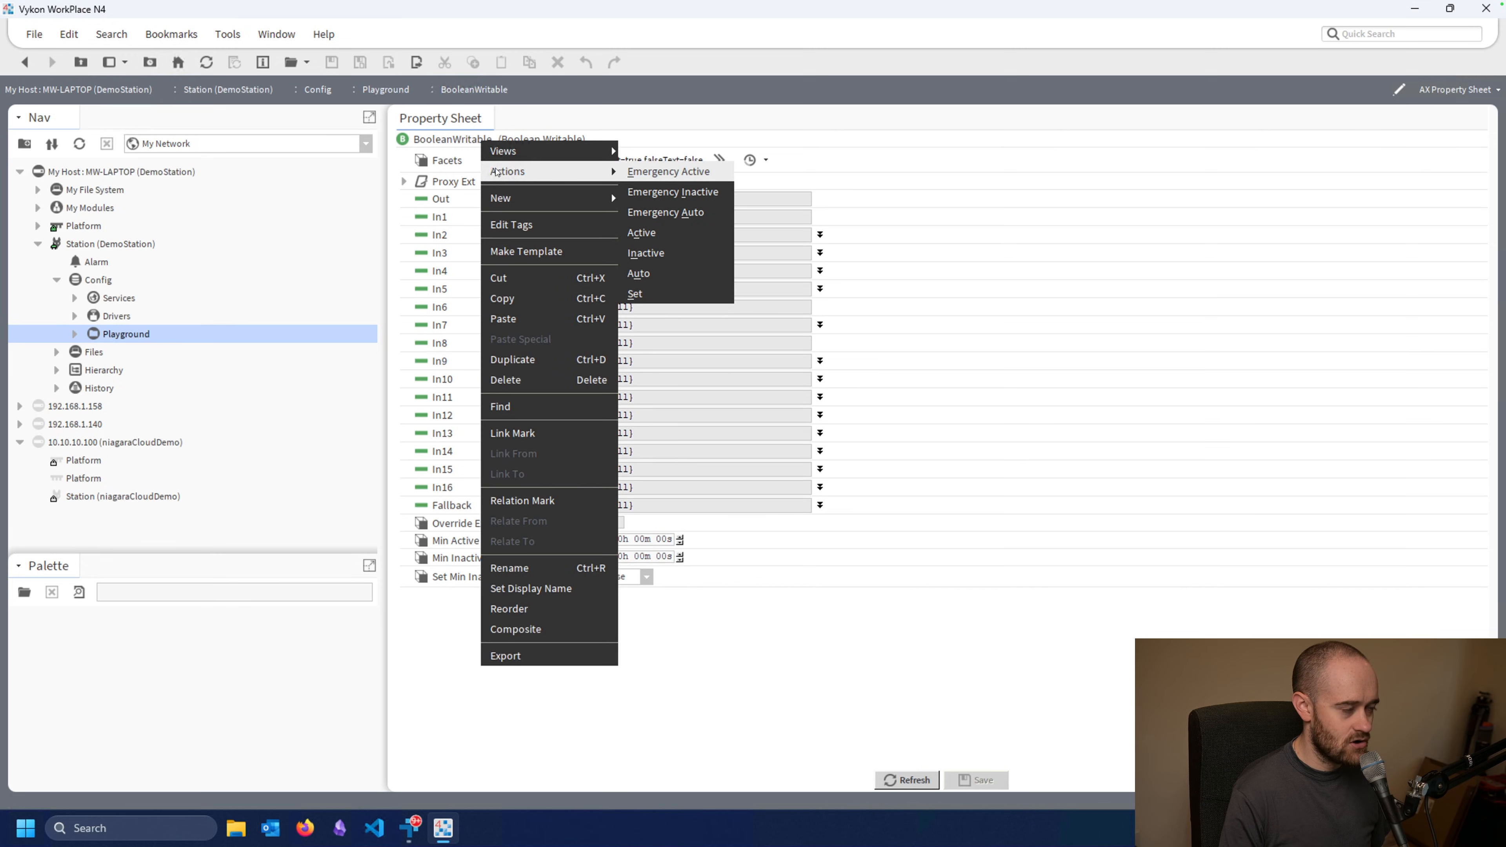
mouse_move(680, 236)
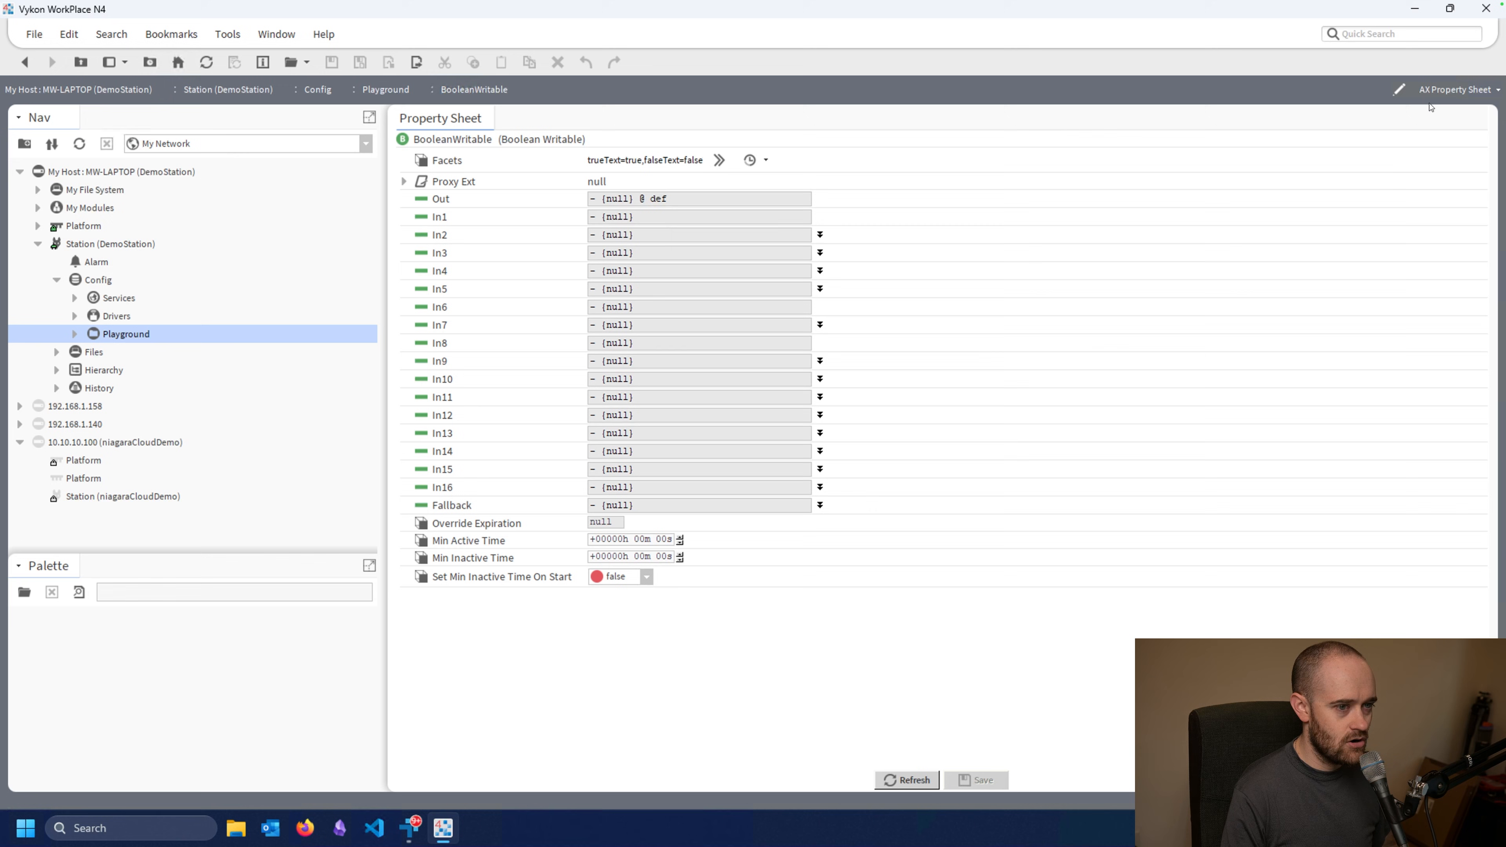
- Switch BooleanWritable to the AX Slot Sheet view listing its properties, inputs and actions
left_click(1497, 90)
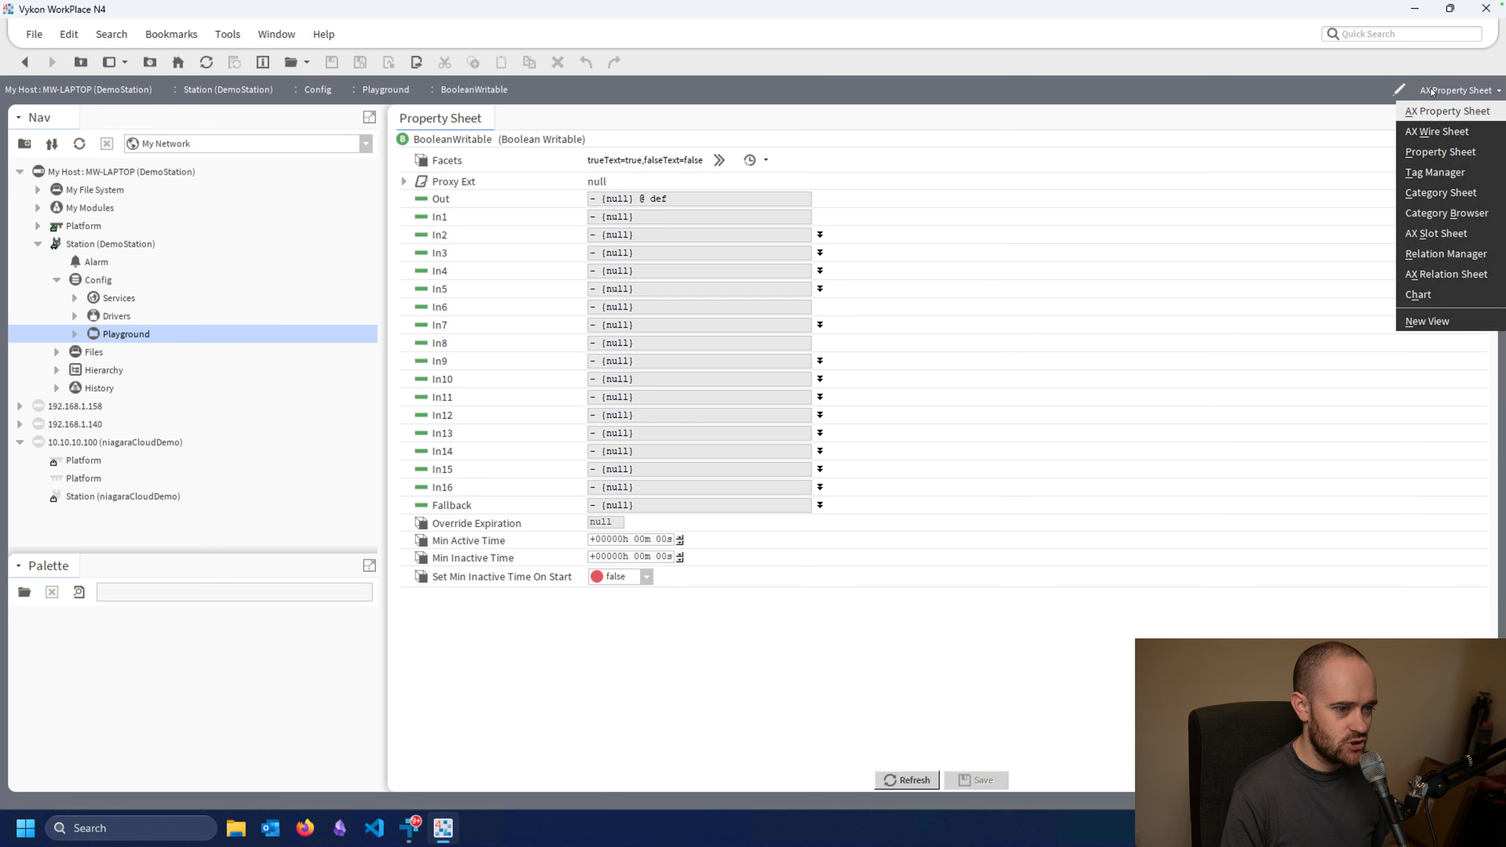
left_click(1432, 234)
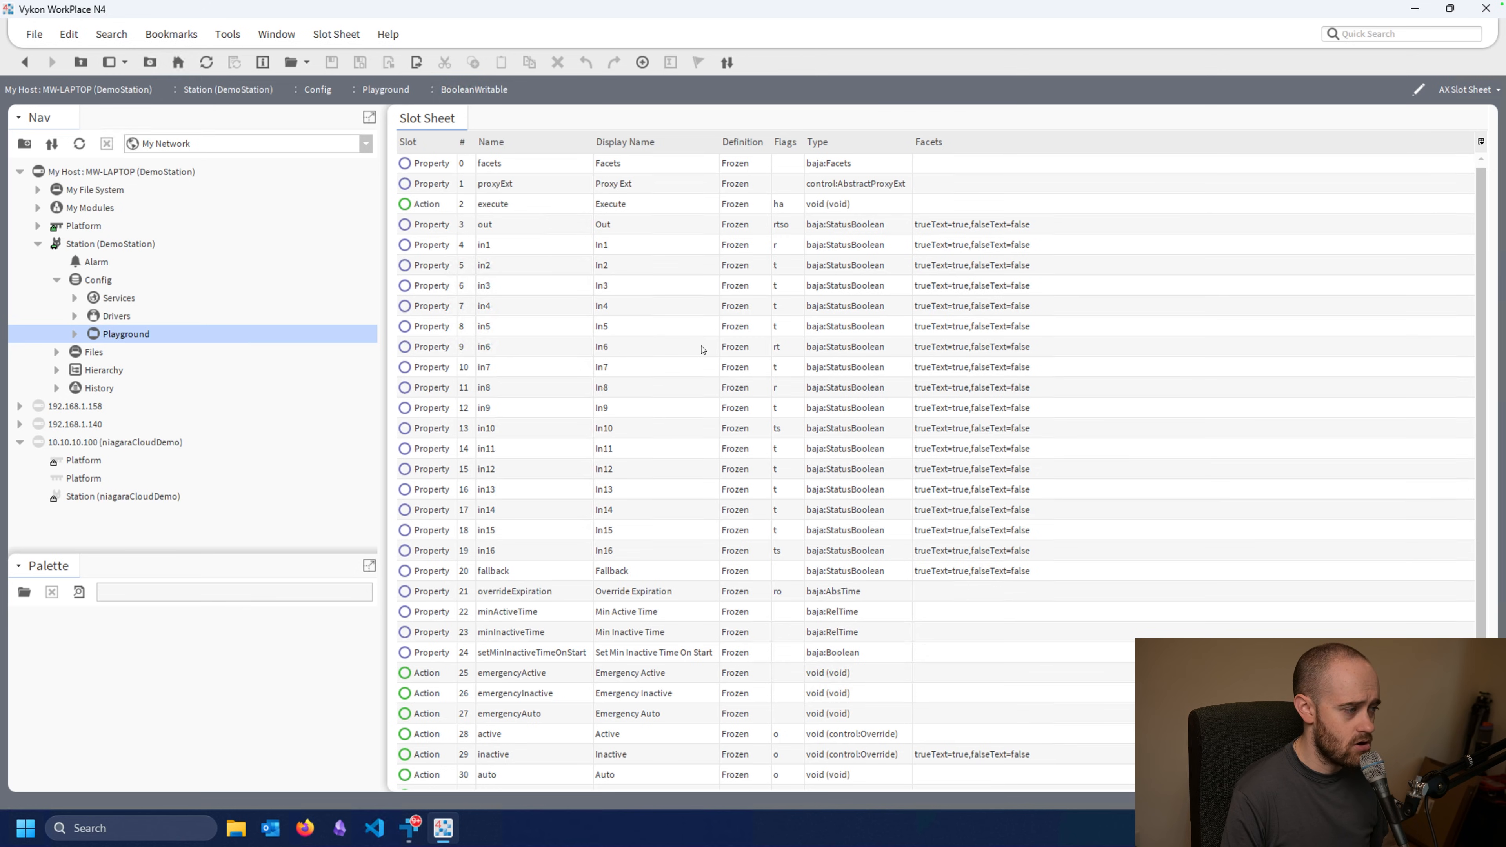
mouse_move(671, 345)
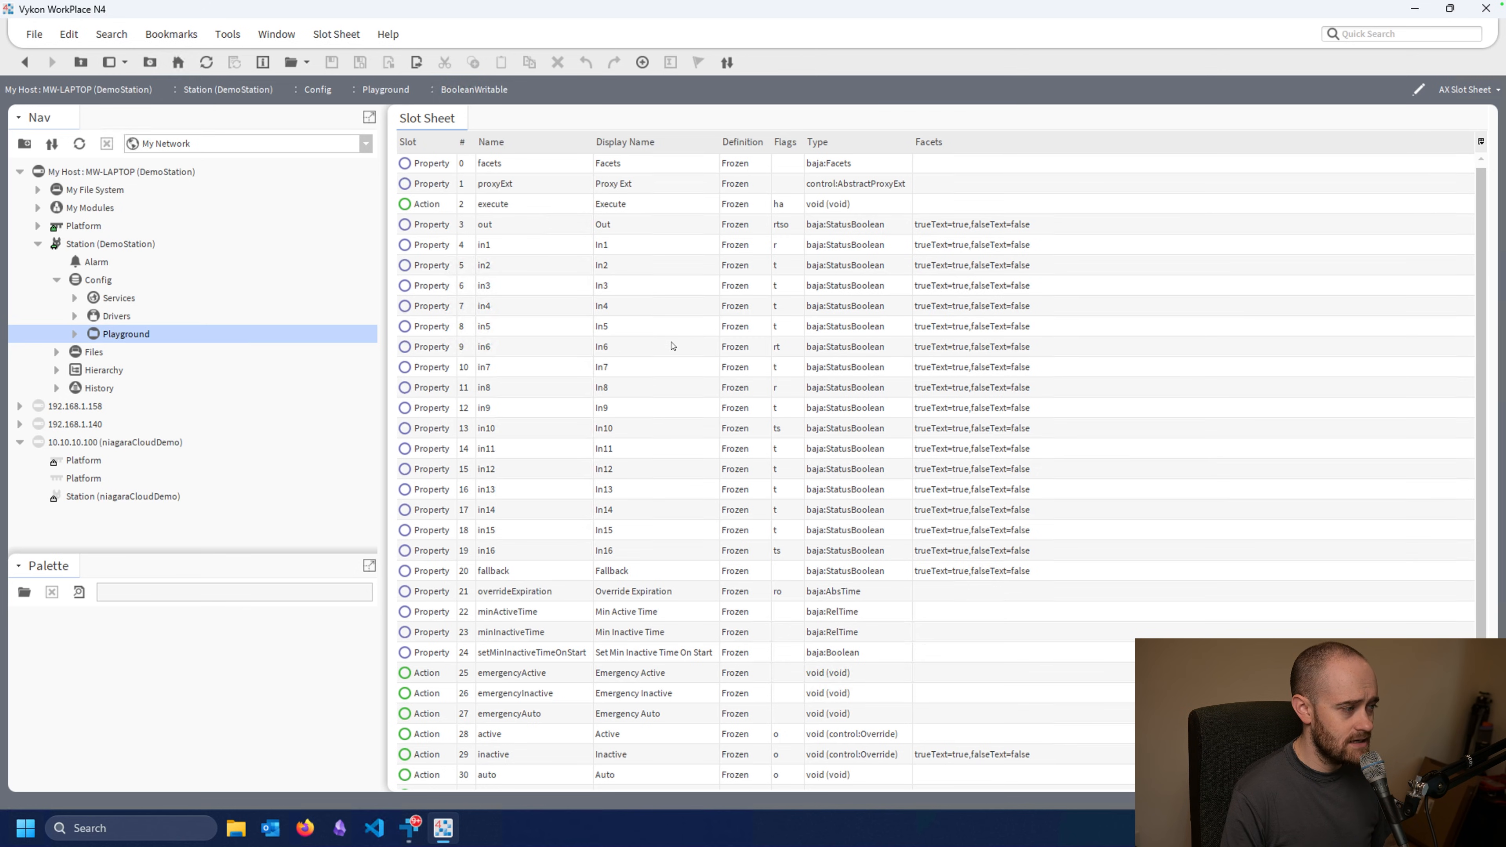
left_click(600, 348)
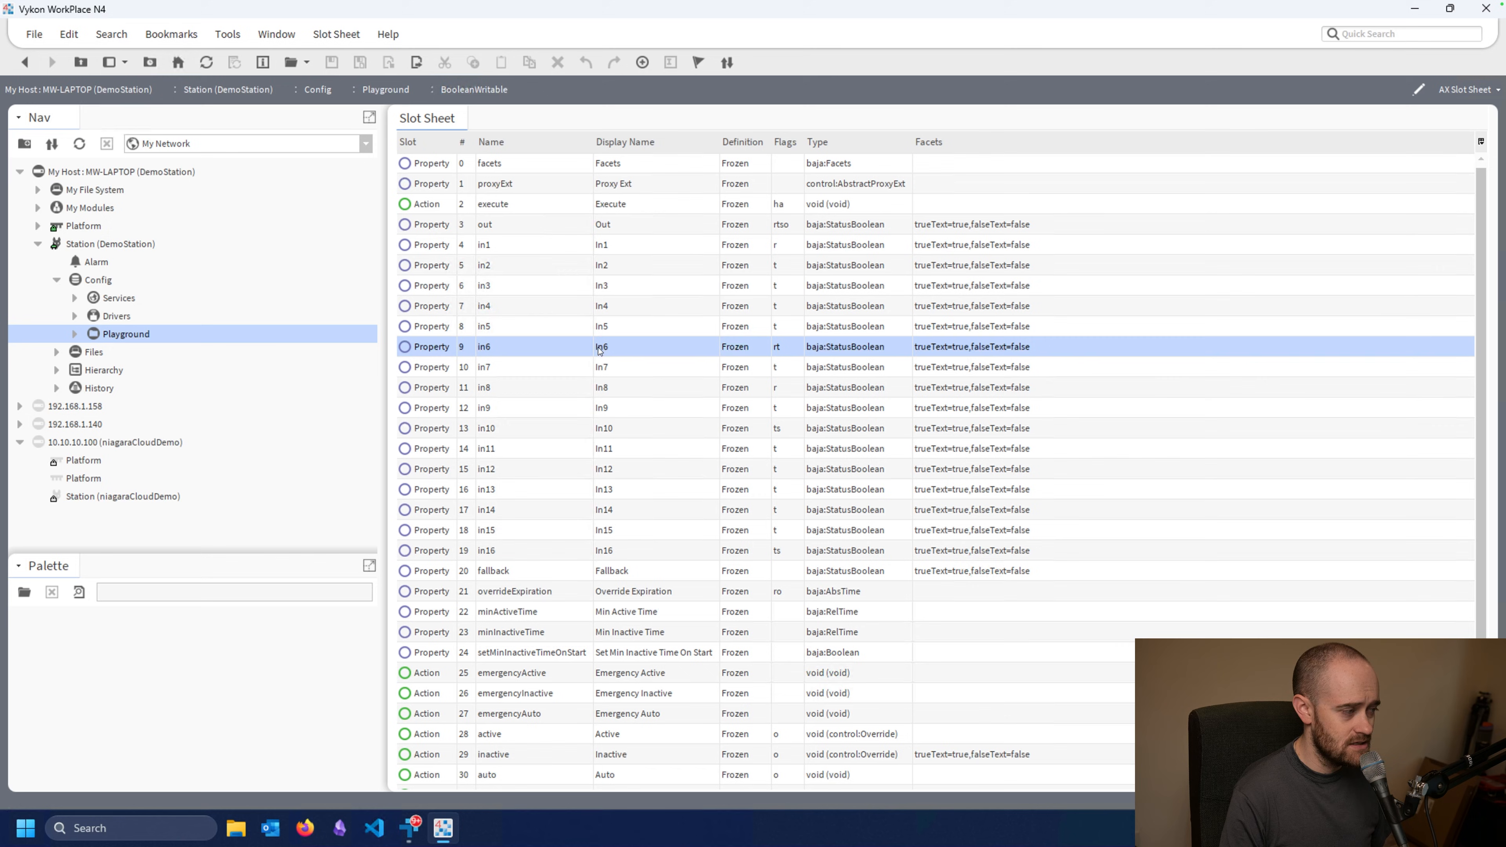
mouse_move(537, 538)
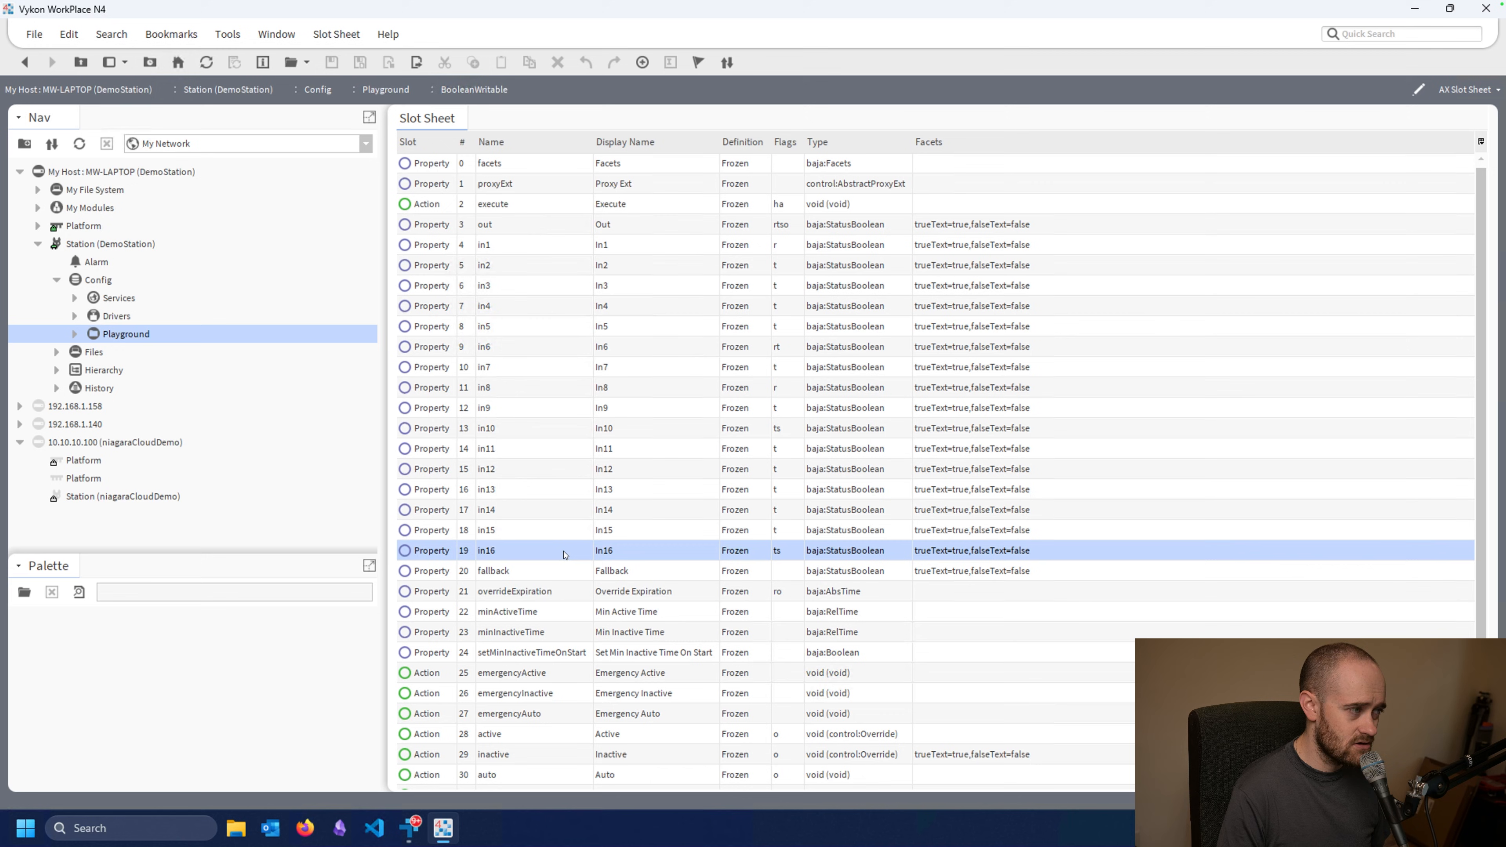
- Select the emergencyActive, emergencyInactive and emergencyAuto action slots
scroll("down", 3)
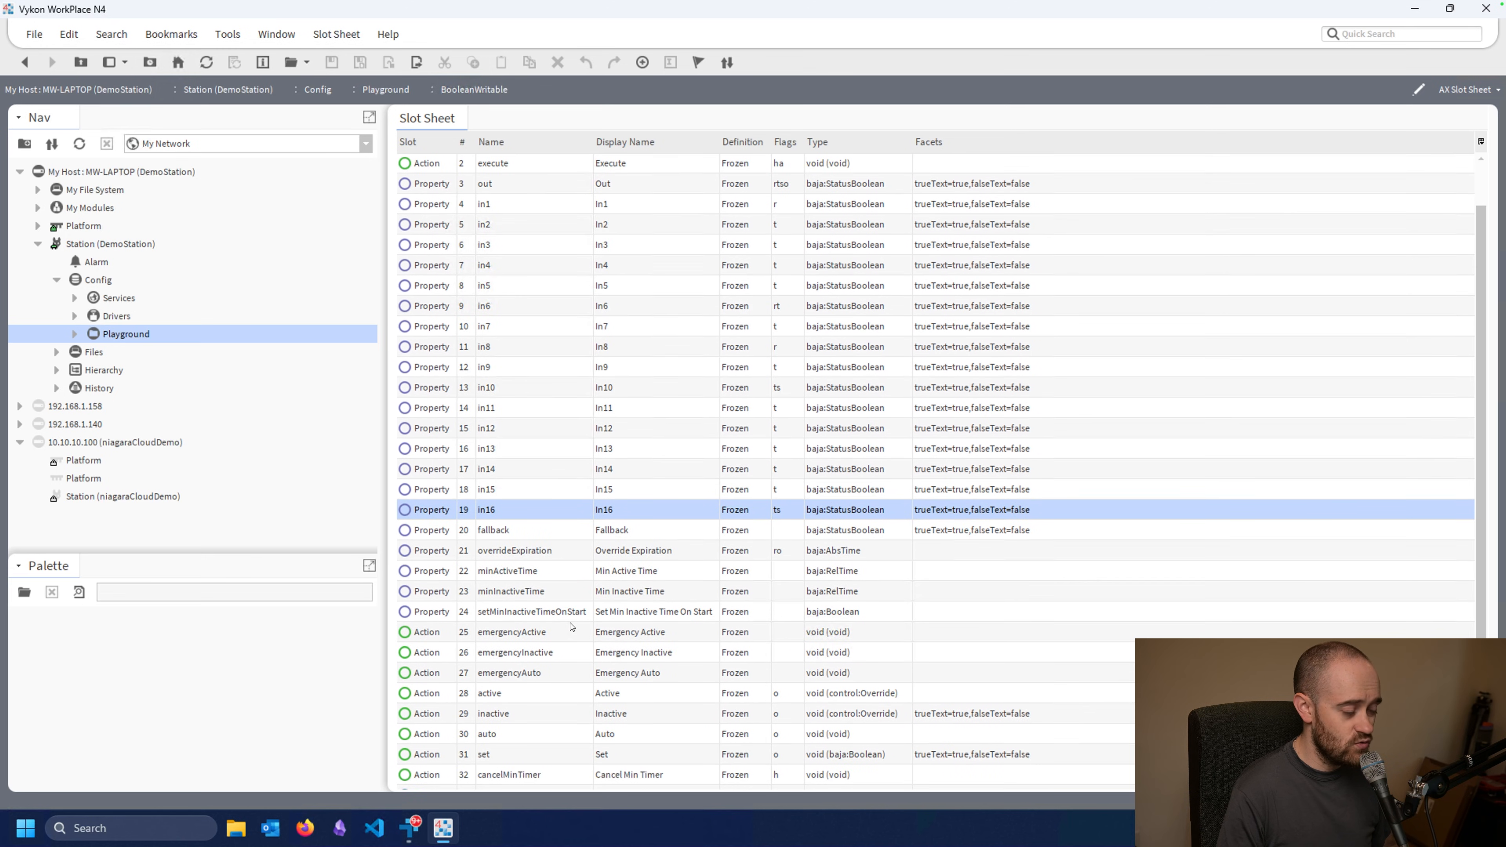
scroll("down", 3)
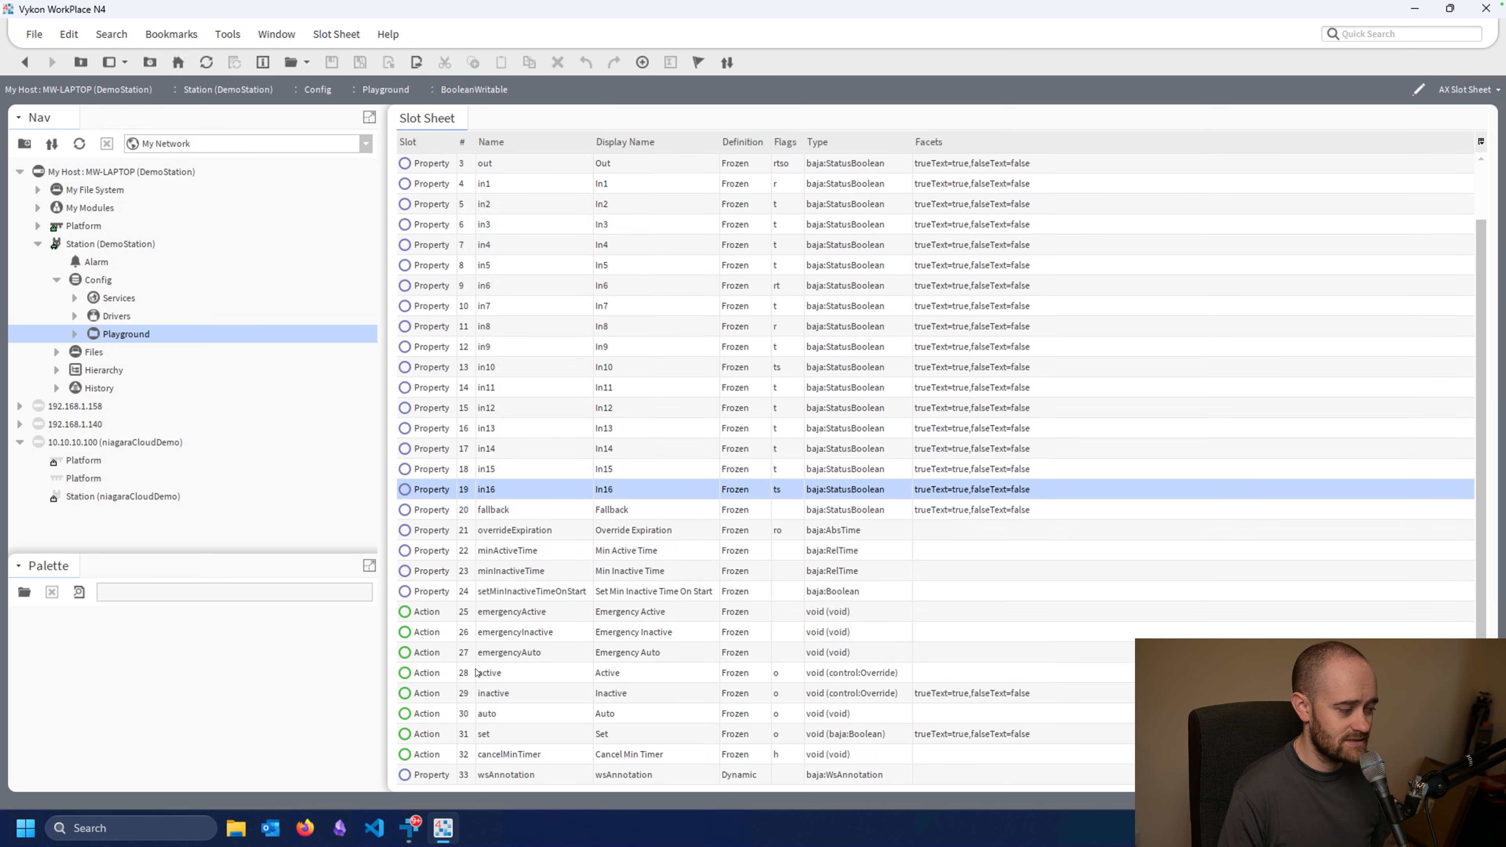
mouse_move(514, 714)
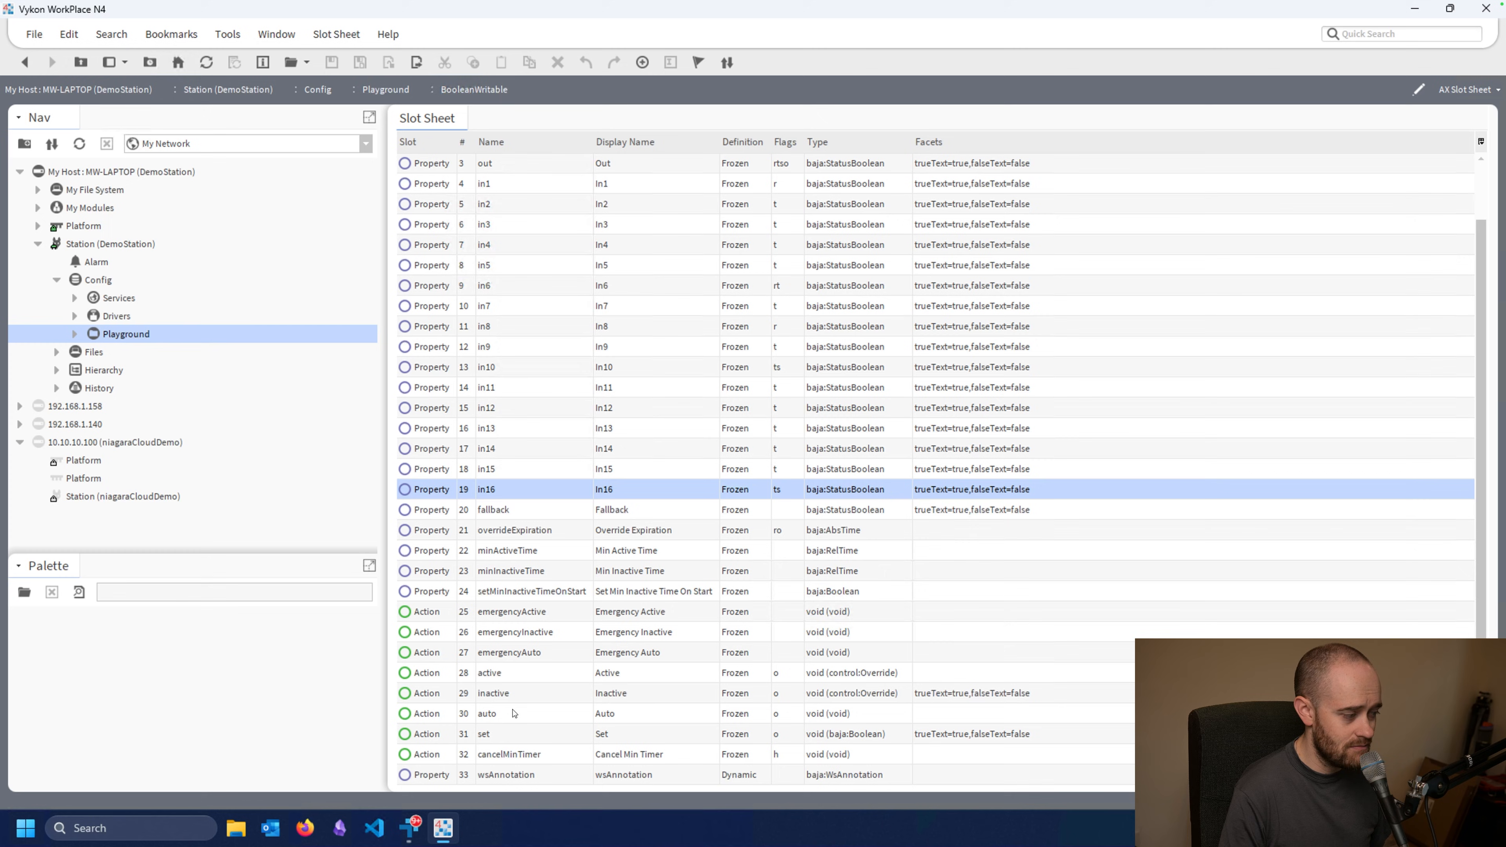
left_click(511, 612)
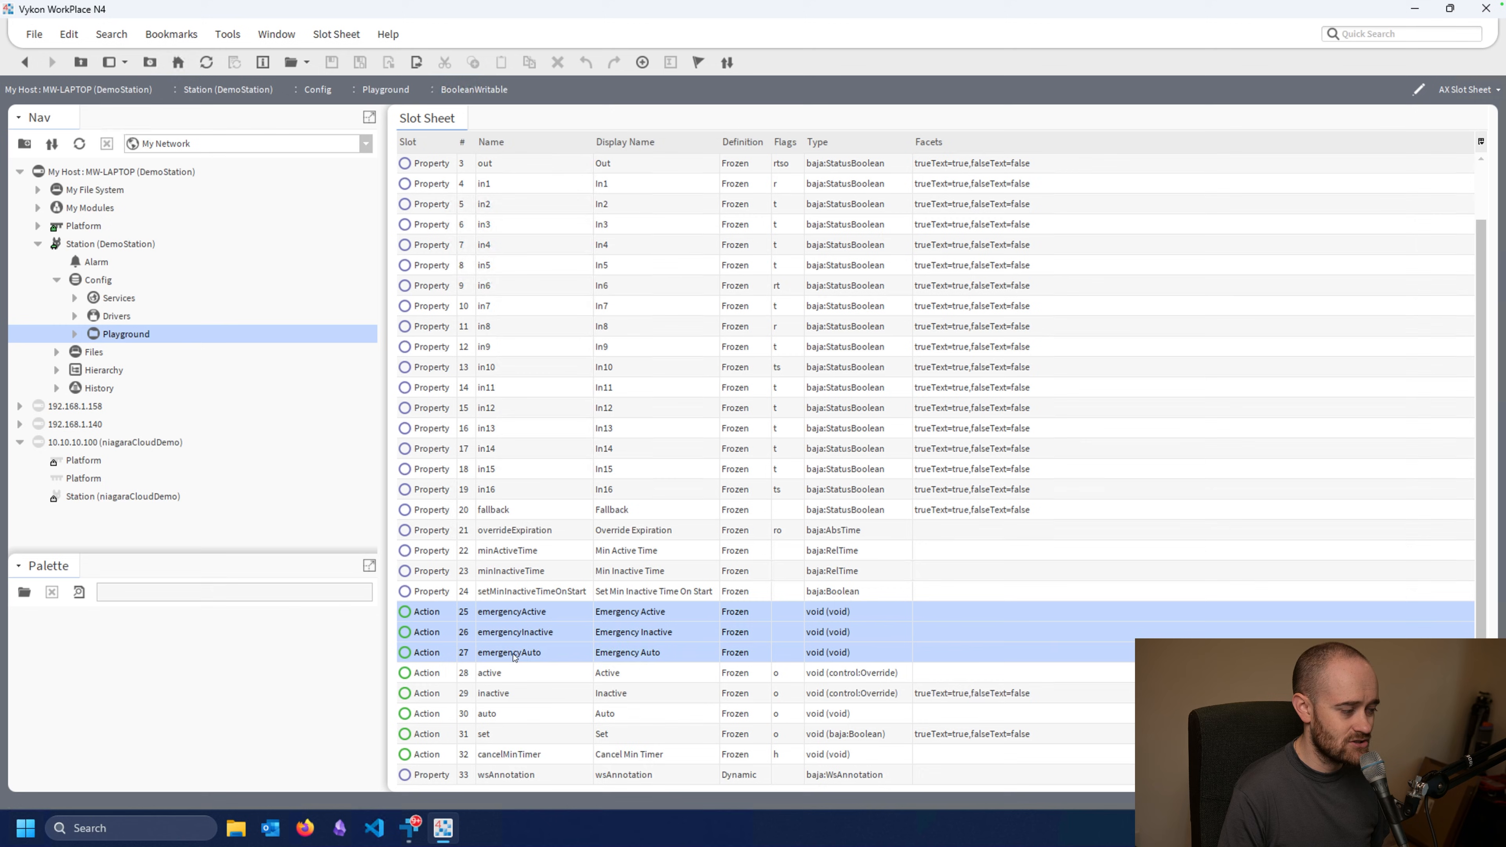
- Set the Hidden config flag on the three selected emergency action slots
right_click(515, 652)
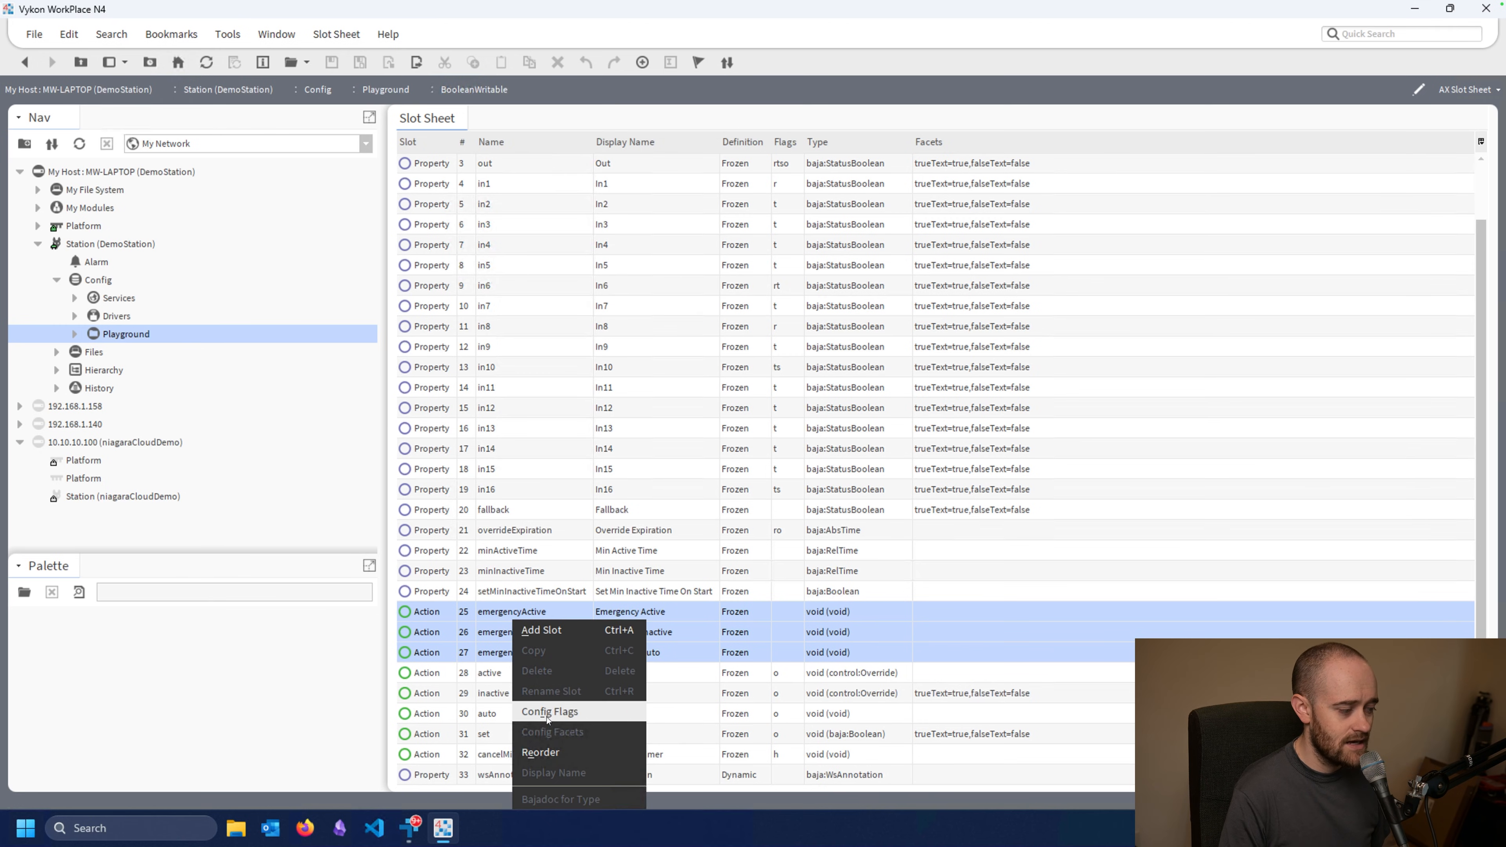
left_click(549, 711)
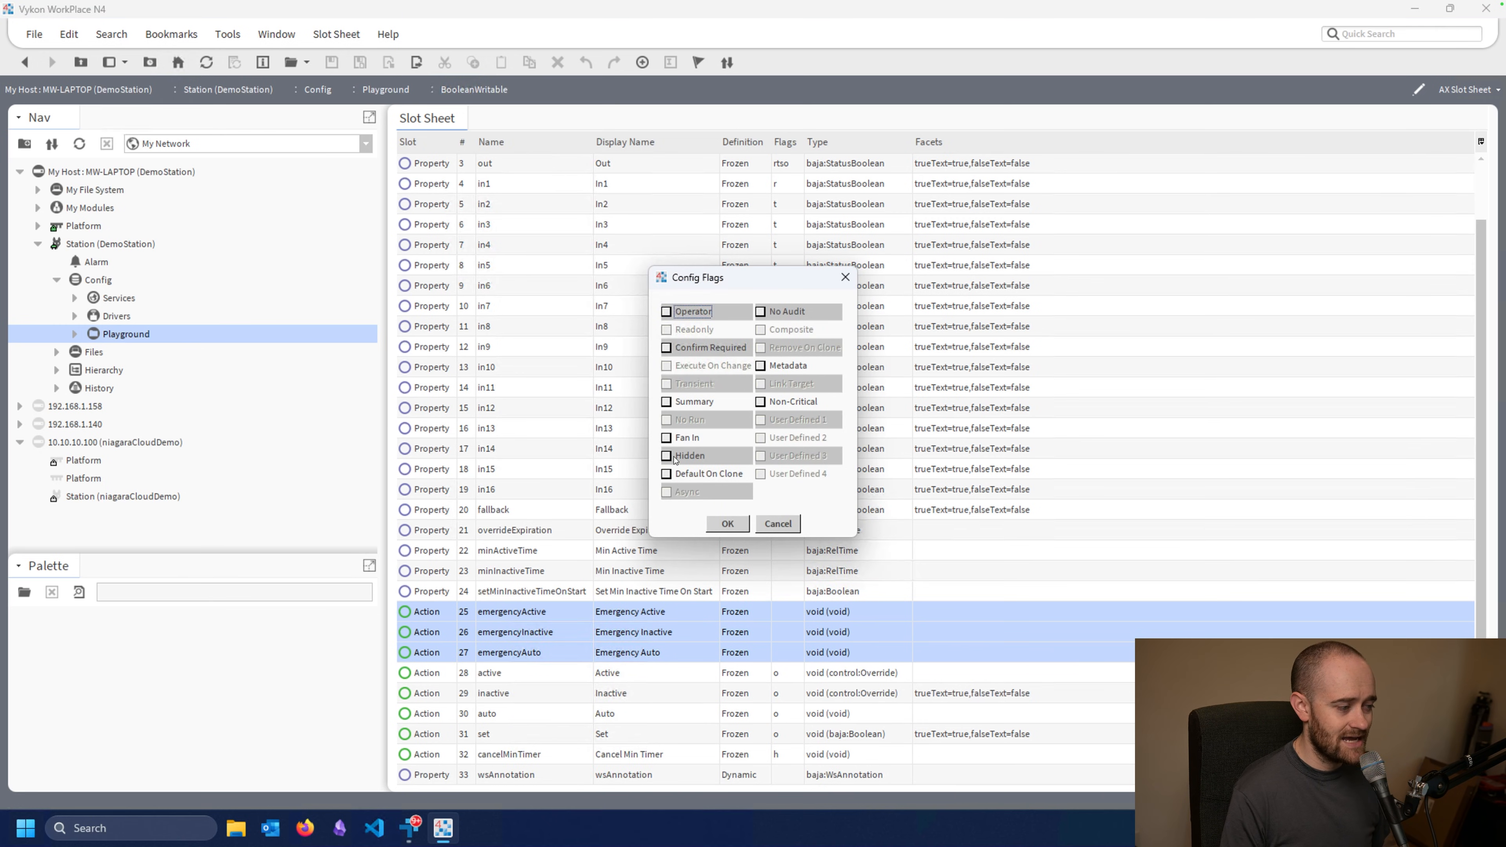
left_click(666, 456)
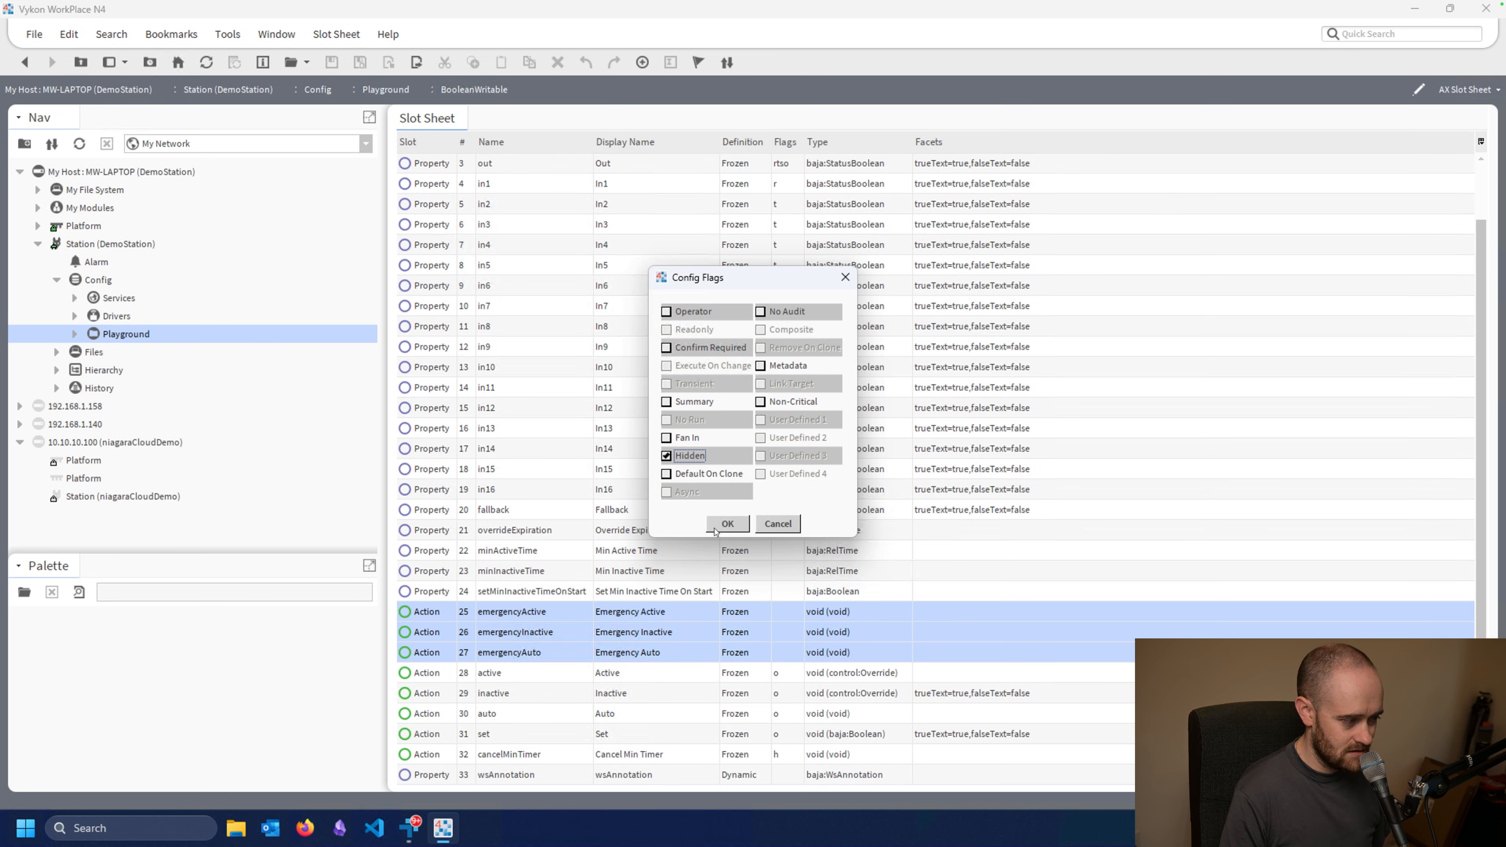
left_click(728, 524)
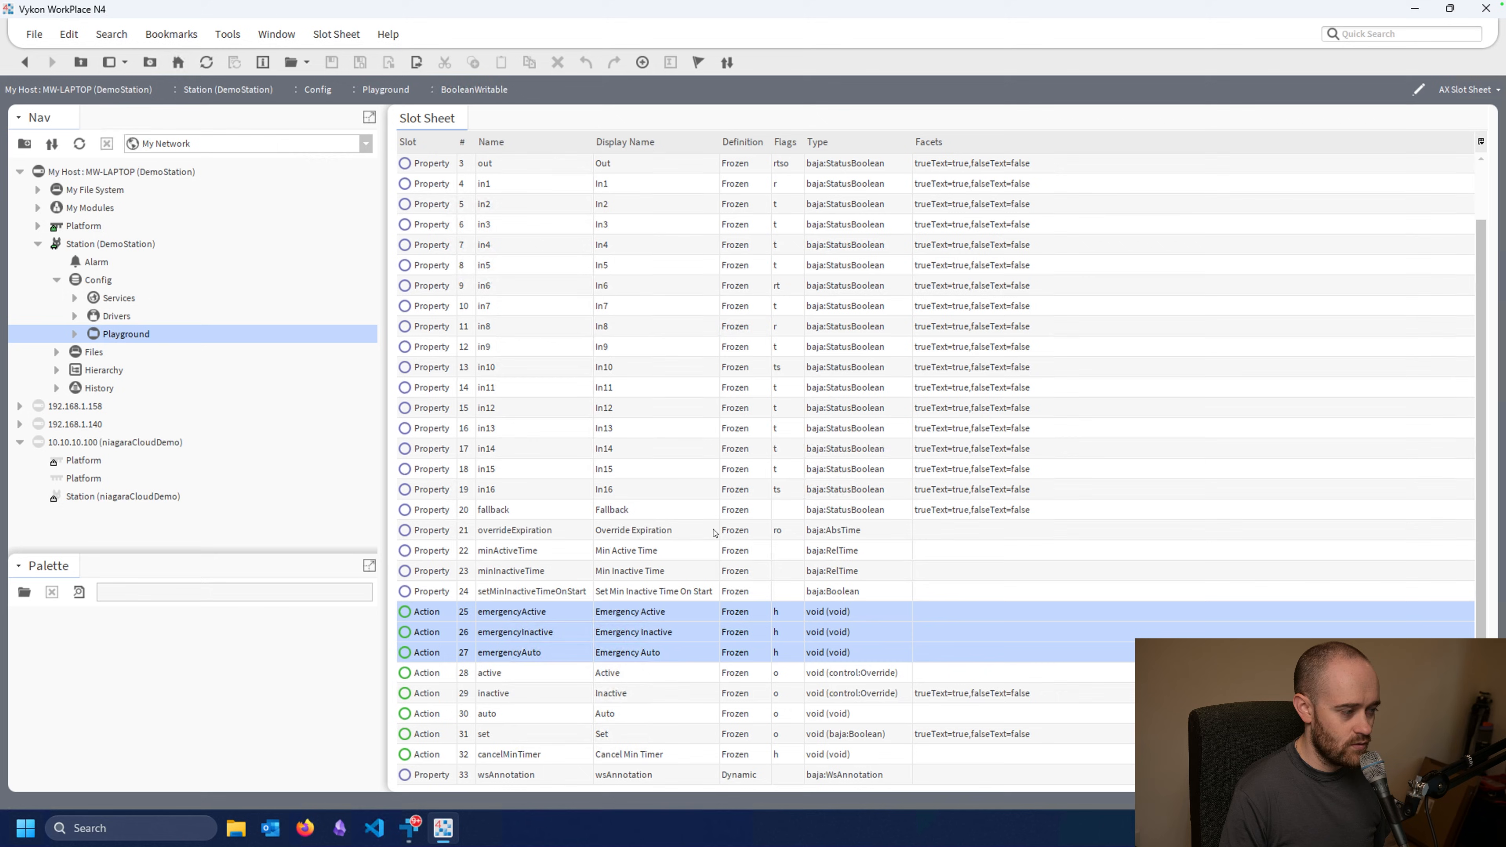
mouse_move(642, 626)
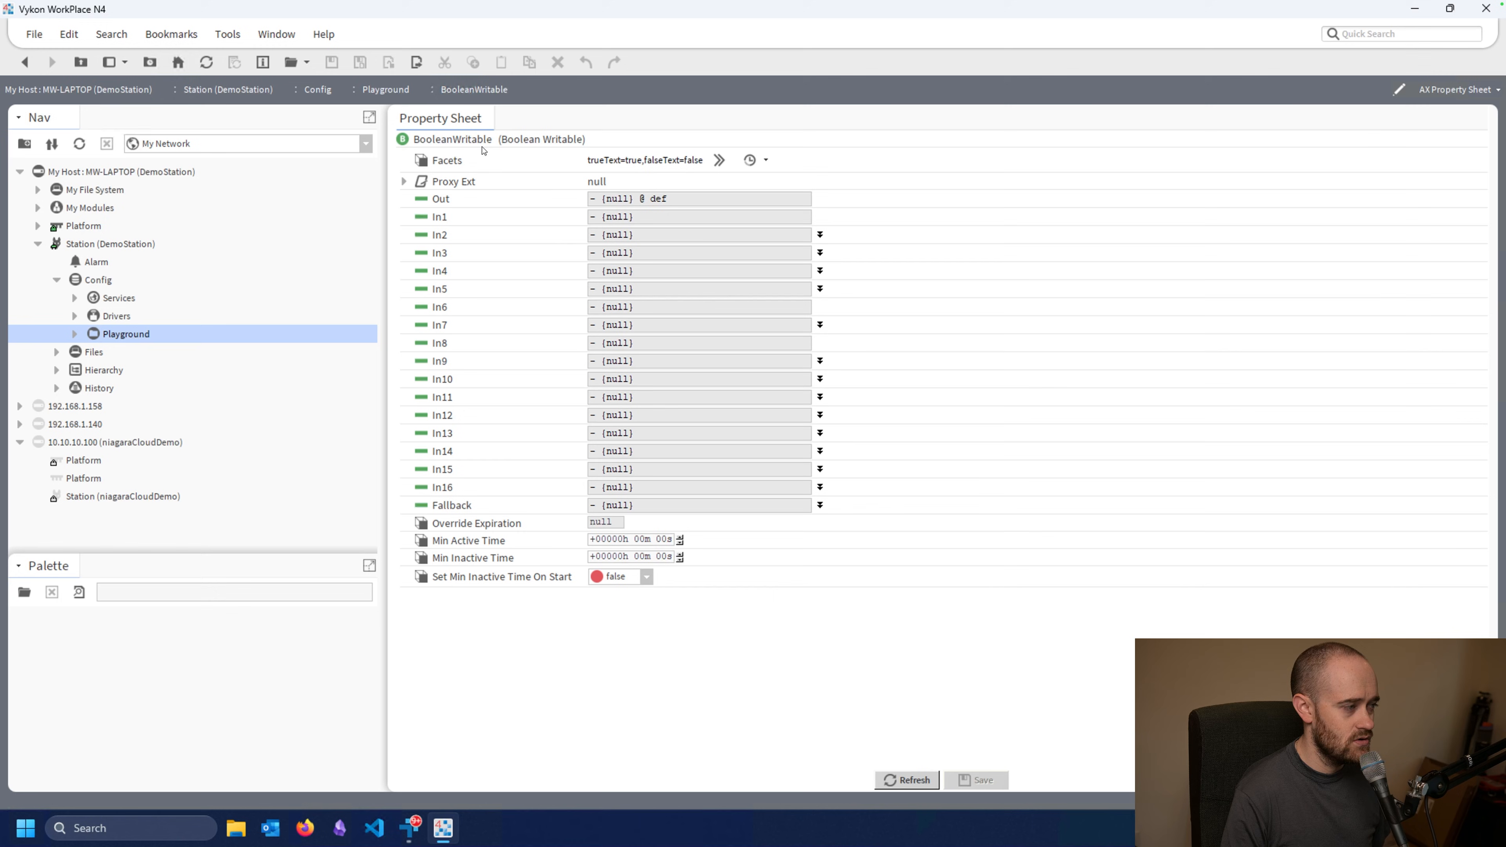
- Check that BooleanWritable's action list now offers only Active, Inactive, Auto and Set
right_click(452, 139)
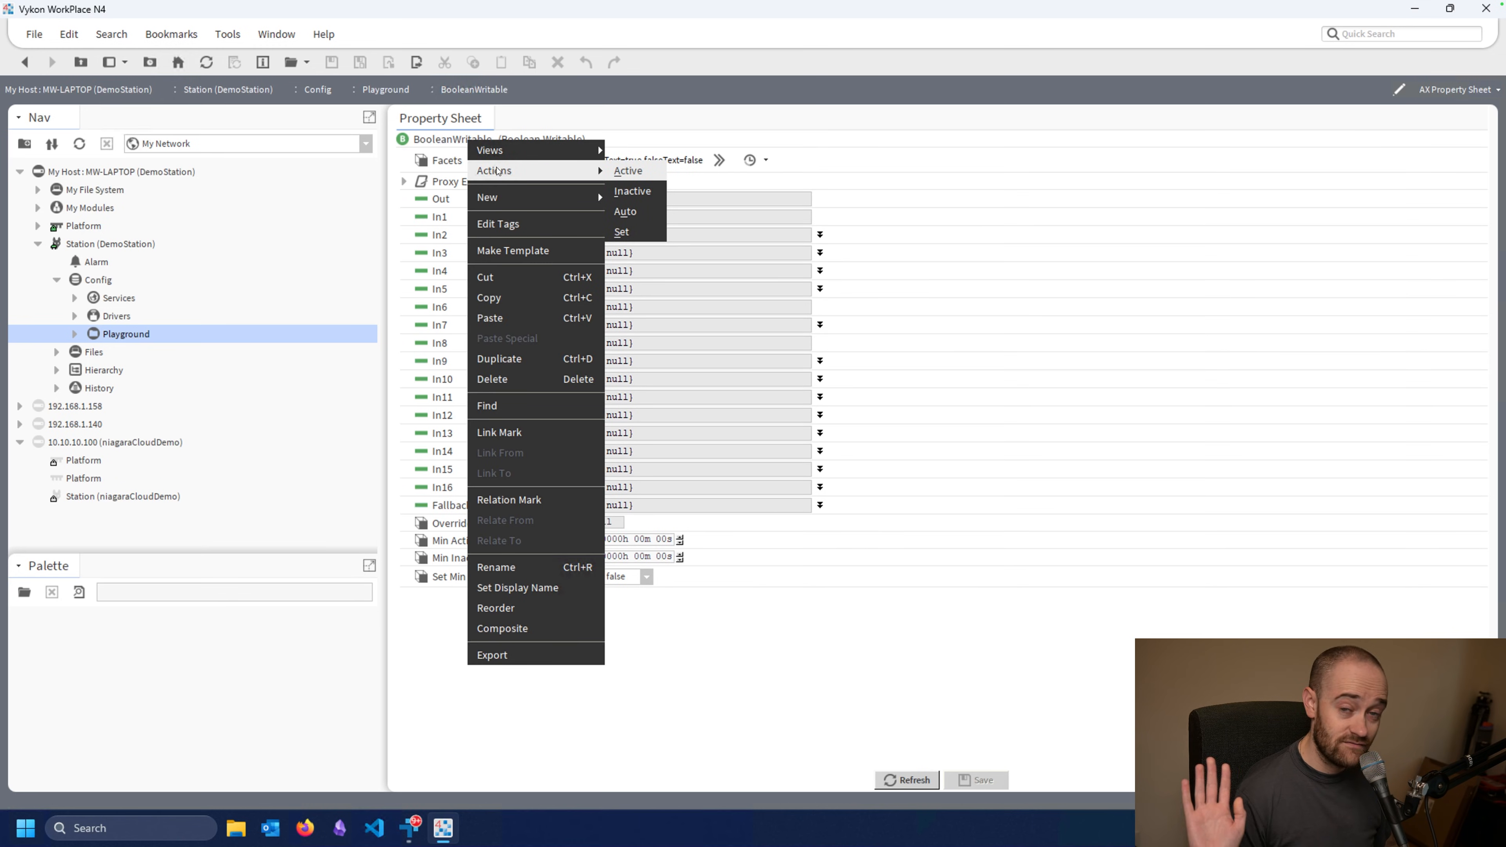
left_click(648, 218)
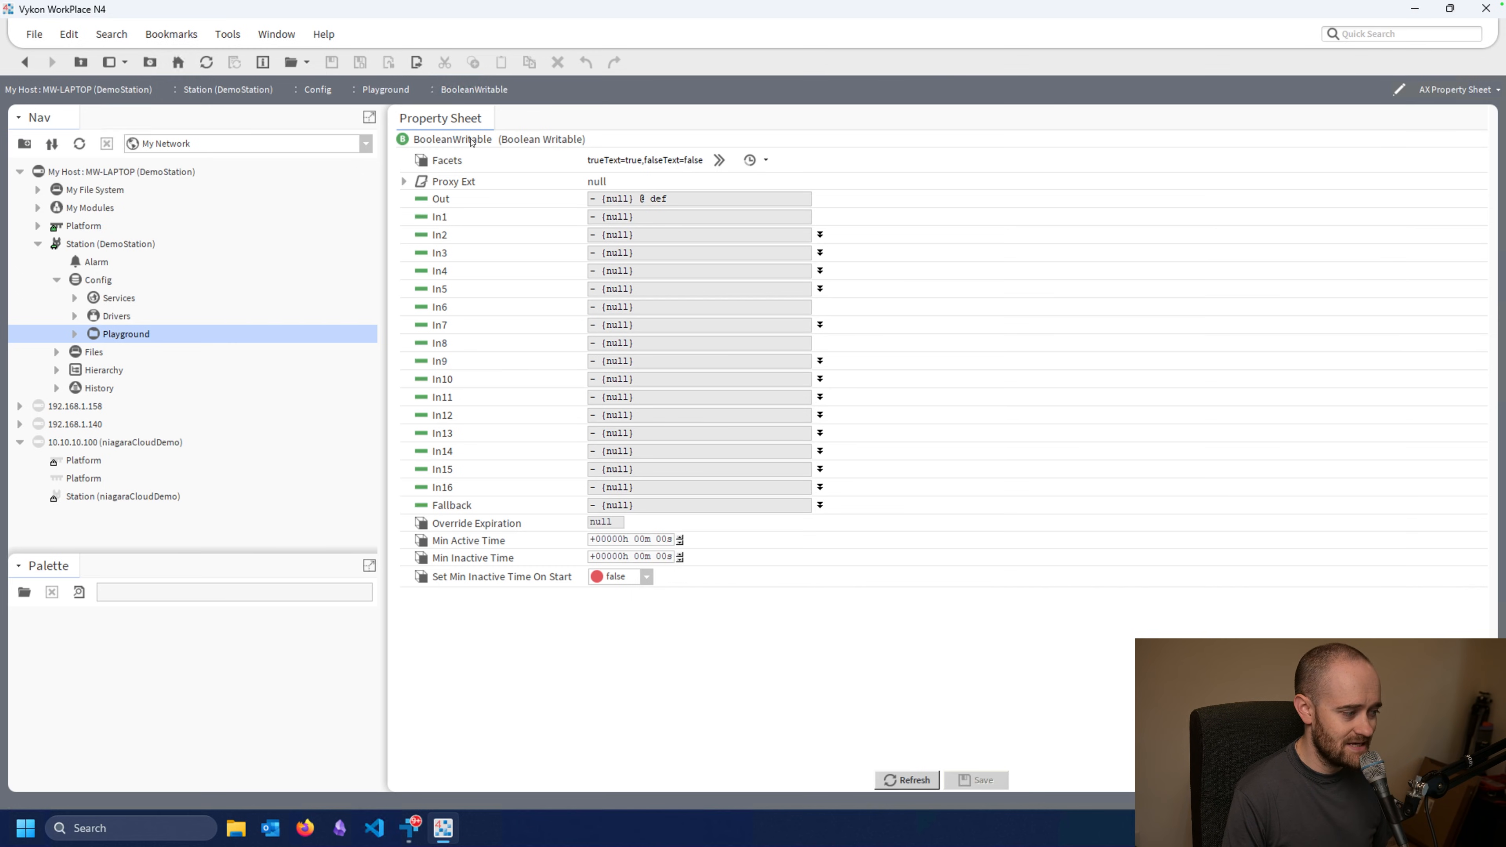
mouse_move(581, 493)
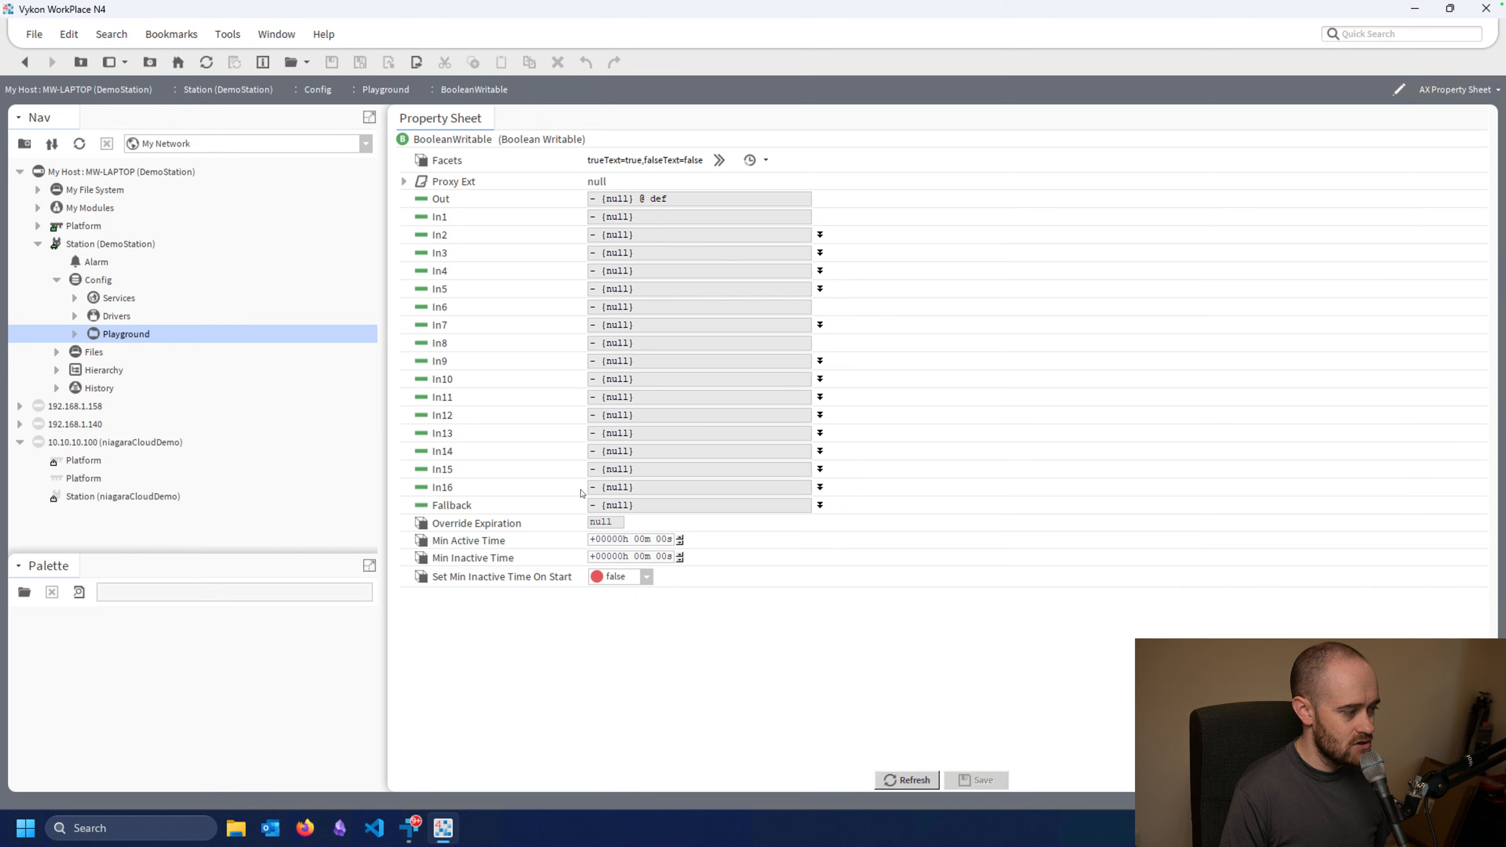
mouse_move(583, 318)
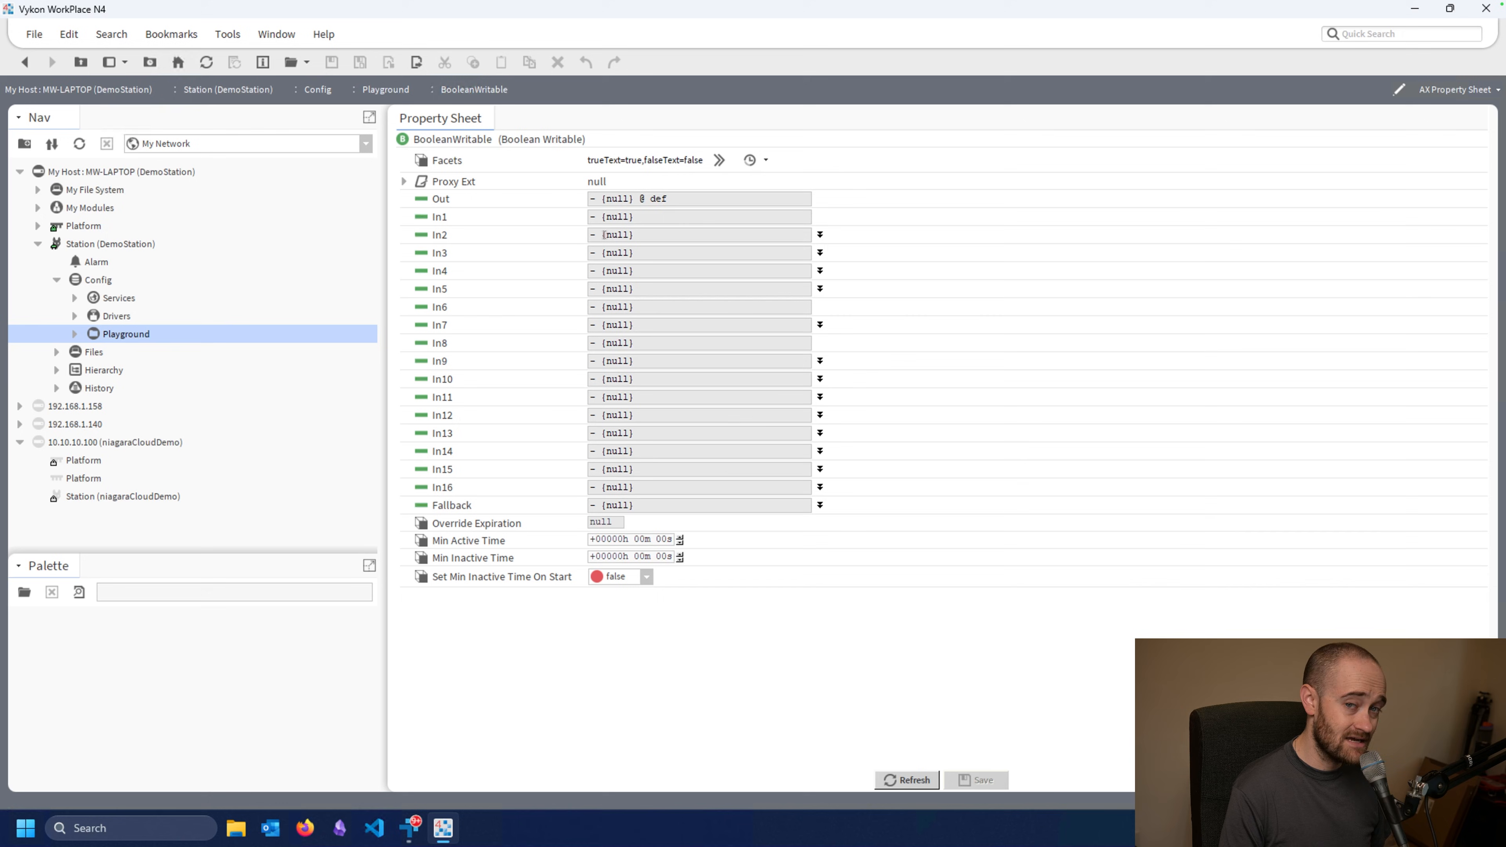
mouse_move(1016, 201)
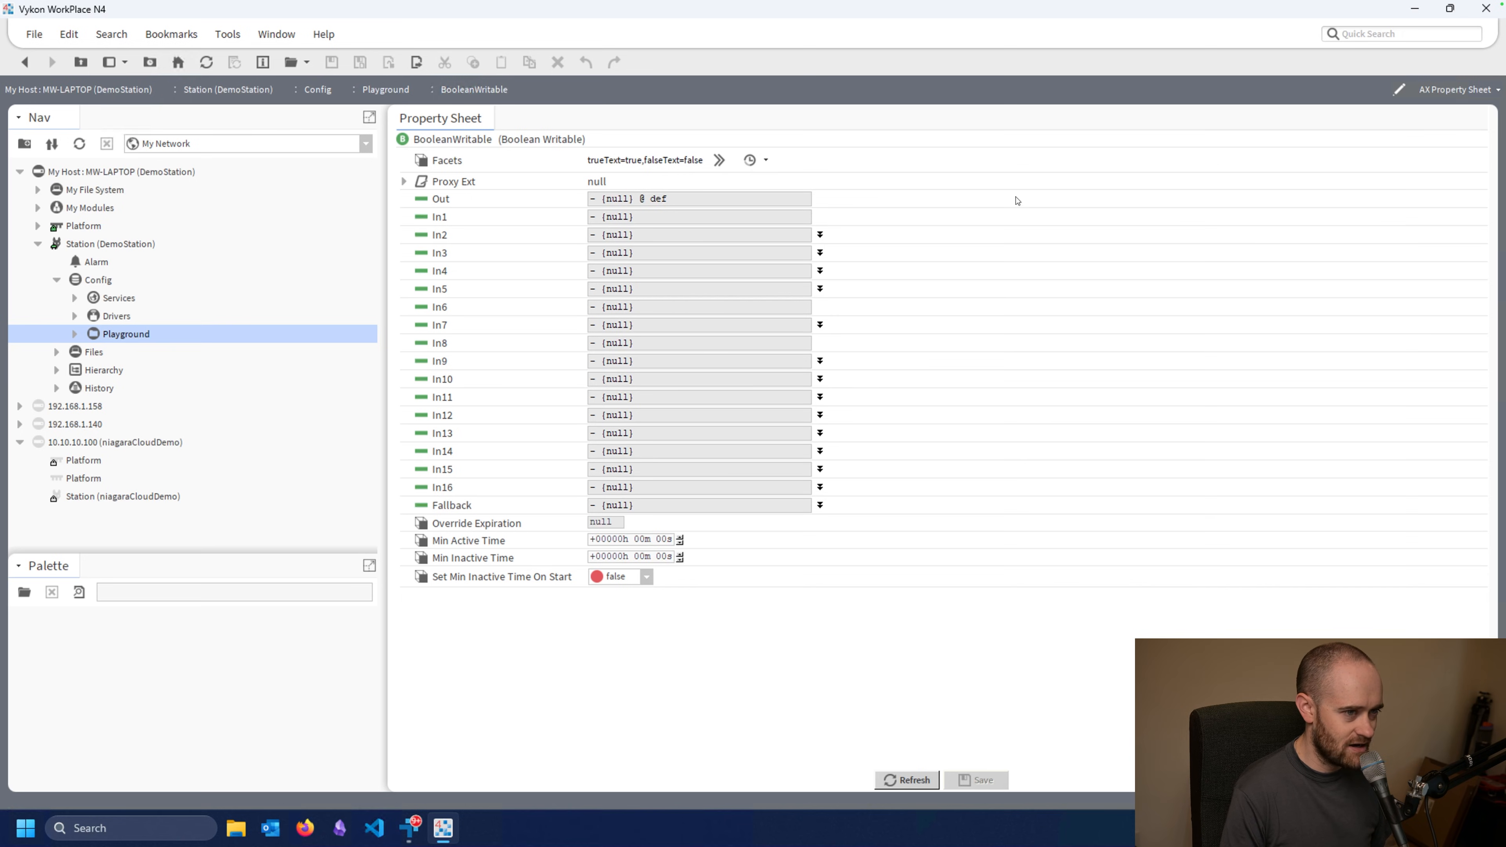
- On the AX Slot Sheet, give the active action the display name Ovrd Active
left_click(1497, 90)
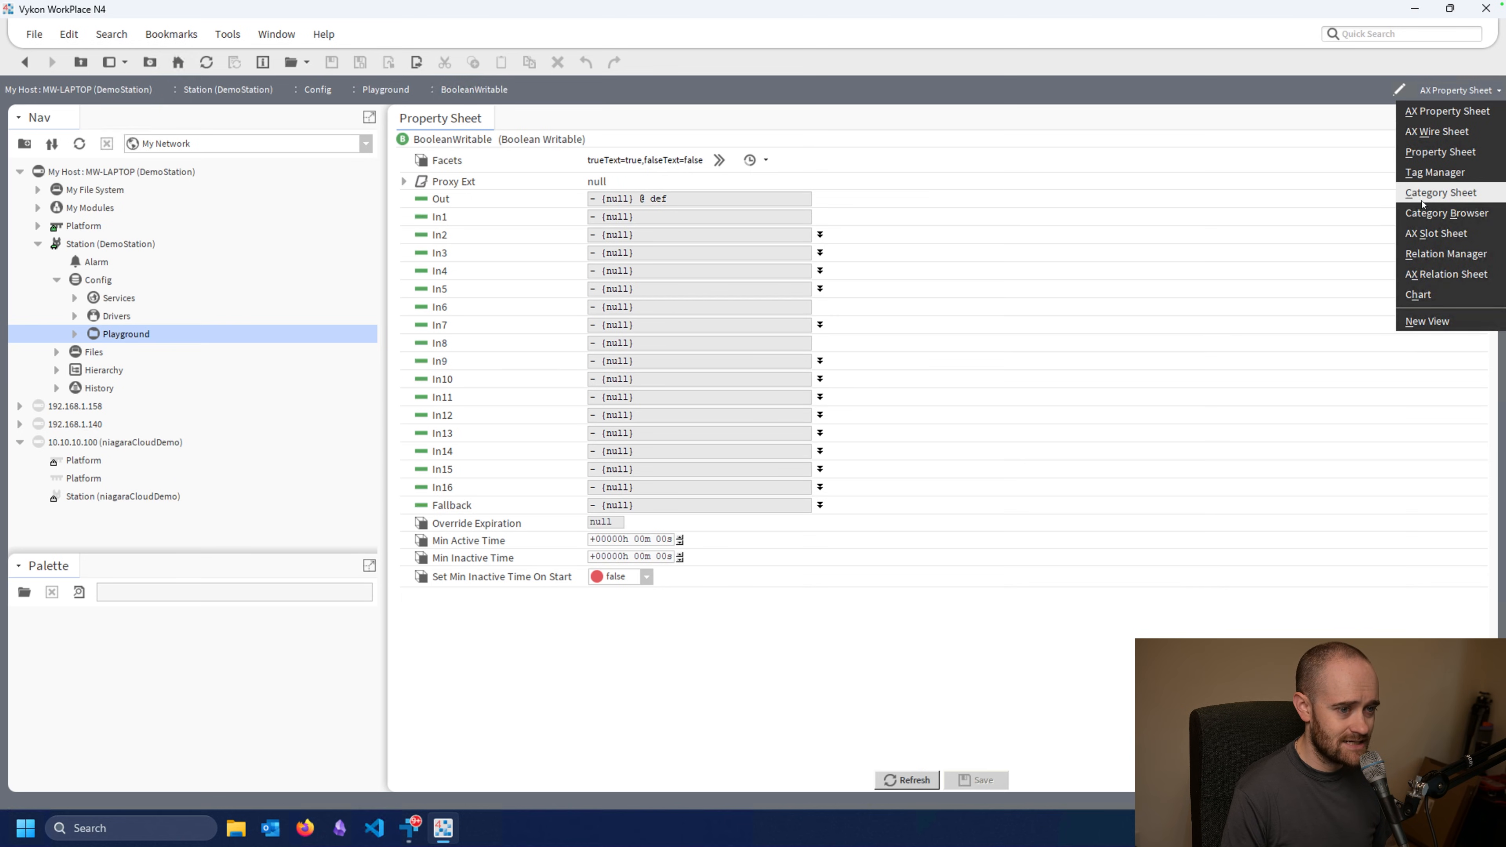
left_click(1435, 233)
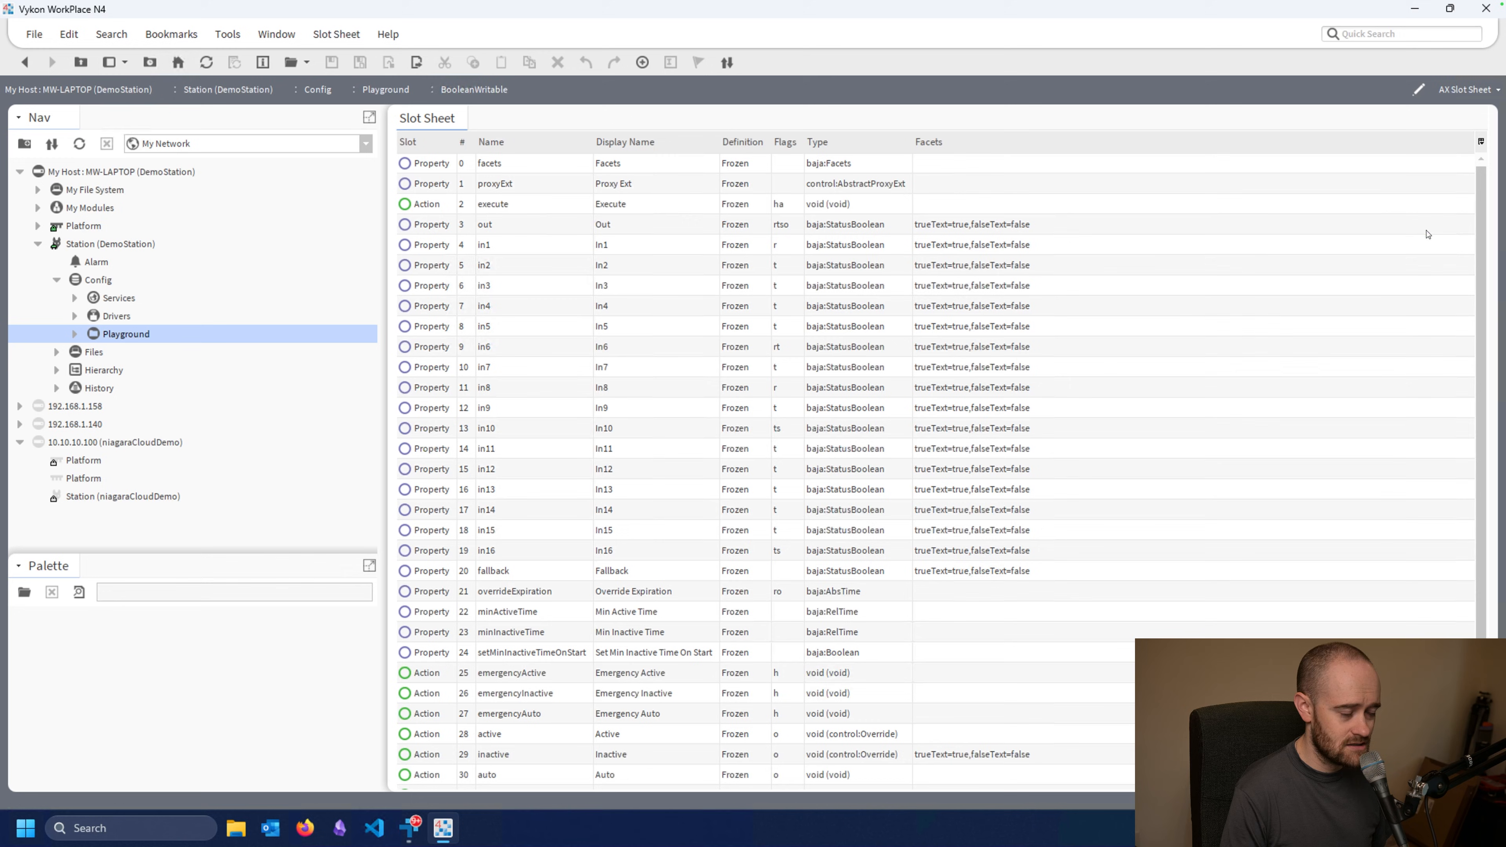
scroll("down", 3)
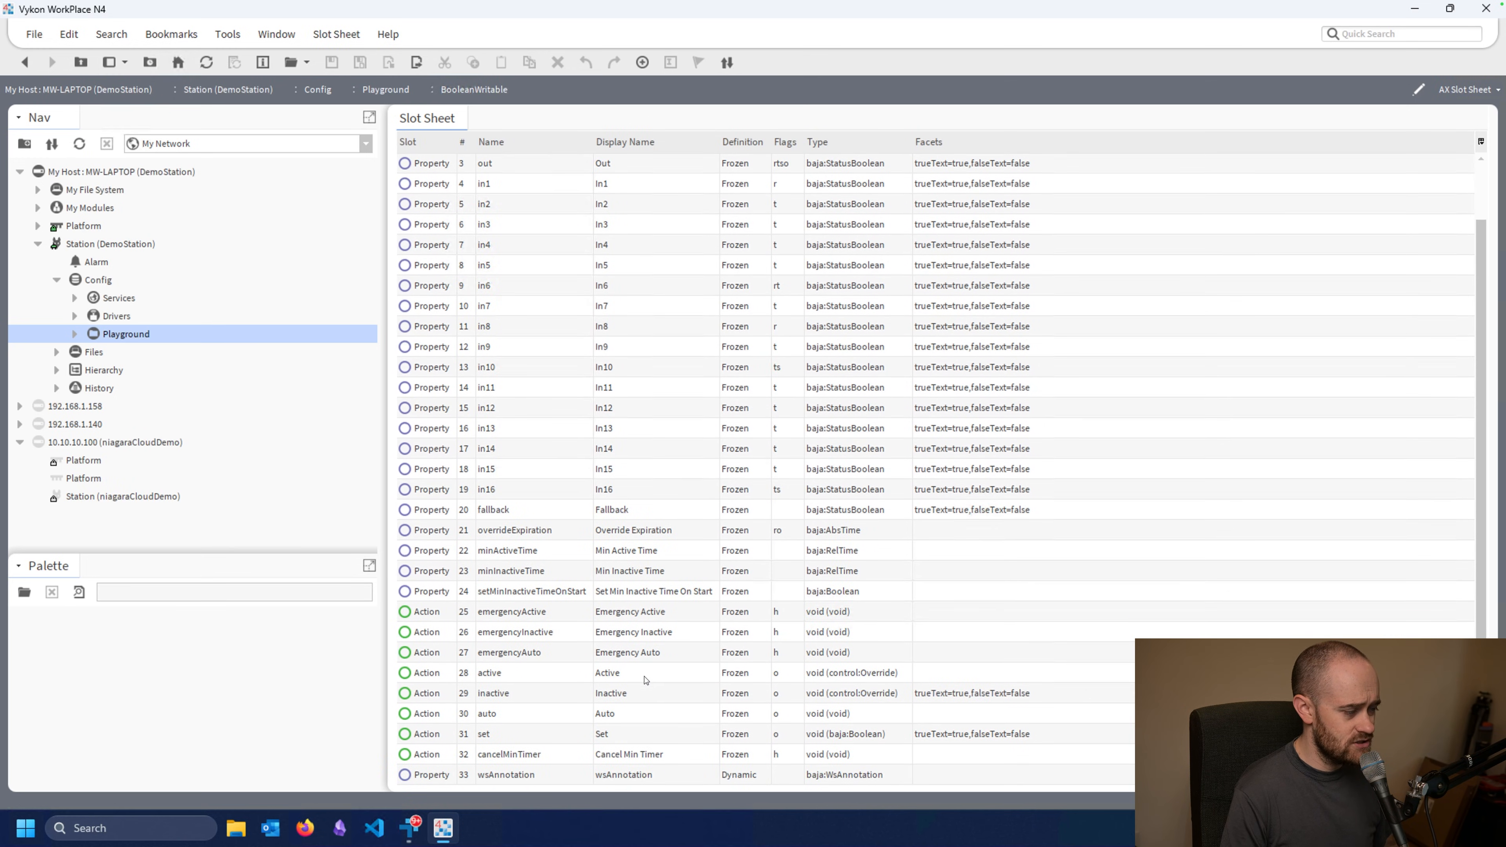
left_click(640, 673)
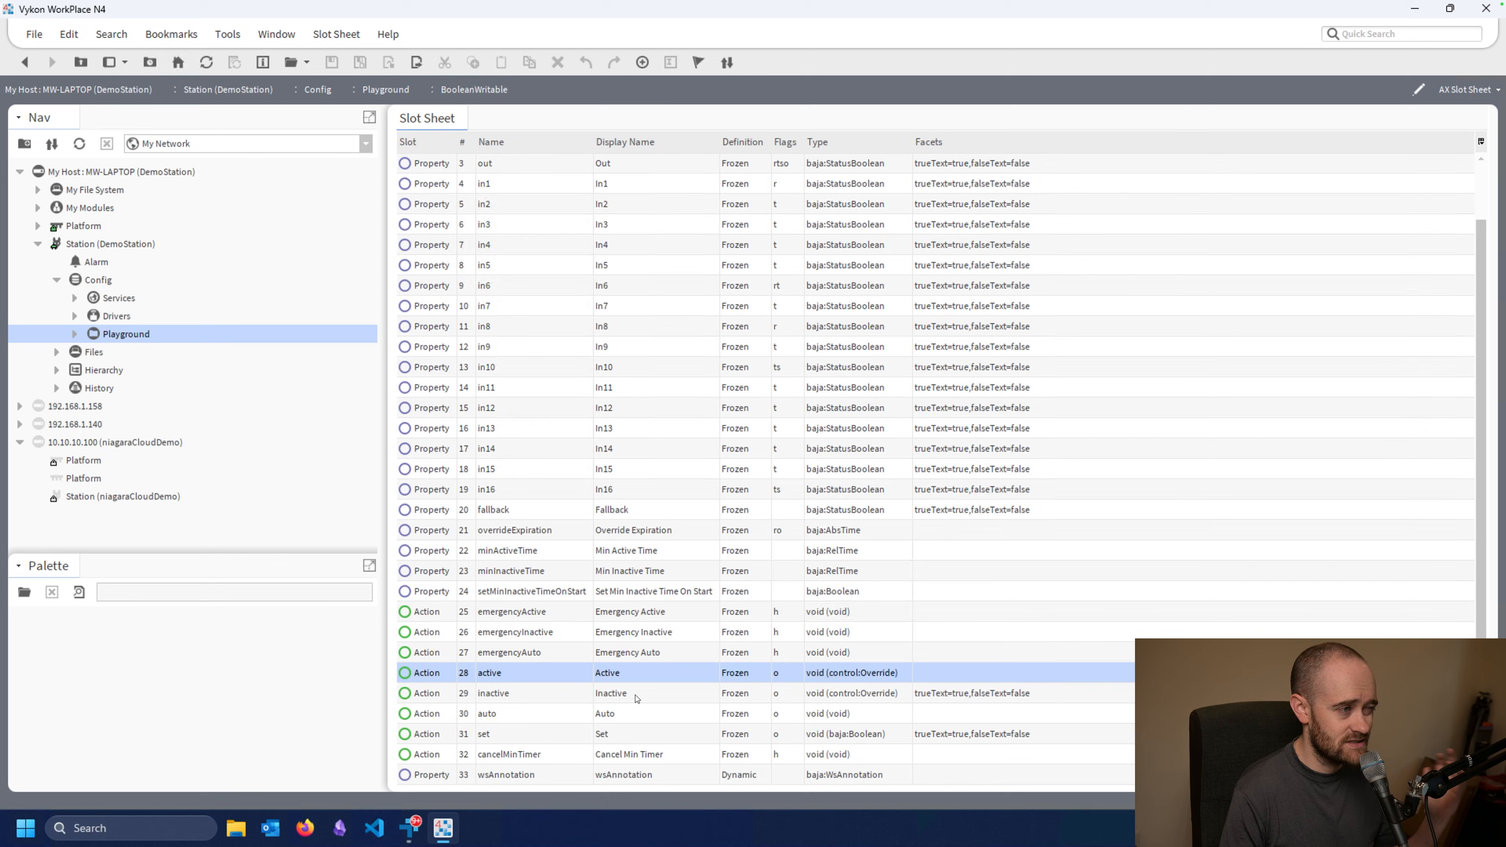
mouse_move(631, 677)
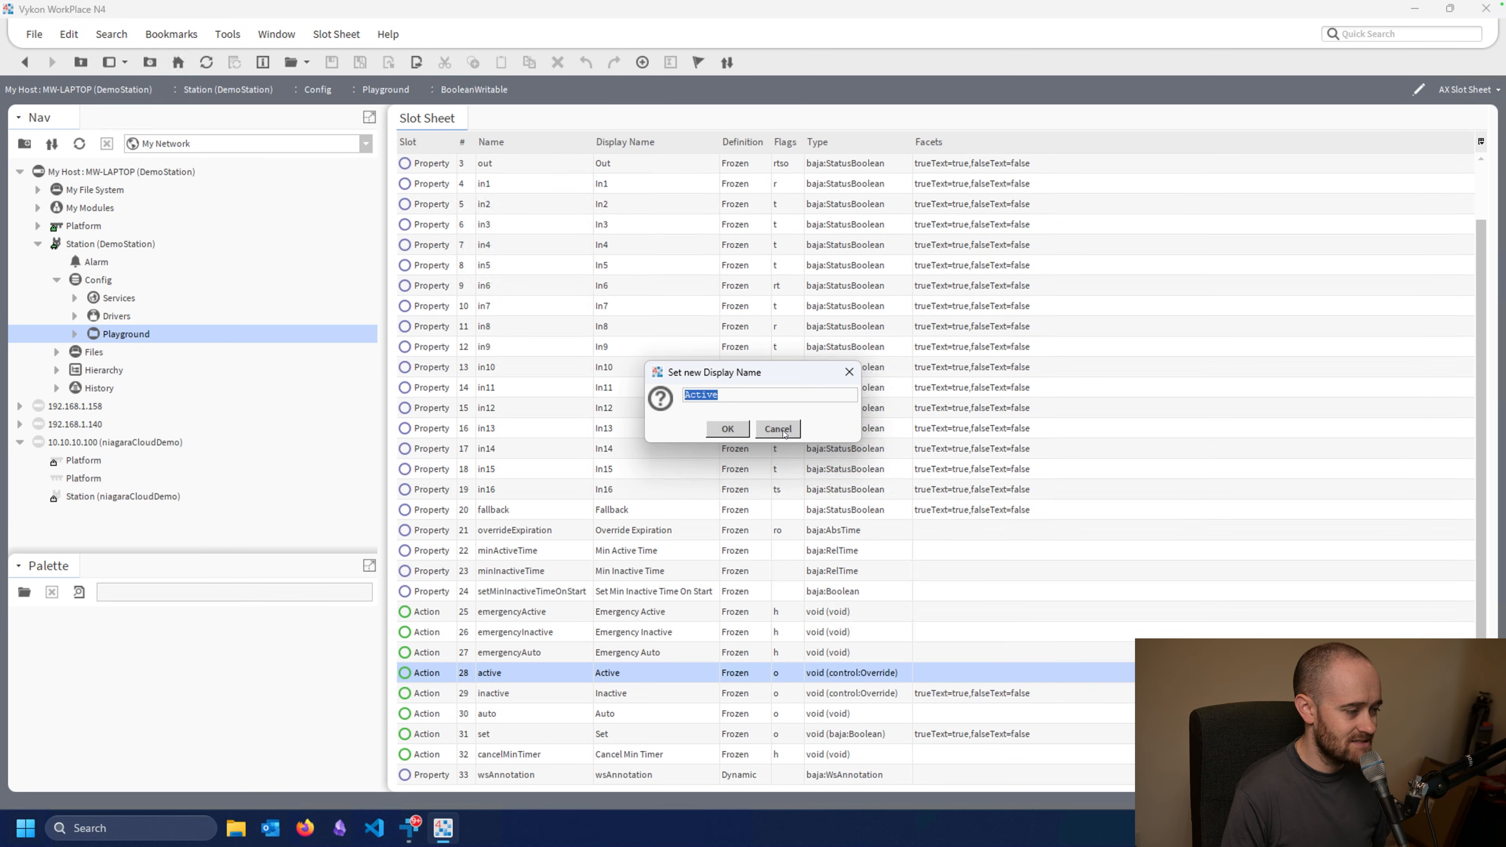
mouse_move(761, 387)
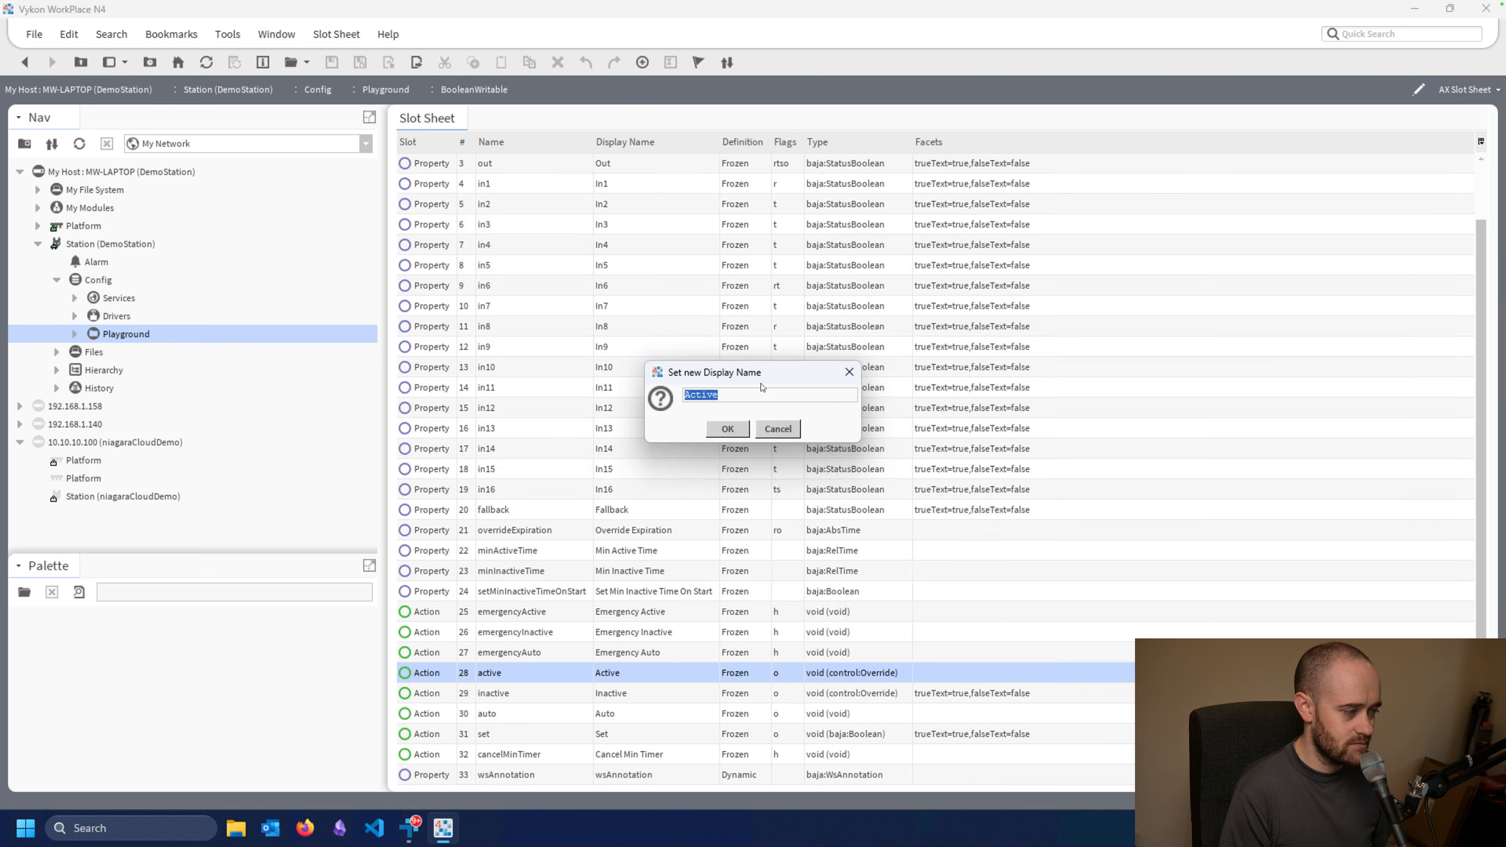
type("Ovrd A")
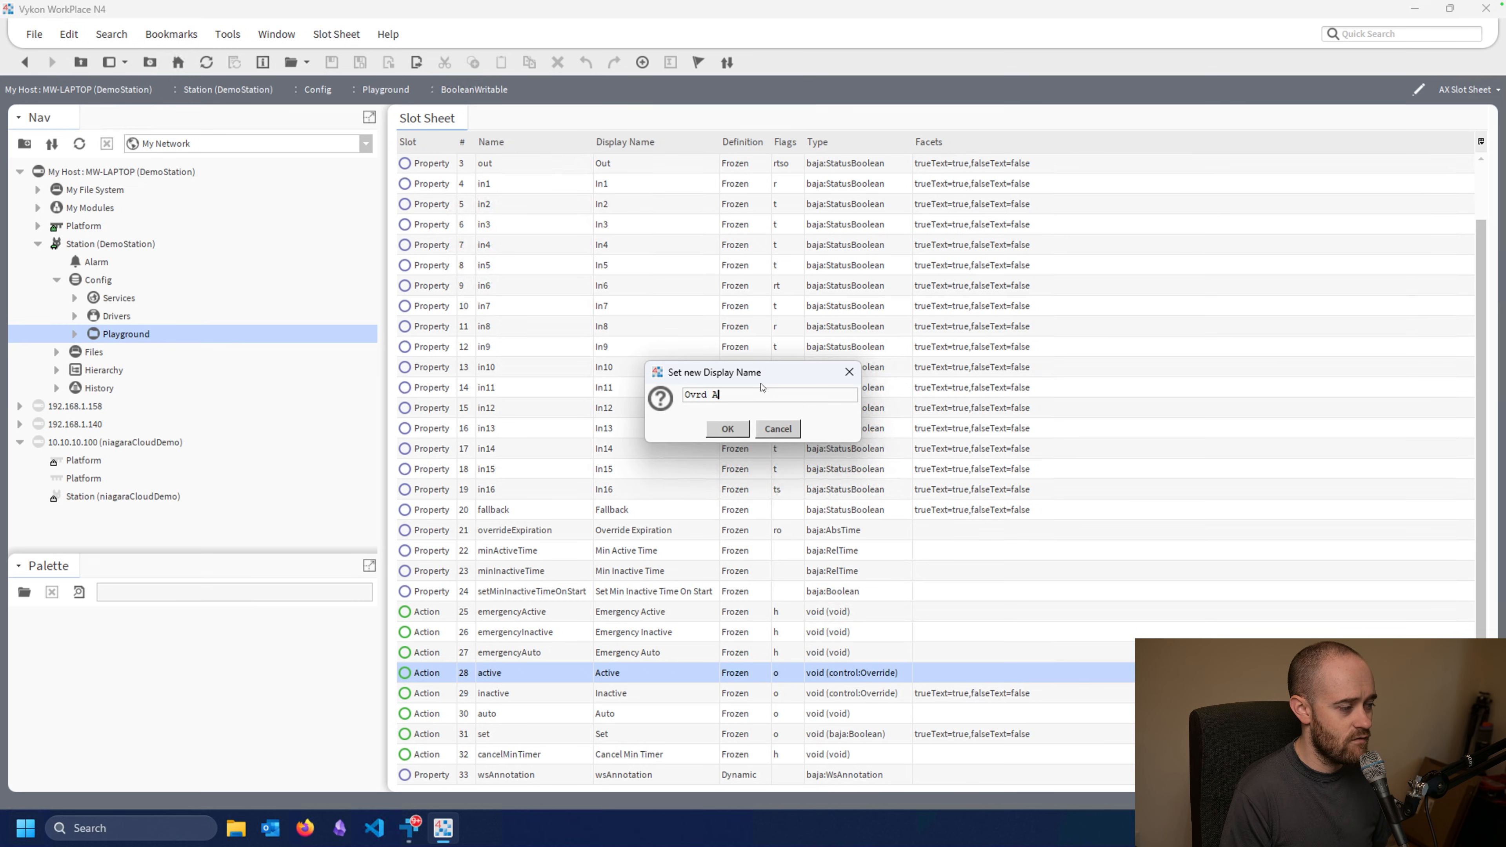
left_click(728, 429)
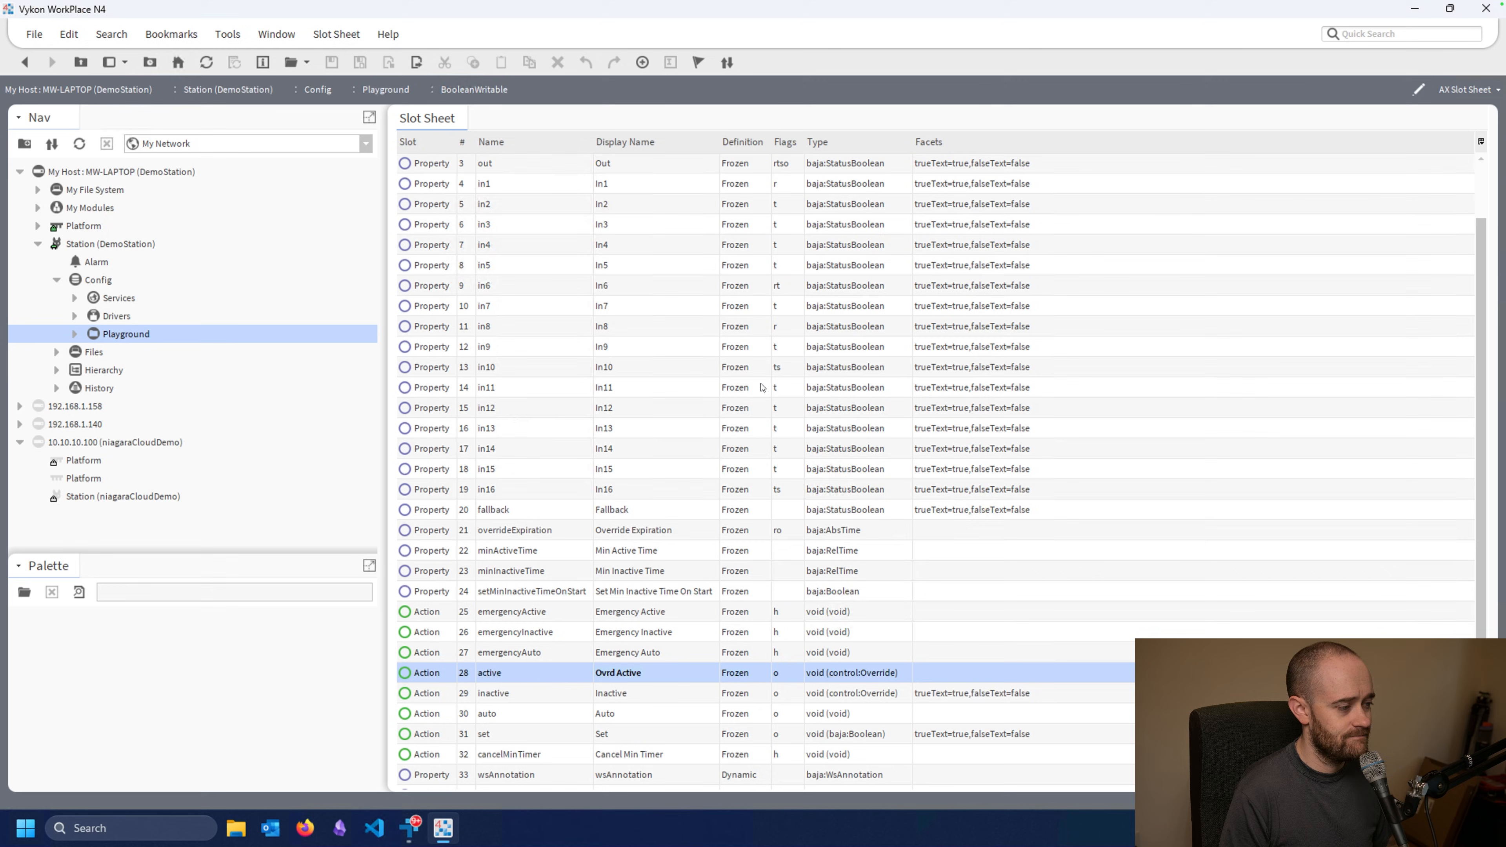
- Give the inactive action the display name Ovrd Inactive
double_click(611, 693)
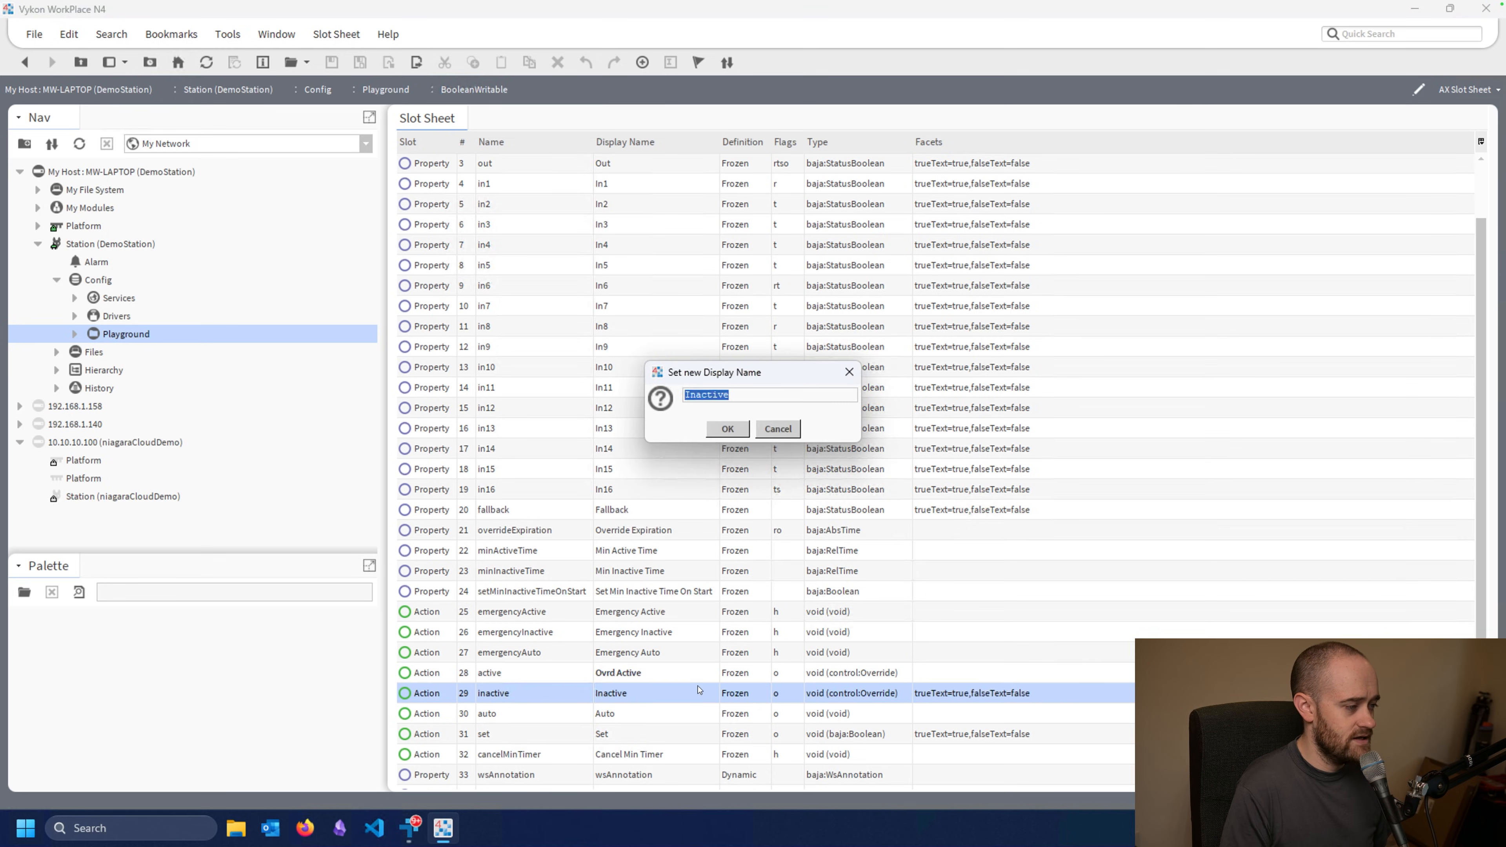
type("Ovrd Inac")
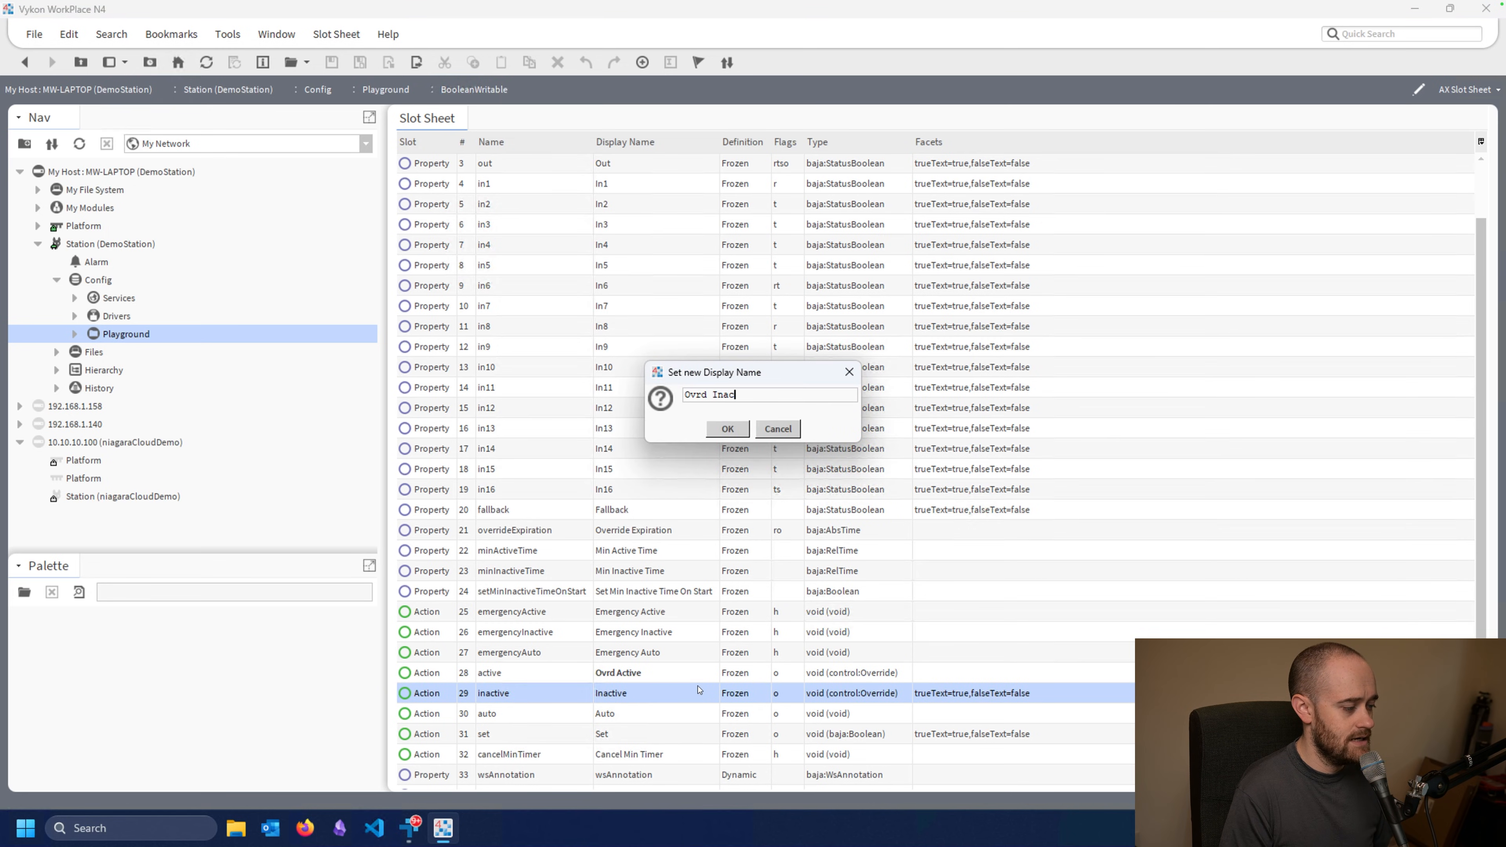
left_click(727, 428)
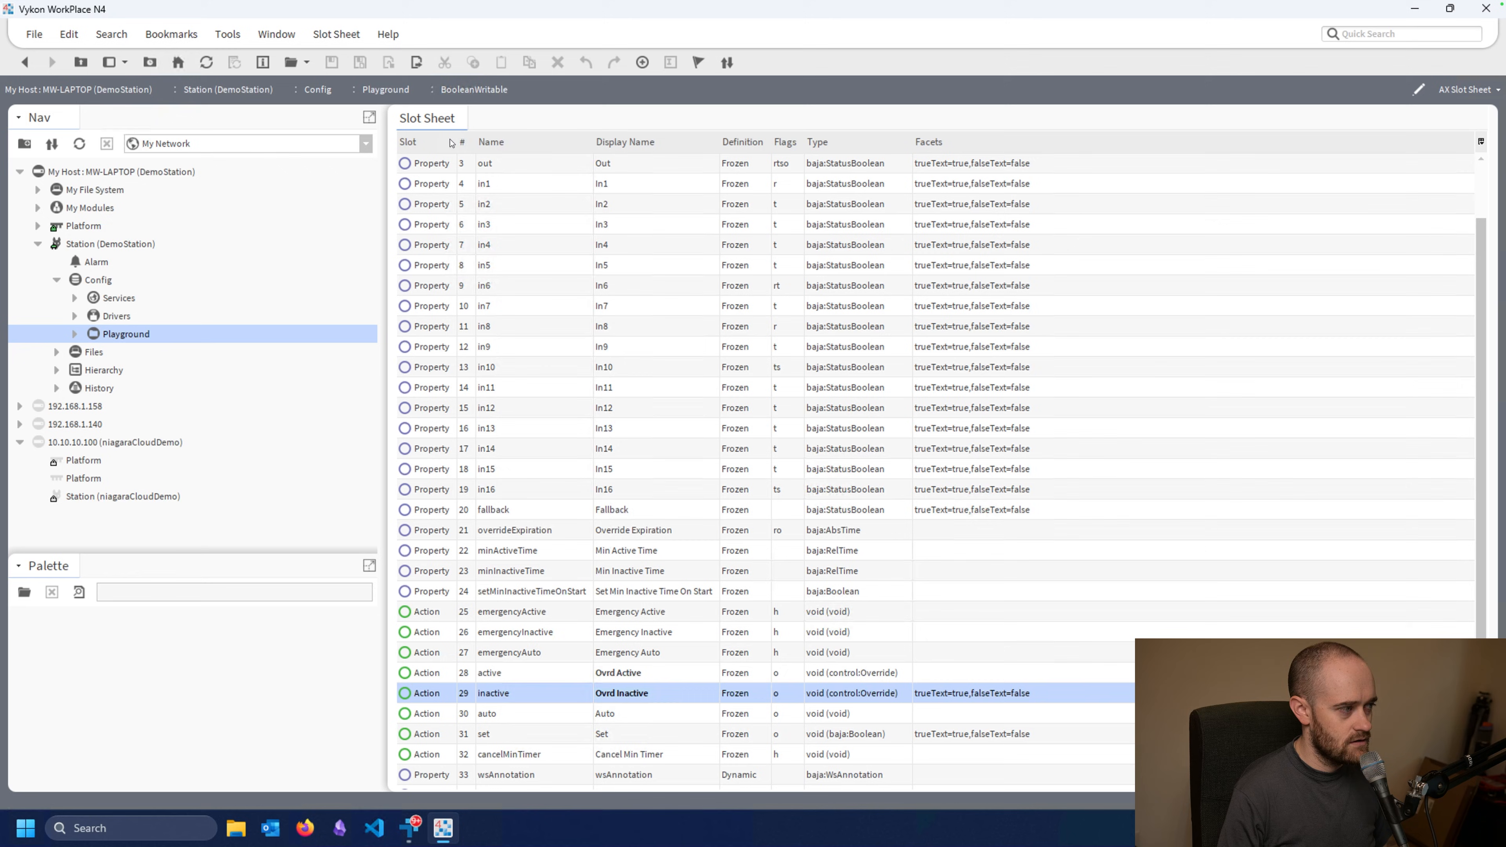
mouse_move(722, 644)
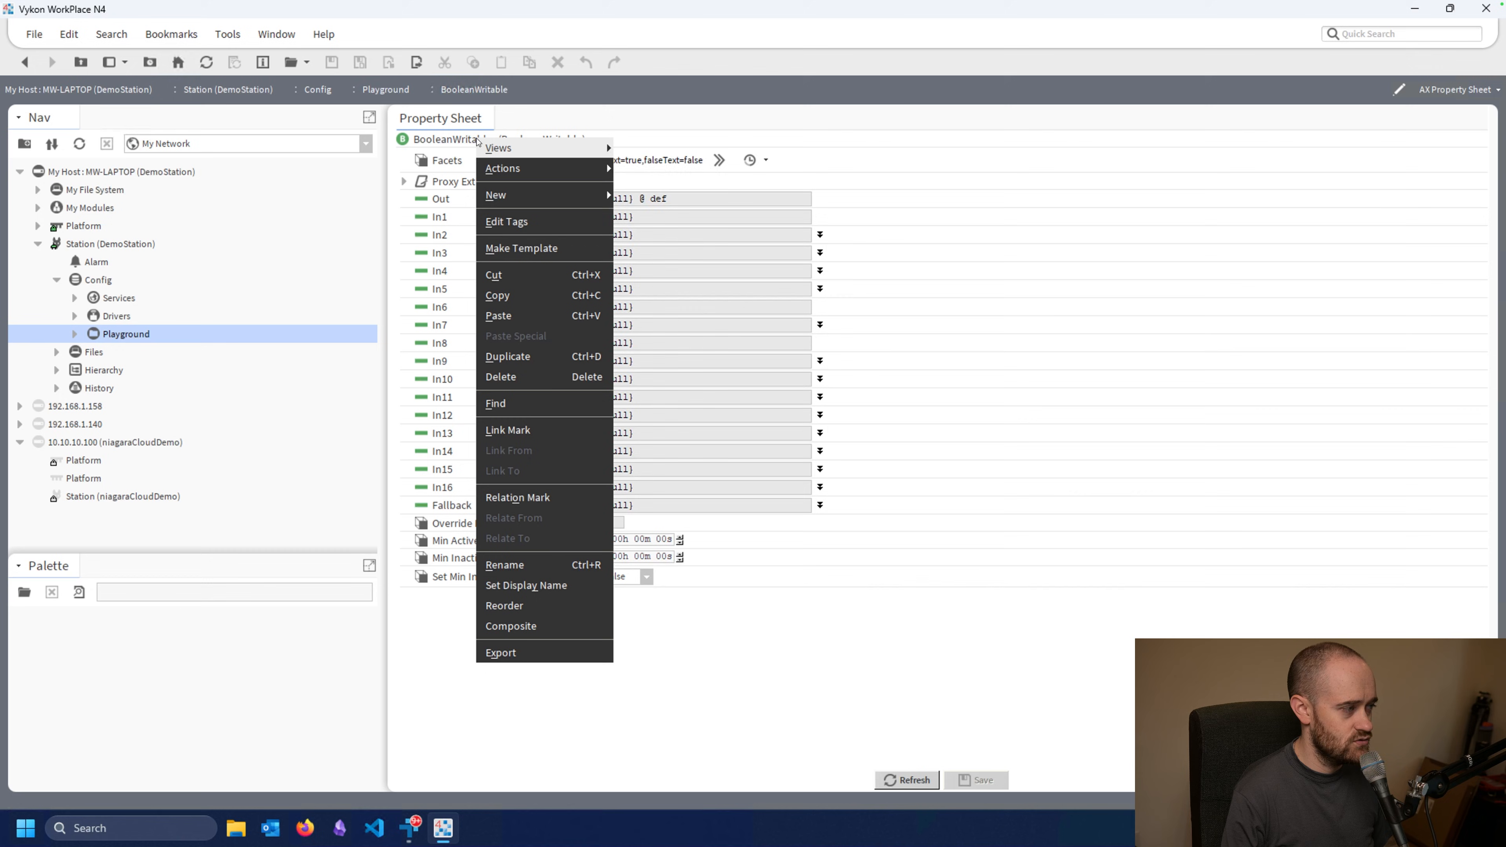
mouse_move(503, 169)
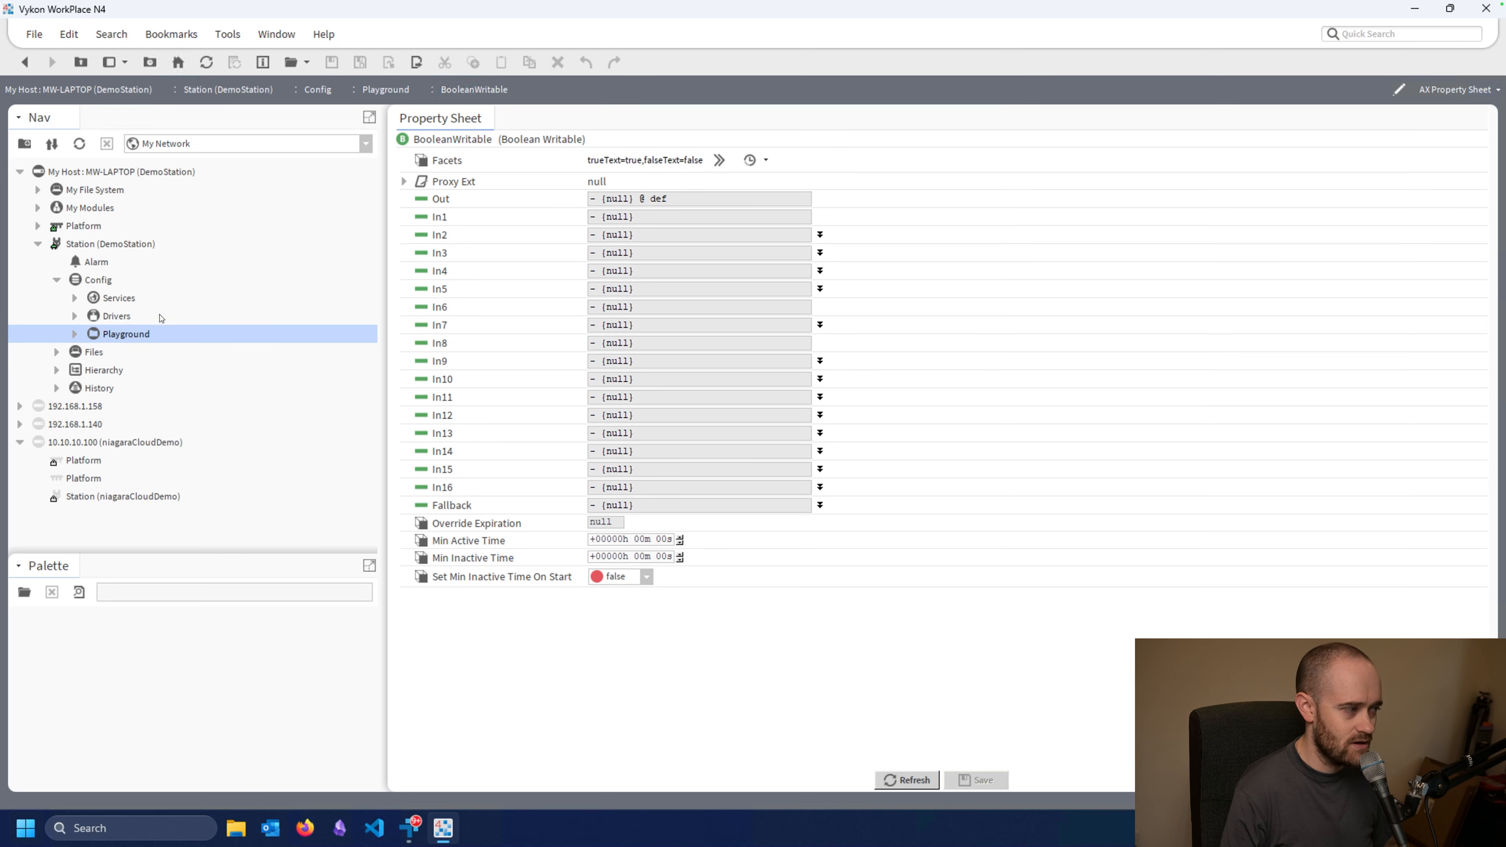
mouse_move(122, 336)
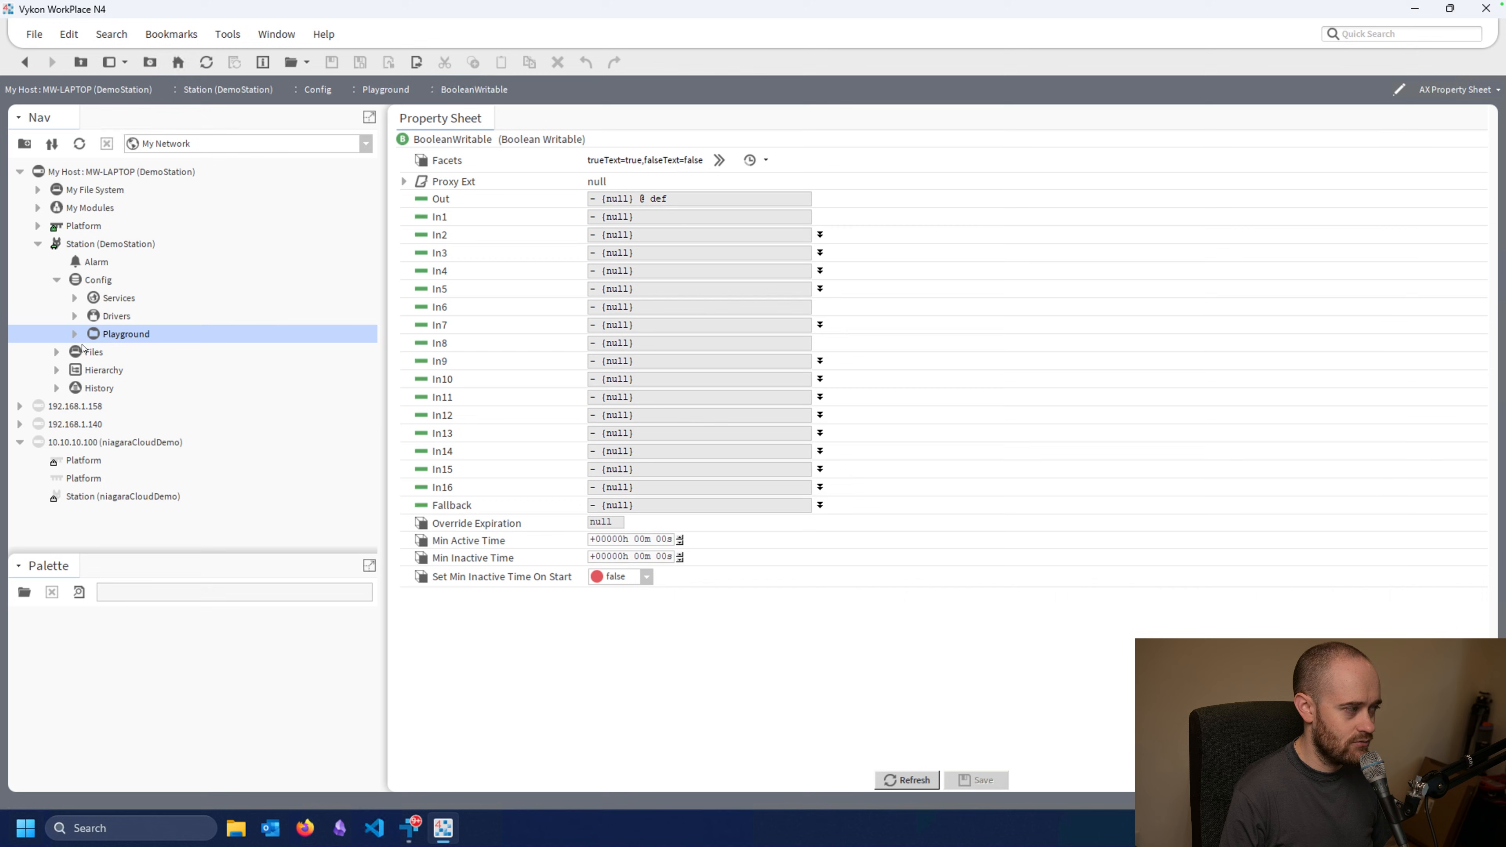
- Select BooleanWritable under Playground and list its actions: Ovrd Active, Ovrd Inactive, Auto, Set
left_click(73, 334)
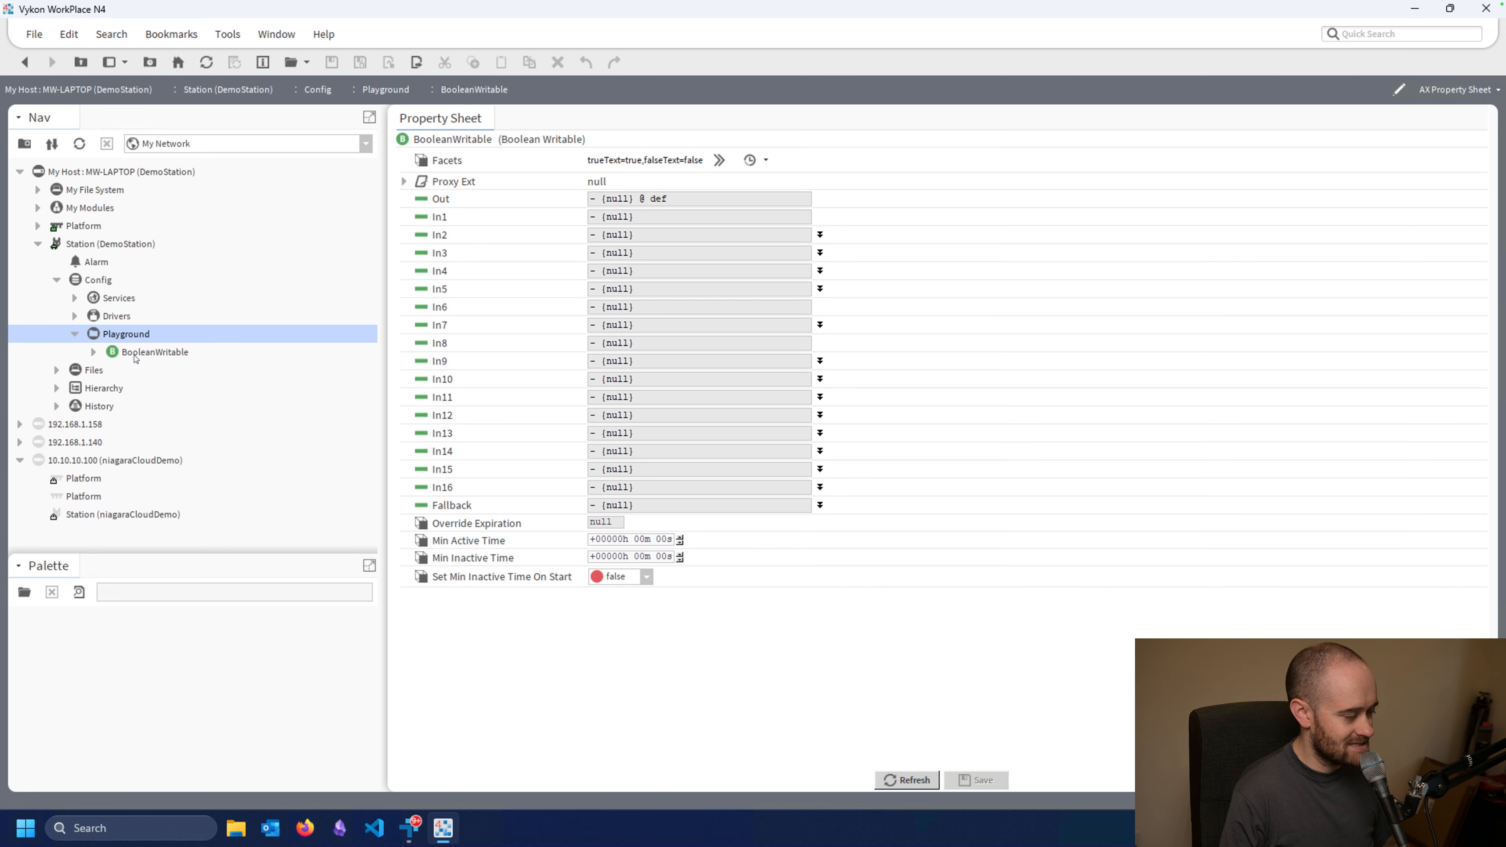
left_click(155, 352)
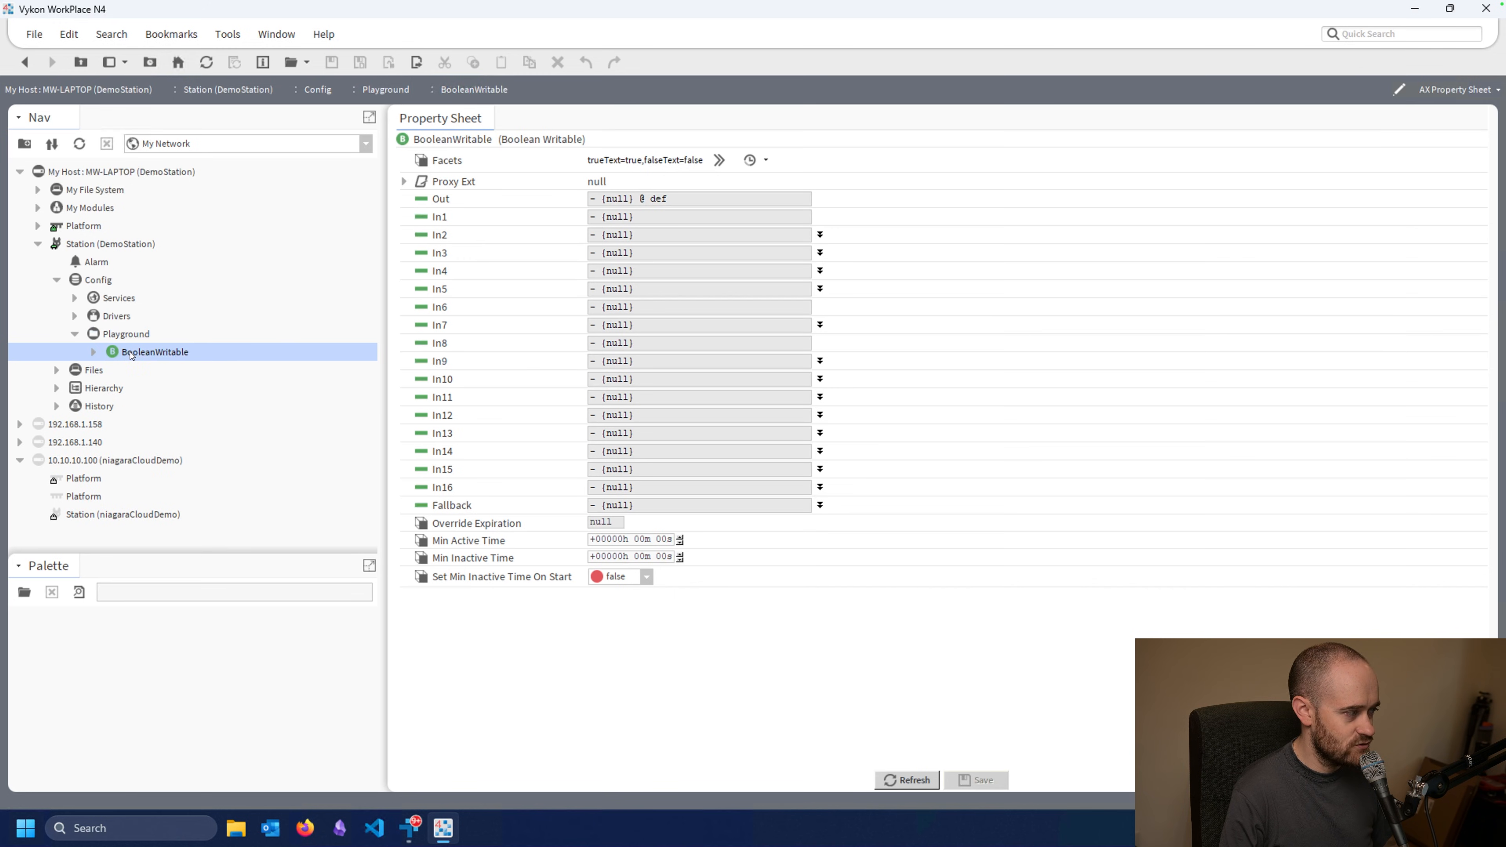
right_click(131, 352)
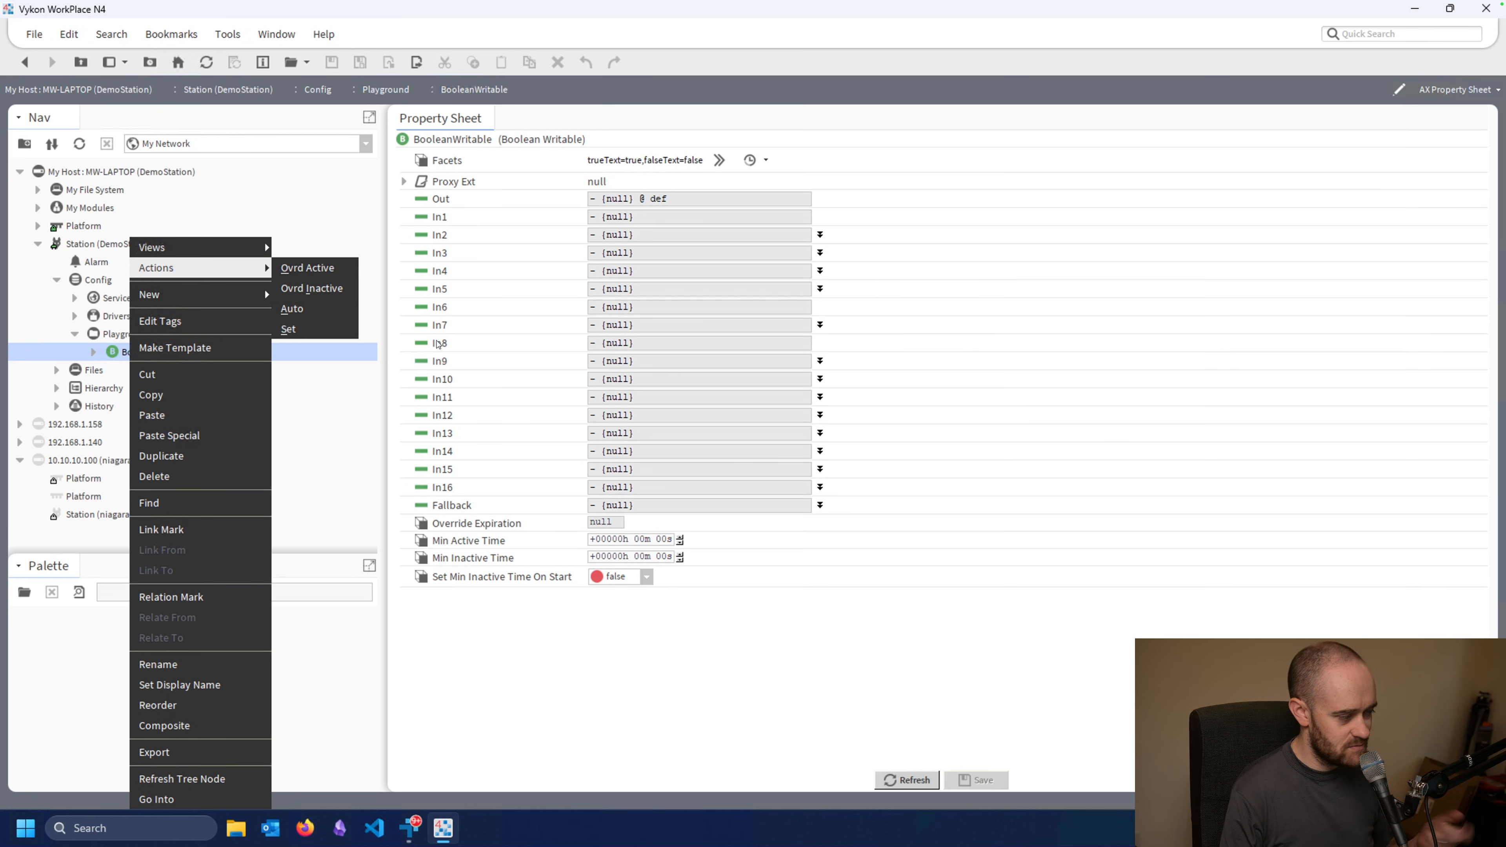
mouse_move(665, 173)
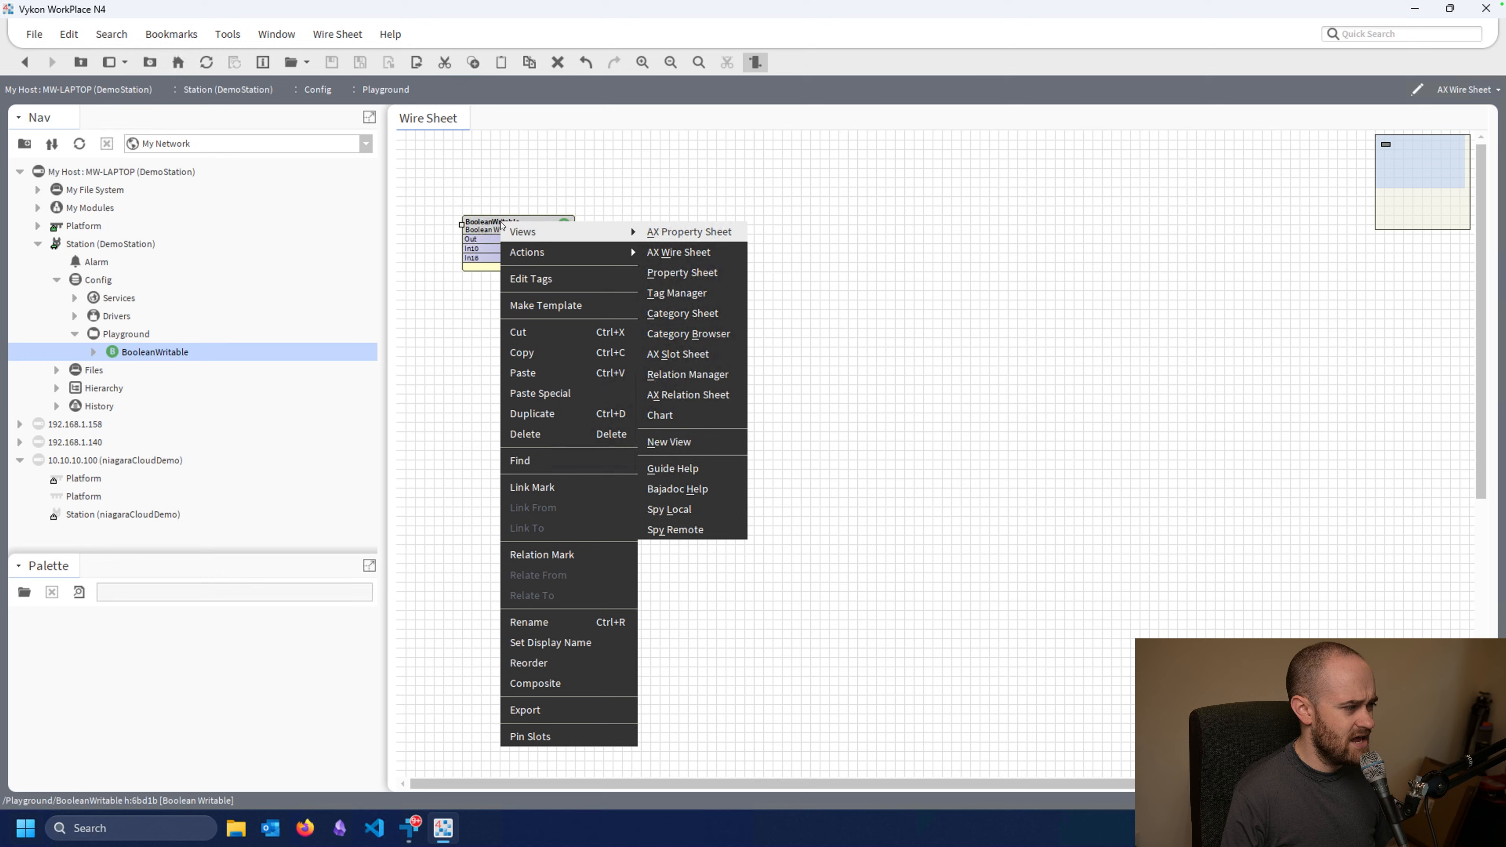
mouse_move(562, 253)
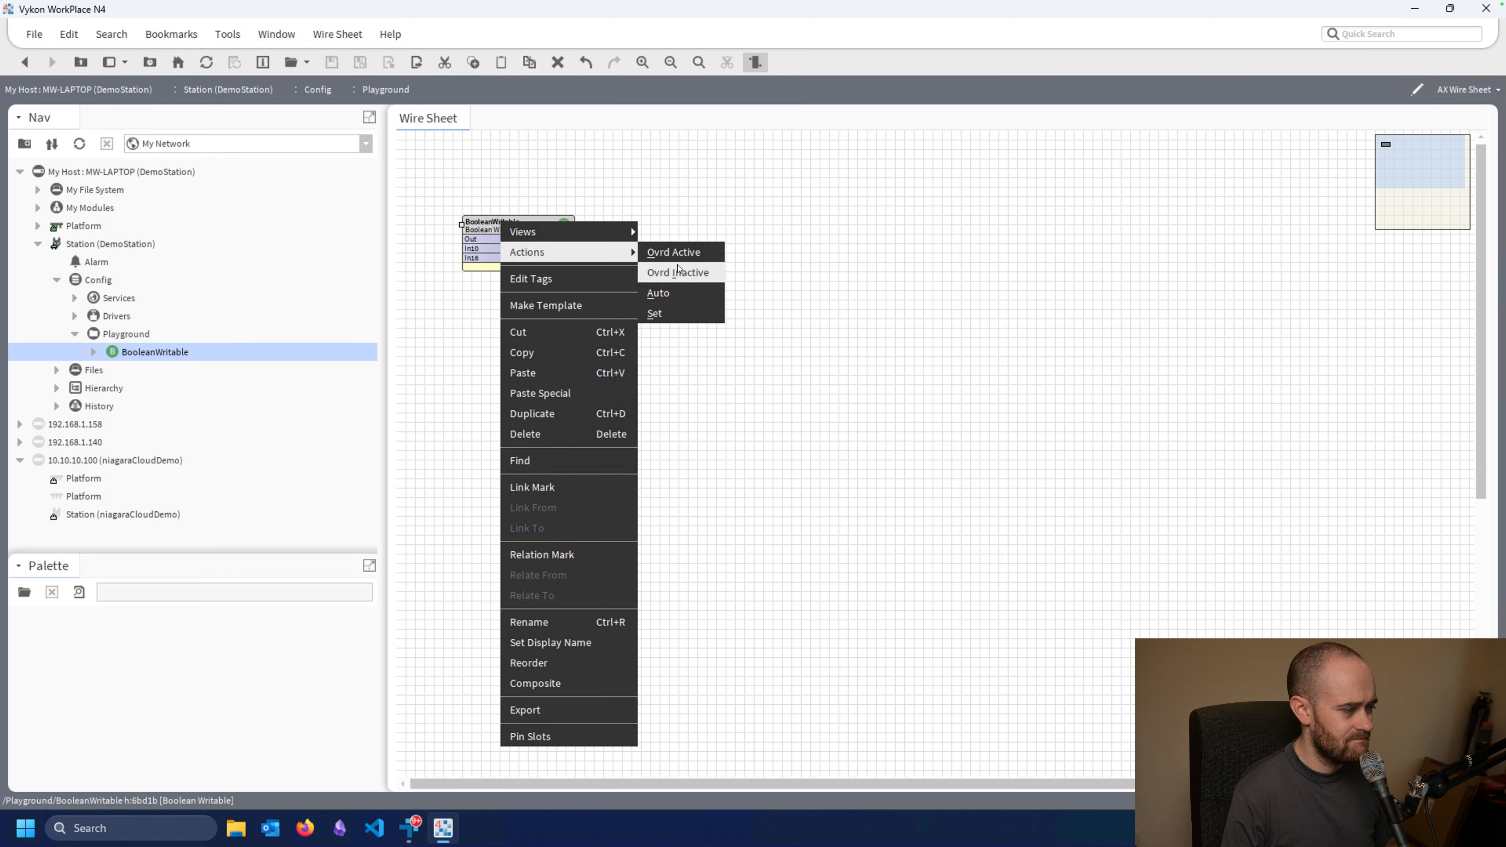
- Run Set with true on BooleanWritable so Out and Fallback read true, then view its properties
left_click(654, 314)
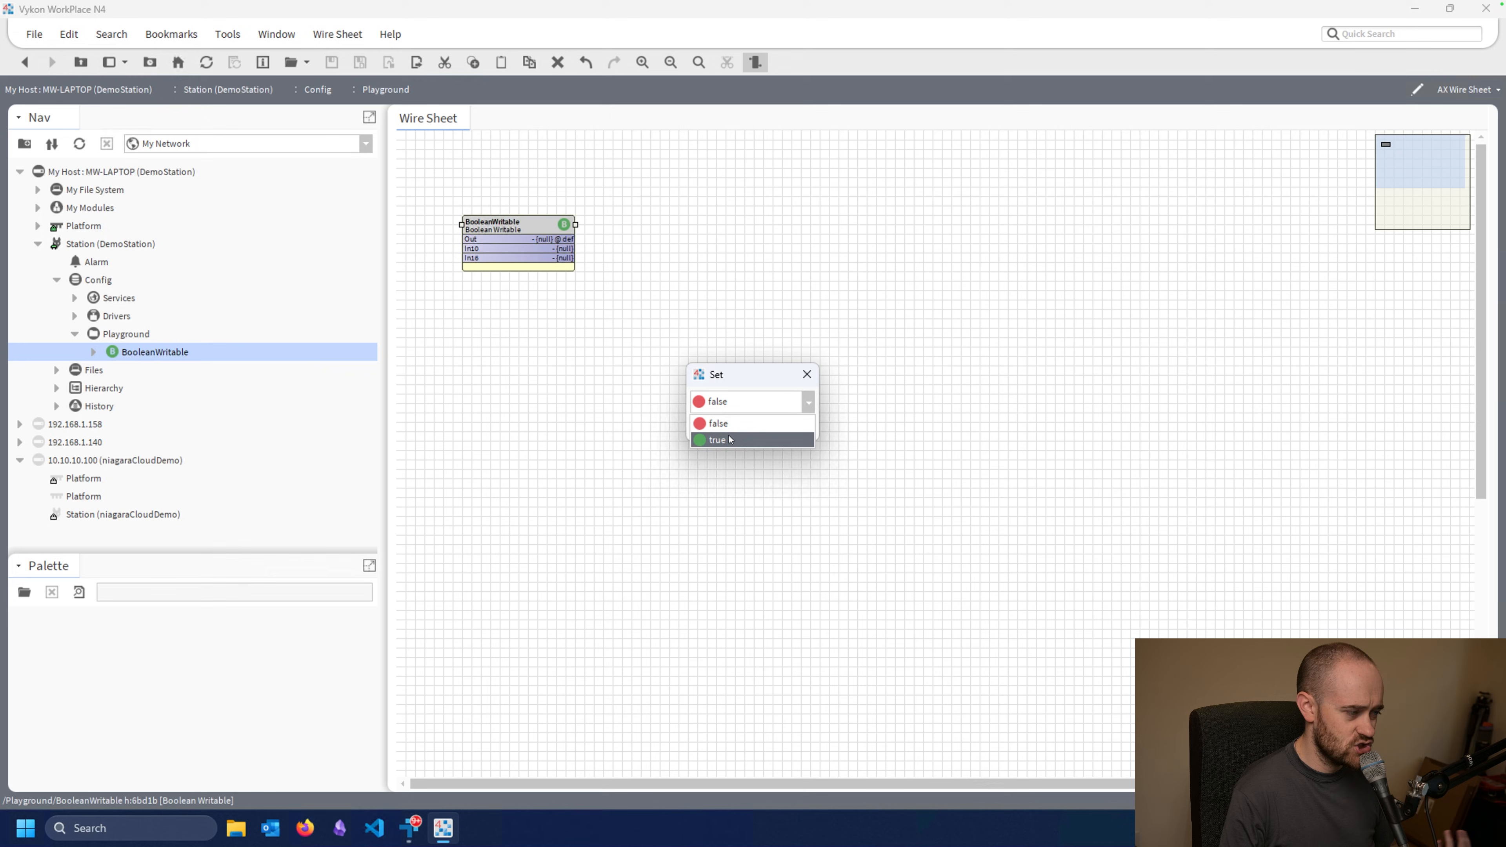
left_click(719, 439)
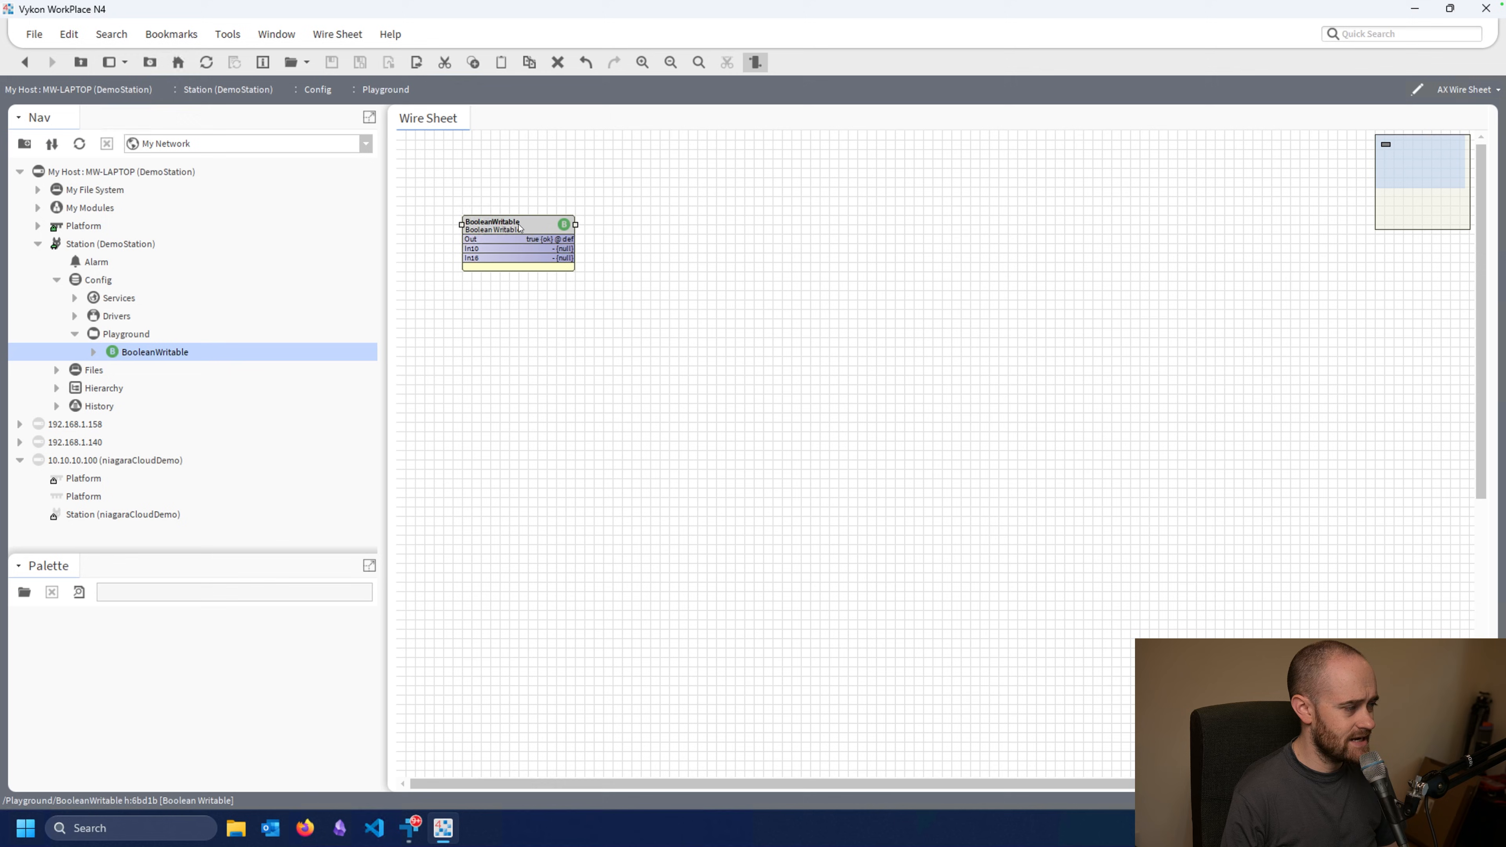
double_click(495, 225)
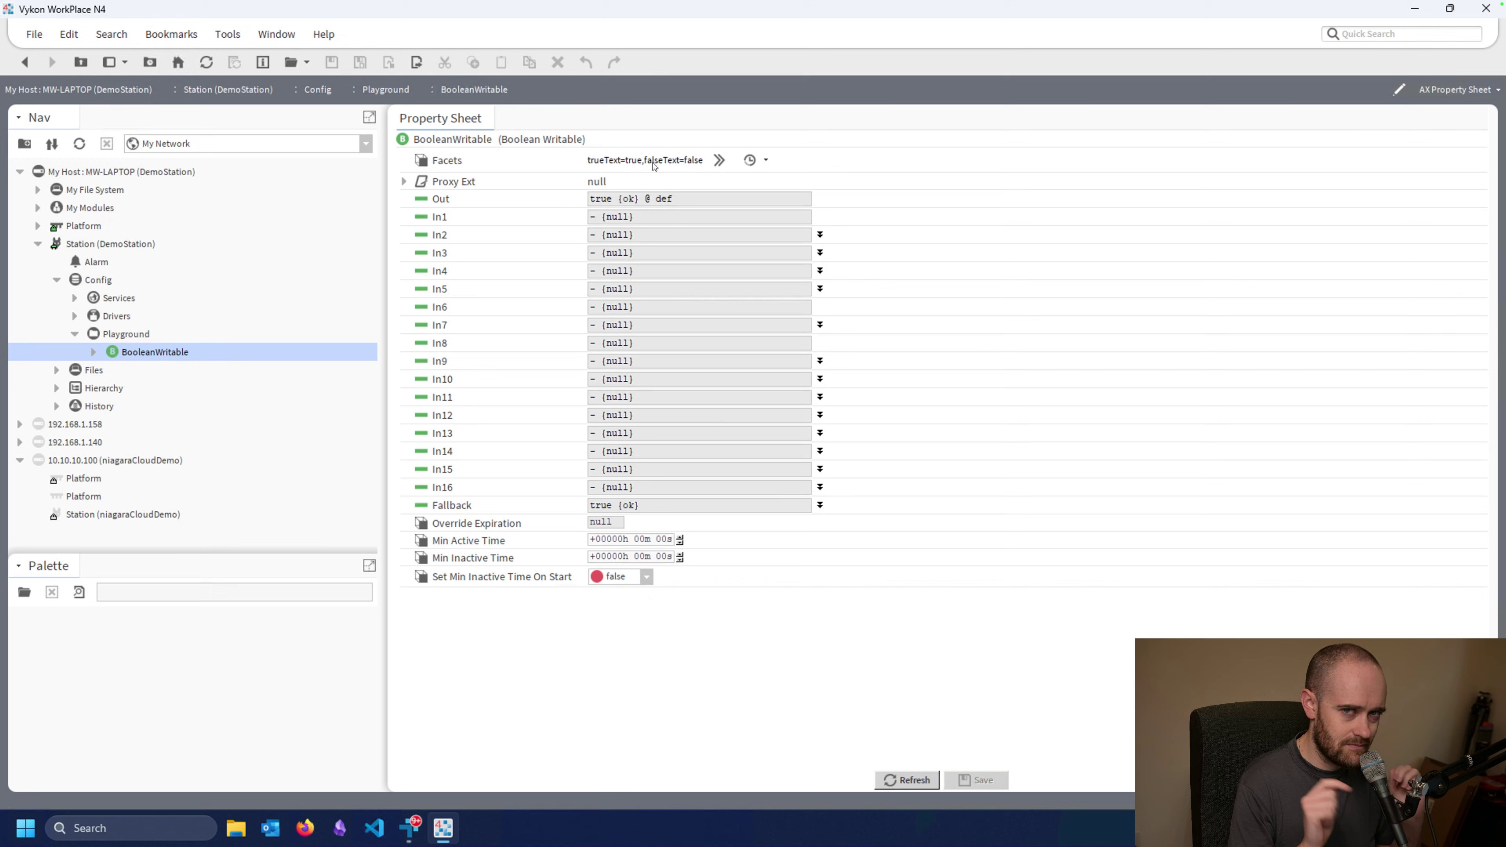
- Set BooleanWritable facets trueText=Enable and falseText=Disable and refresh so output shows Enable
left_click(720, 160)
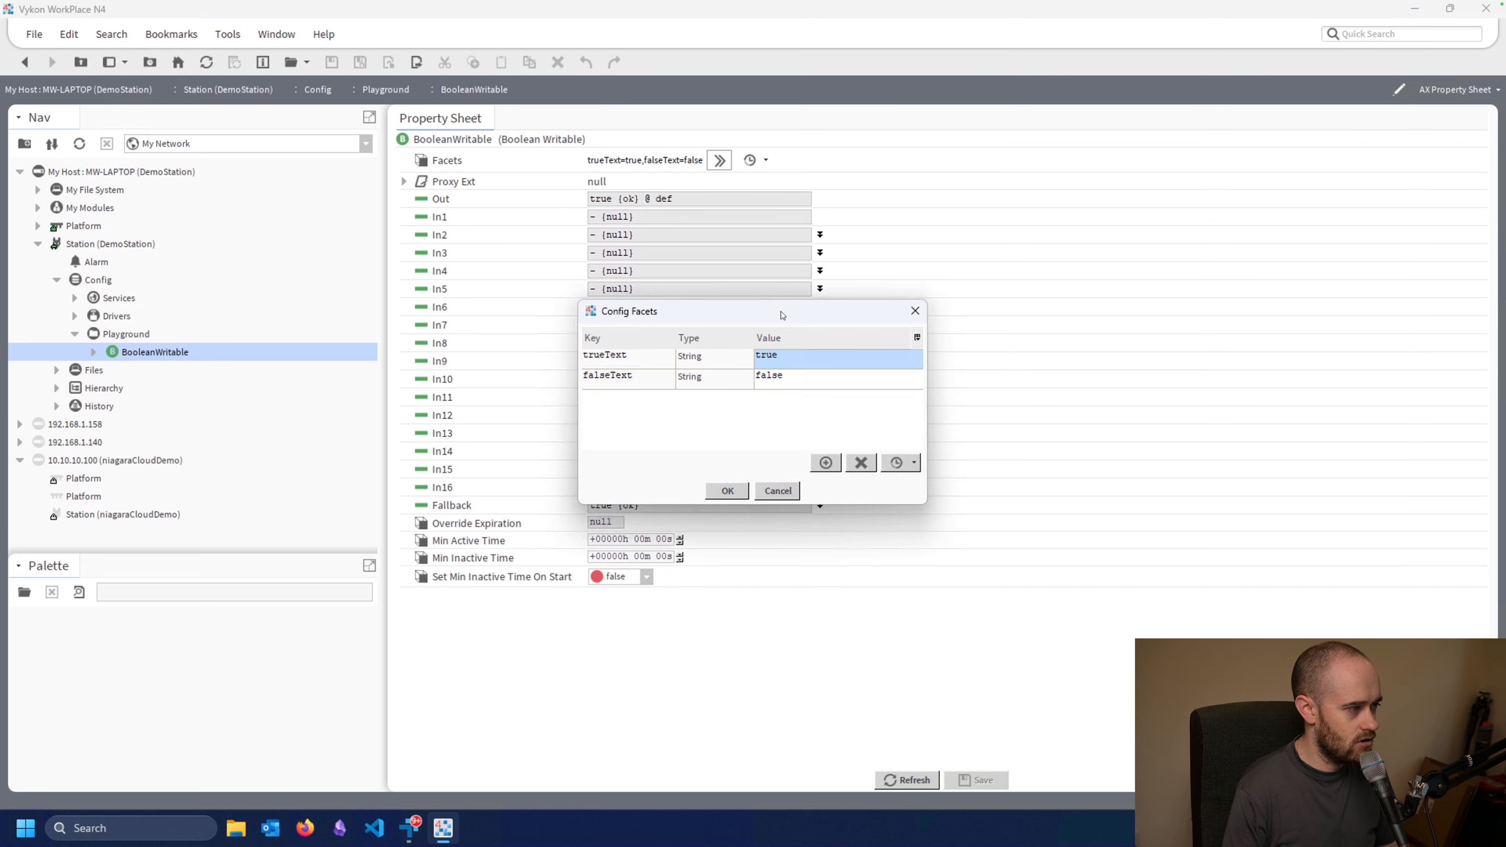
double_click(766, 354)
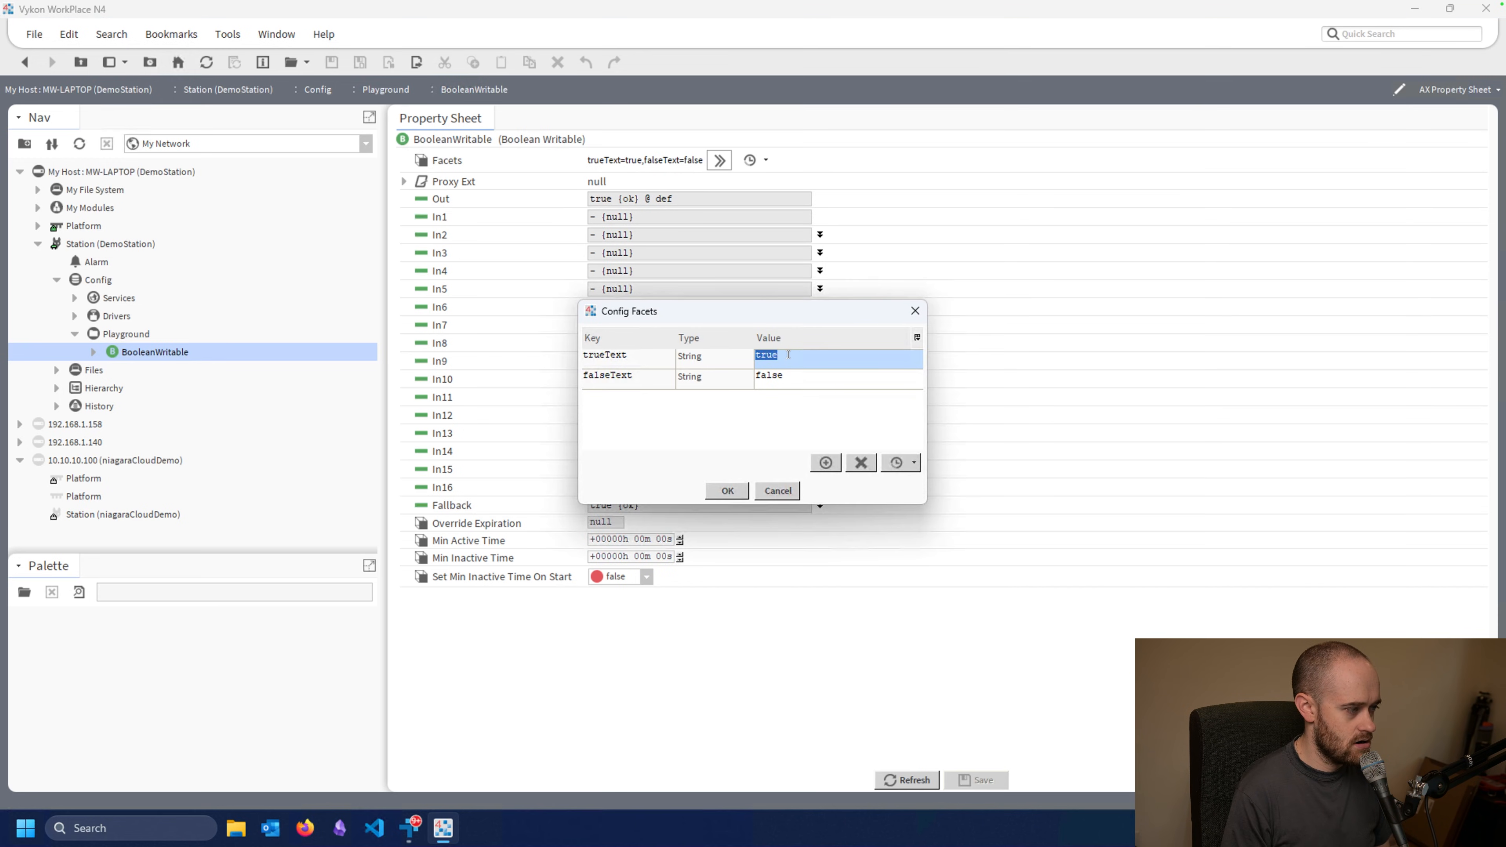
type("Enable")
left_click(839, 376)
type("Dis")
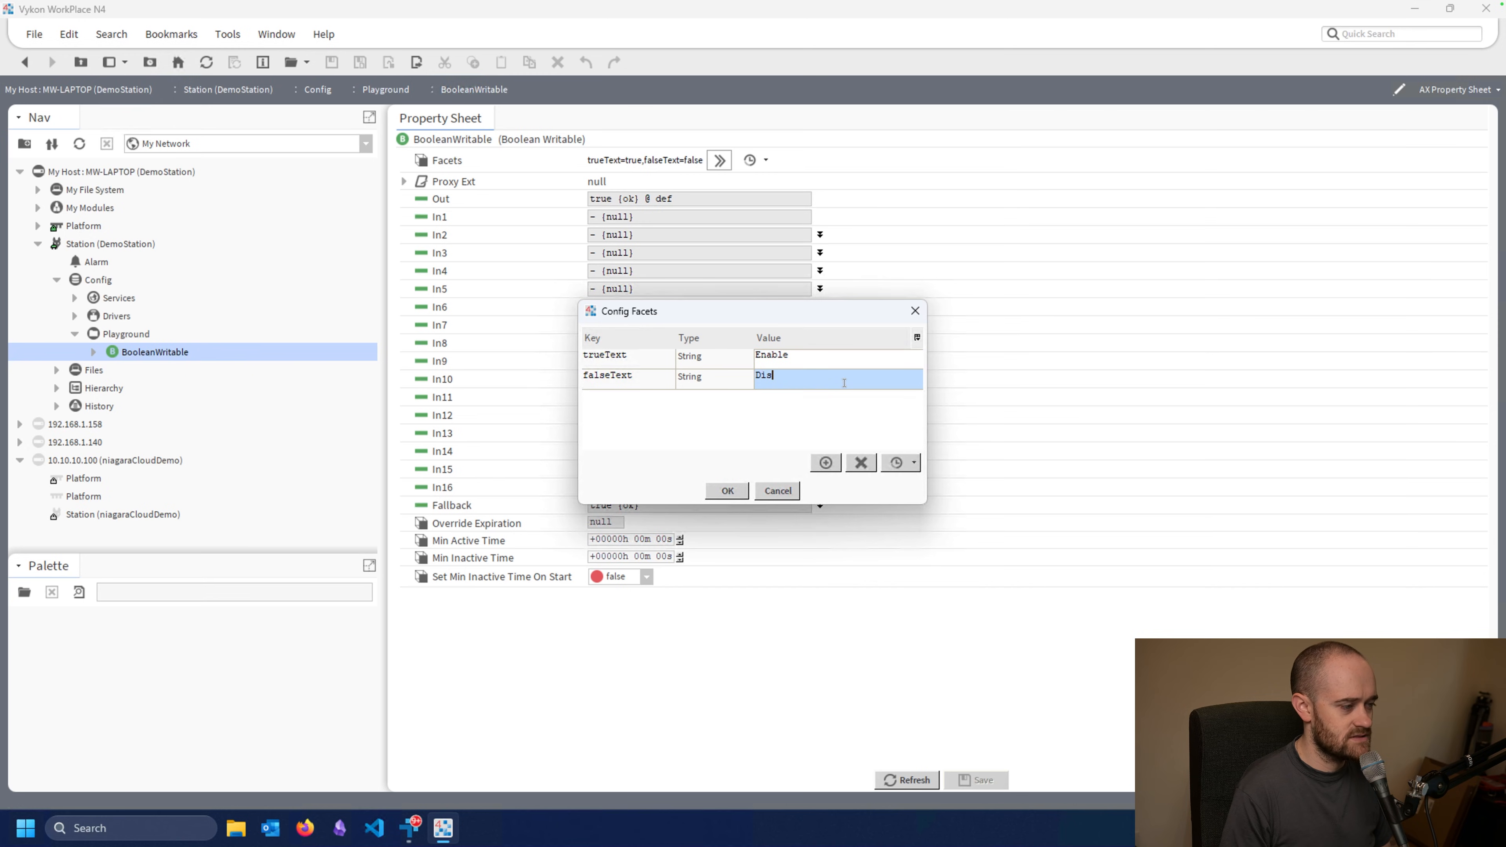
left_click(727, 491)
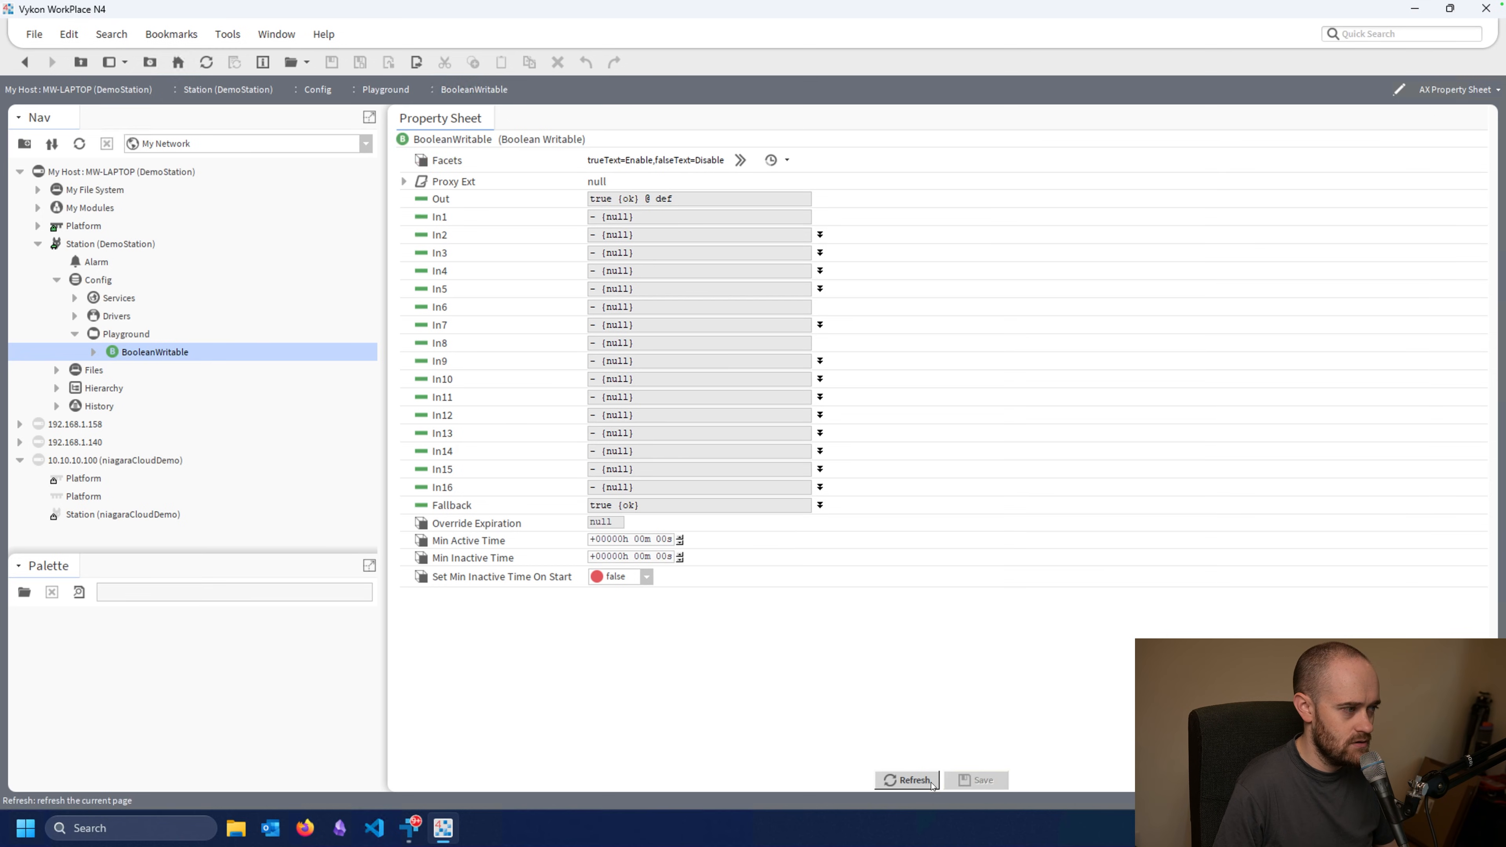
left_click(907, 780)
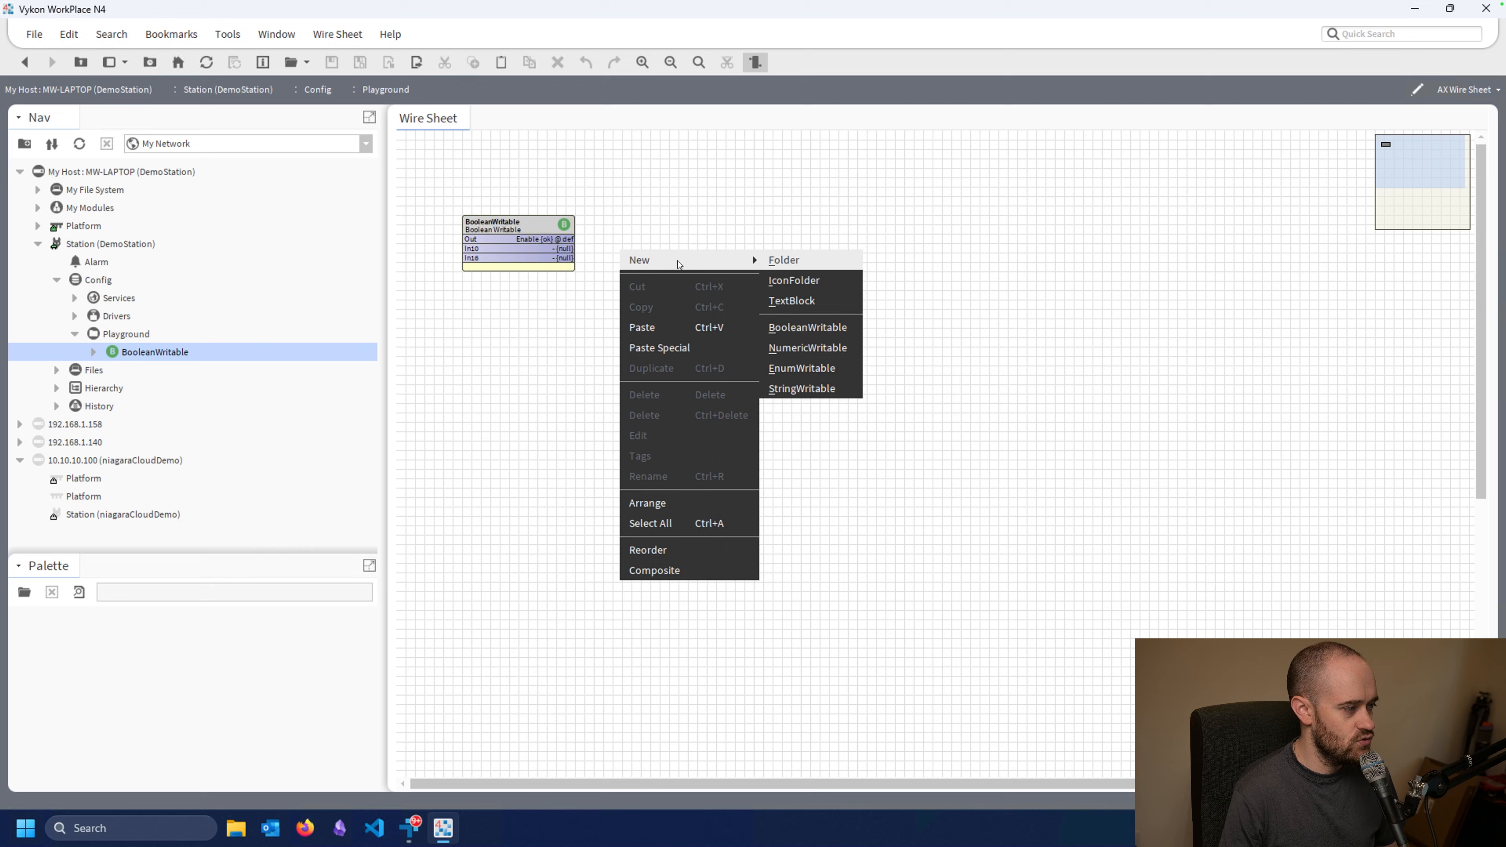
- Create a NumericWritable with the default name in Playground and view its properties
left_click(806, 348)
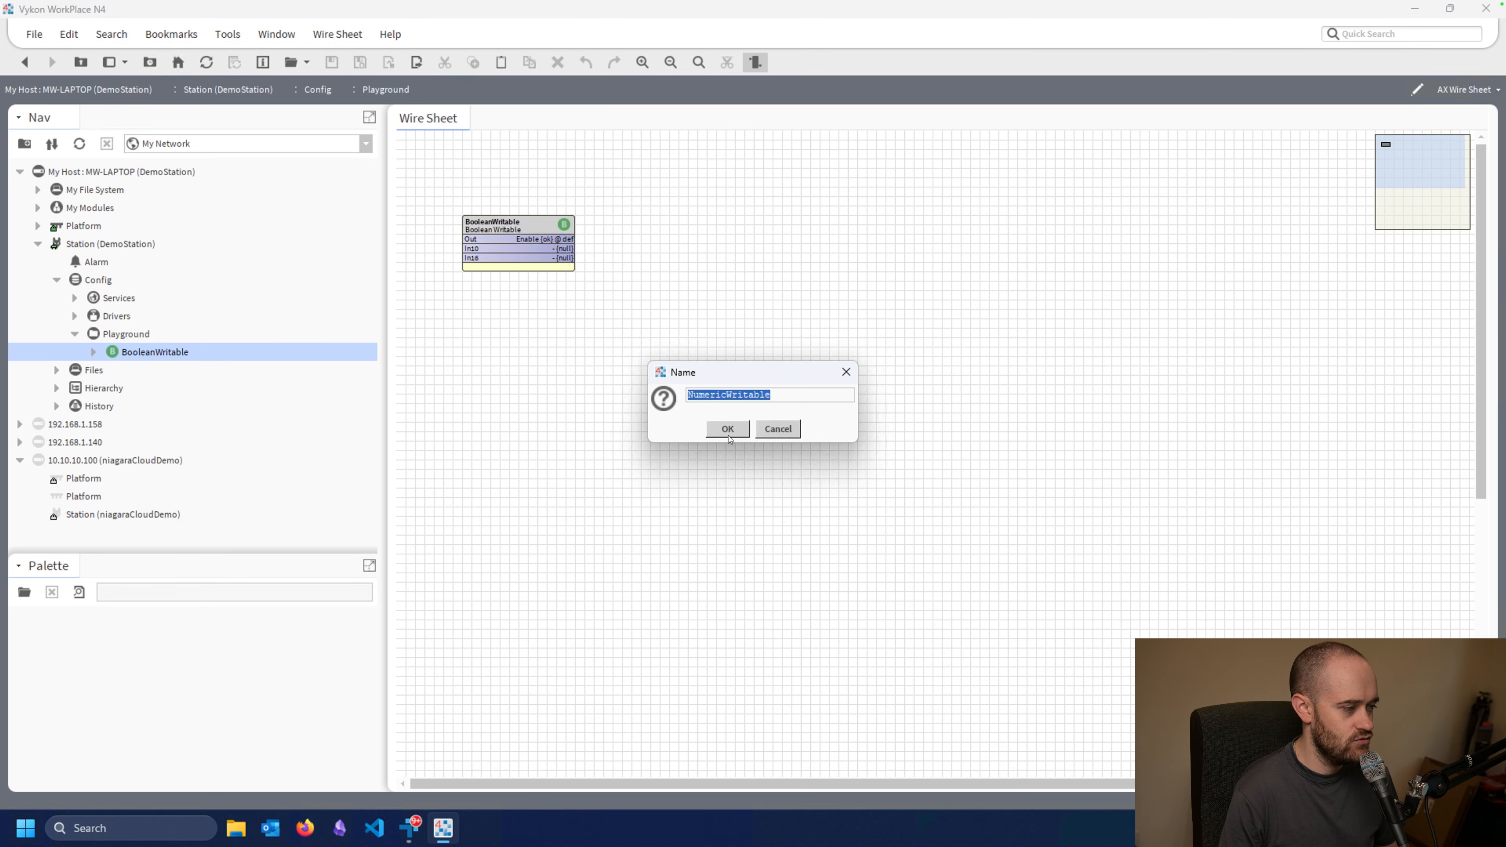
left_click(728, 428)
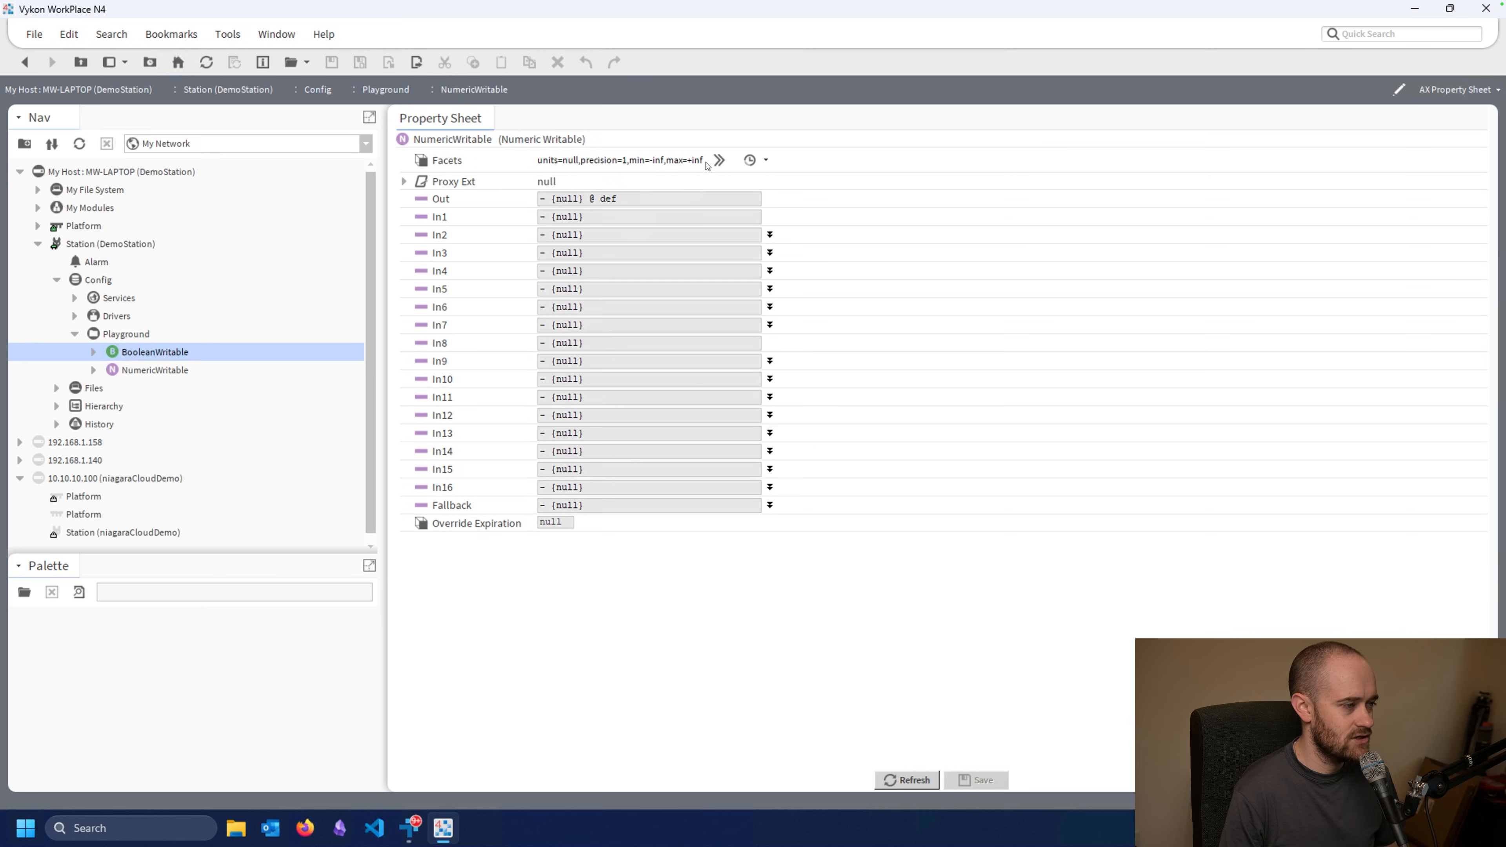
left_click(719, 160)
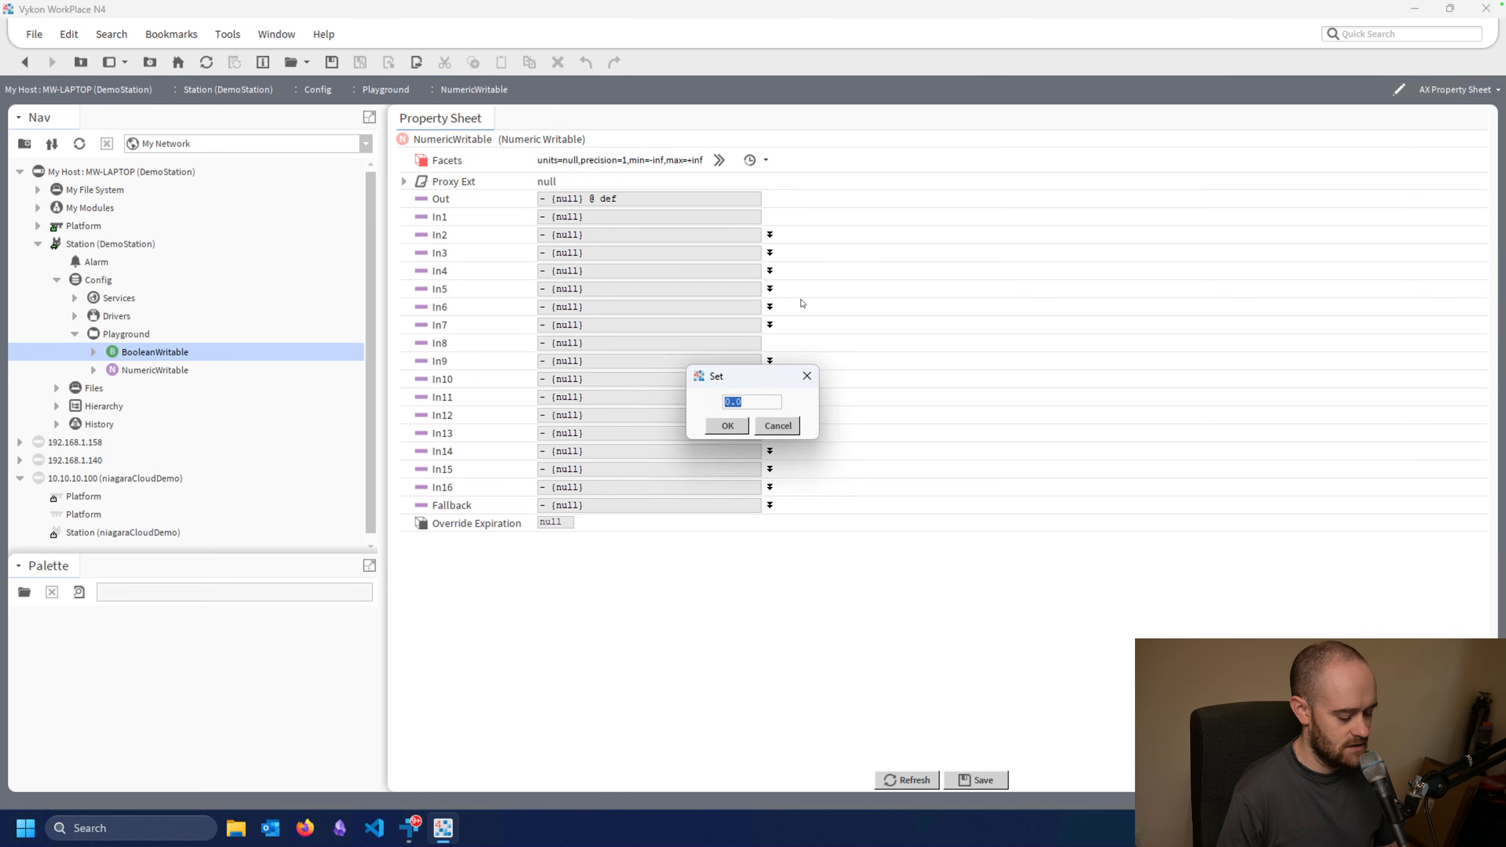
- Apply 70.5 as NumericWritable's value so Out and Fallback read 70.5
type("70.")
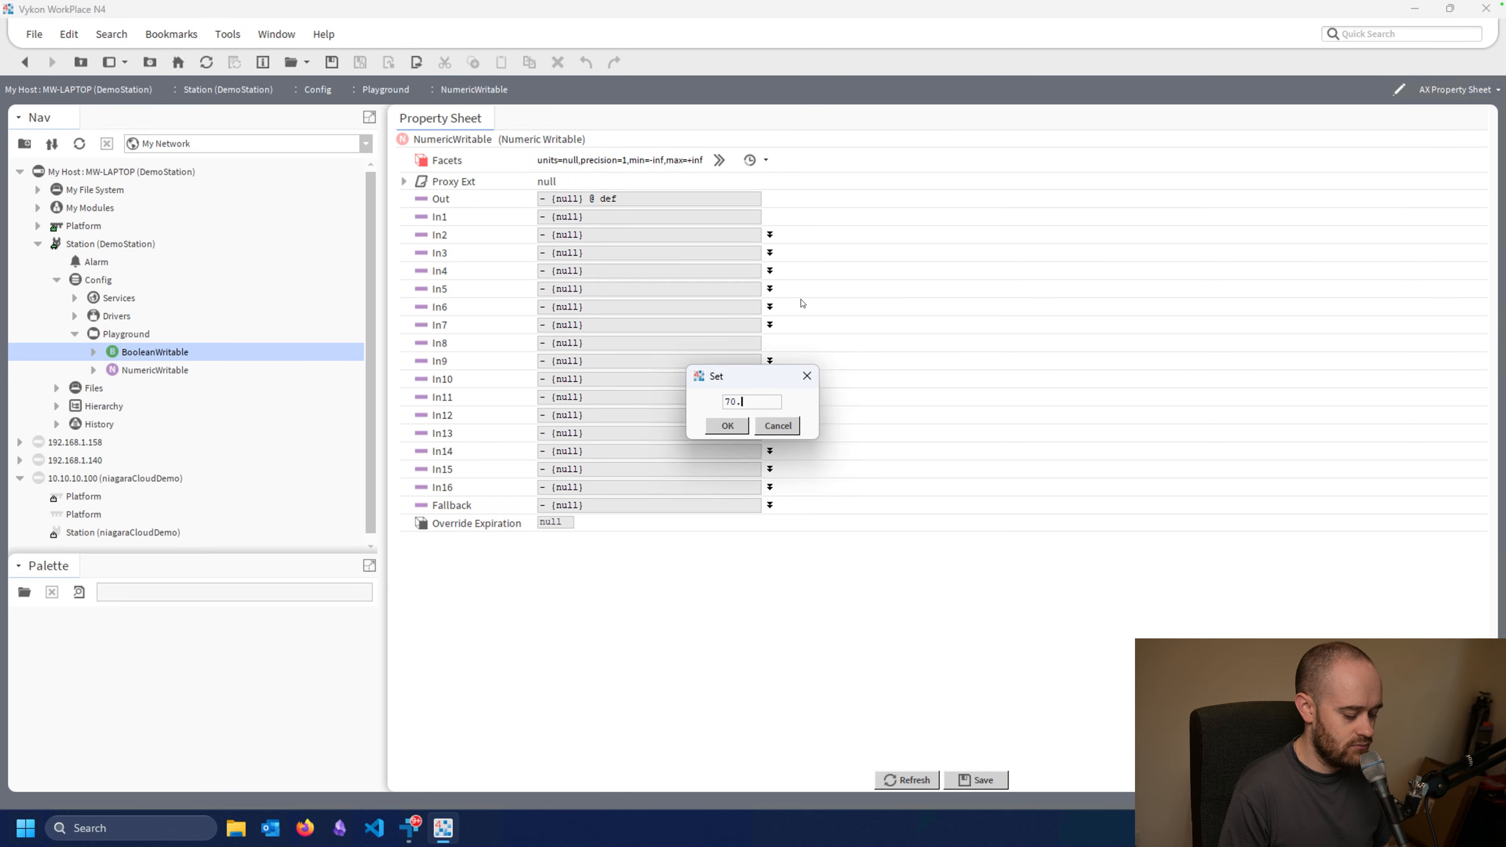
left_click(728, 426)
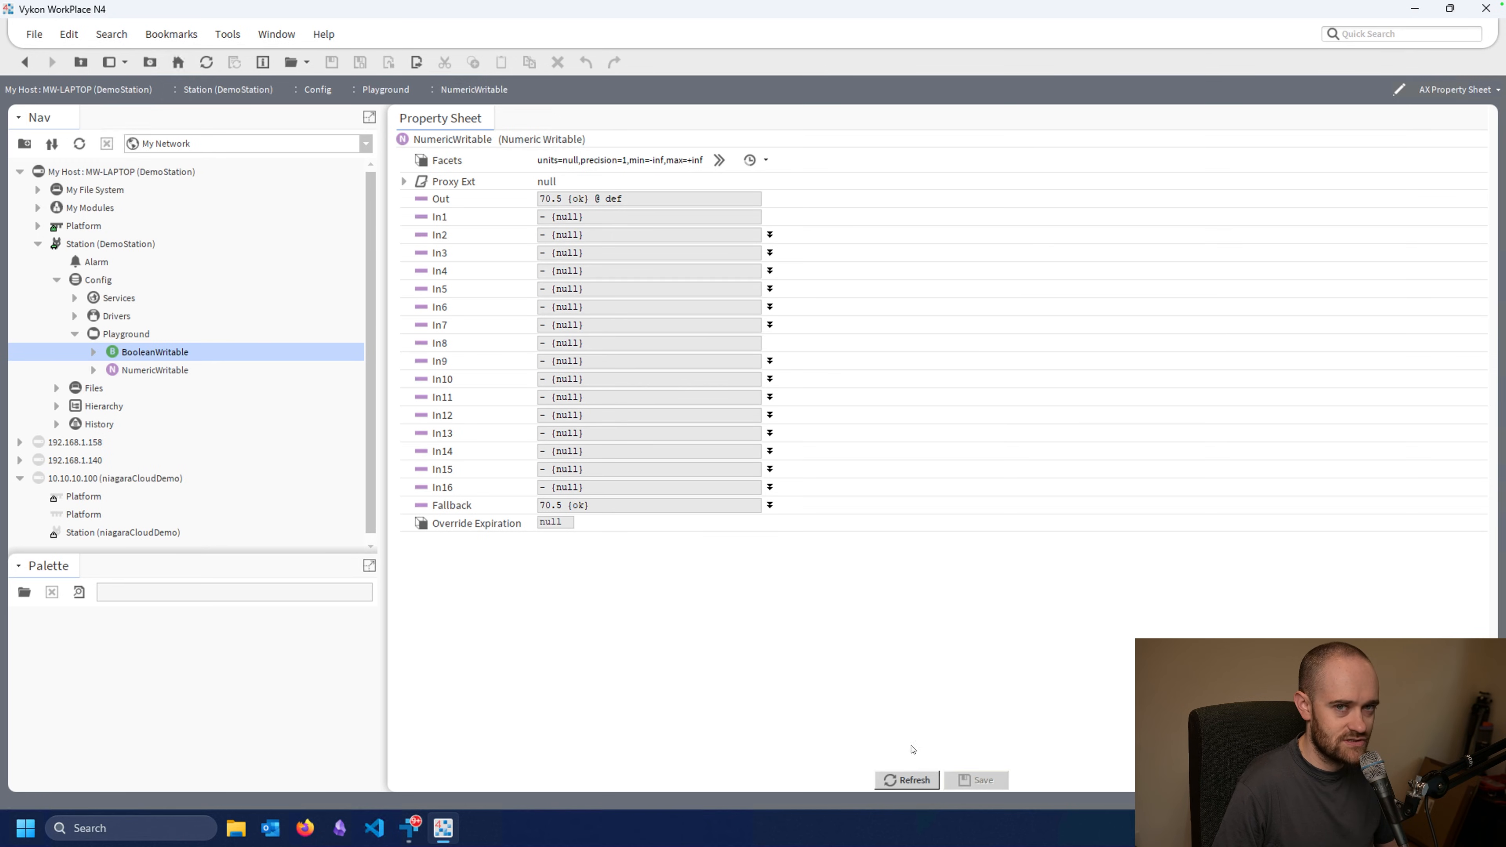
mouse_move(706, 165)
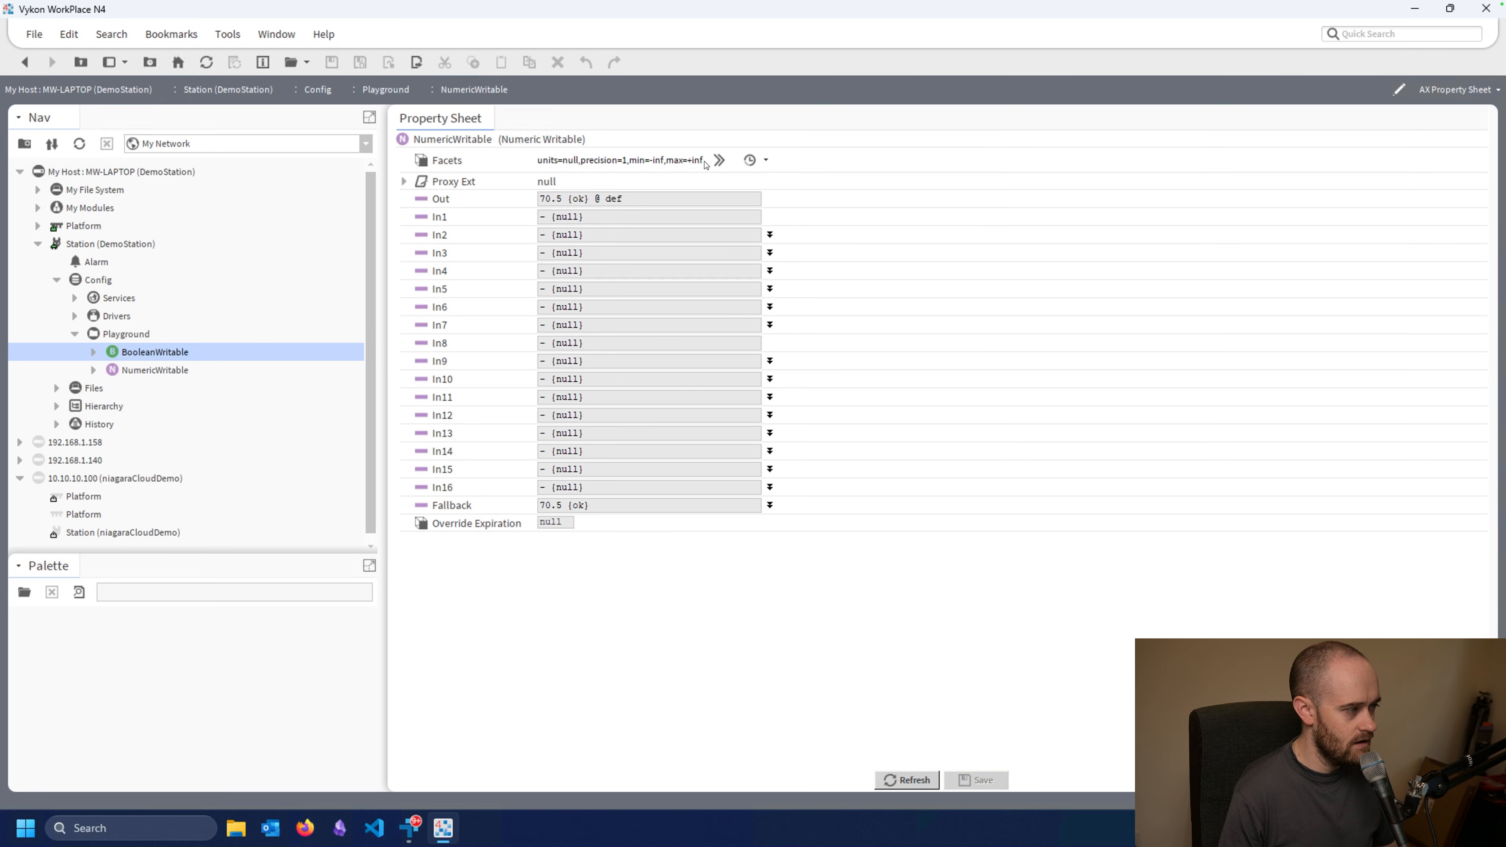
- Set NumericWritable's units facet to temperature > fahrenheit so output reads 70.5 °F
left_click(718, 160)
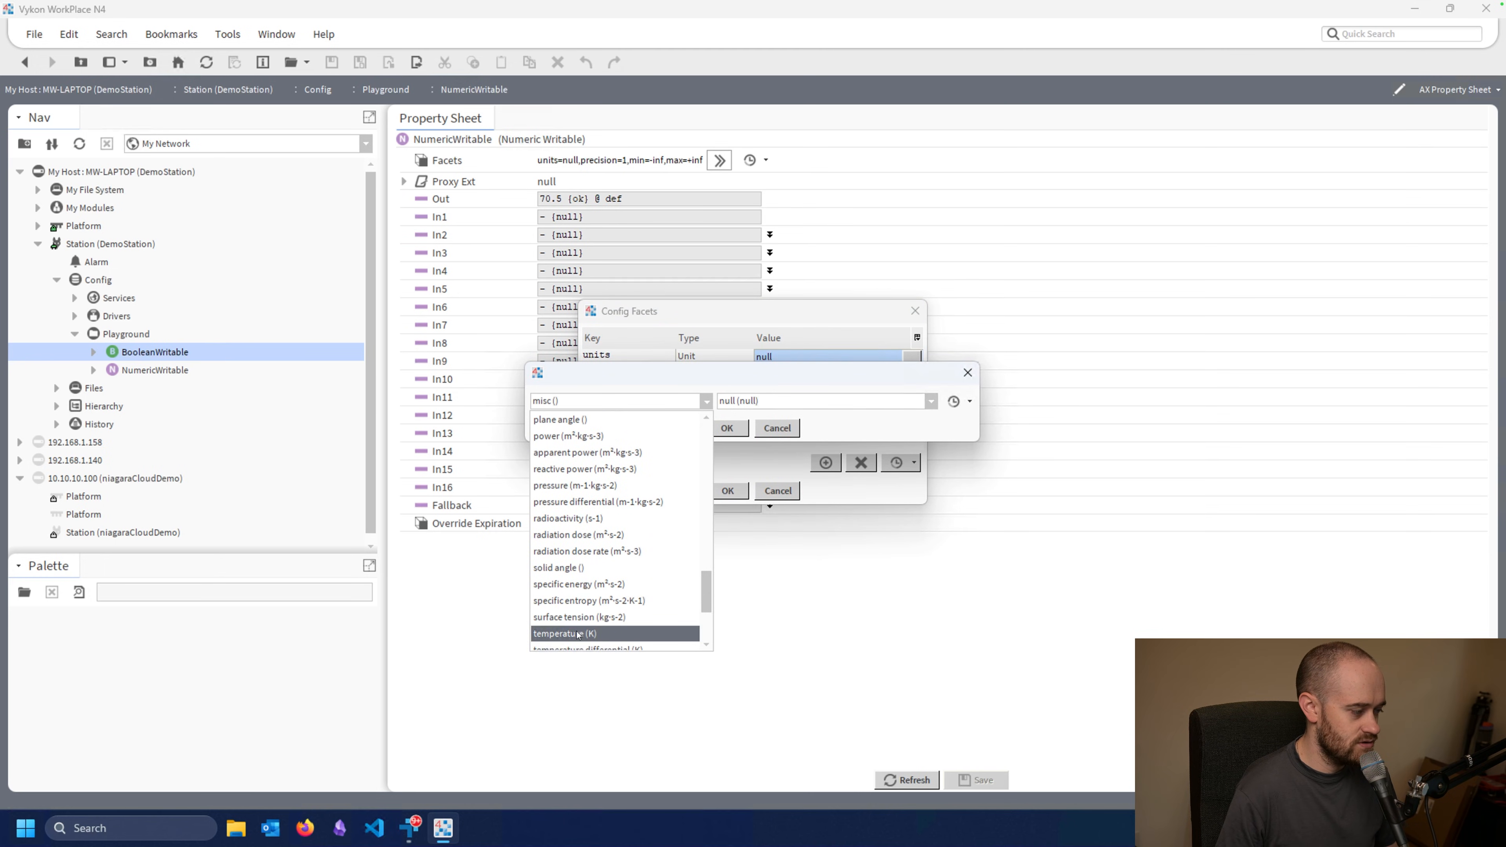
left_click(577, 634)
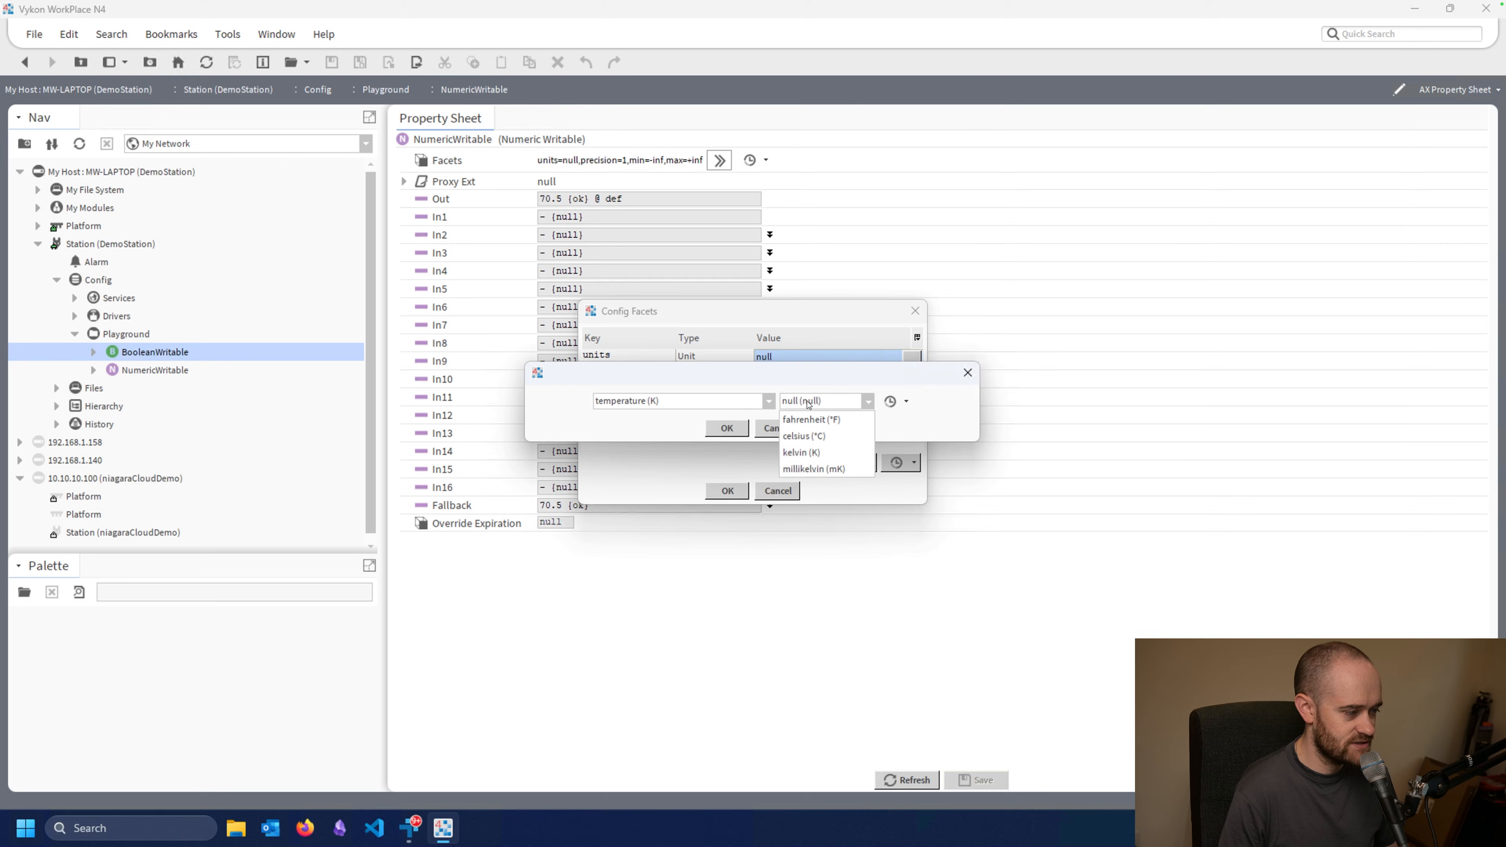
left_click(809, 419)
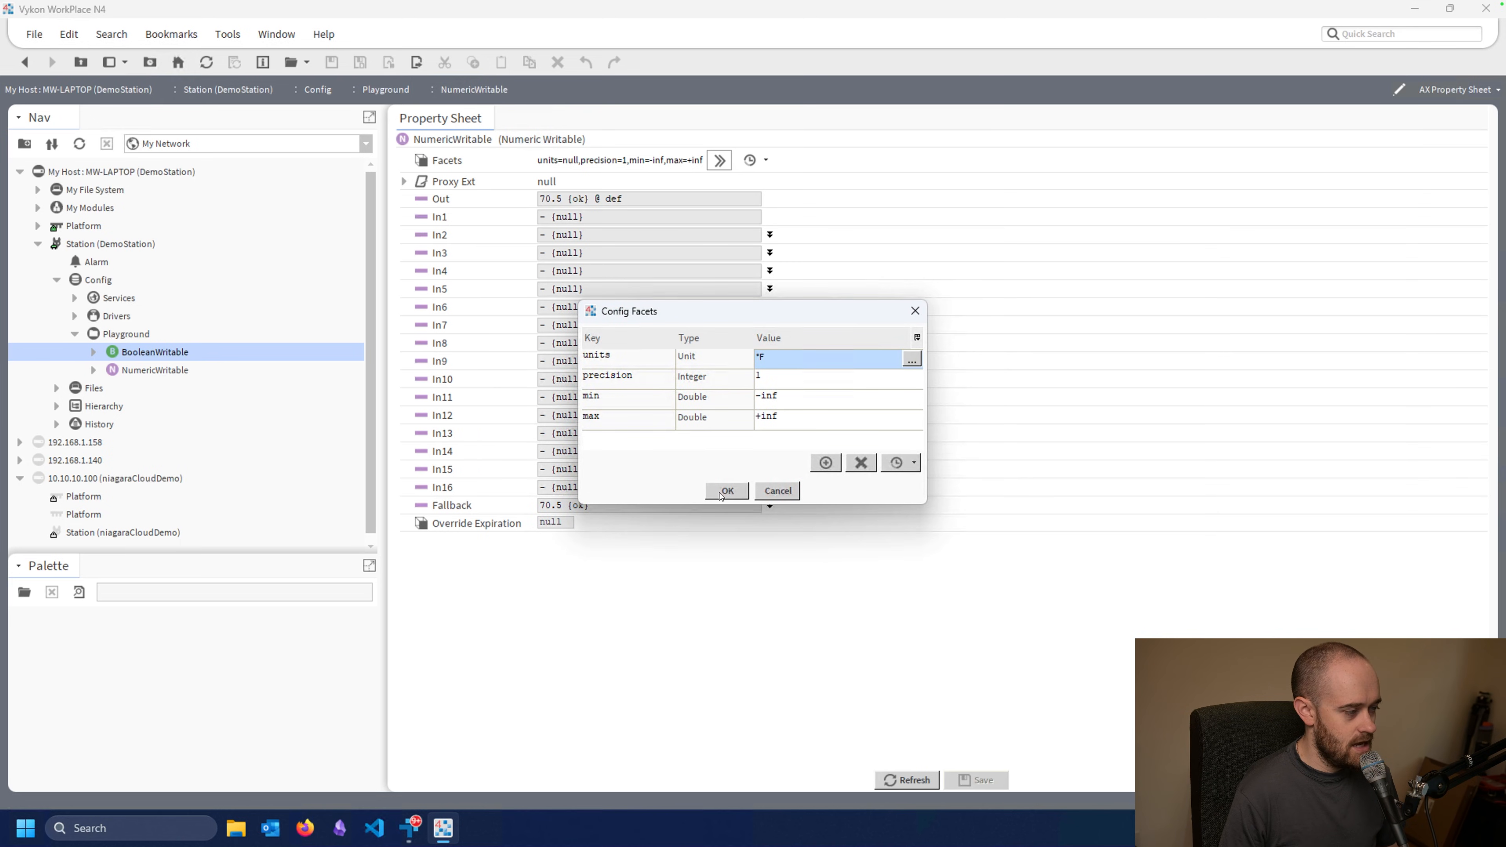
left_click(727, 490)
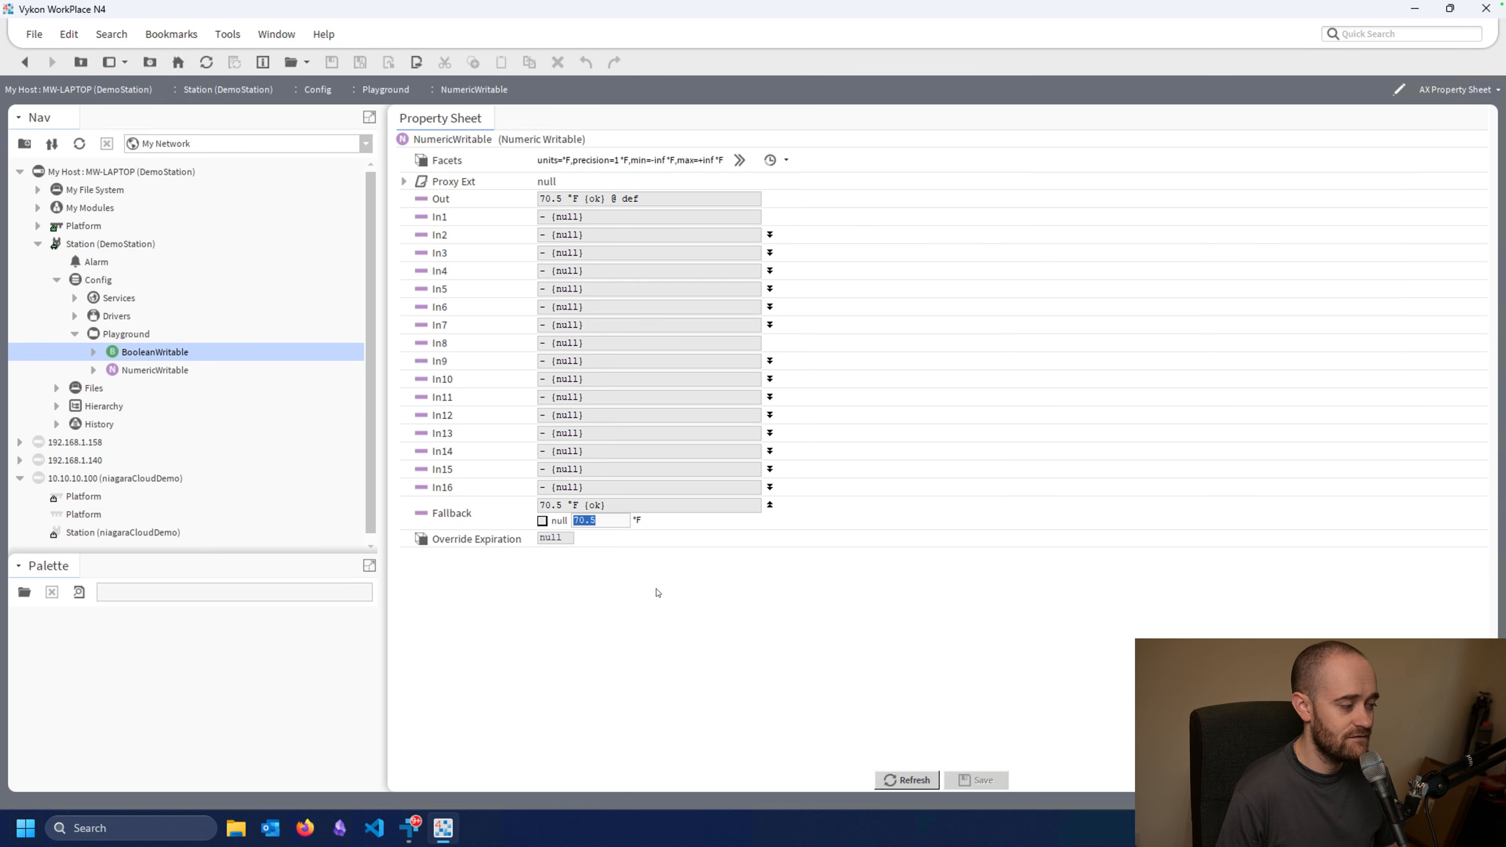
mouse_move(588, 212)
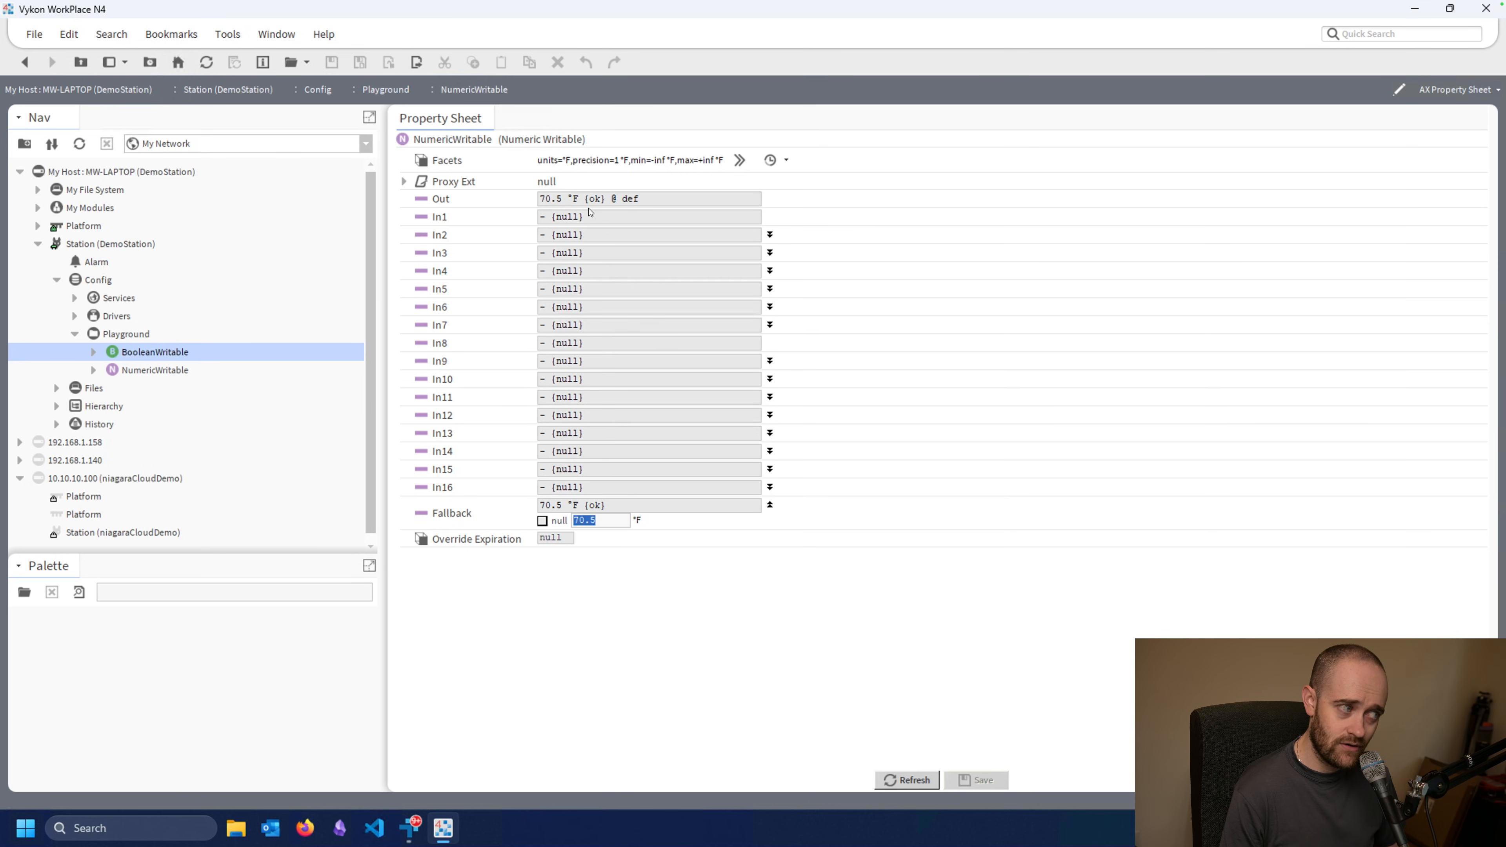
- Change NumericWritable's precision facet to 2, then to 0, so output reads 71 °F
left_click(740, 160)
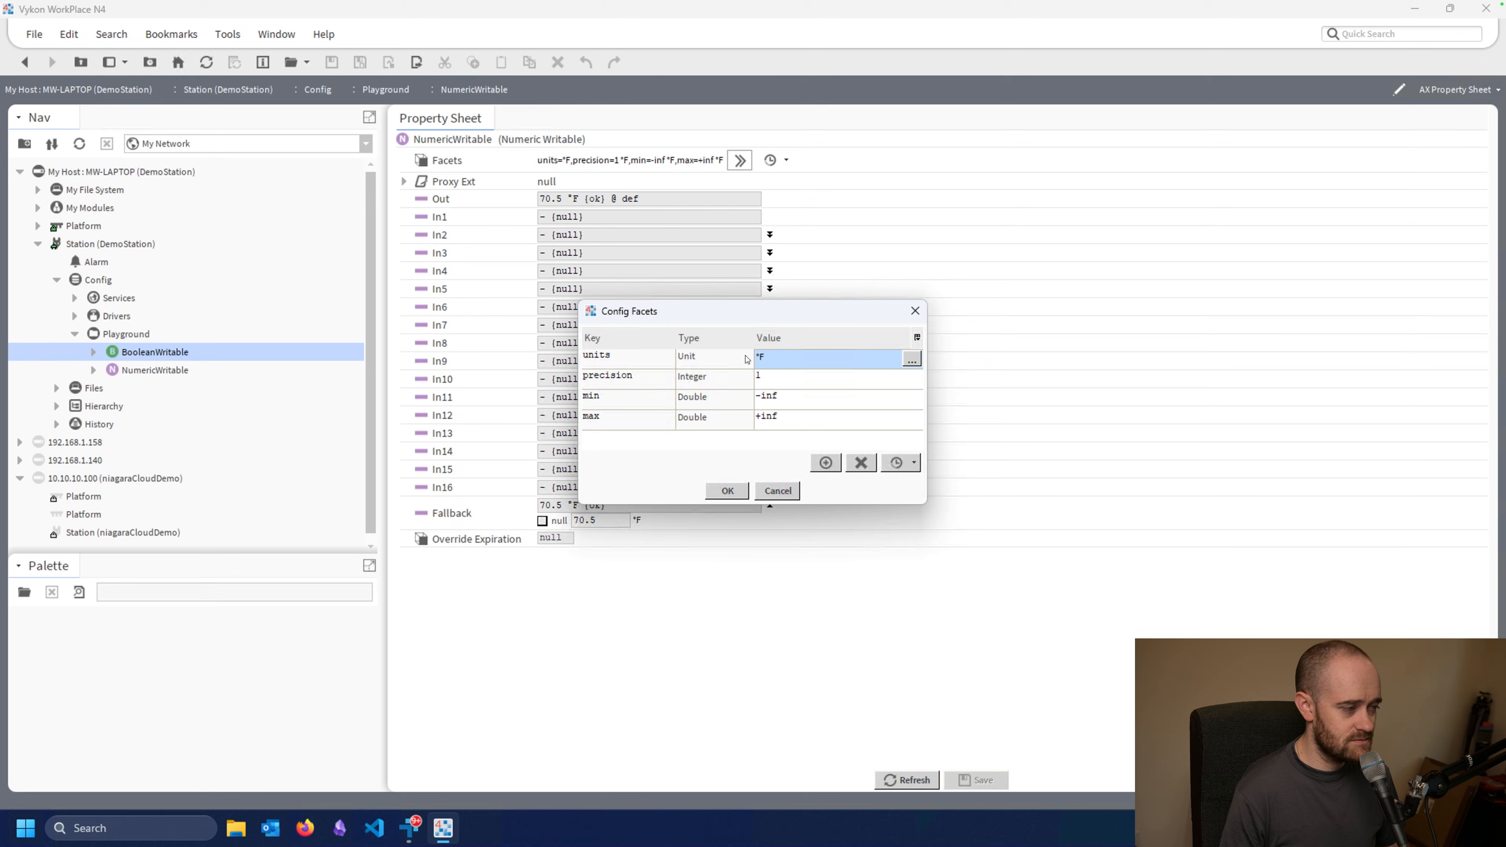
left_click(812, 377)
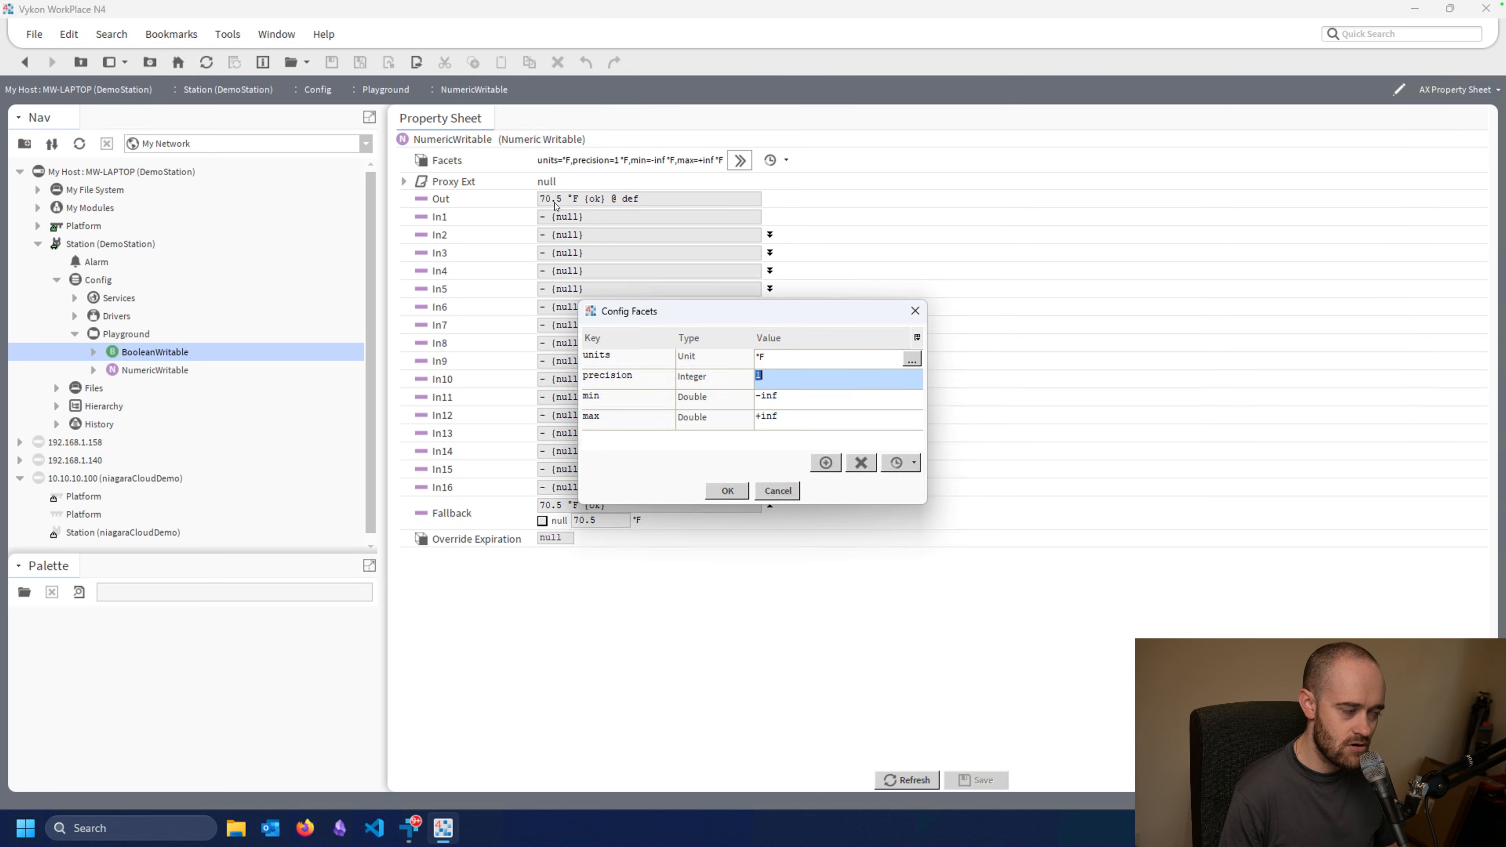
mouse_move(576, 239)
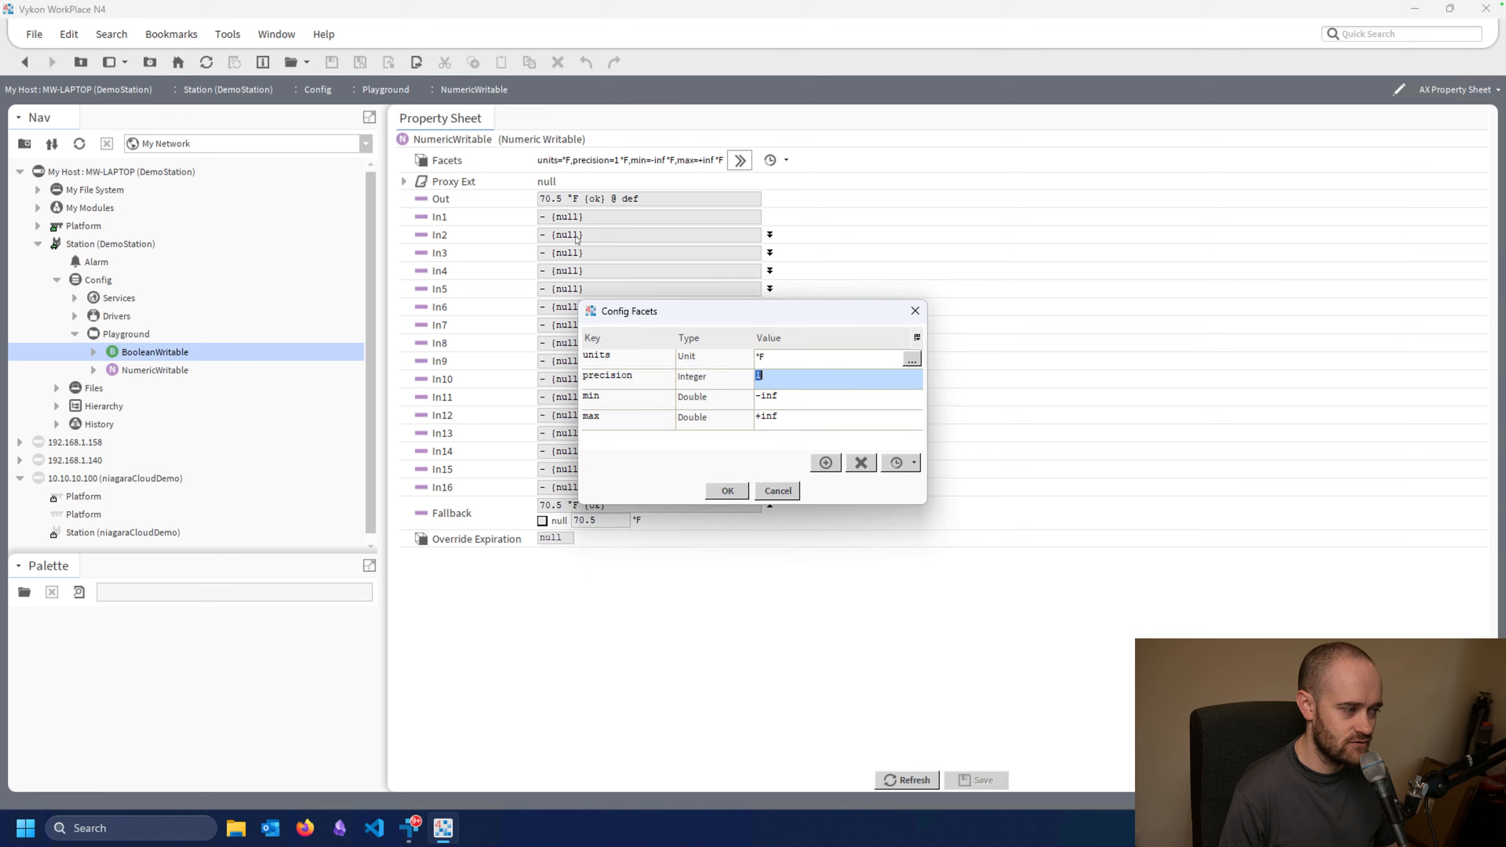
left_click(727, 491)
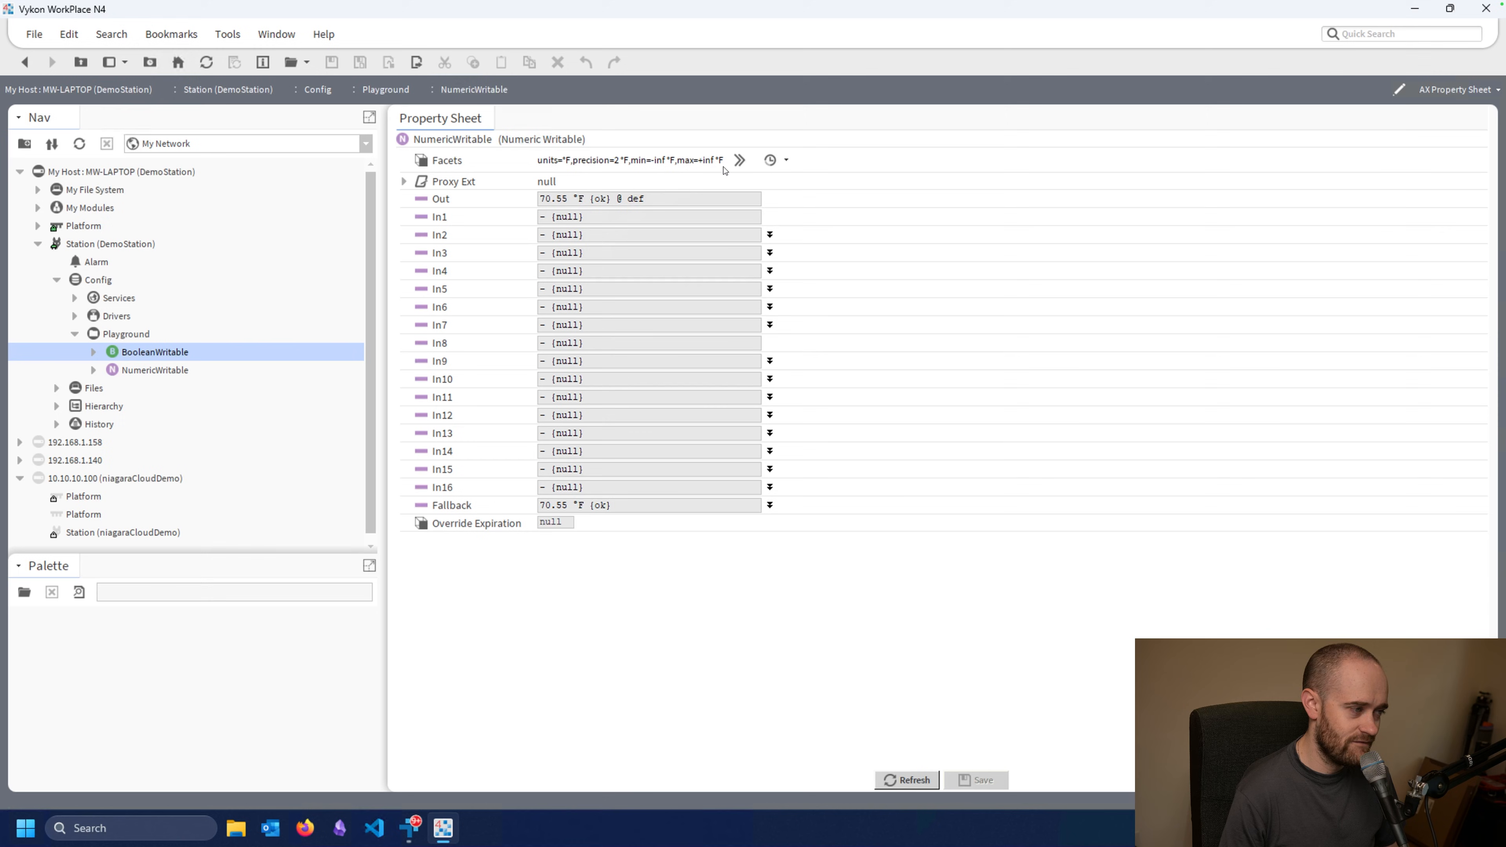
left_click(739, 160)
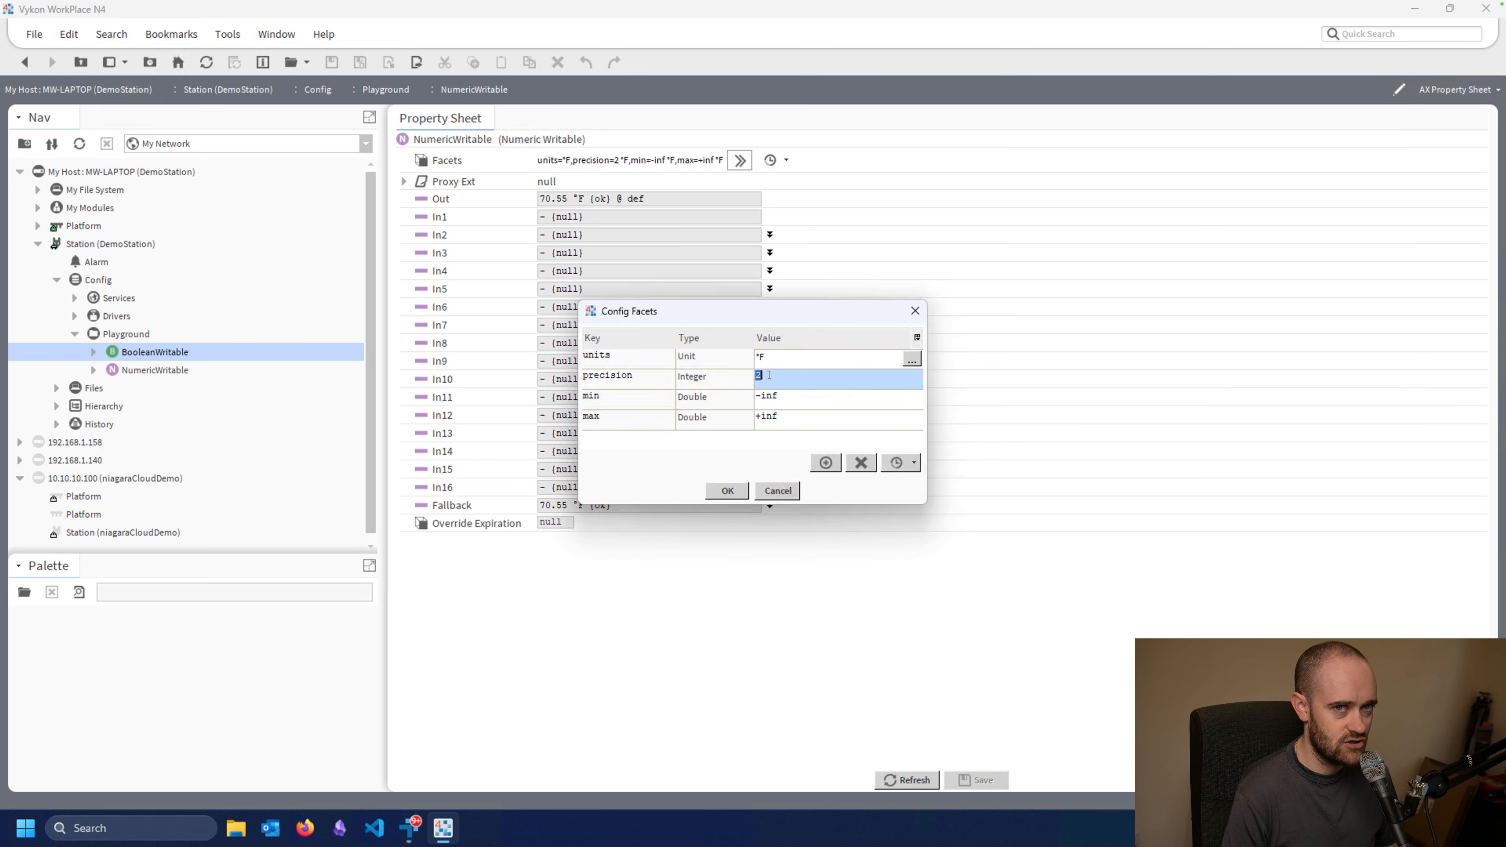
left_click(728, 490)
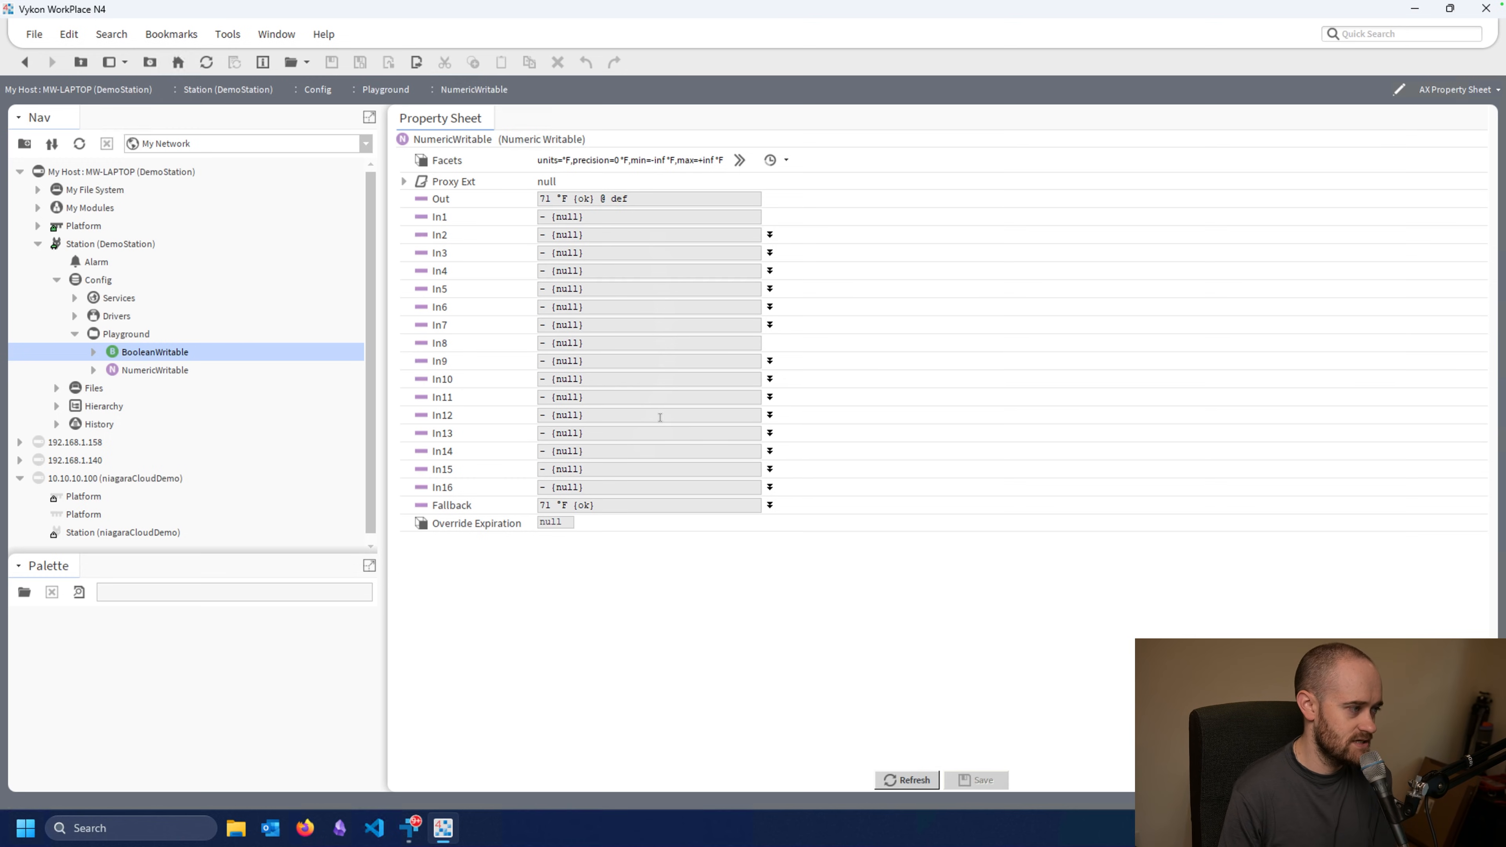
mouse_move(604, 268)
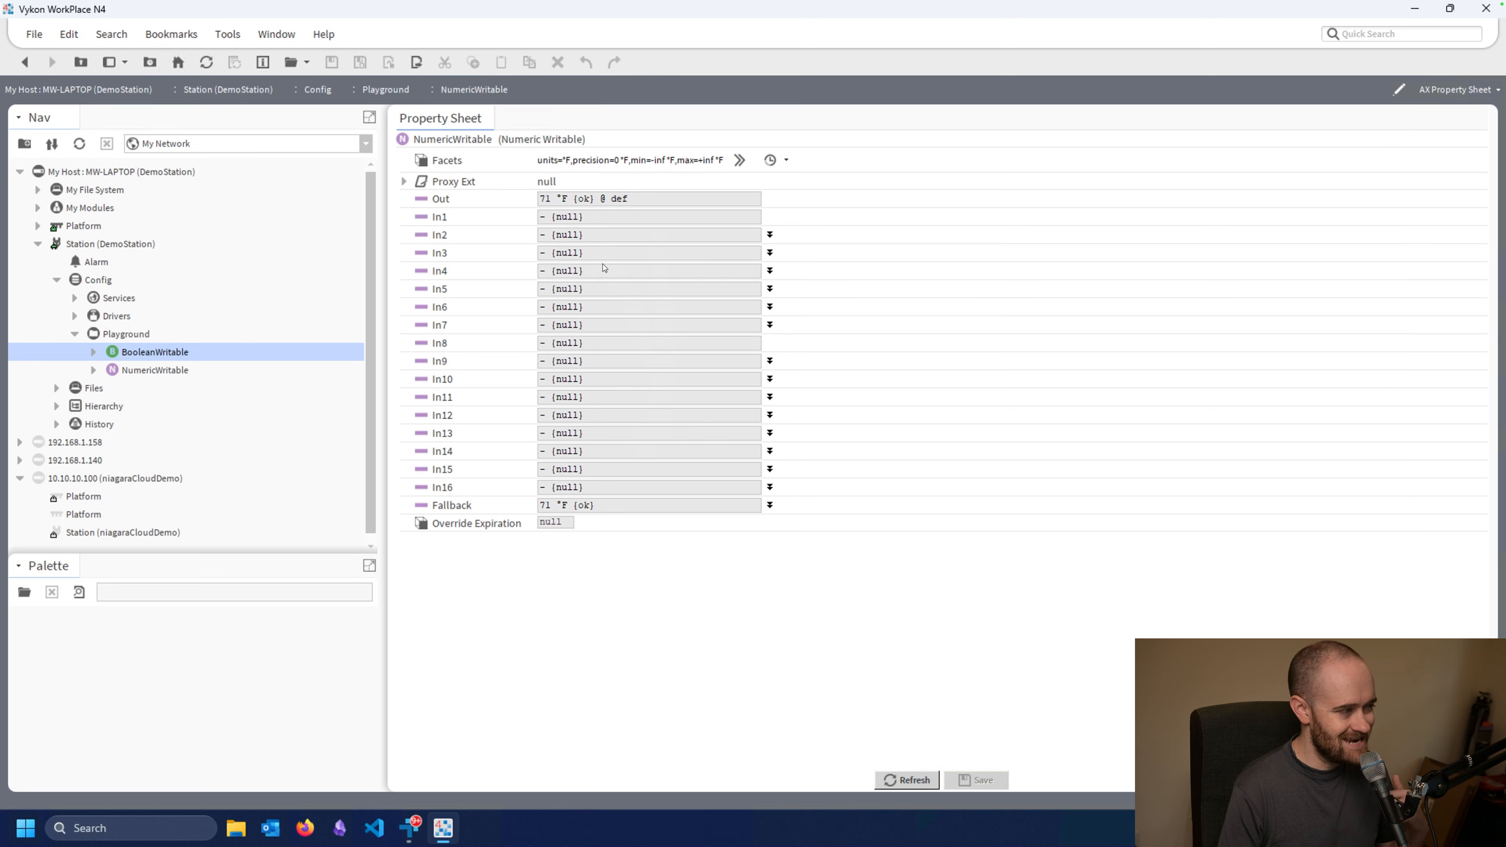
mouse_move(661, 171)
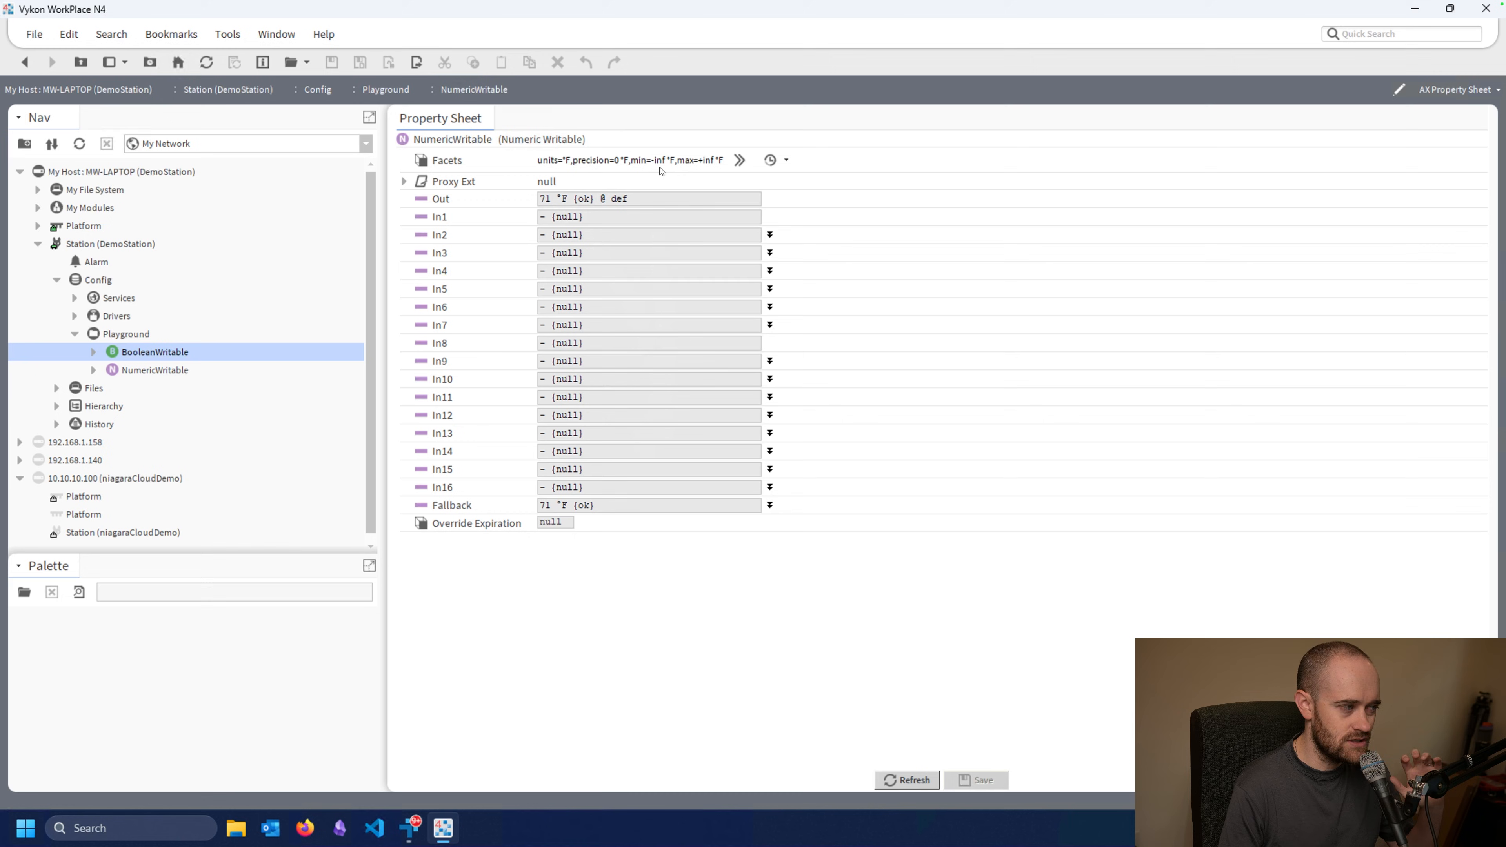
mouse_move(603, 193)
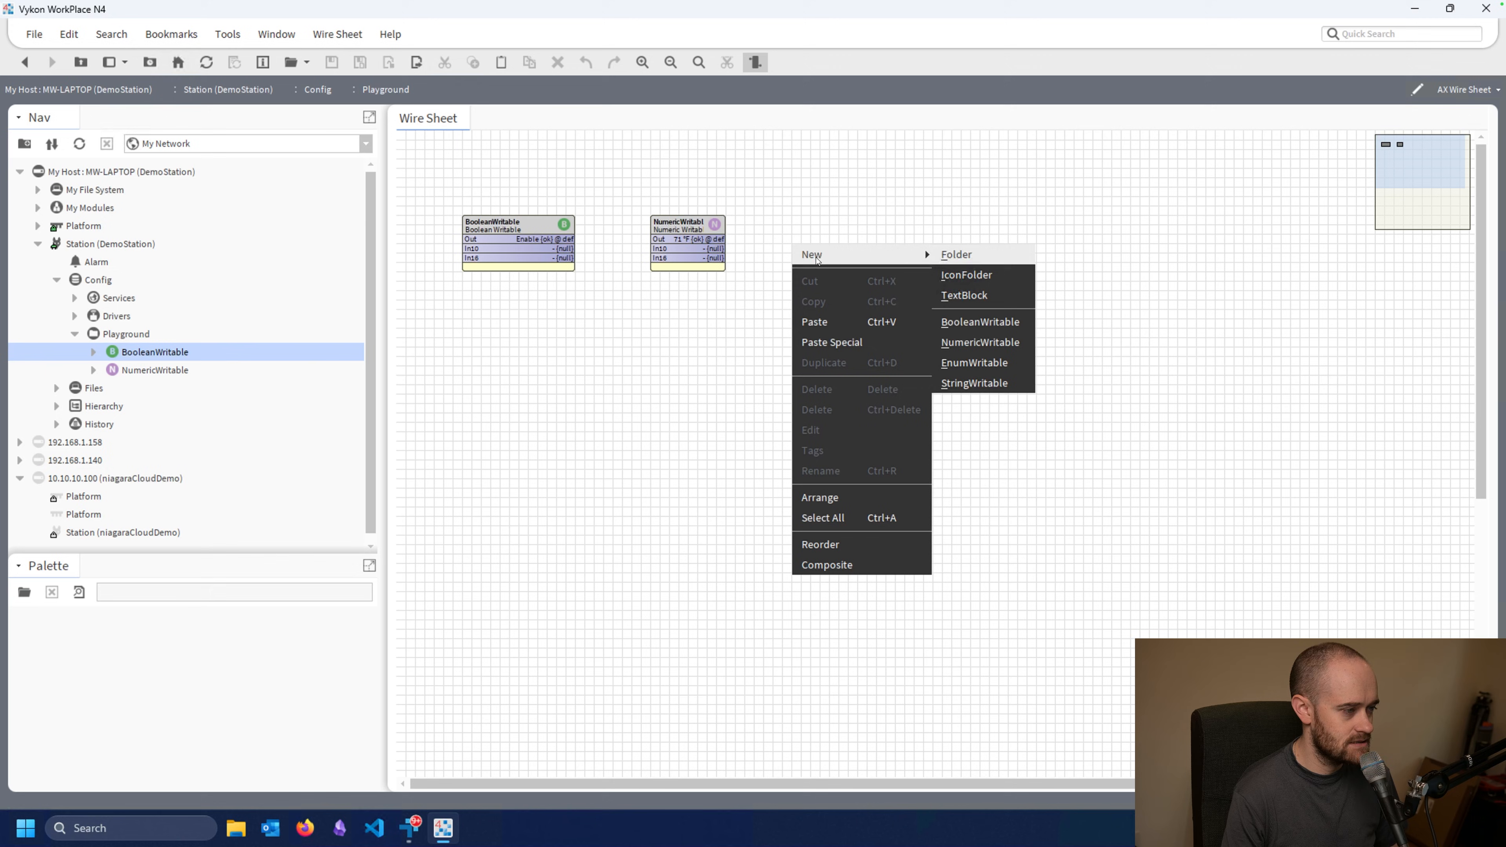
- Create an EnumWritable with the default name, dismiss its Set prompt and reach its facet settings
left_click(974, 362)
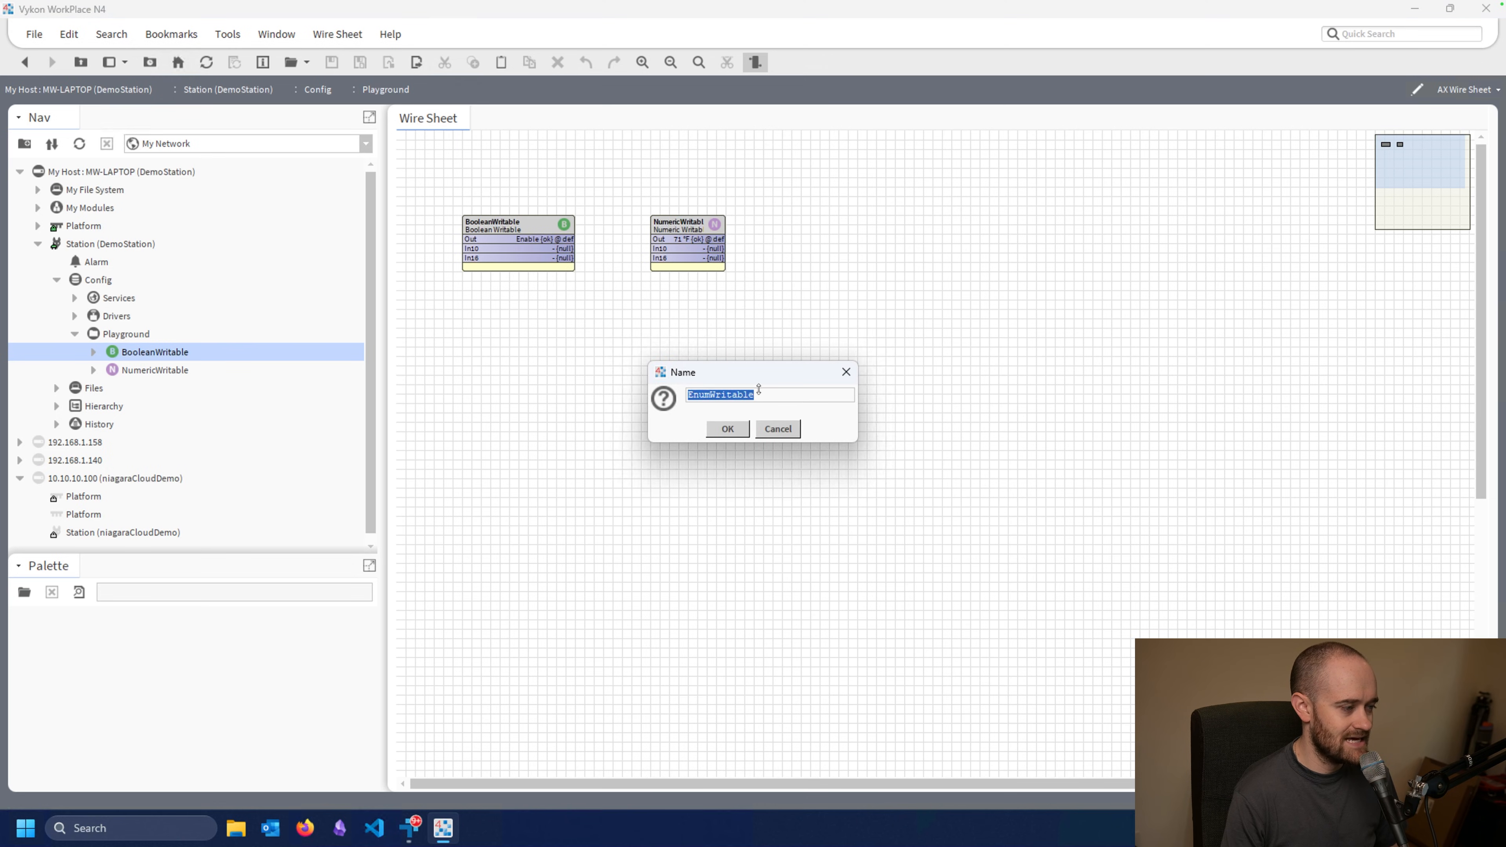
left_click(728, 428)
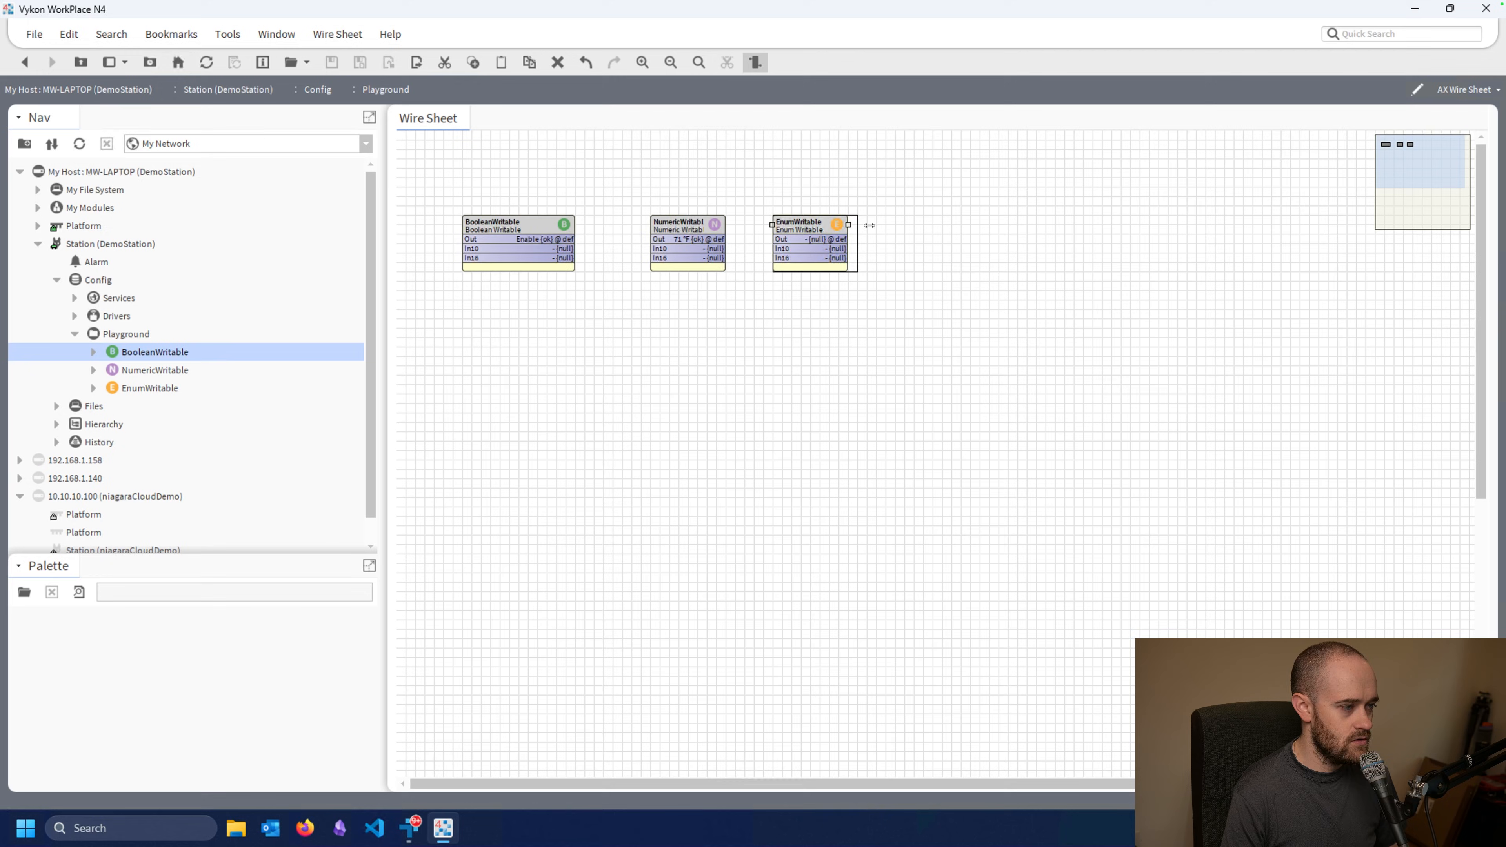
double_click(810, 223)
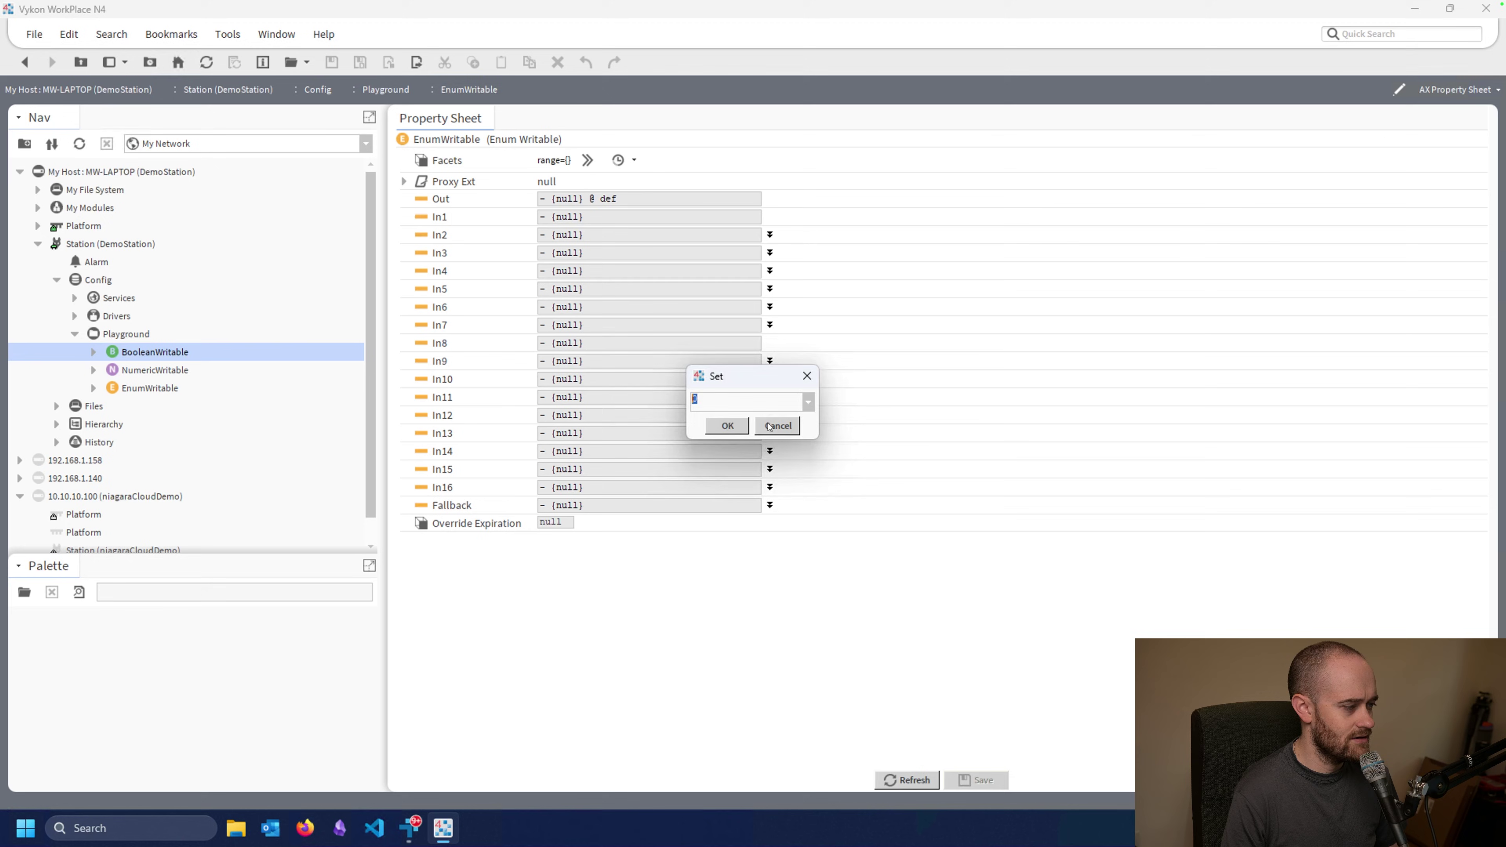
left_click(776, 425)
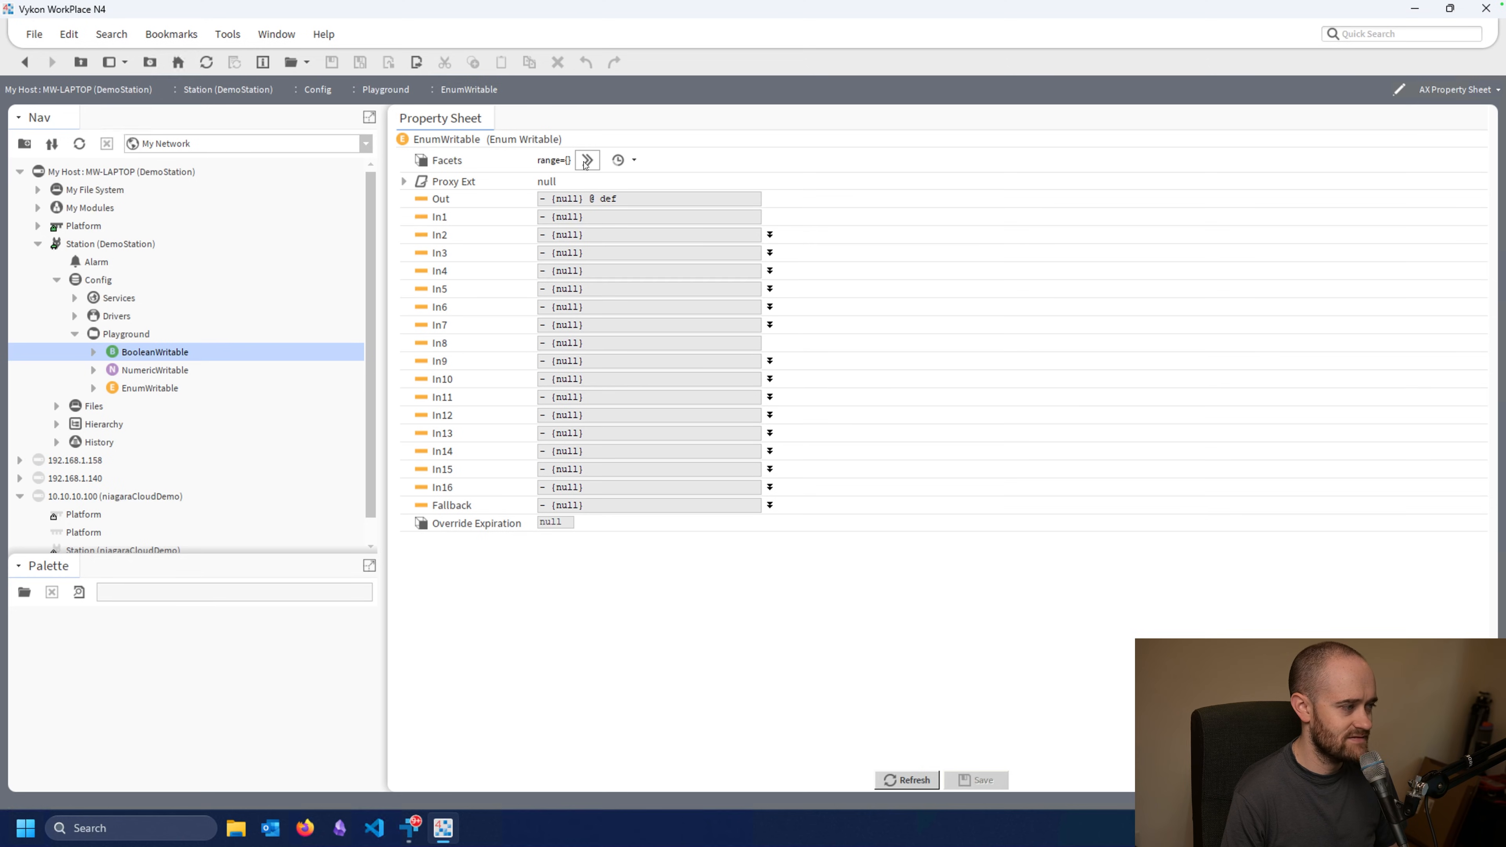
left_click(586, 160)
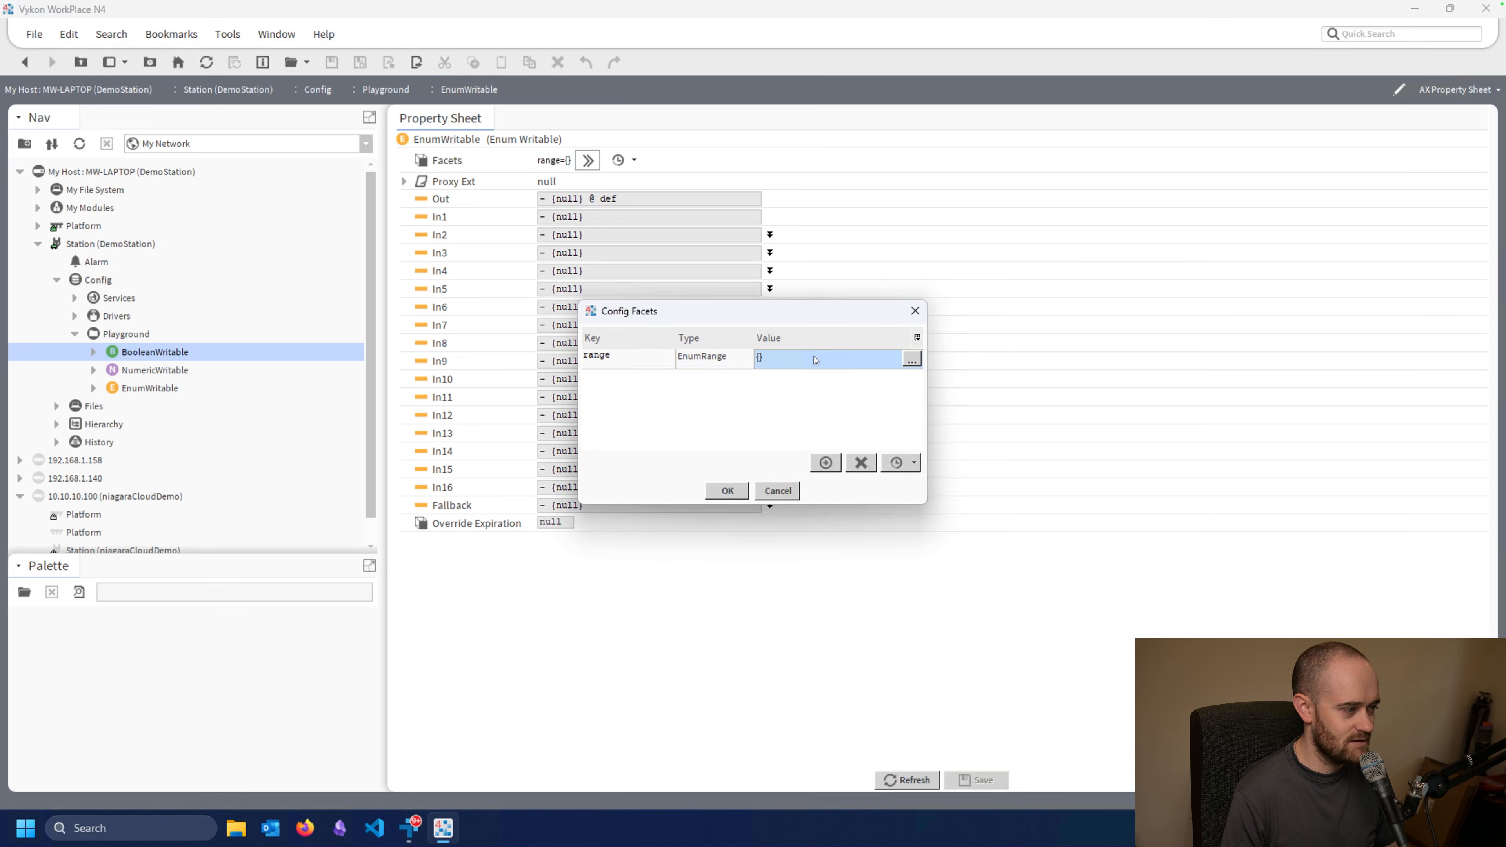
mouse_move(769, 370)
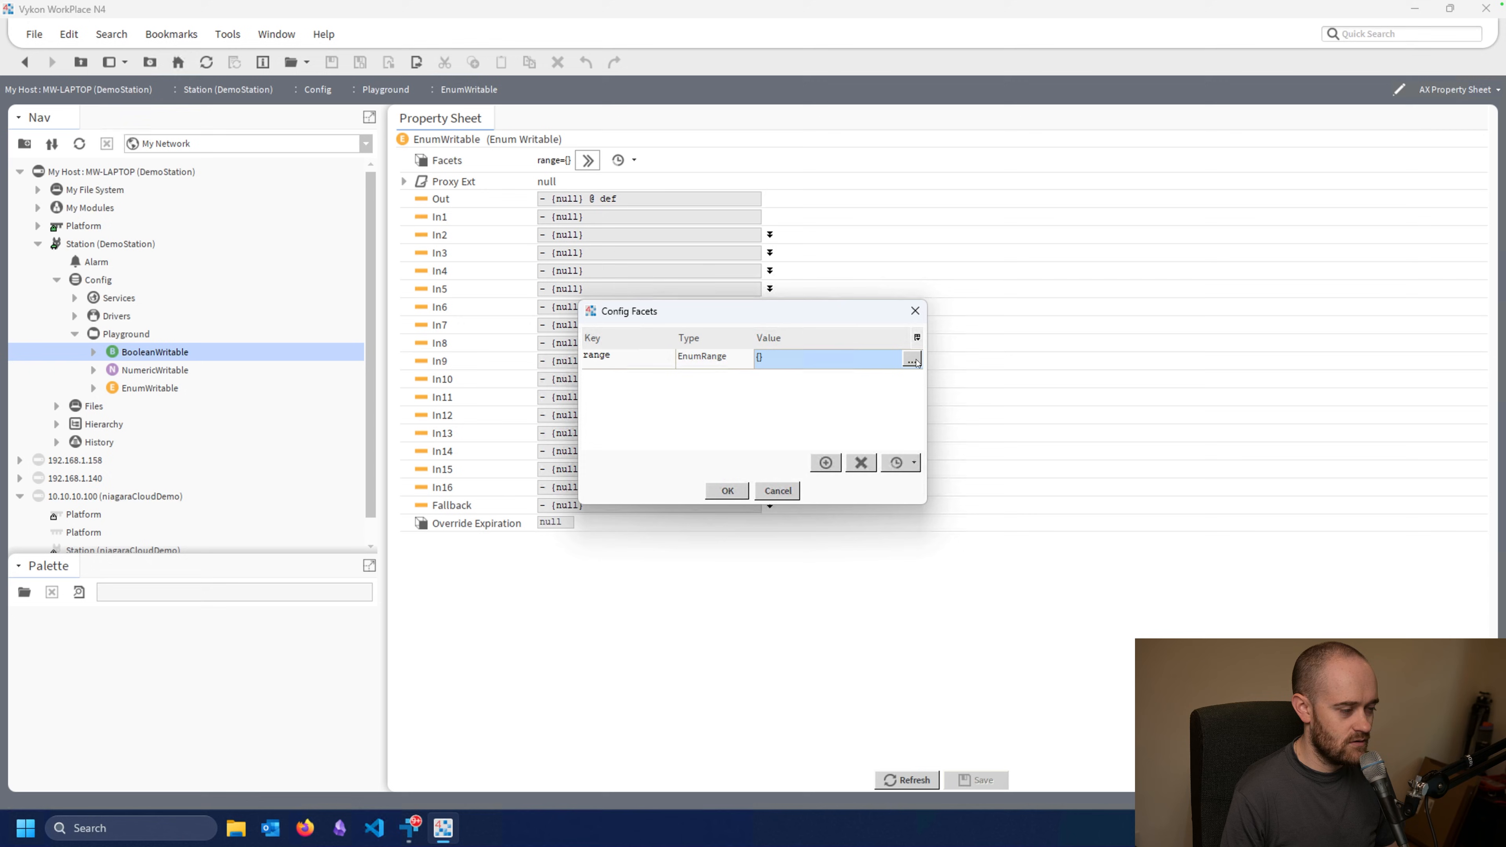
- Define the enum range as Unoccupied=0 and Occupied=1 and apply it
left_click(913, 360)
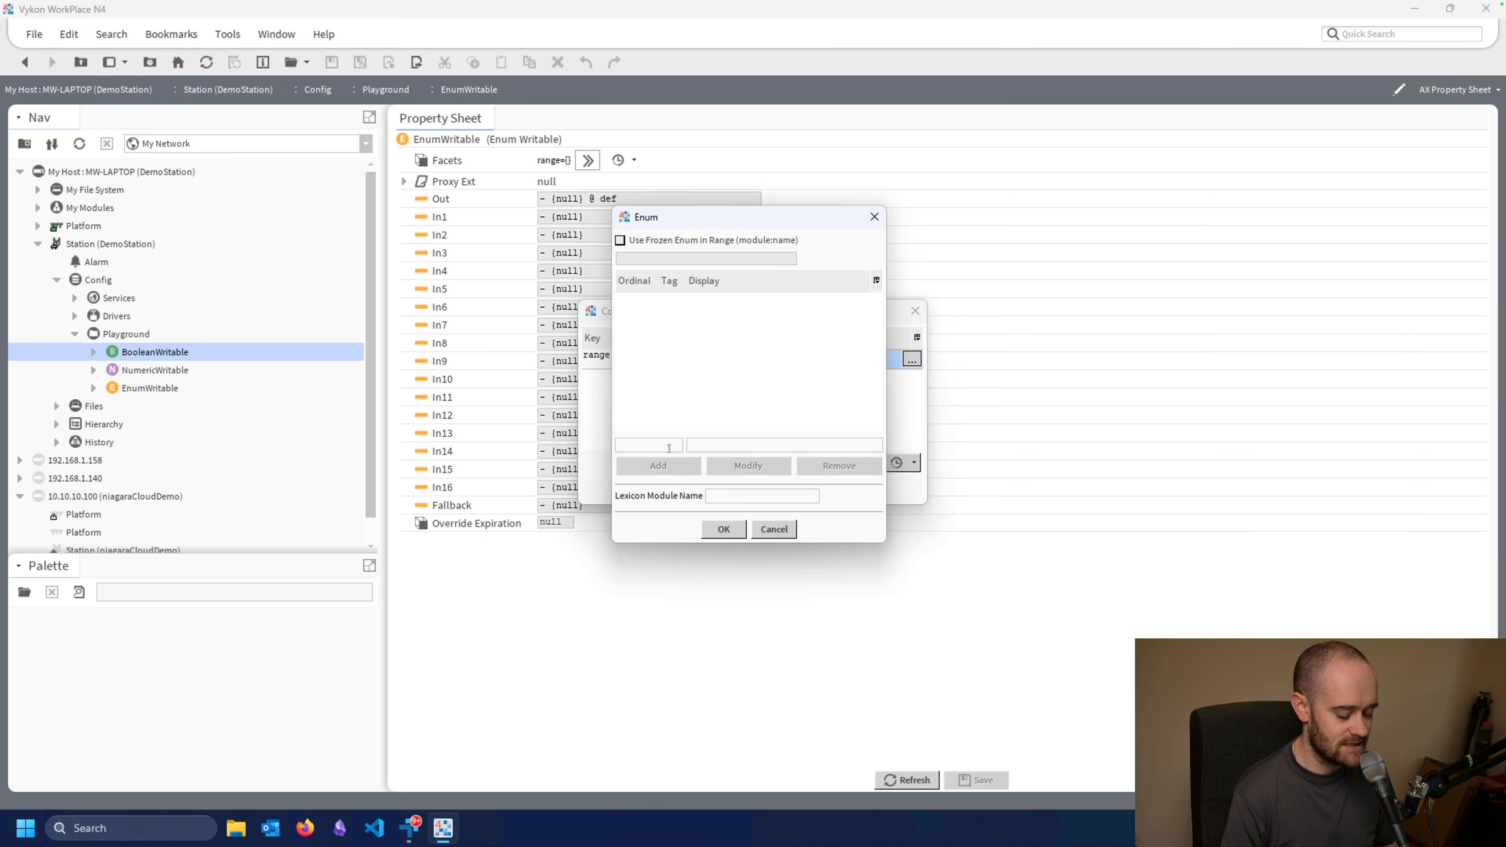
type("Unc")
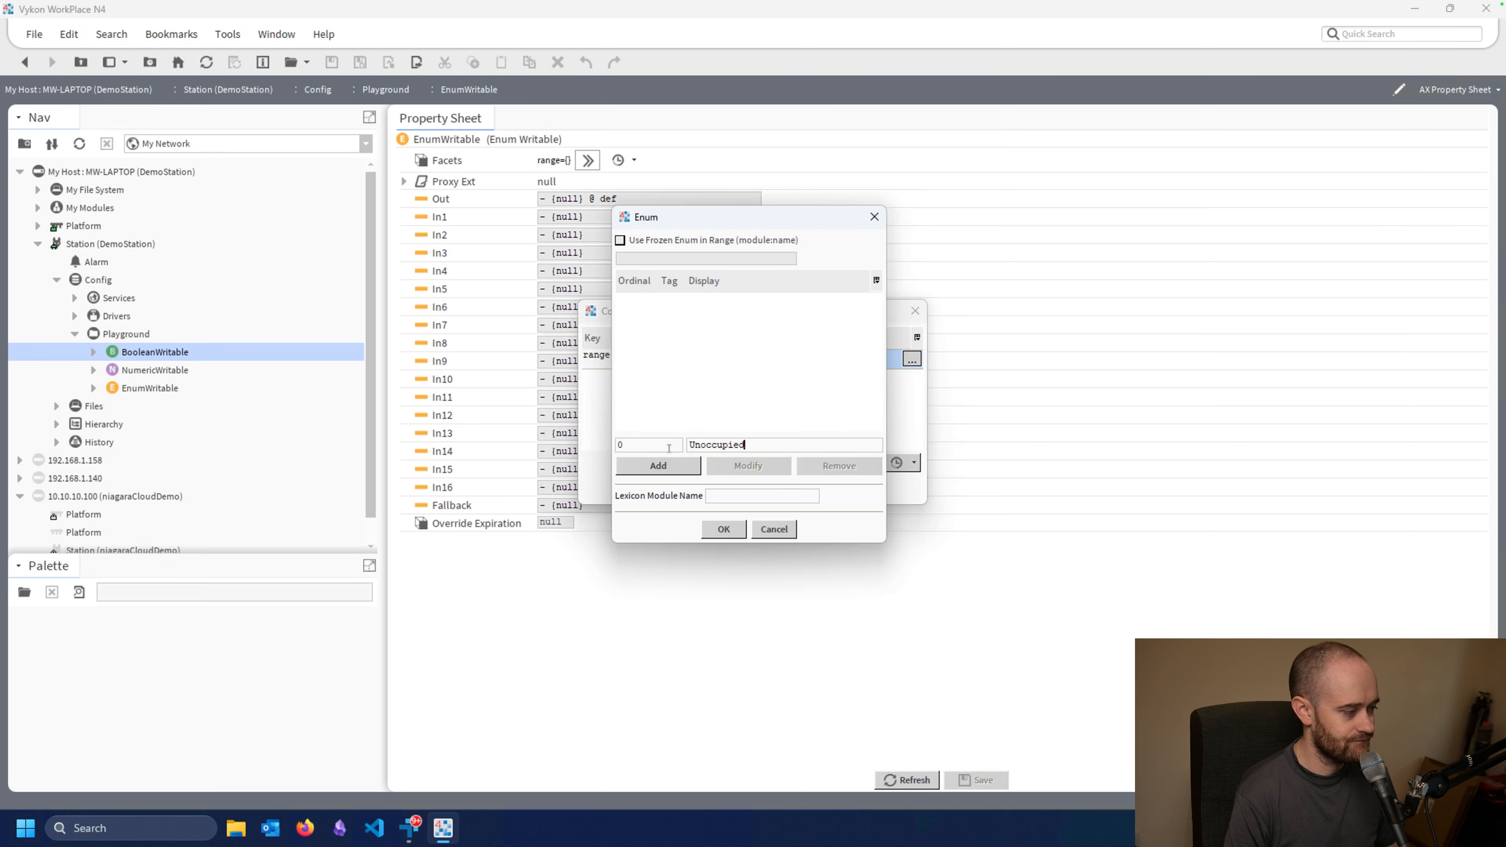
left_click(657, 466)
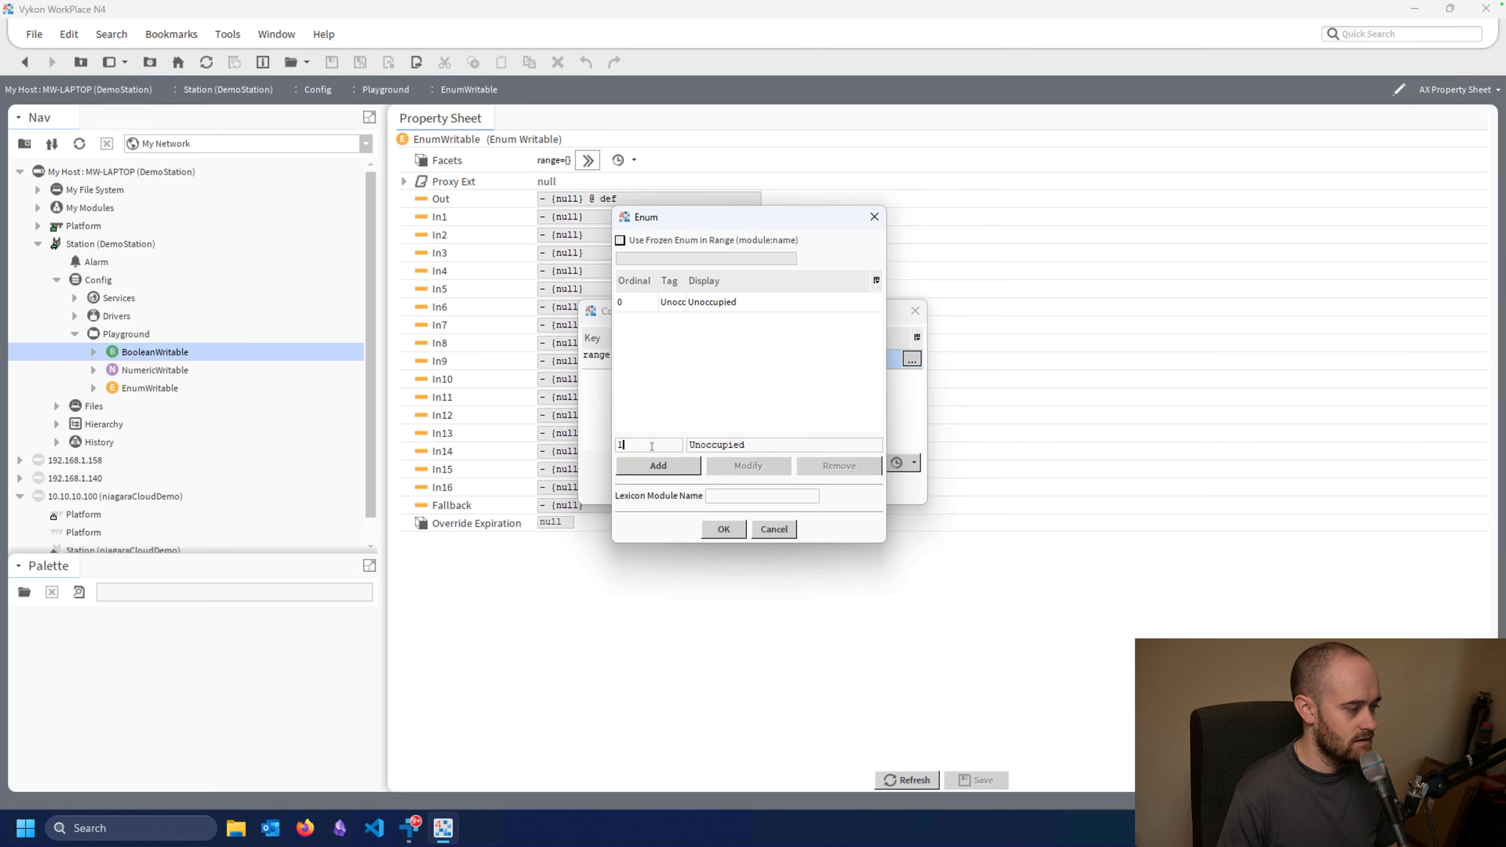
type("Oc")
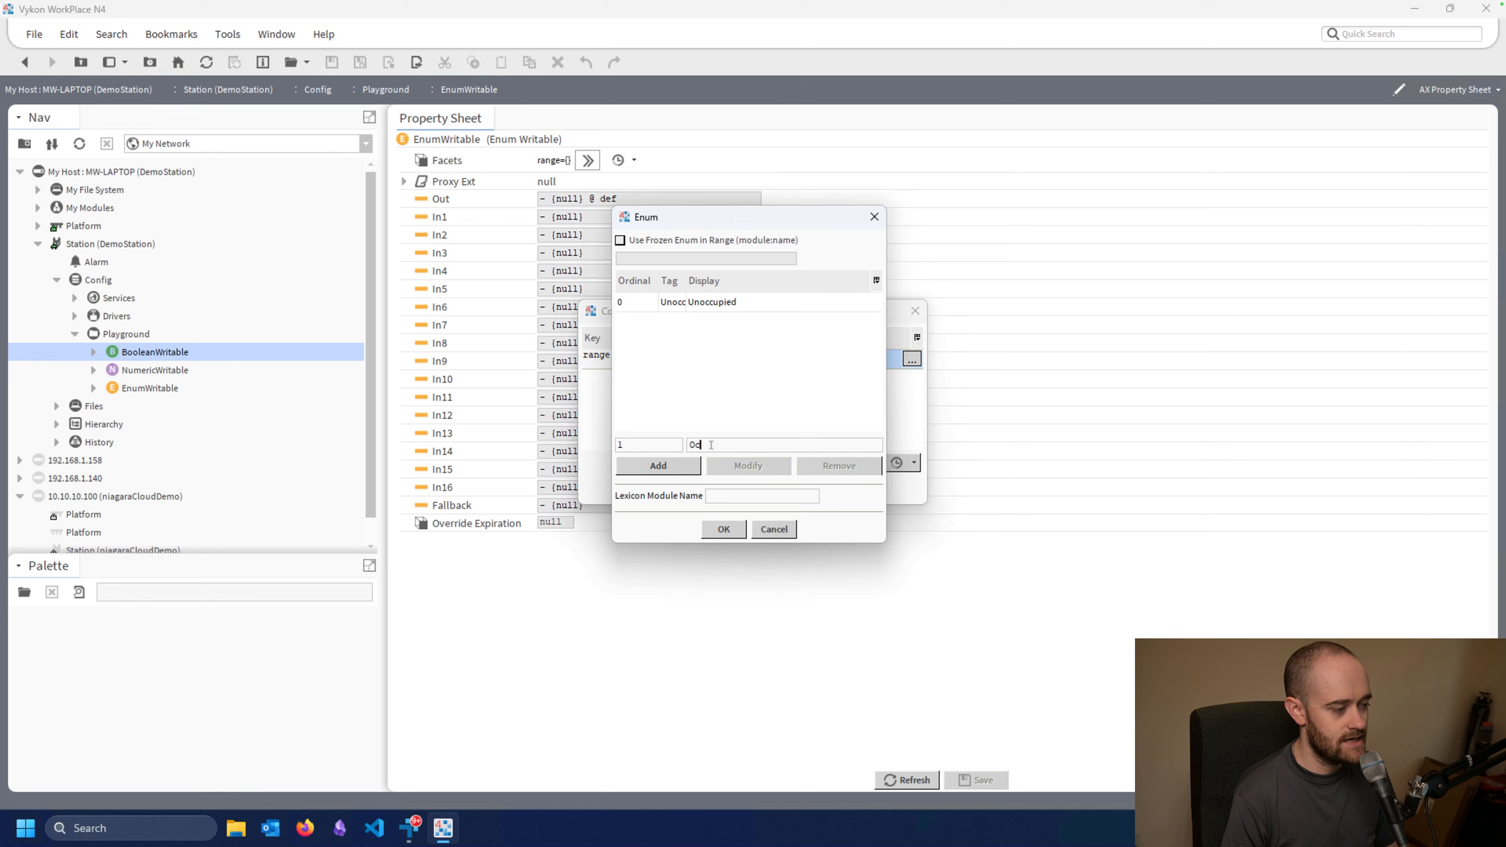
left_click(658, 466)
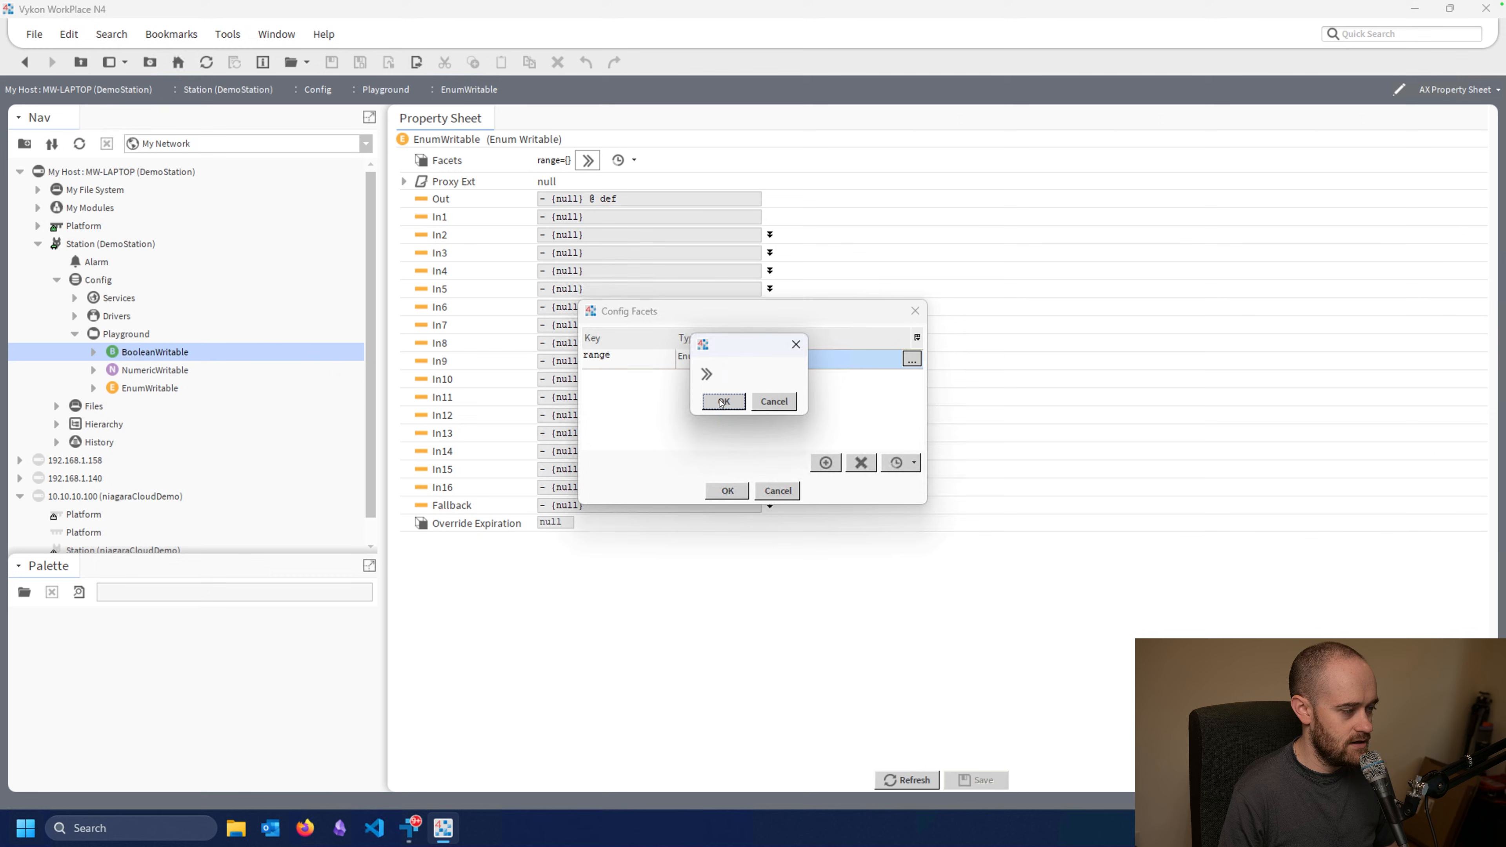
left_click(724, 402)
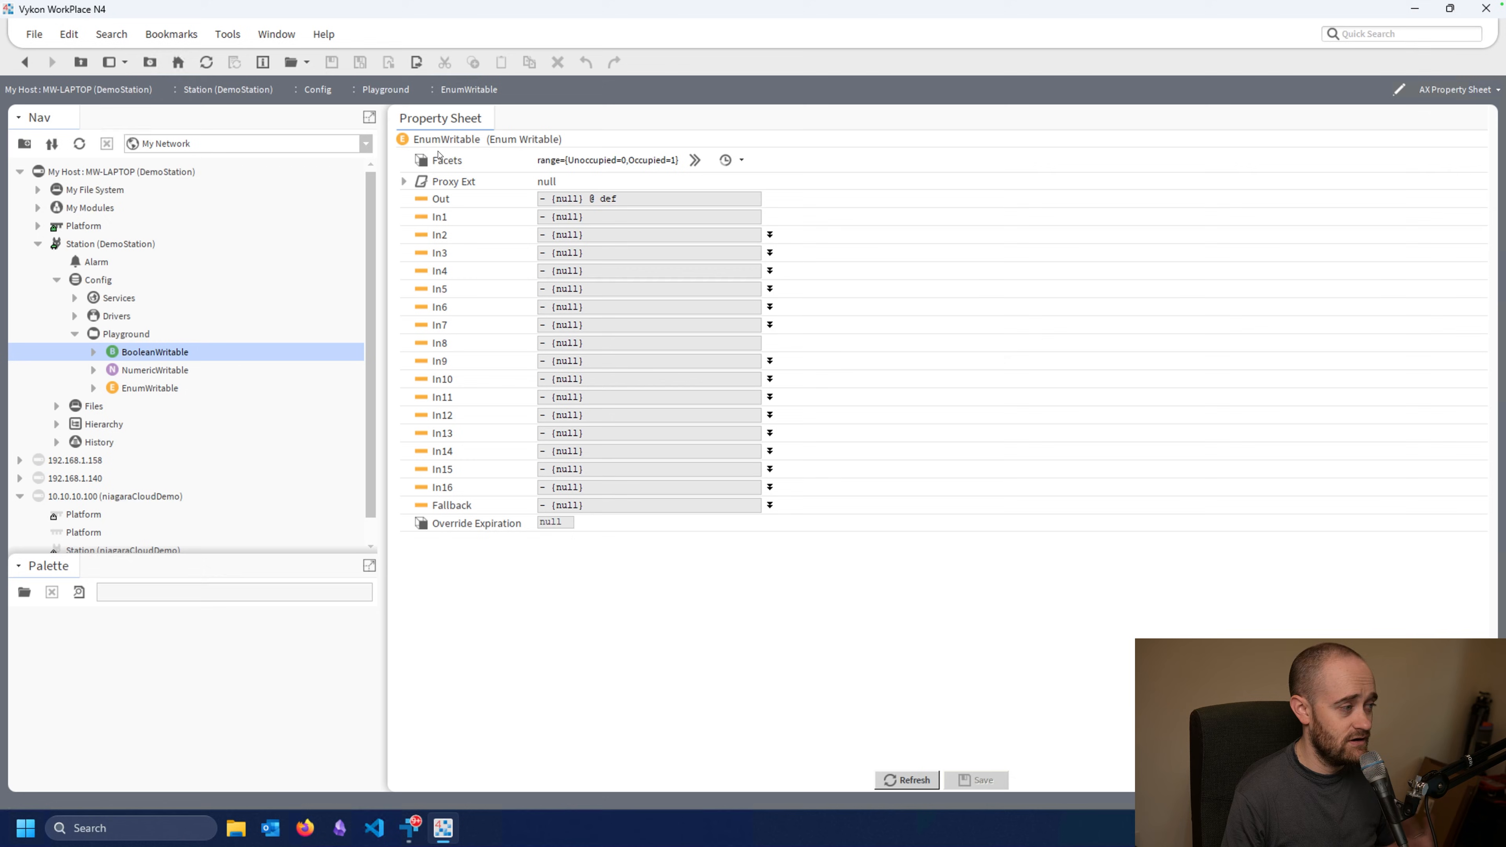
- Set EnumWritable's value to Occupied so its wire-sheet output reads Occupied
right_click(446, 140)
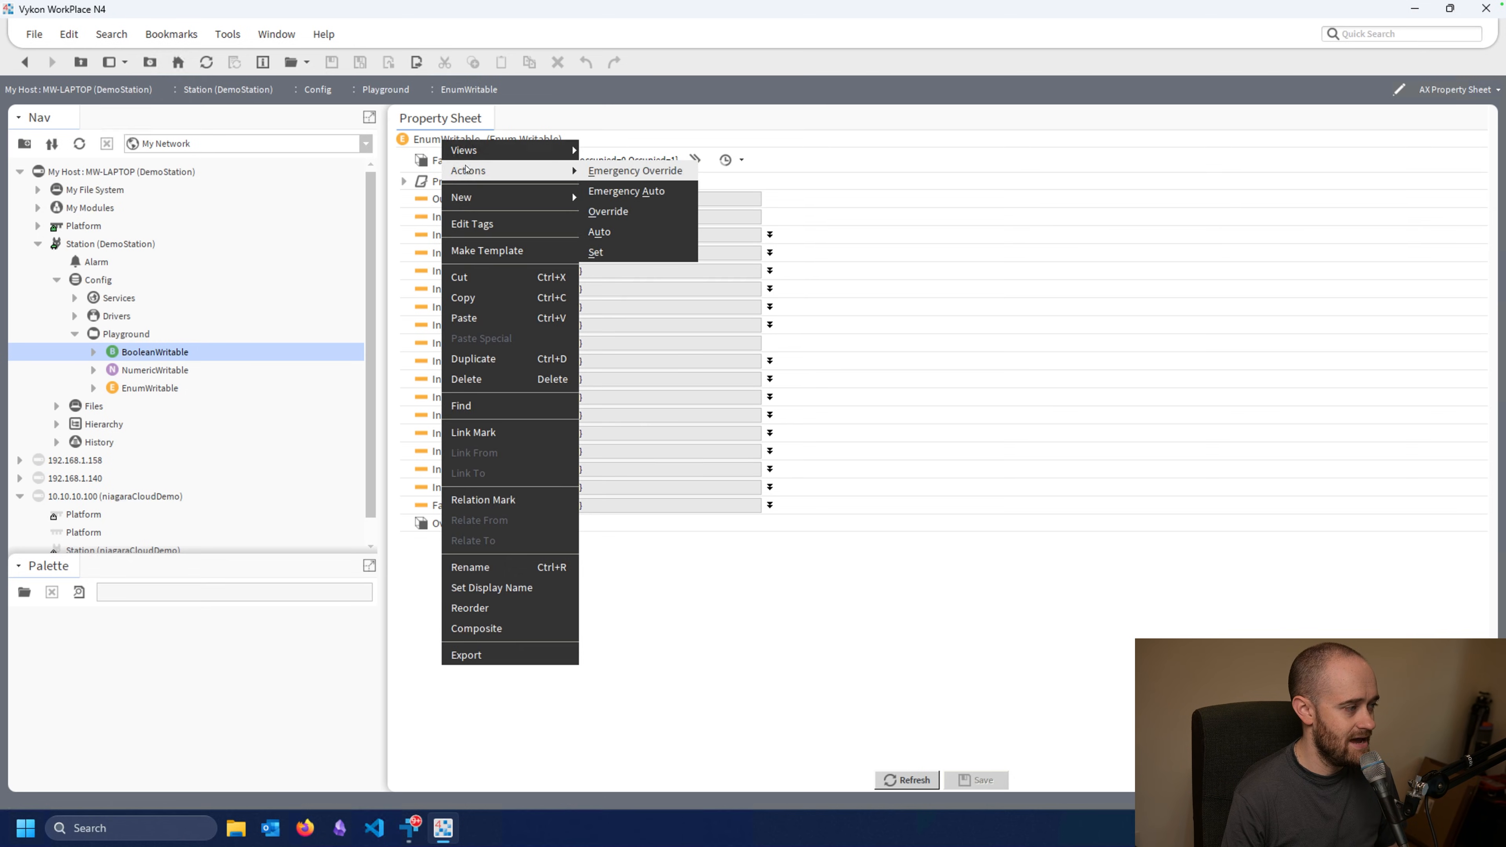
left_click(595, 252)
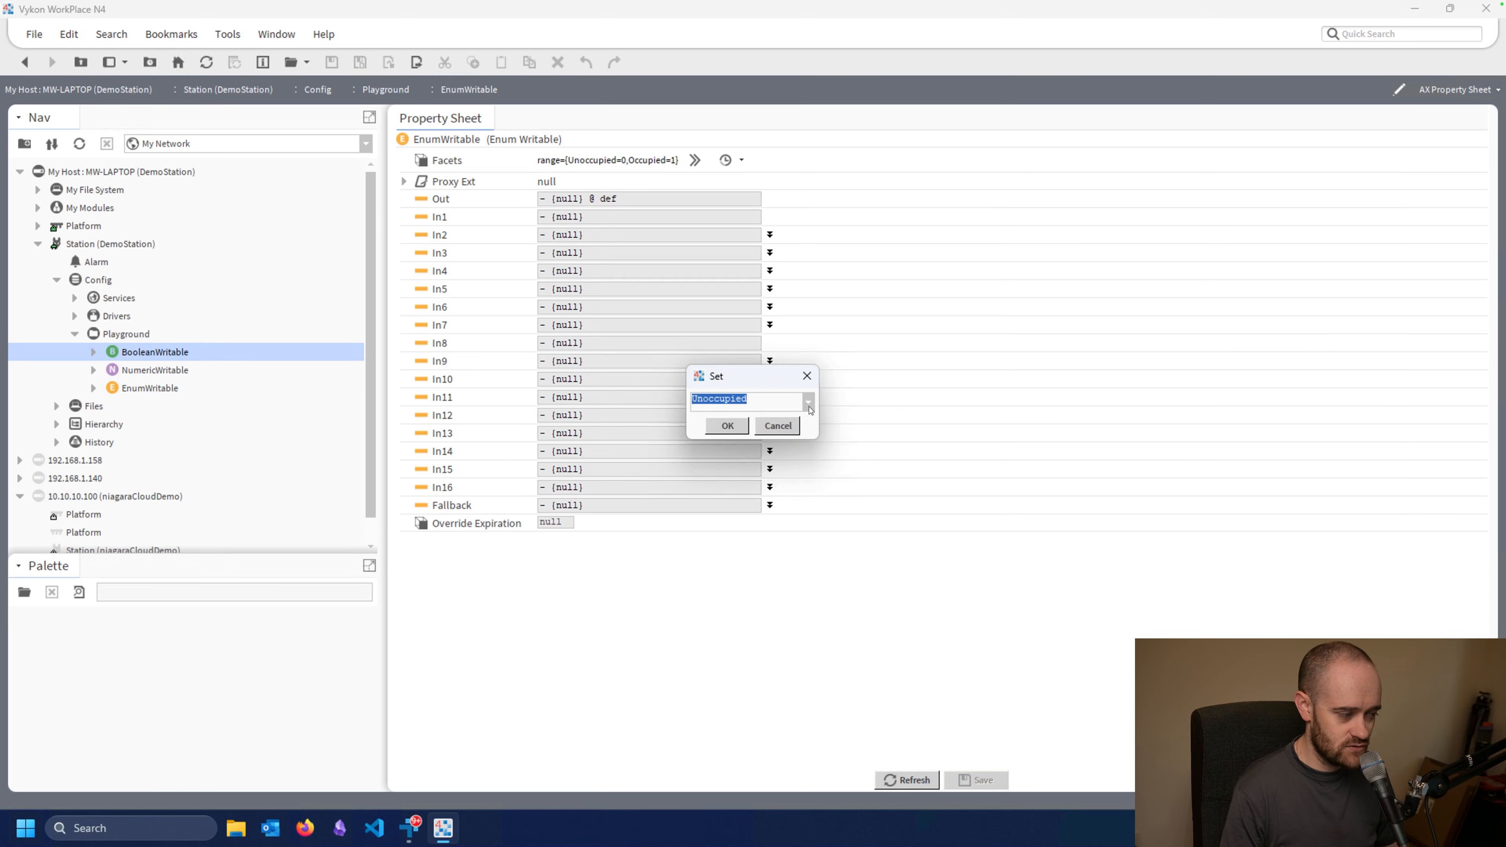
left_click(809, 402)
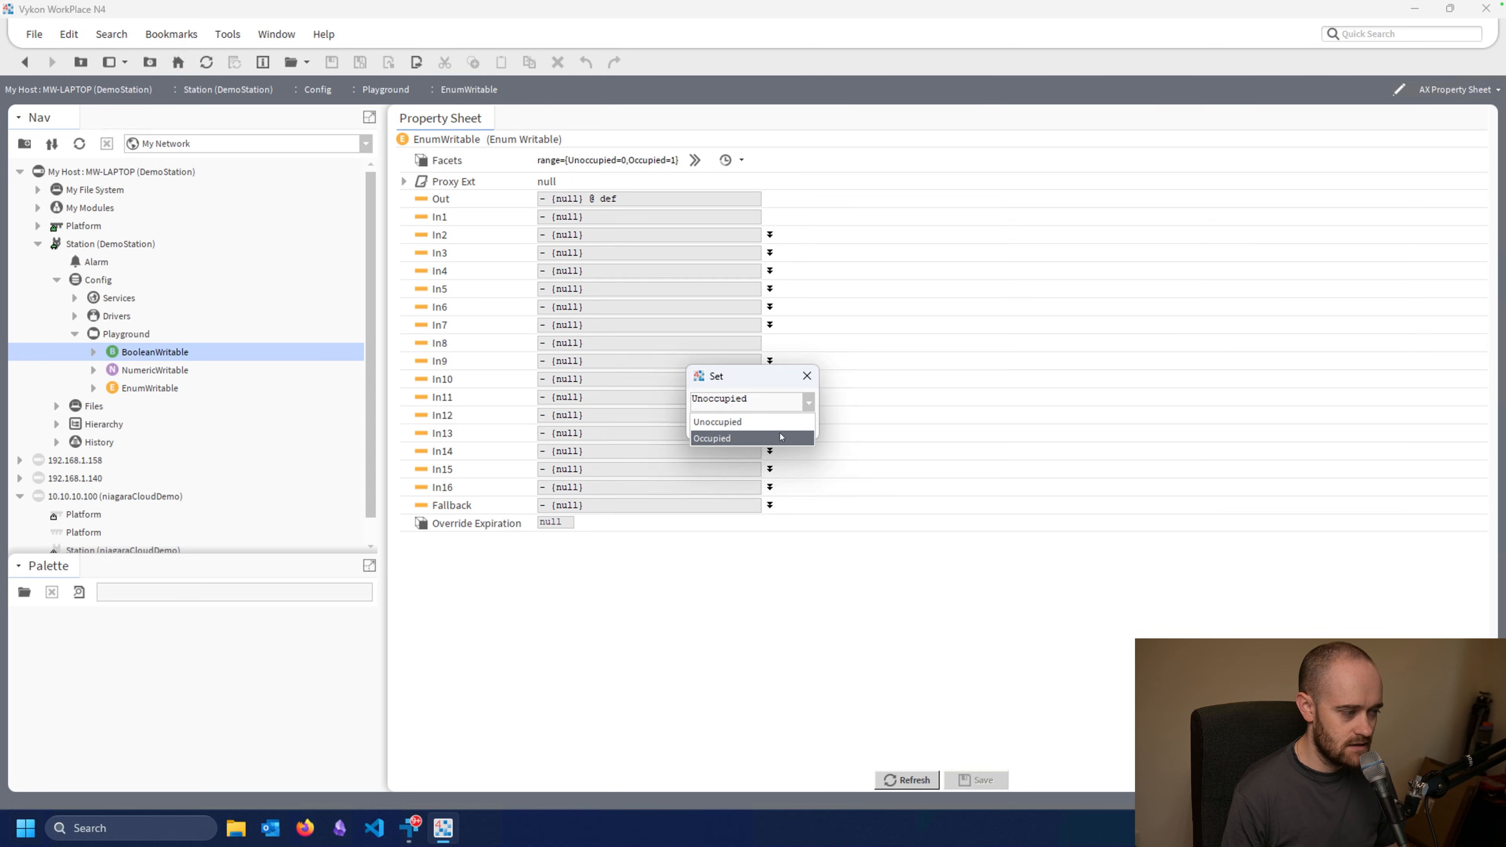
left_click(731, 438)
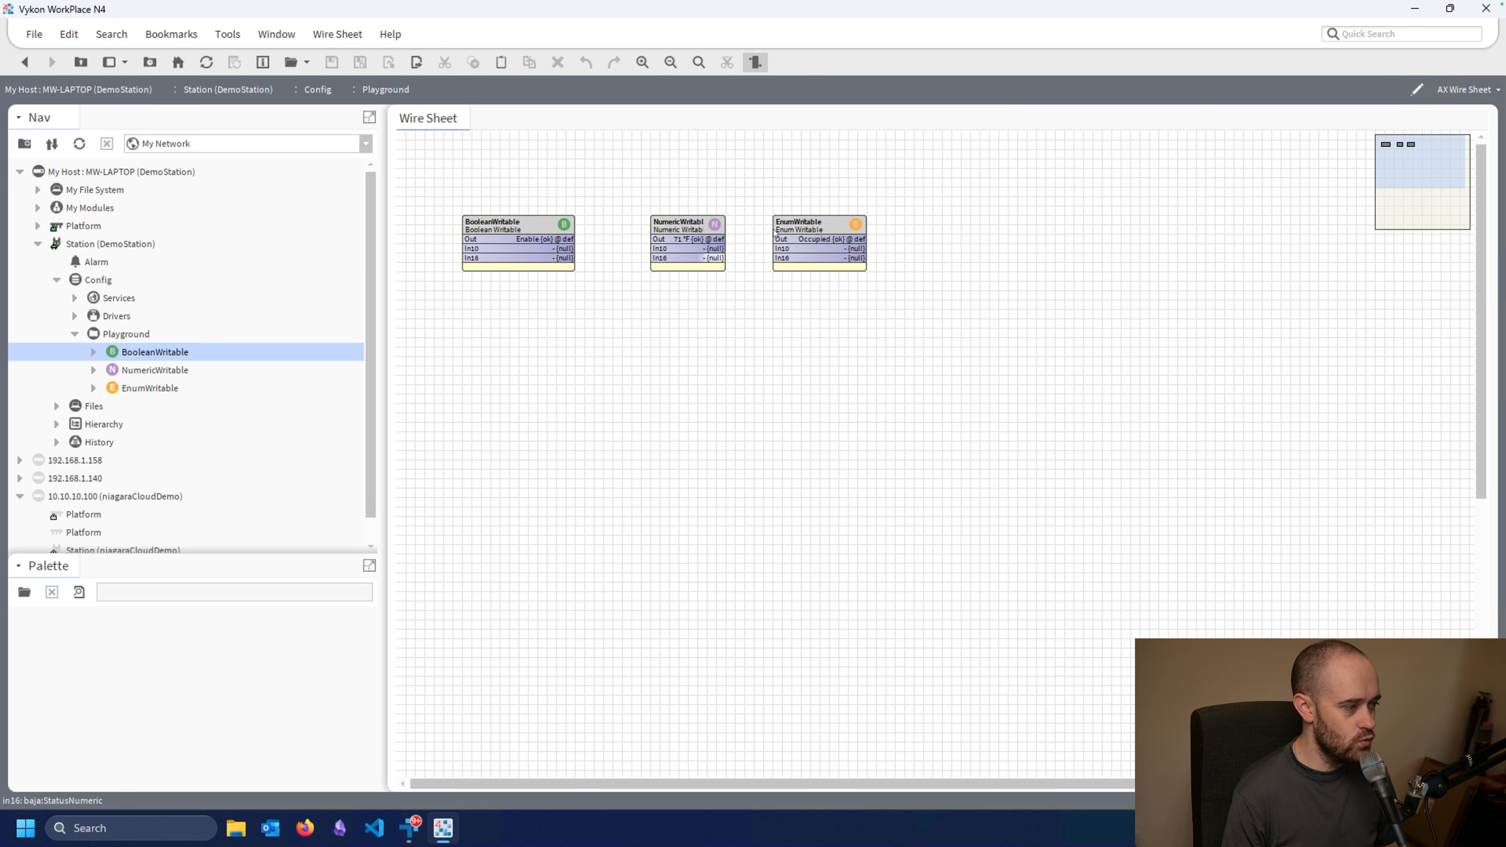
- Add NumericWritable1 and wire EnumWritable Out into its In10 so it reads 1.0
right_click(1020, 214)
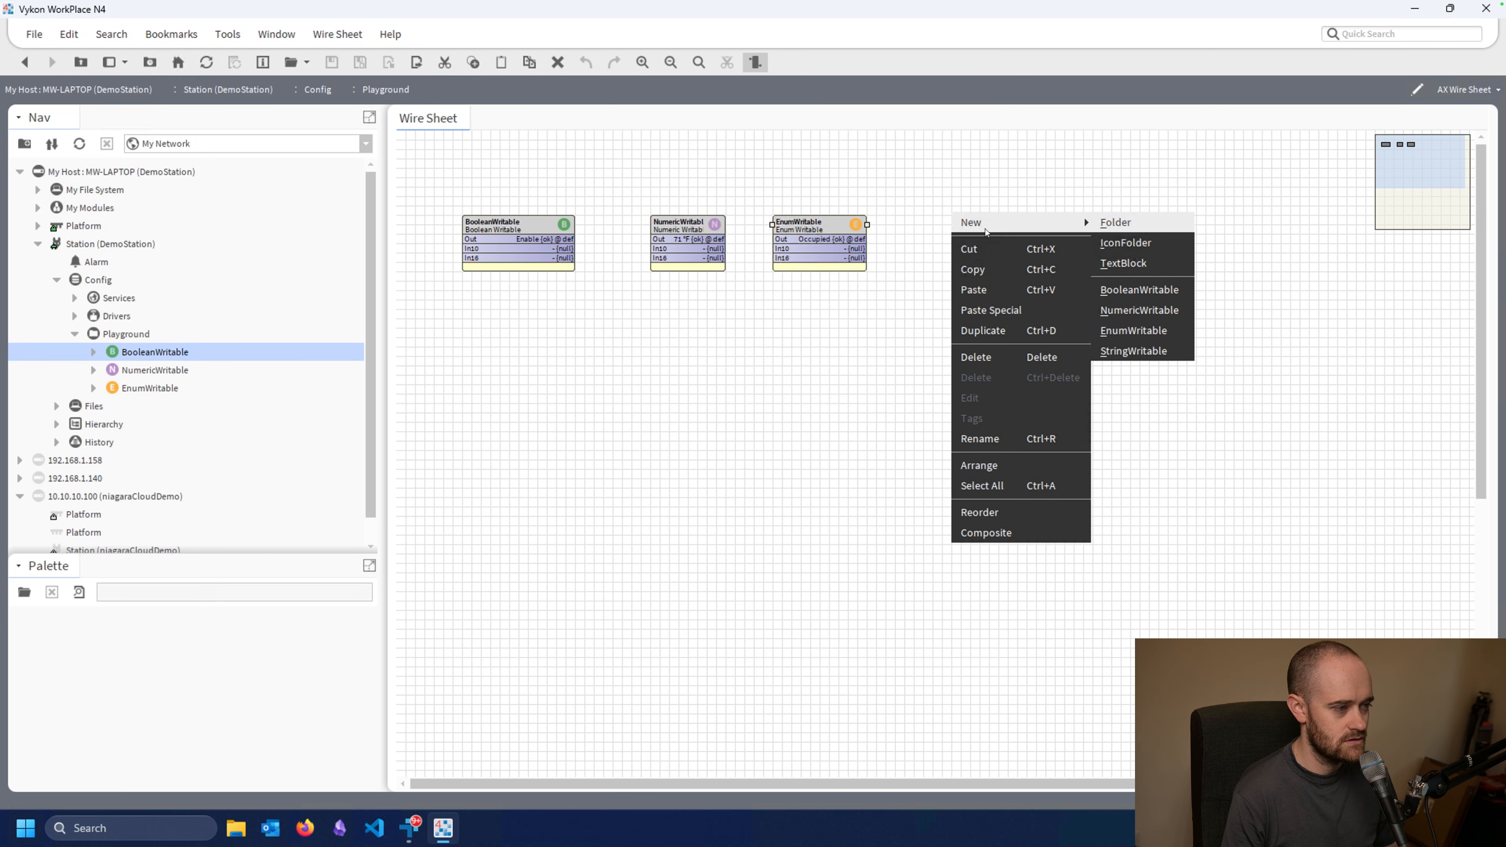
left_click(1139, 311)
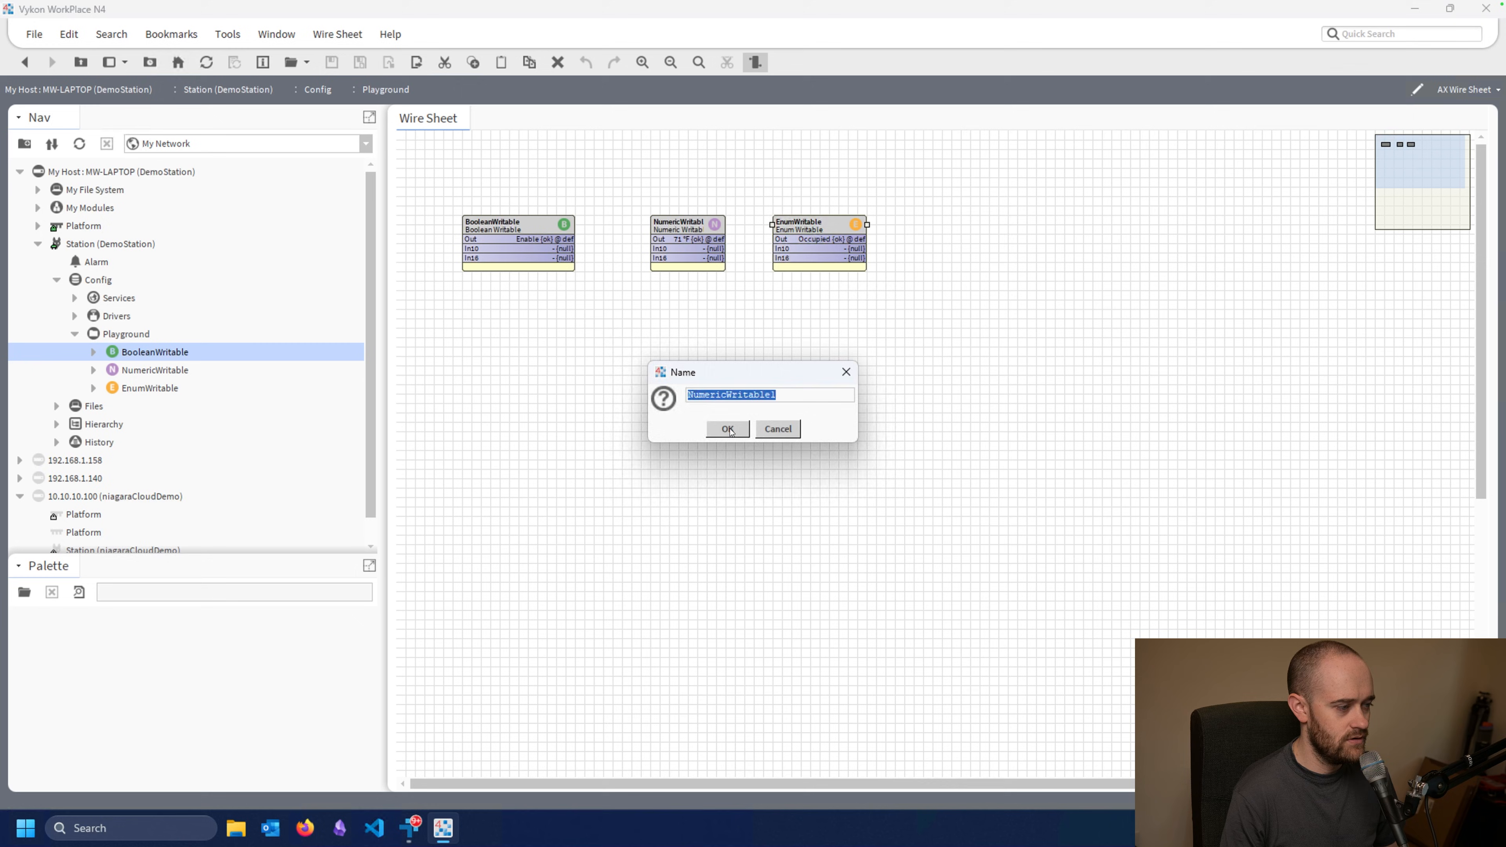
left_click(728, 428)
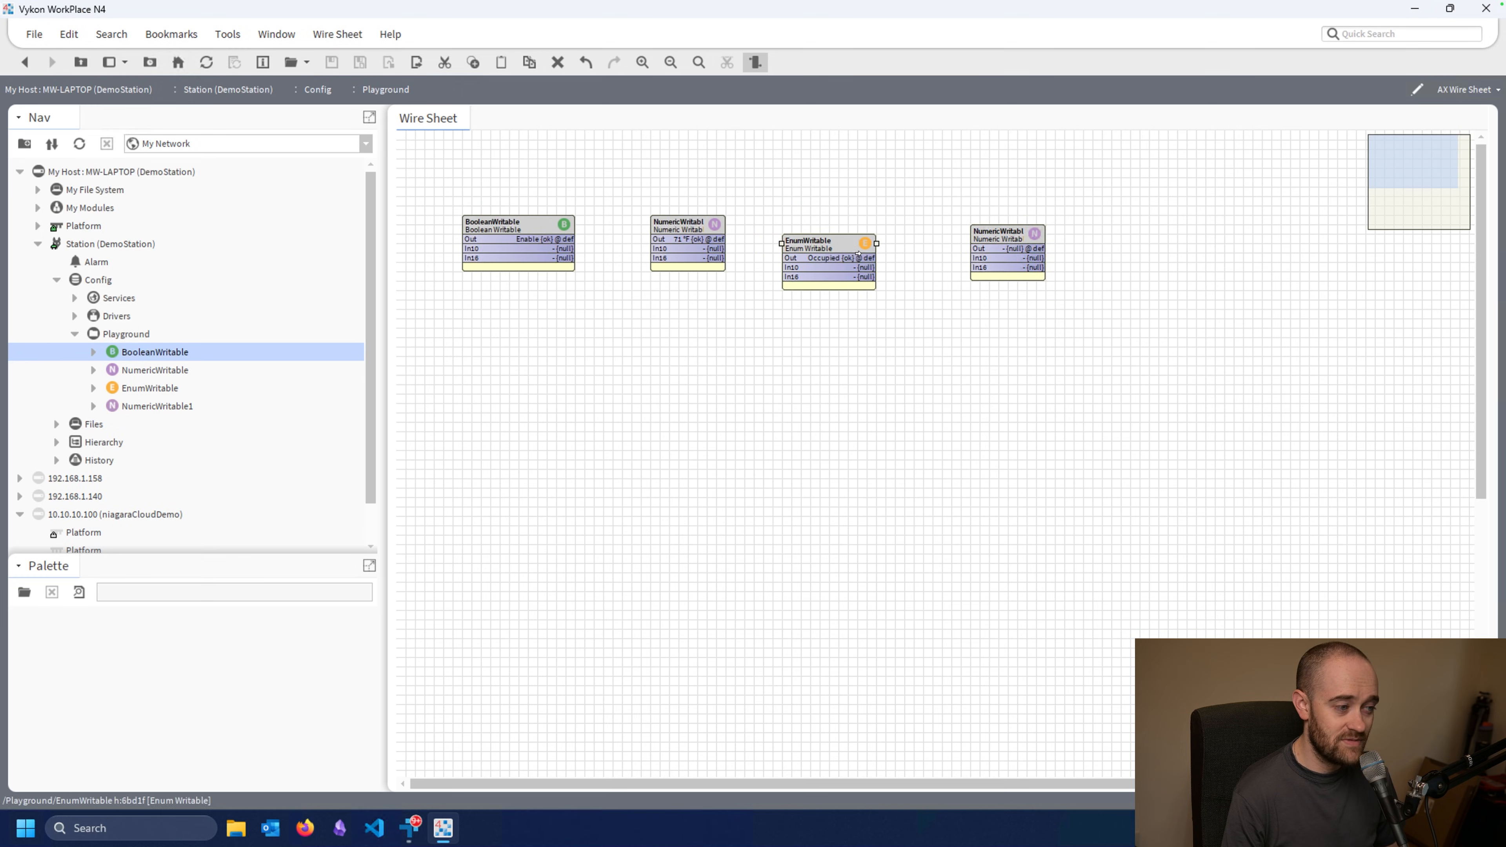
left_click_drag(873, 257, 971, 258)
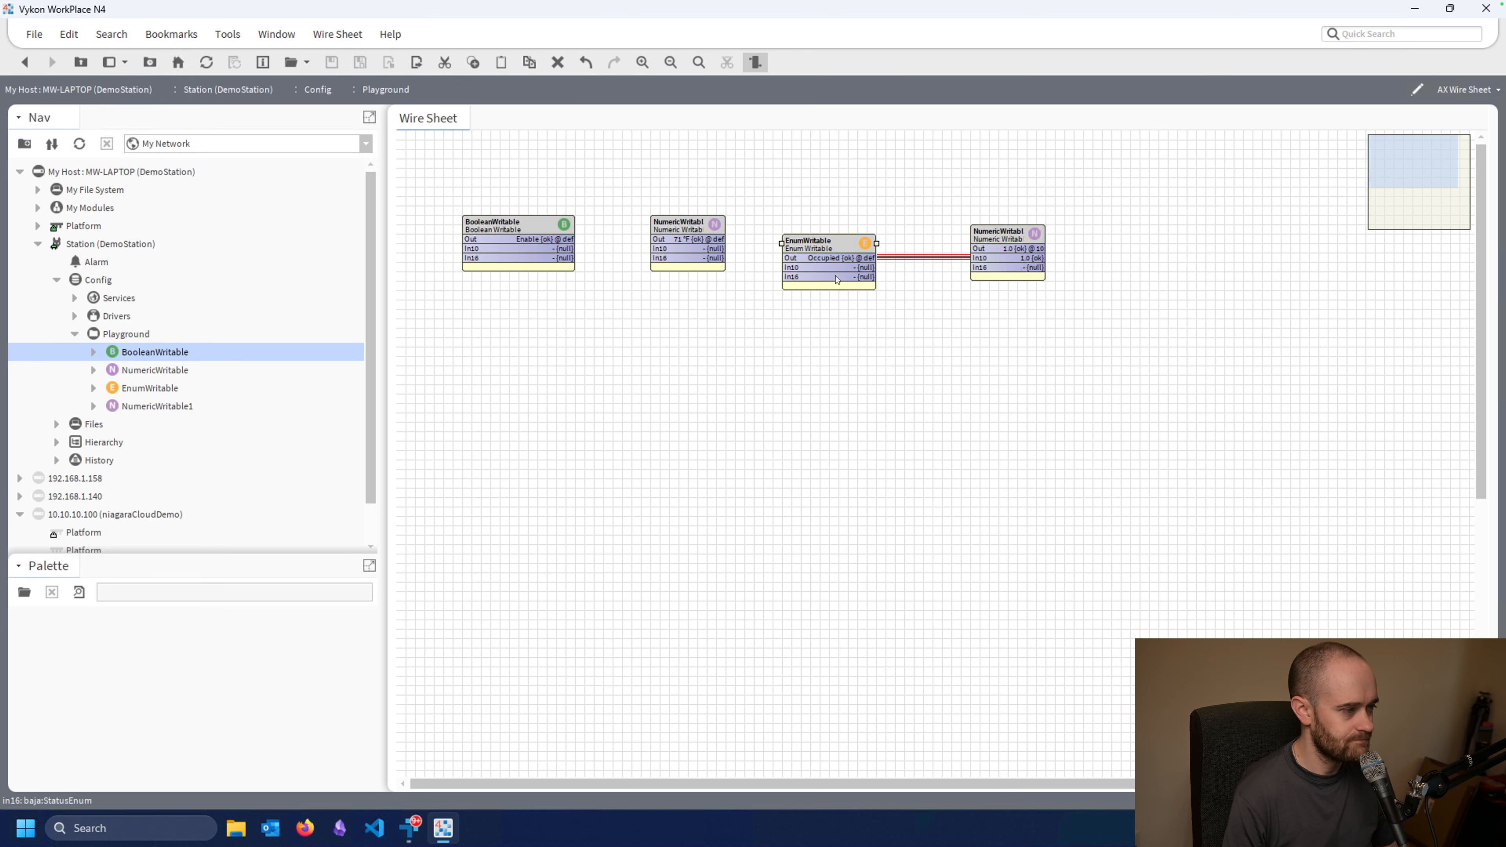
mouse_move(905, 320)
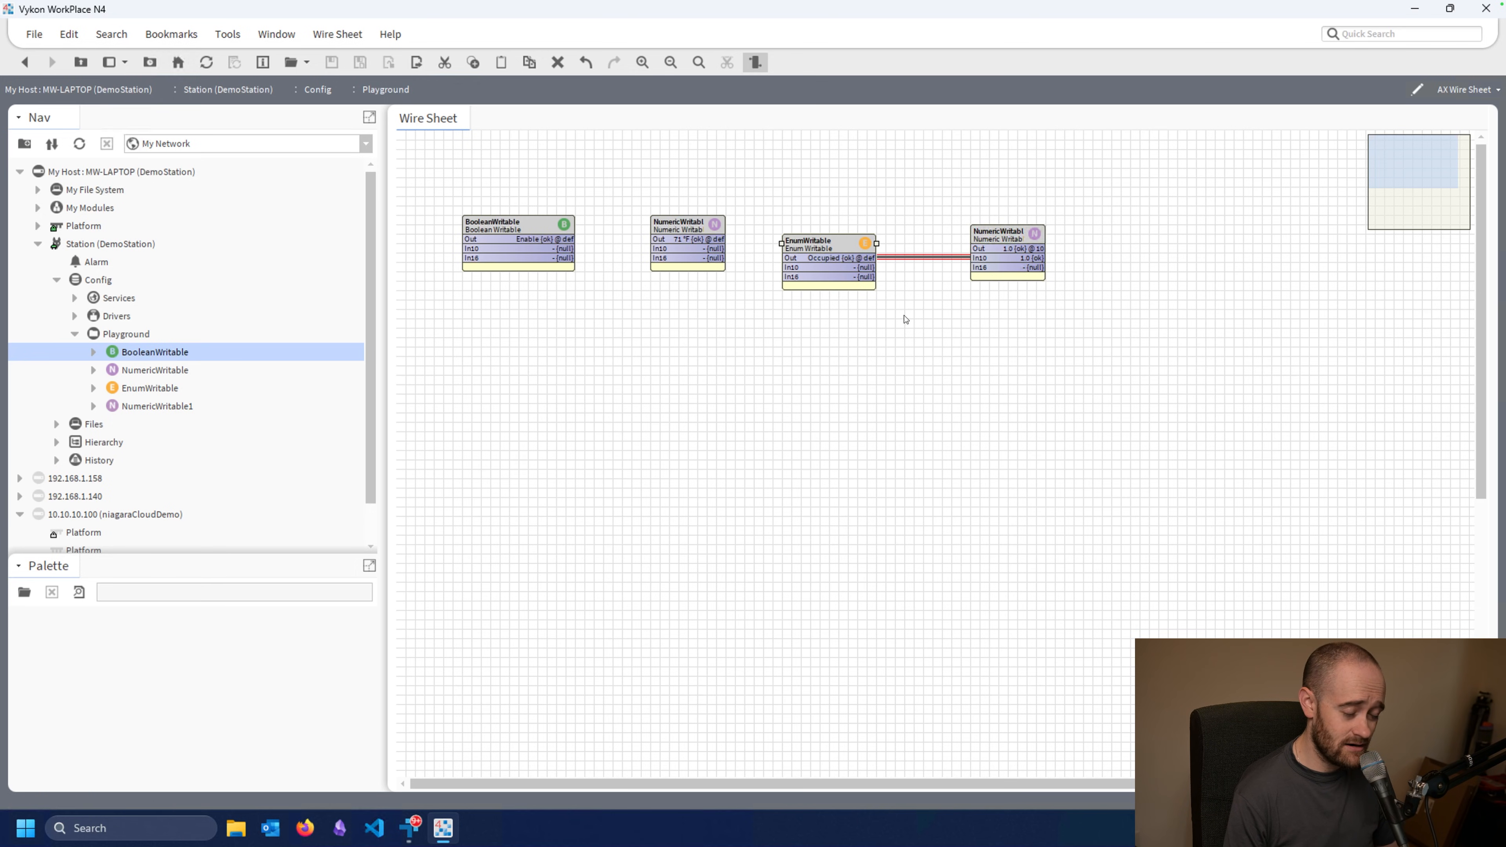
mouse_move(934, 304)
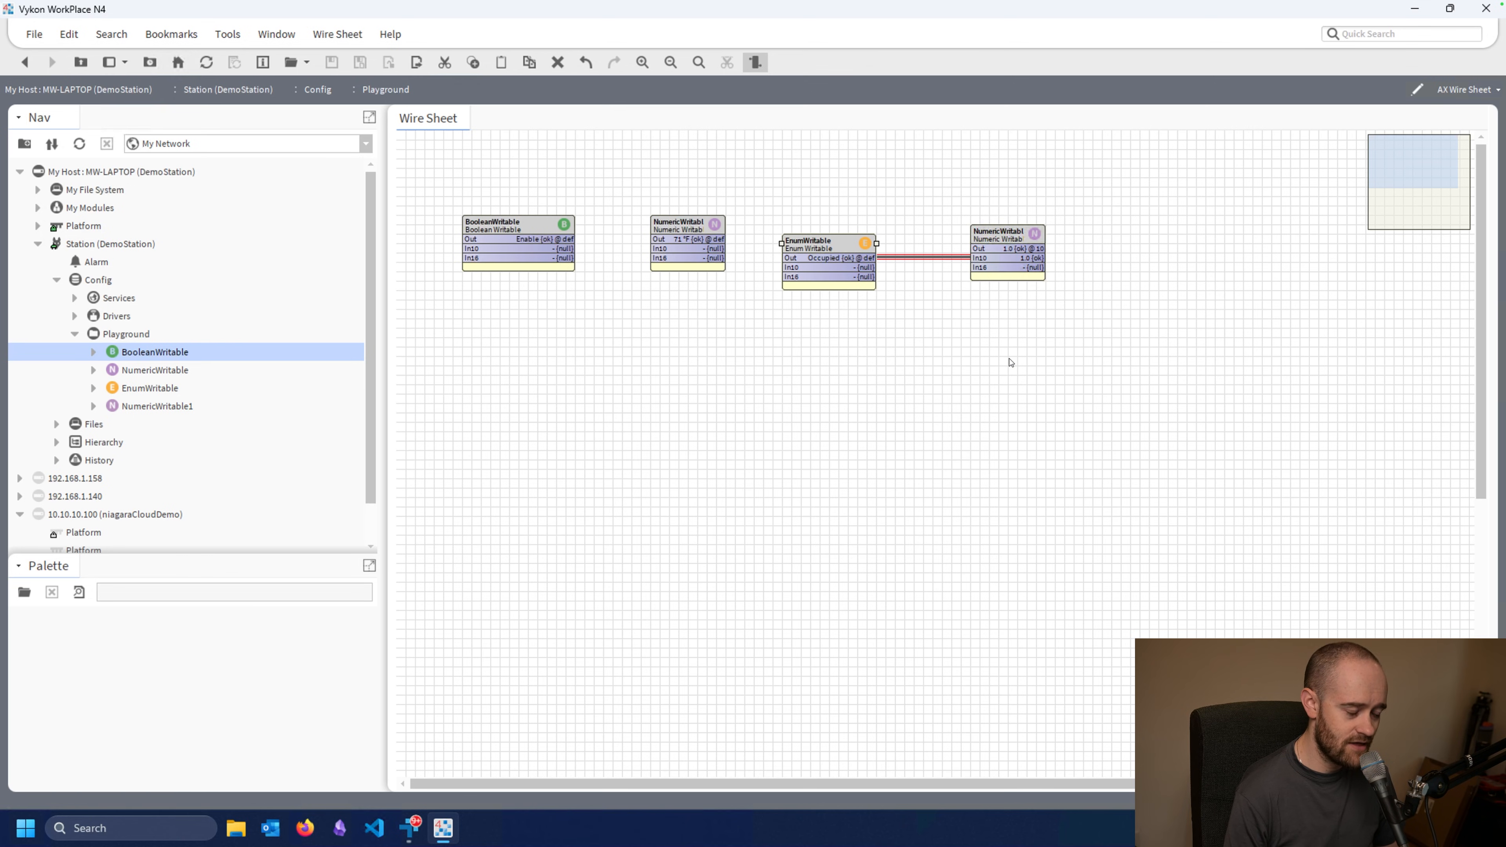
mouse_move(764, 490)
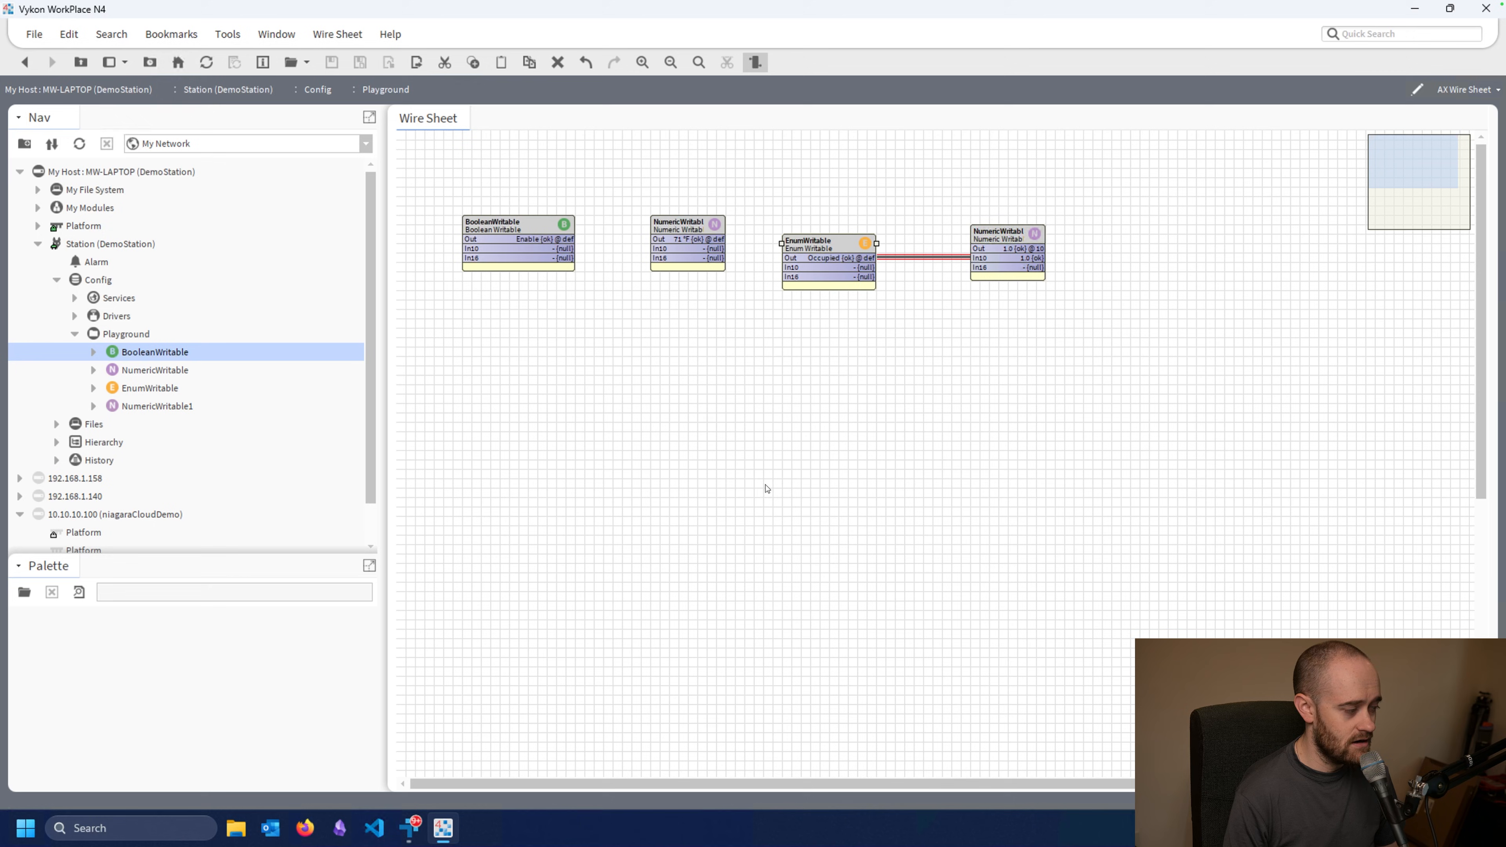
mouse_move(24, 593)
type("kit")
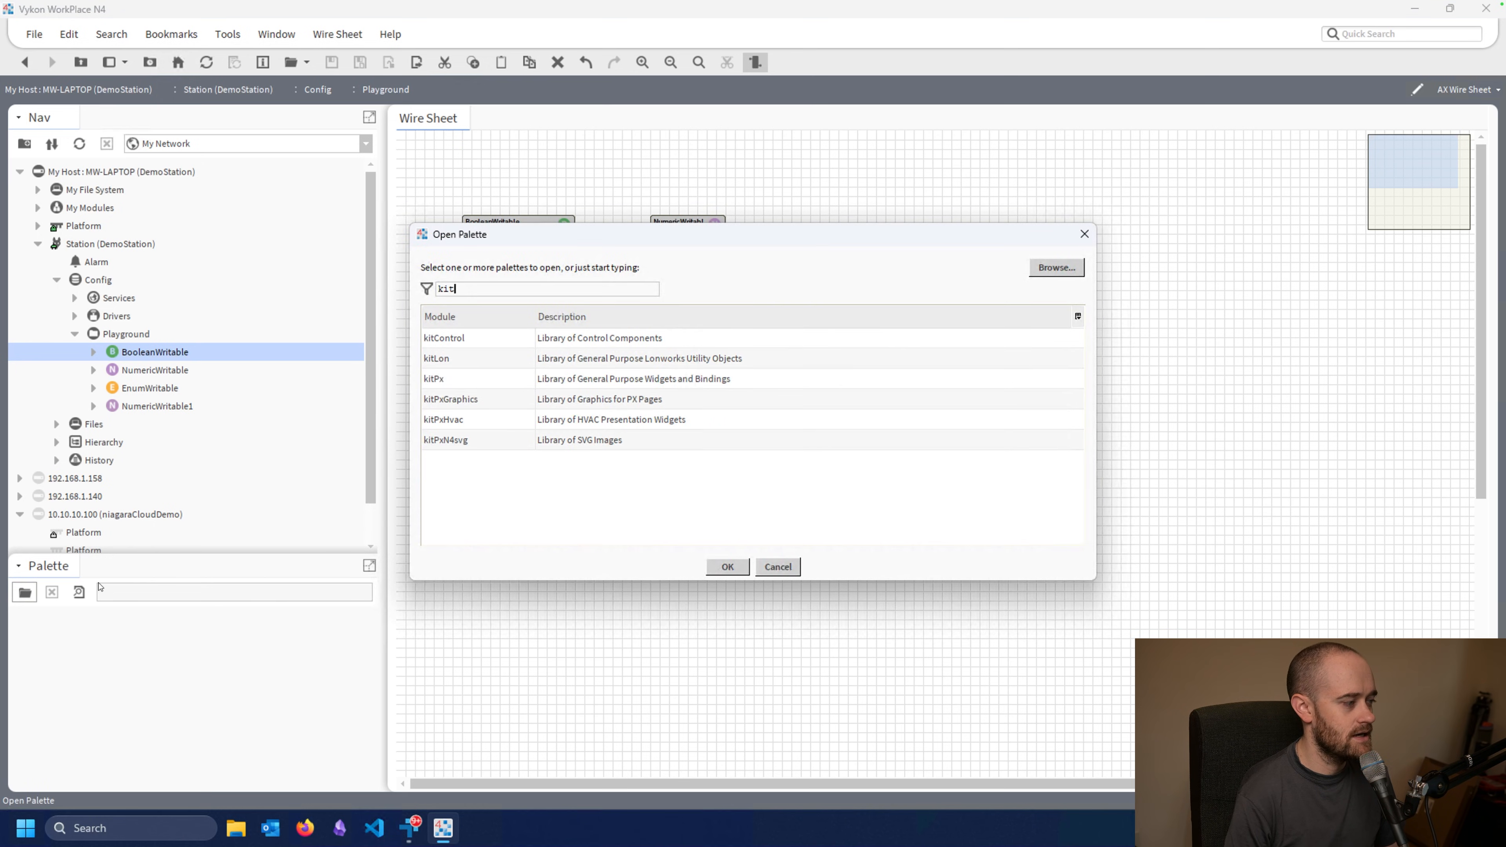
- Open the kitControl palette, expand Util and locate the Ramp block
left_click(728, 567)
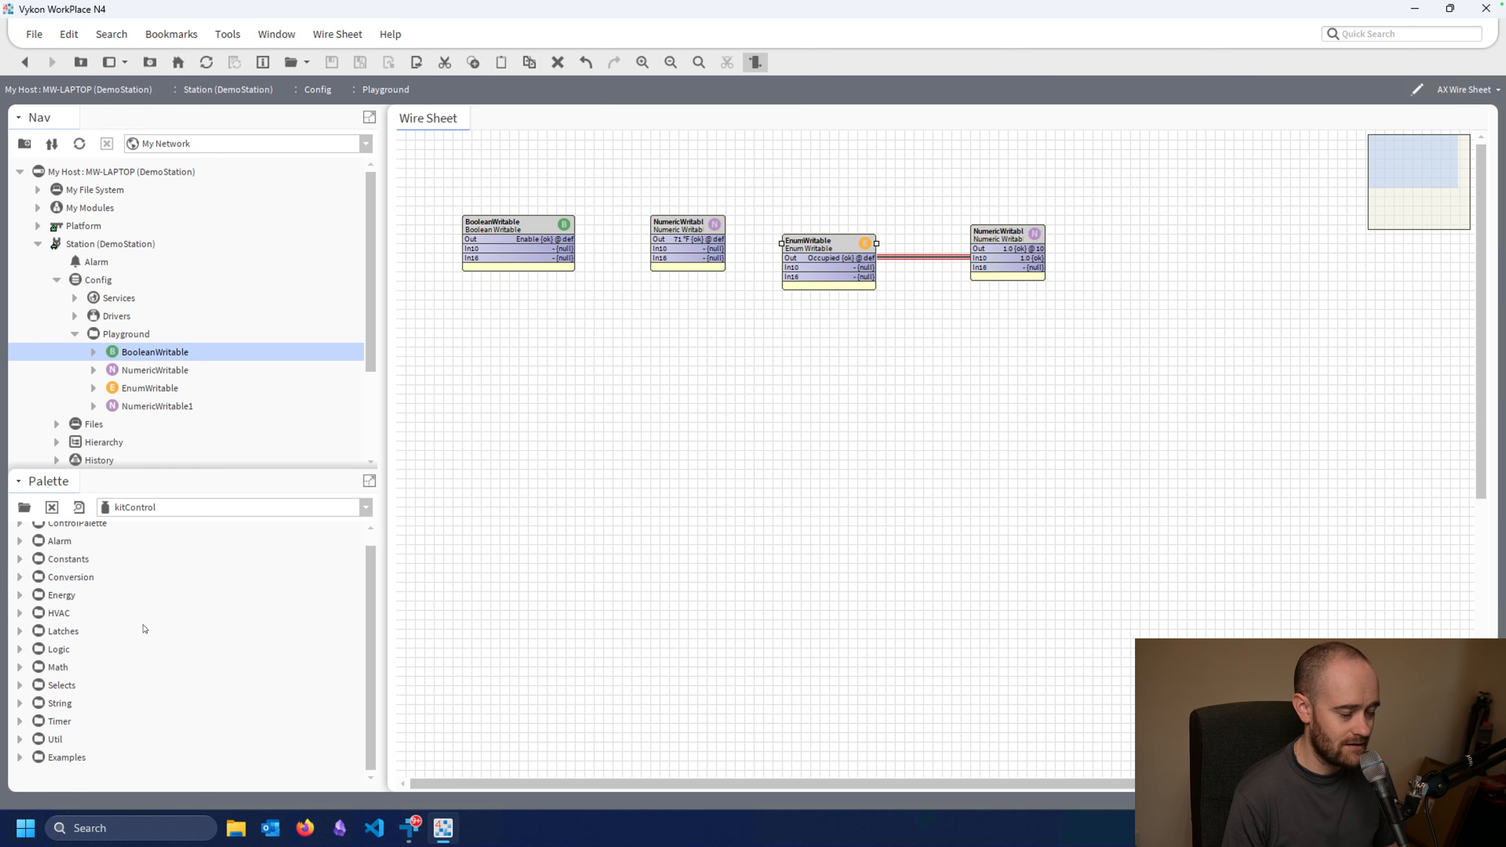
mouse_move(111, 645)
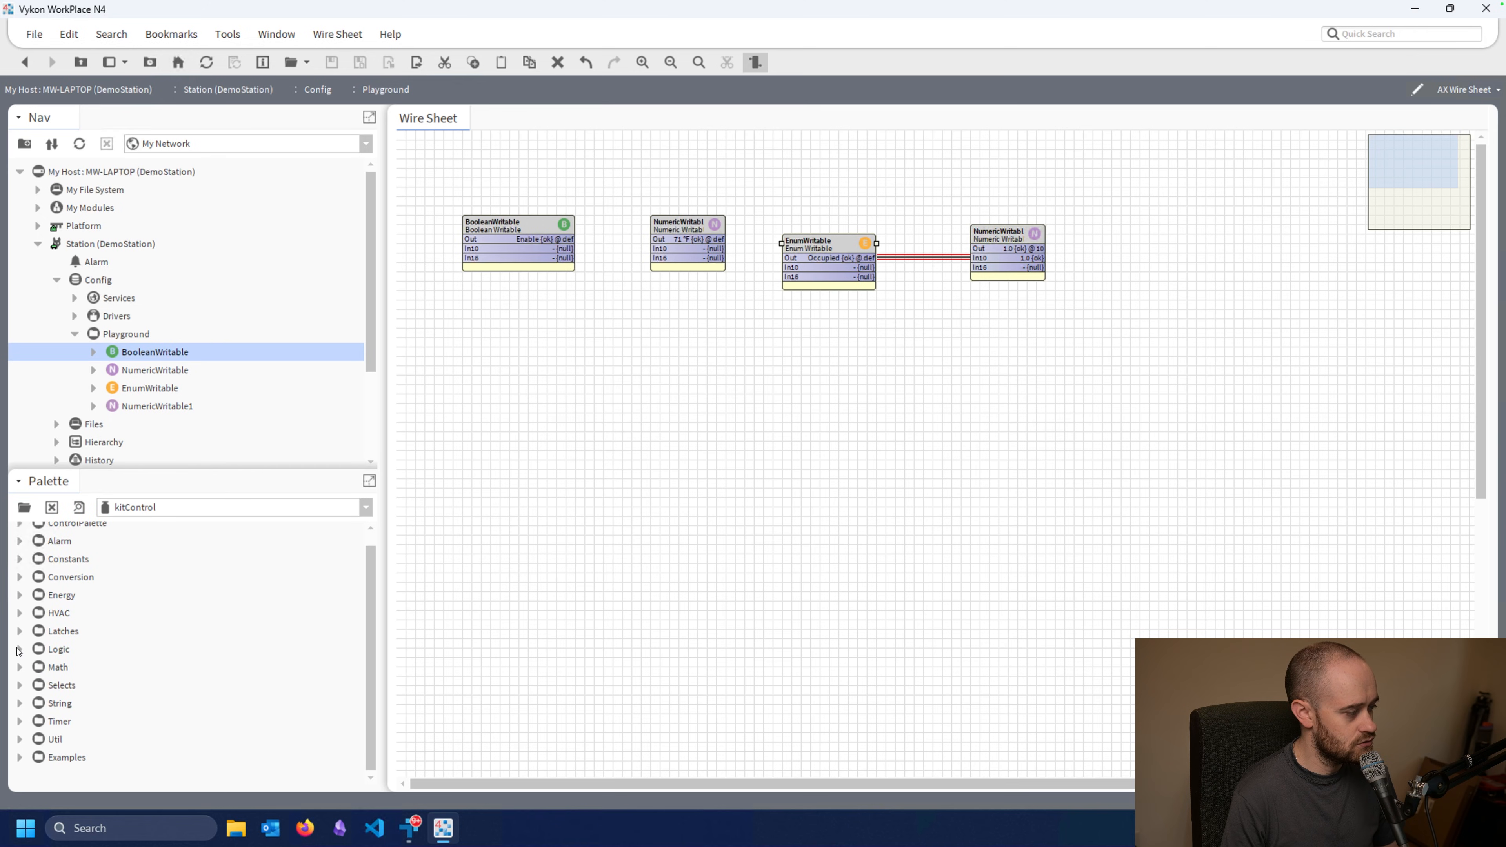
left_click(19, 649)
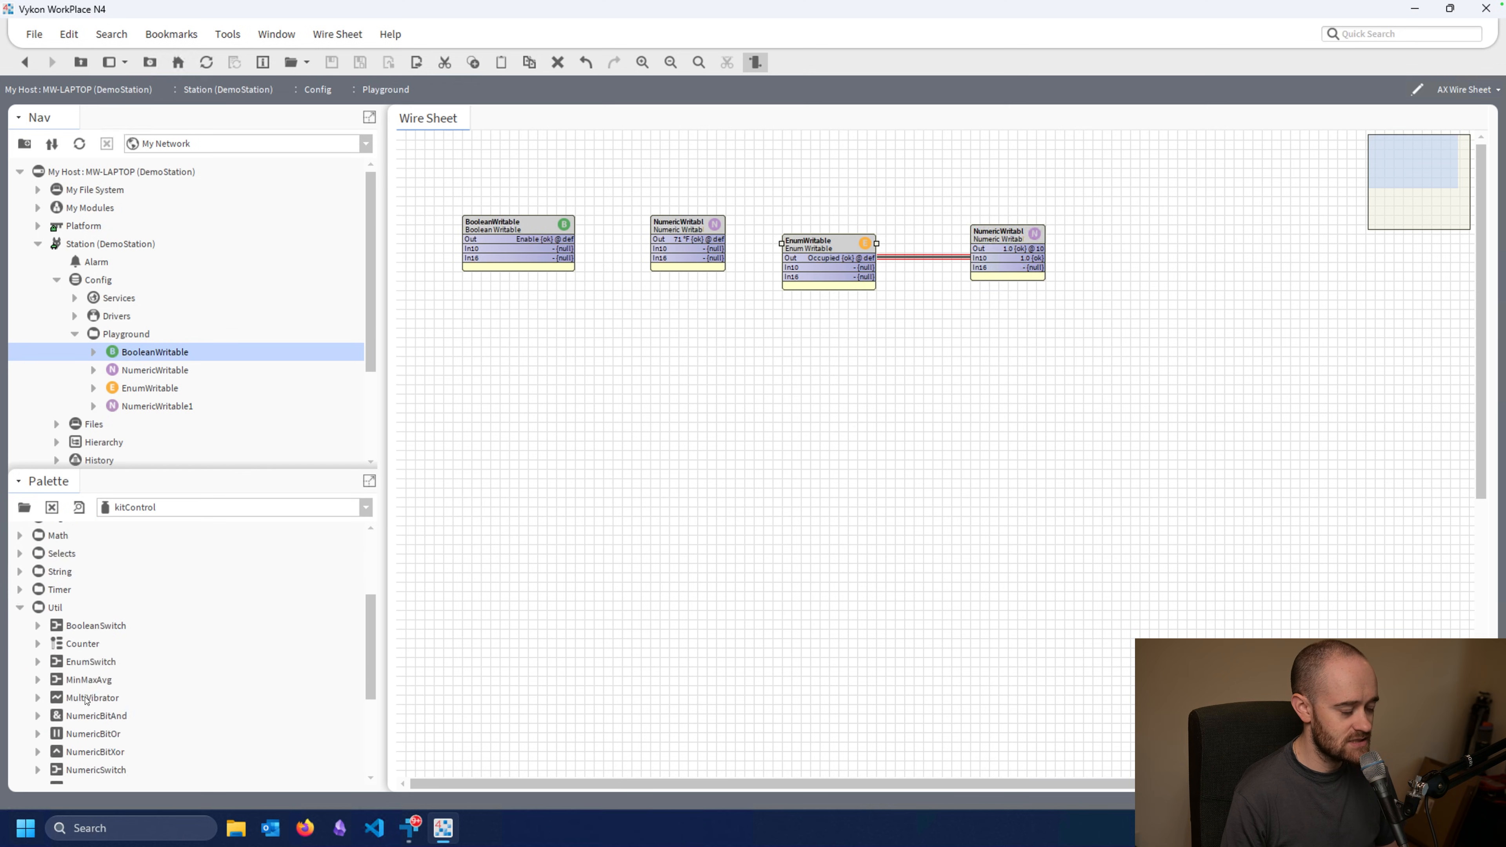
scroll("down", 3)
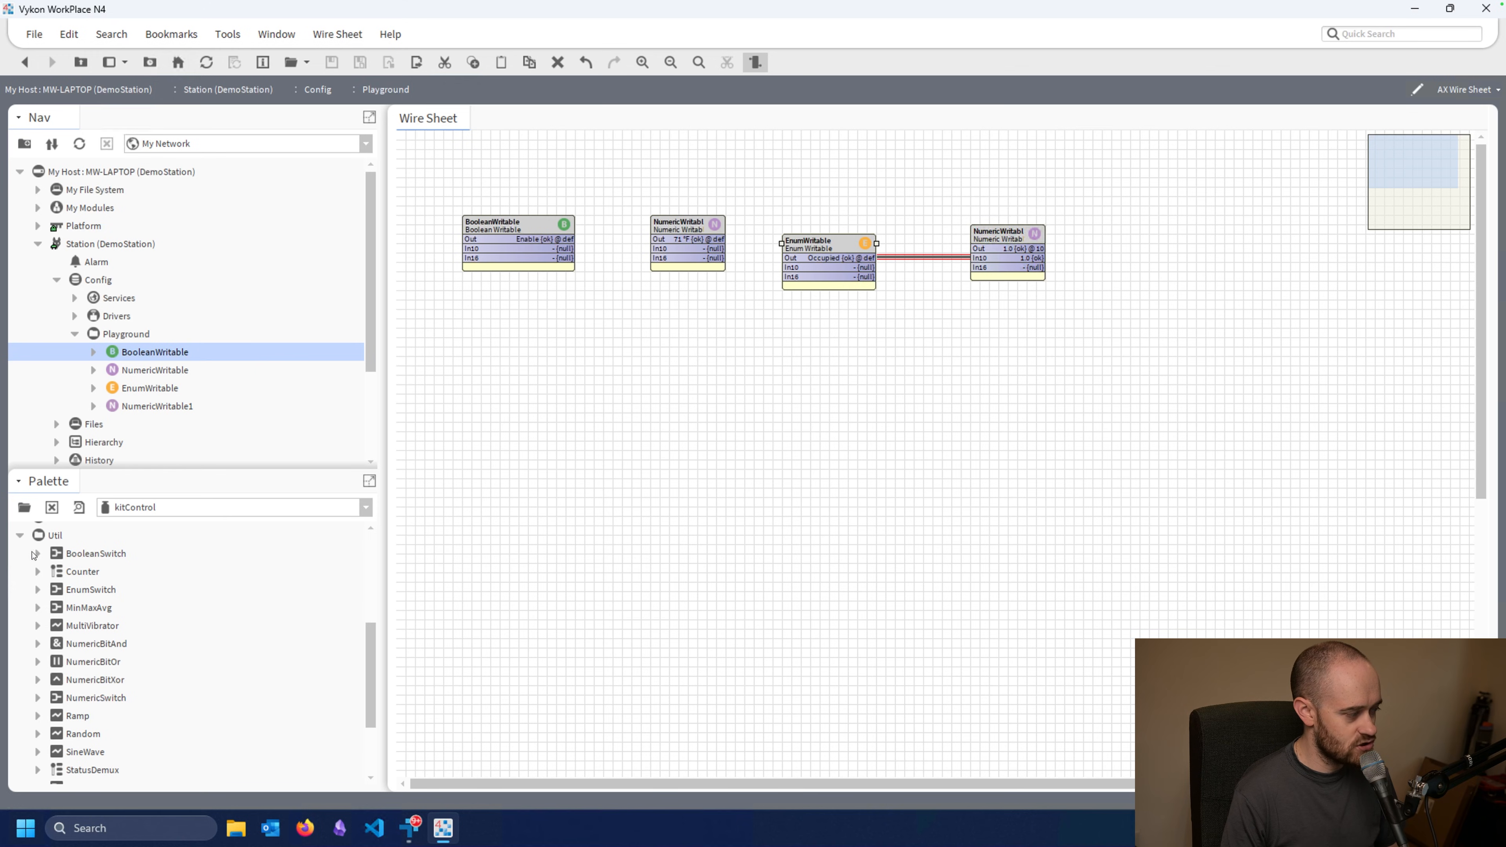
scroll("down", 3)
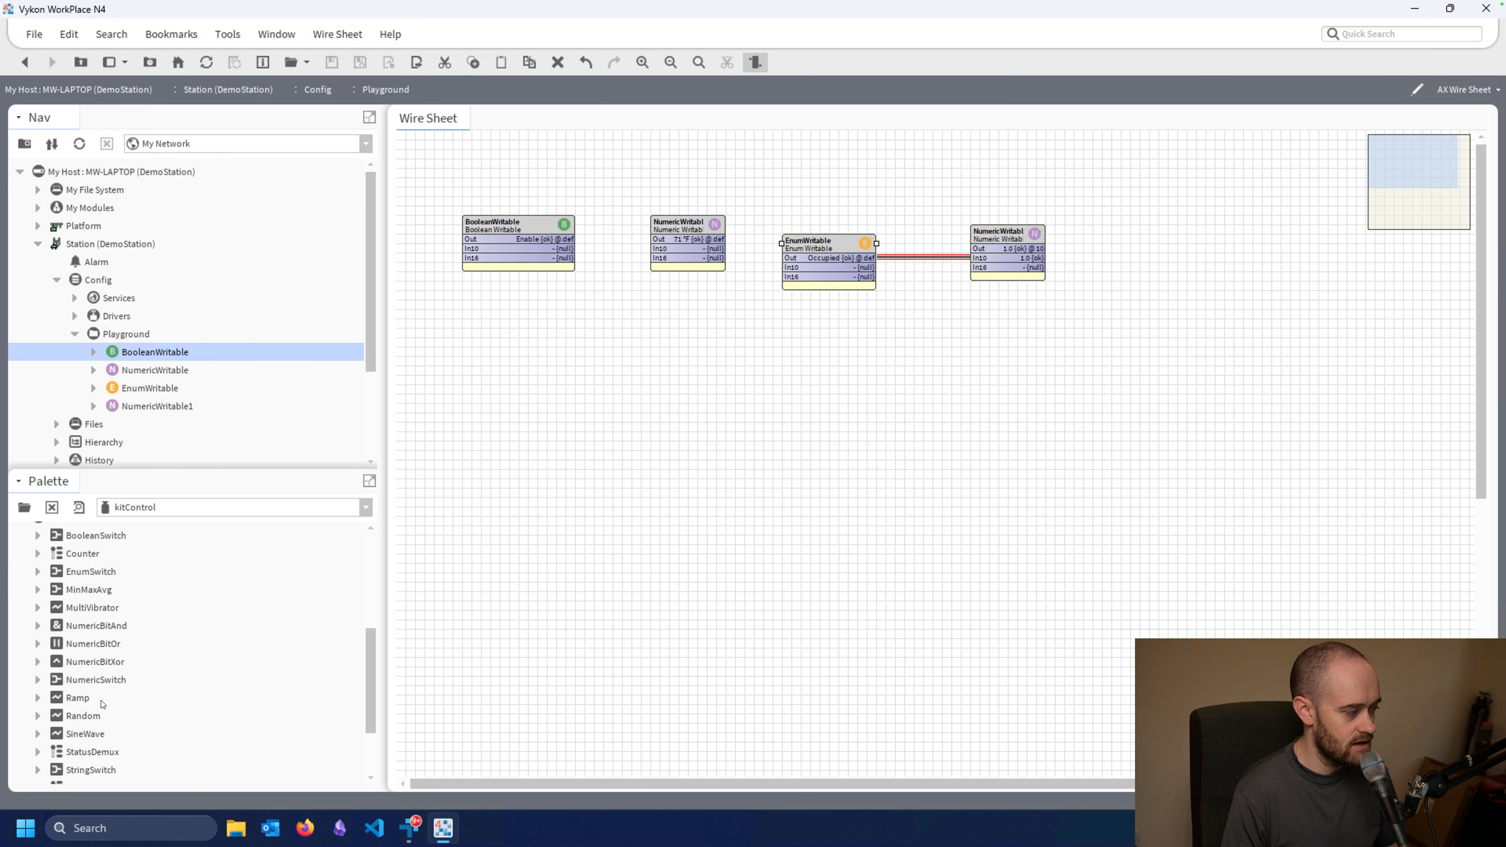
scroll("down", 3)
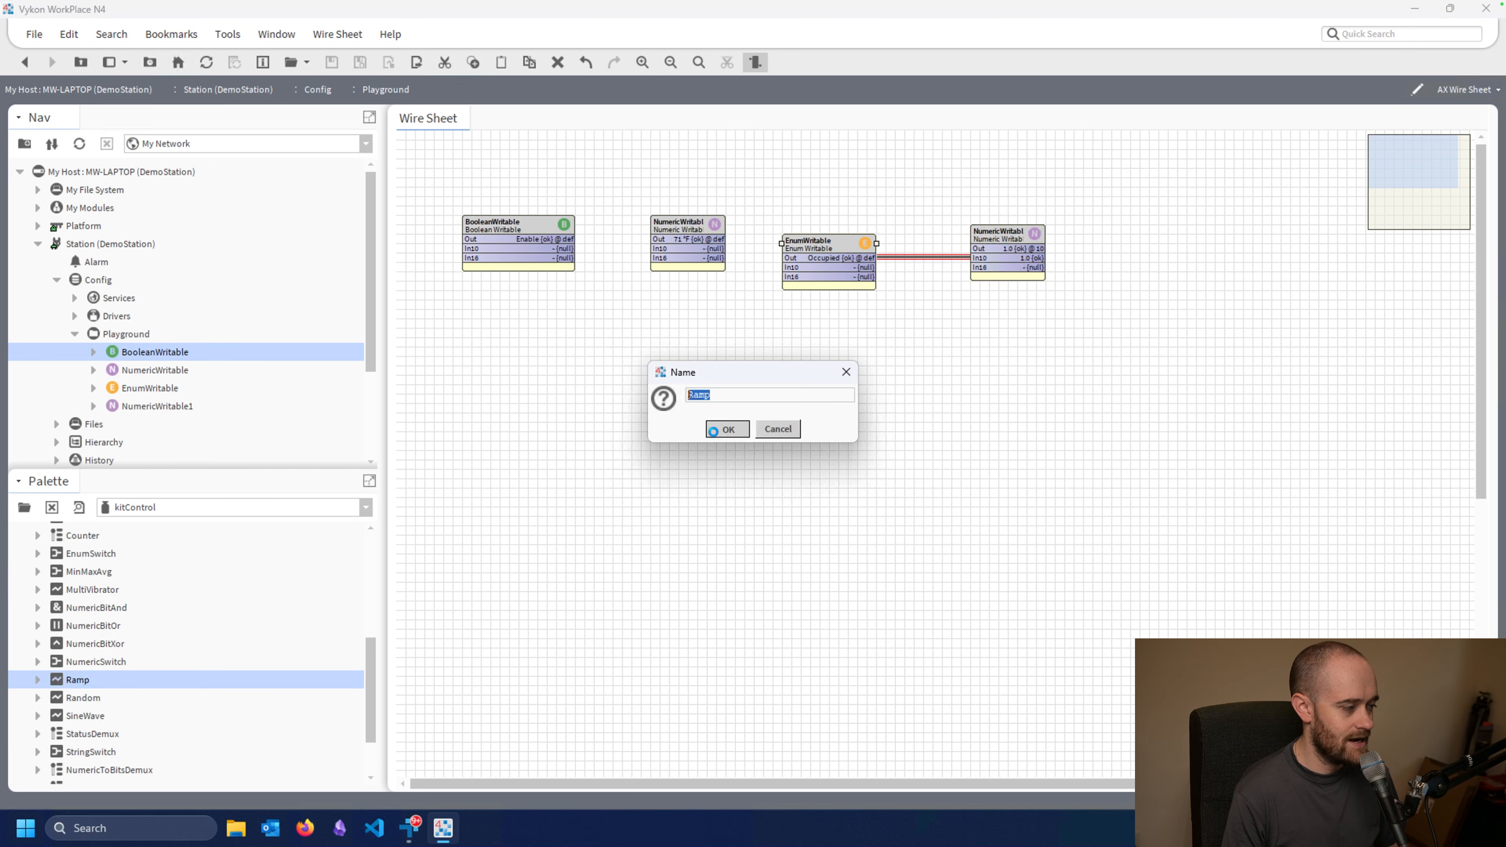
- Place a block named Ramp and review its Amplitude and Triangle waveform in the Property Sheet
left_click(726, 430)
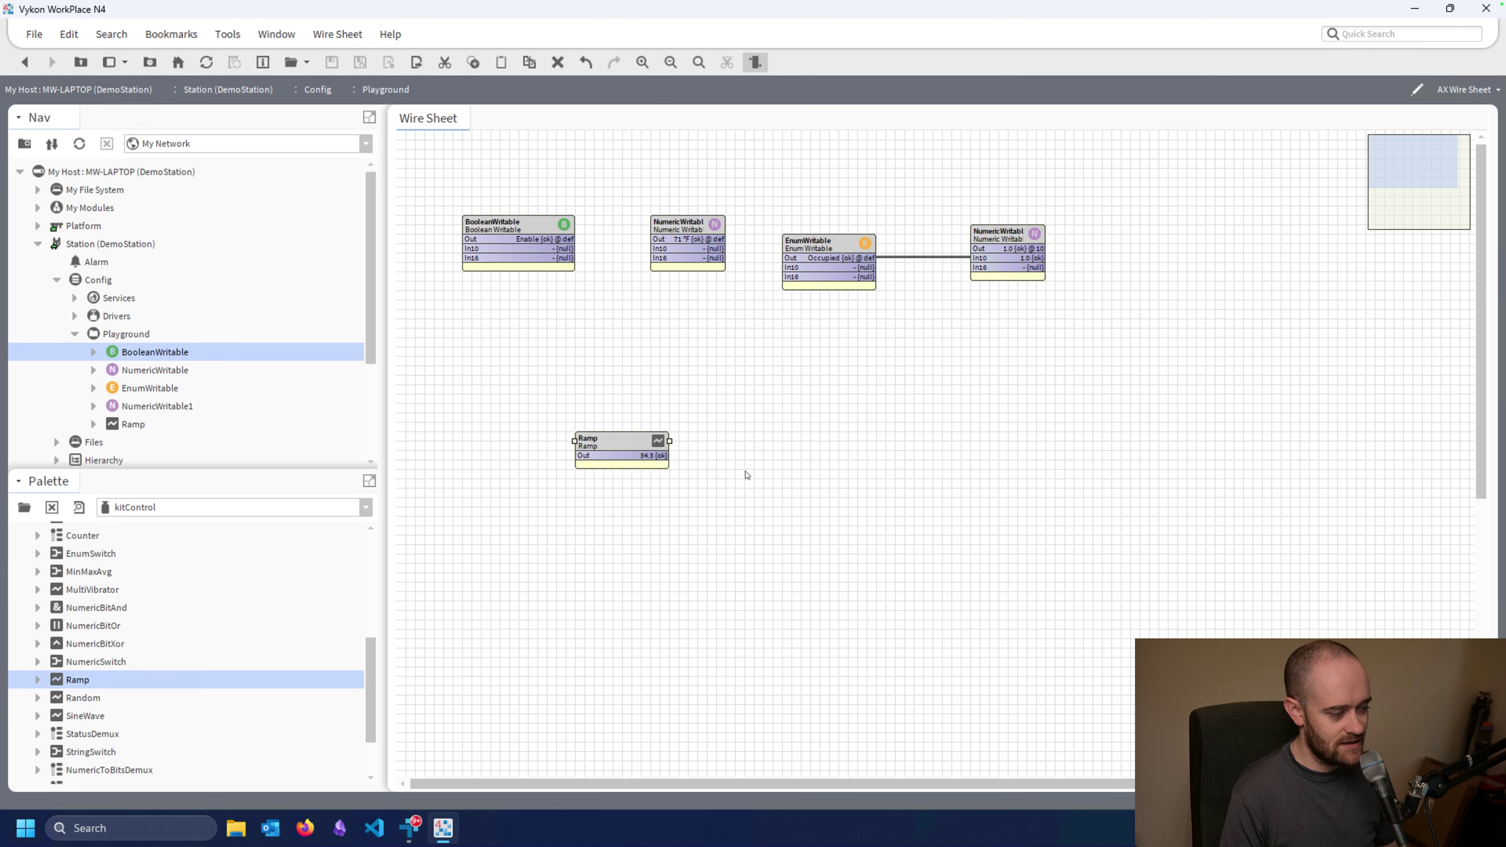
double_click(597, 441)
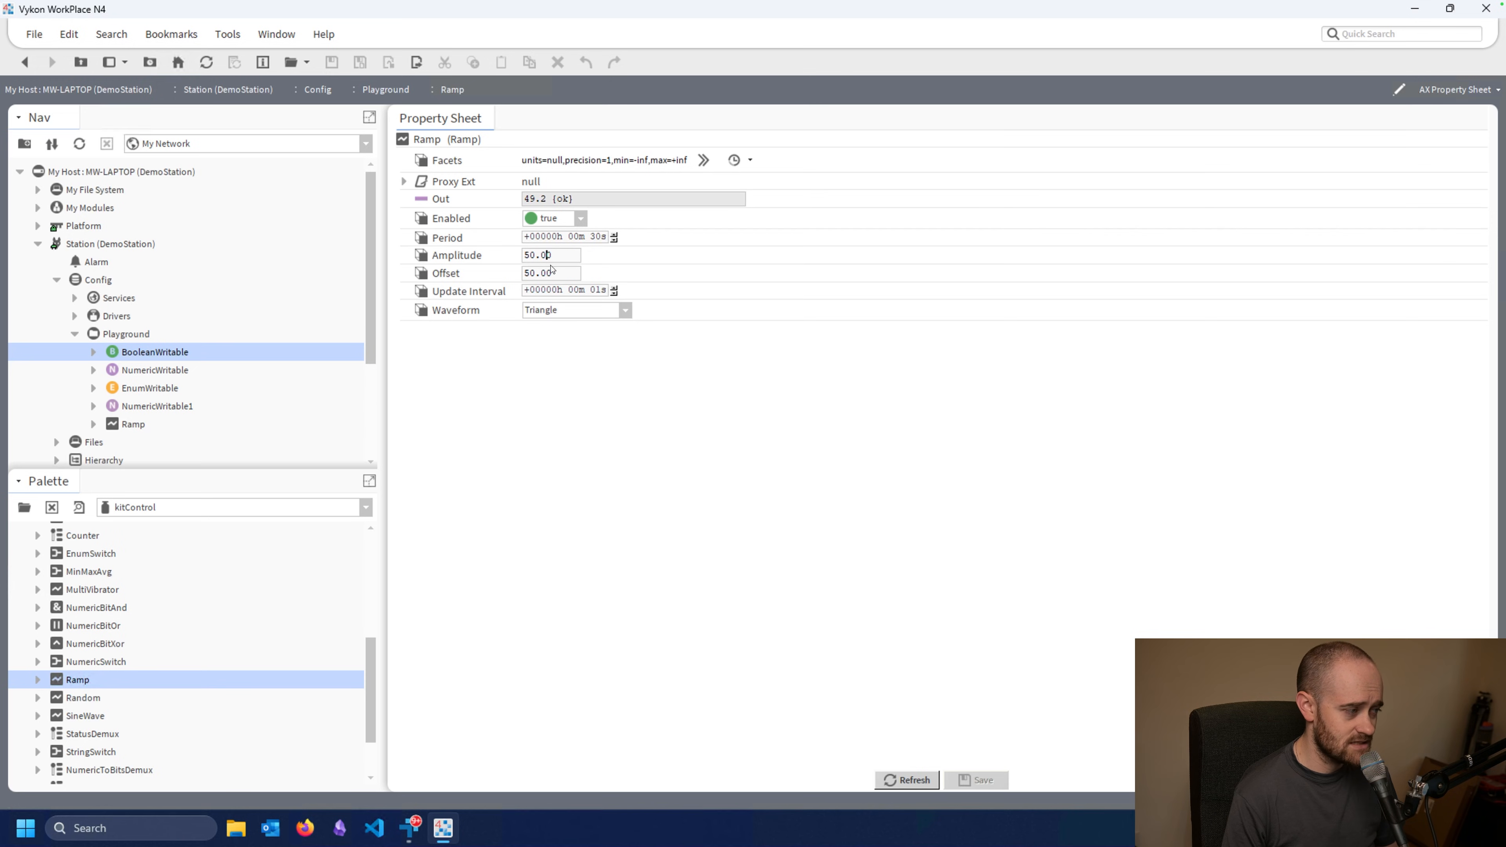
triple_click(548, 273)
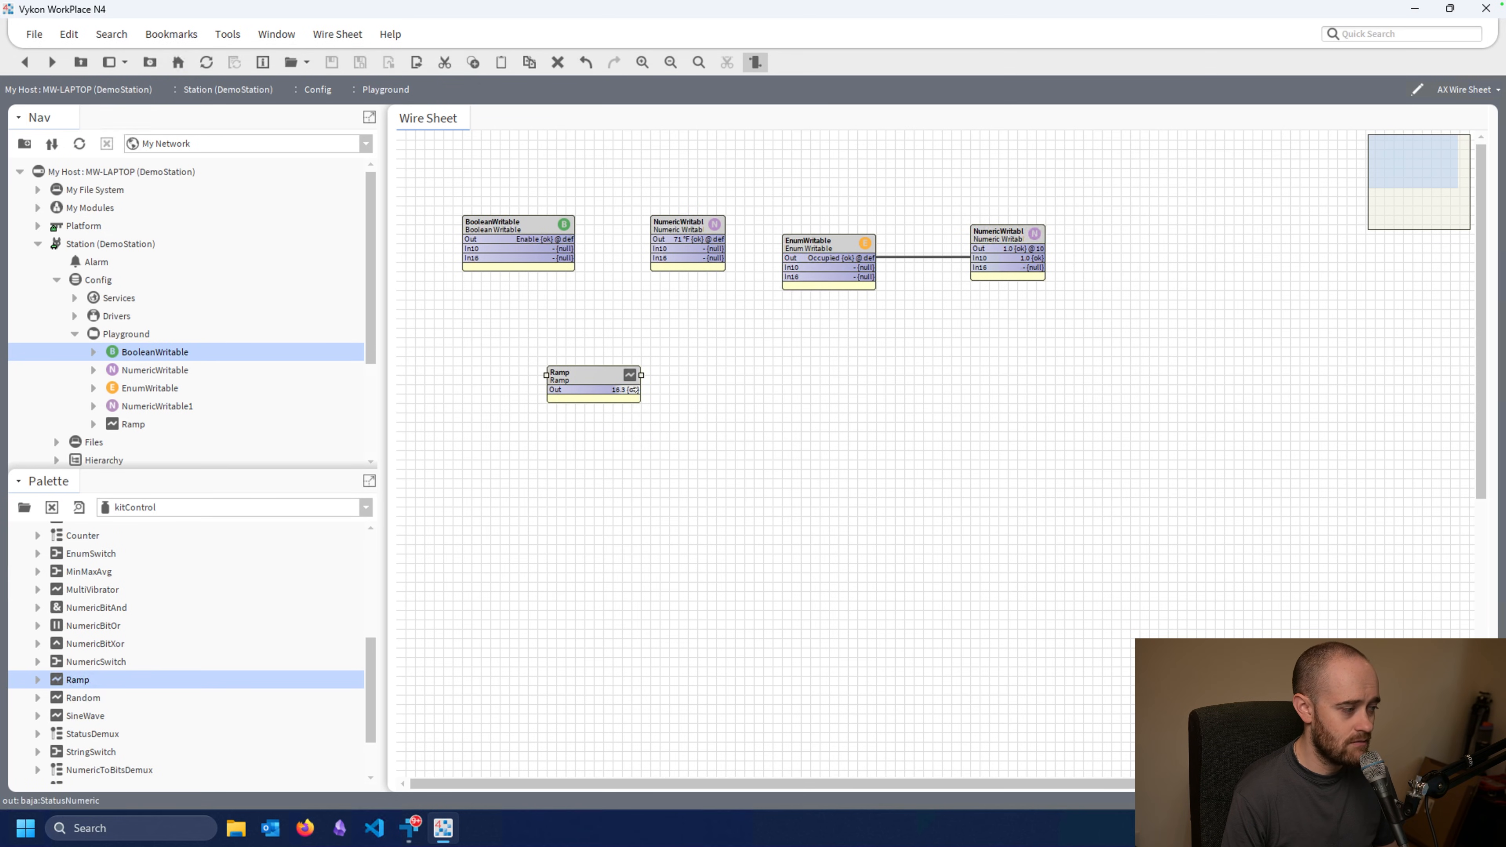
- Wire Ramp Out to NumericWritable In10, add a GreaterThan block and start wiring NumericWritable Out into it
left_click_drag(640, 389, 661, 248)
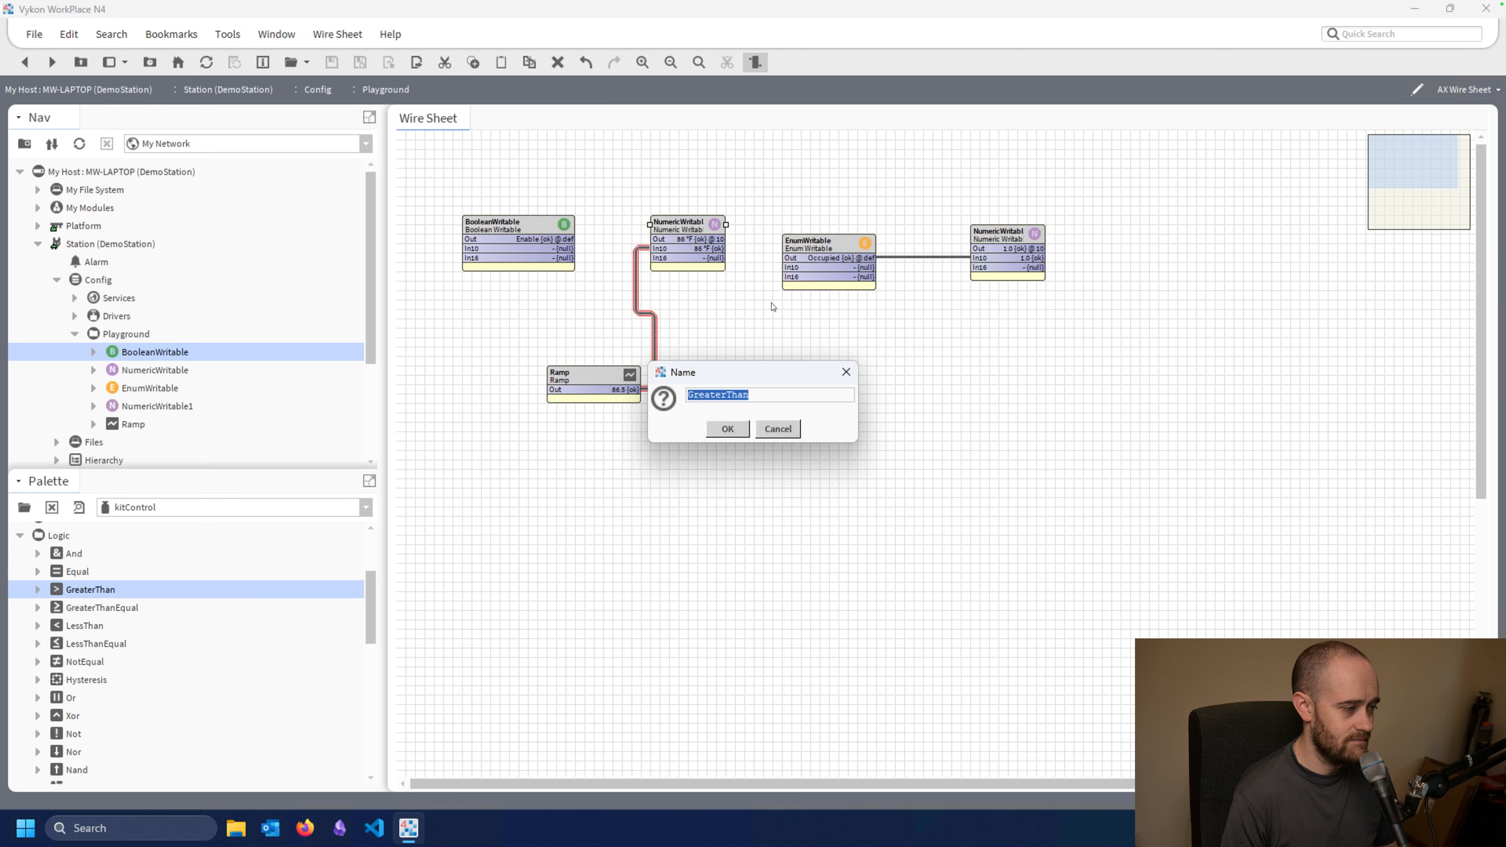
left_click(728, 429)
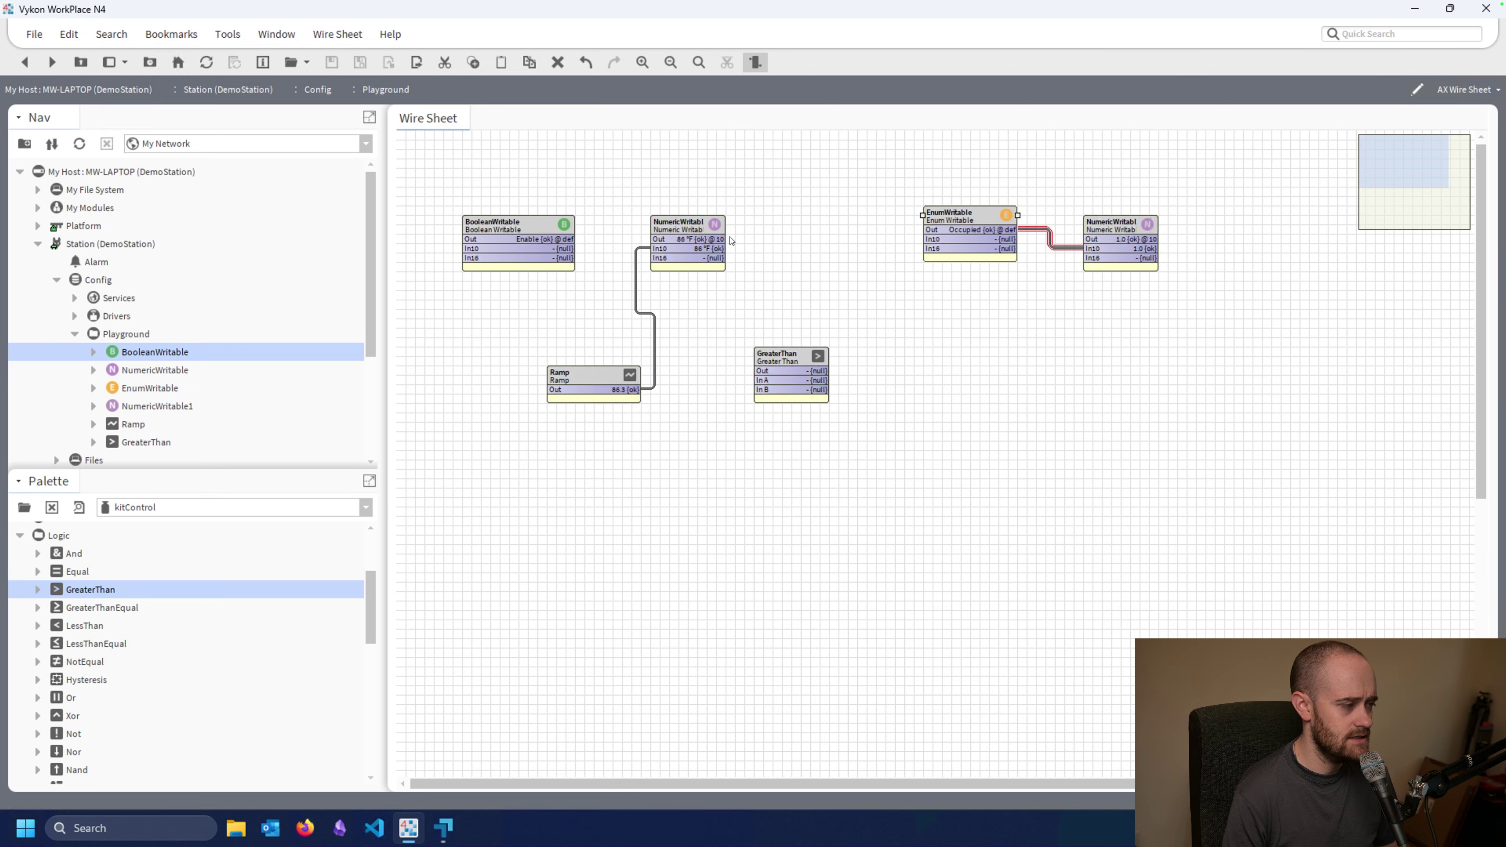
left_click_drag(716, 239, 769, 371)
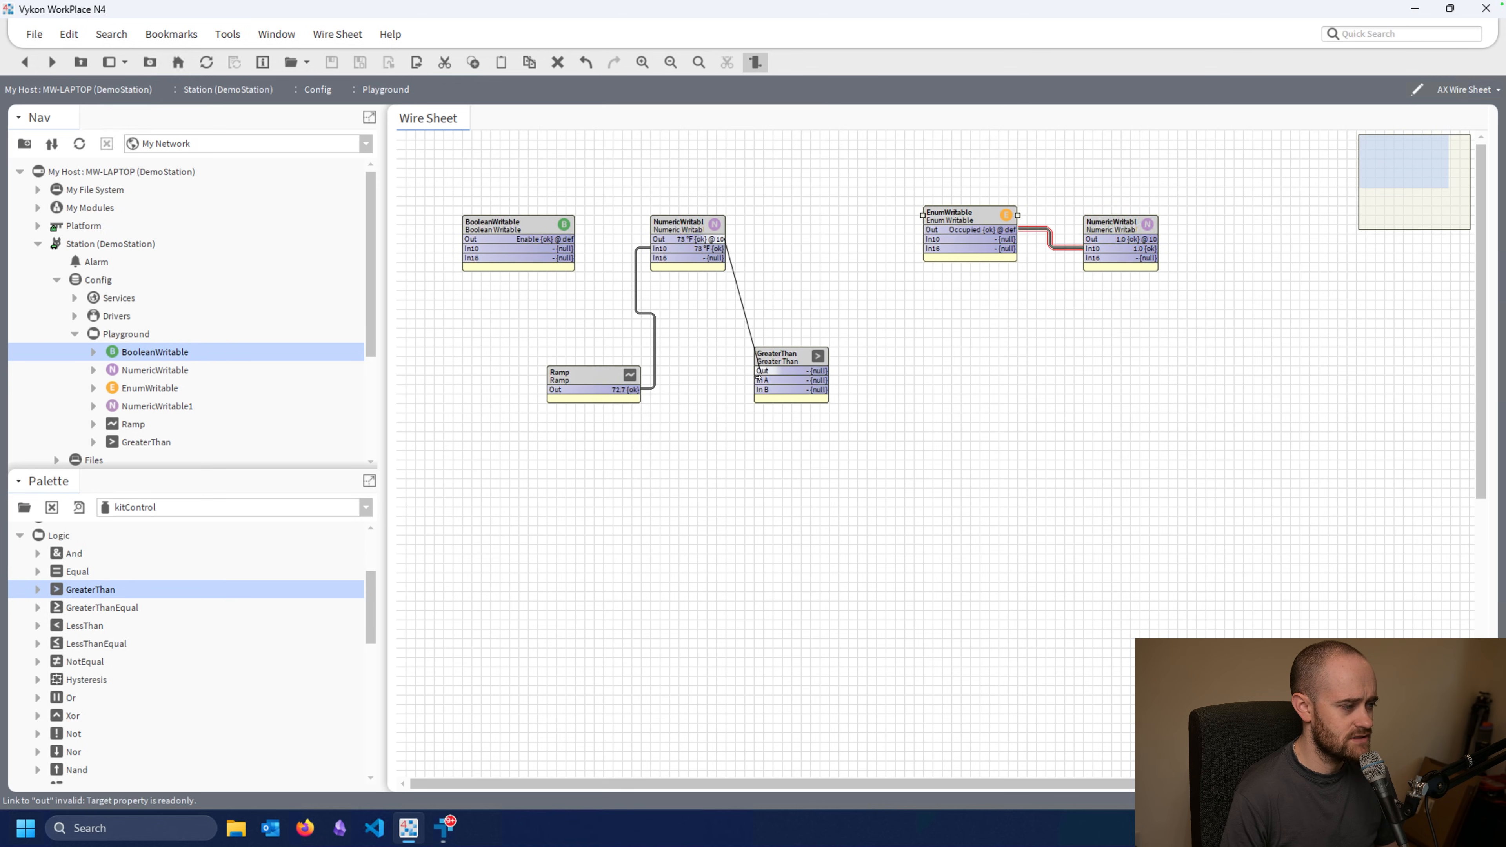